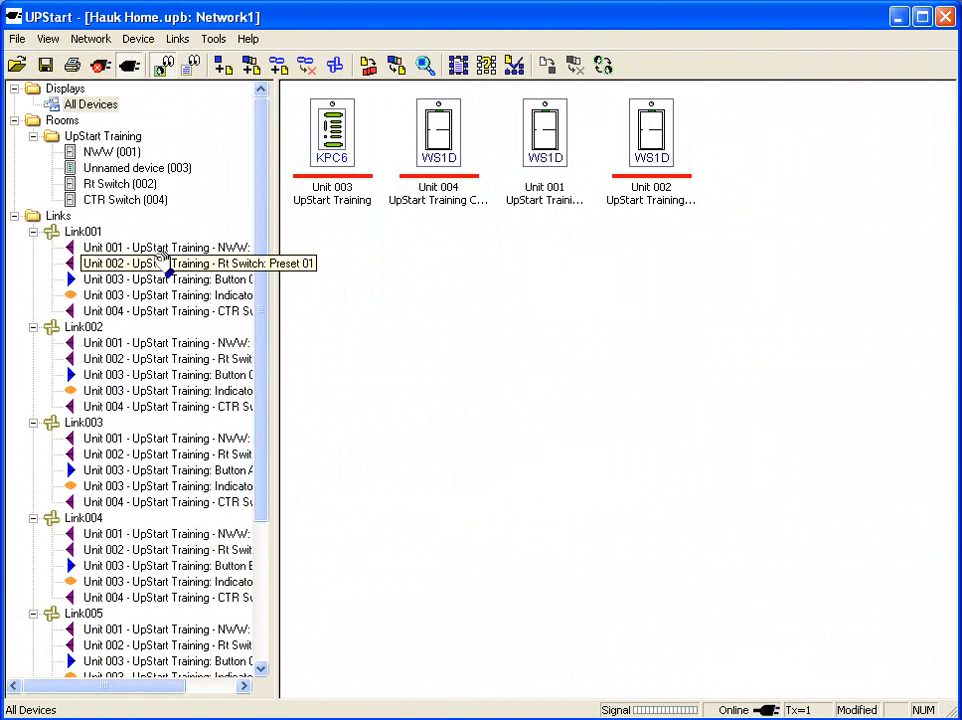
Show Link001 with keypad unit 003 as controller and its four member devices.
left_click(84, 232)
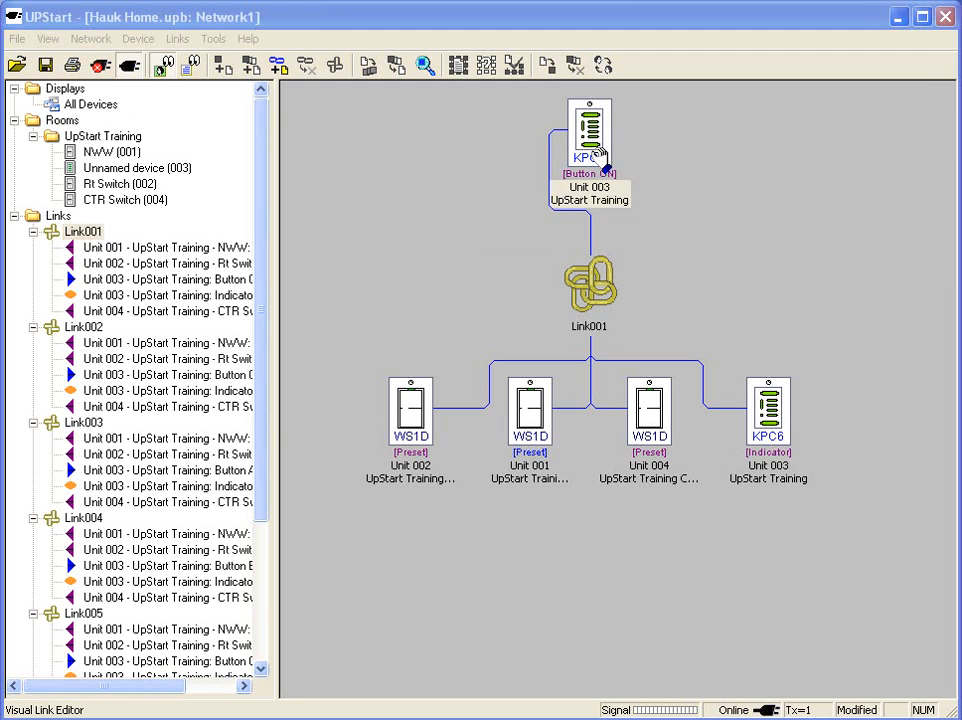
double_click(588, 136)
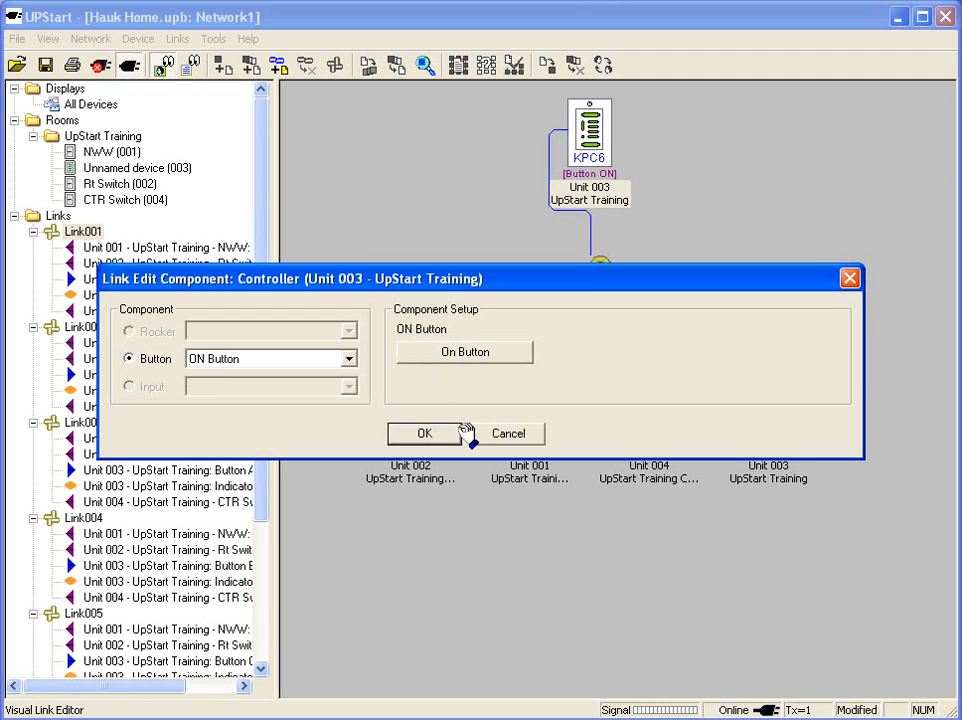
left_click(424, 432)
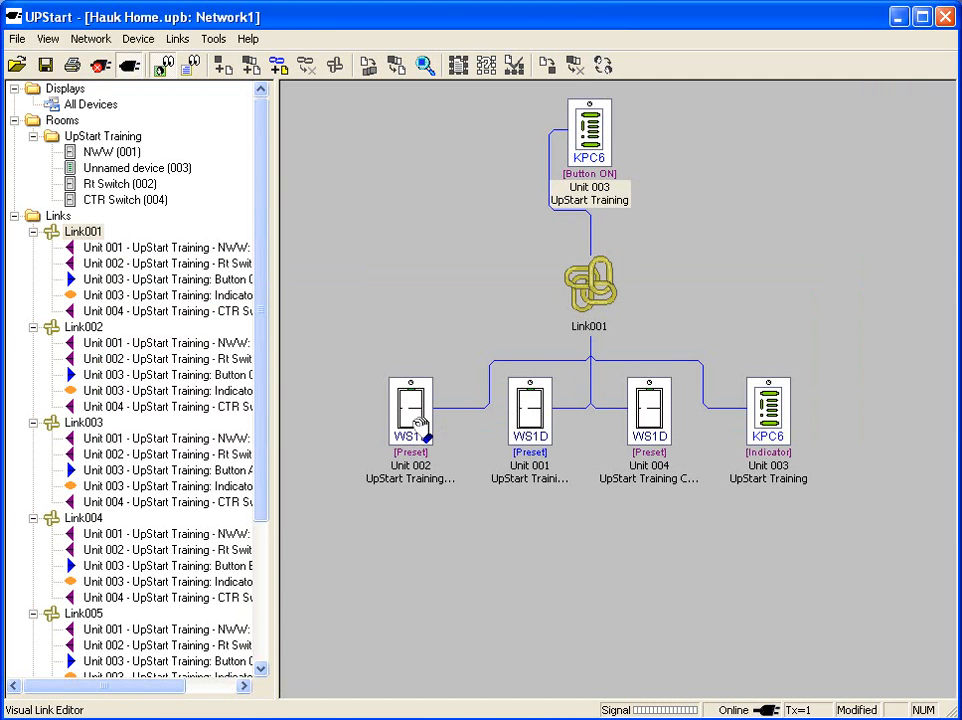
double_click(410, 410)
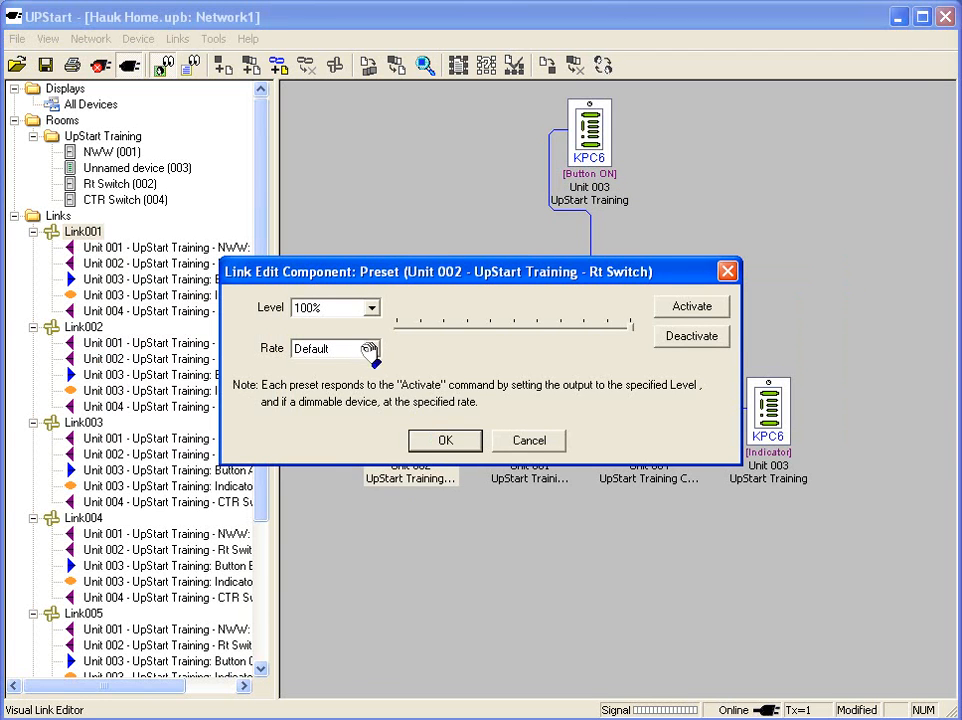
mouse_move(456, 420)
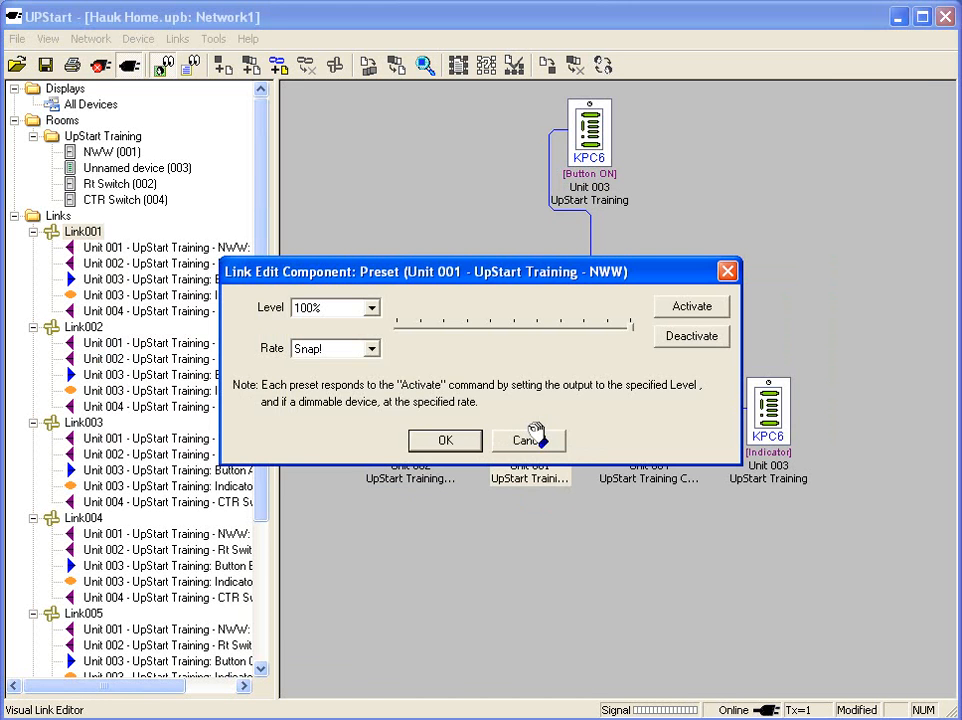
left_click(524, 440)
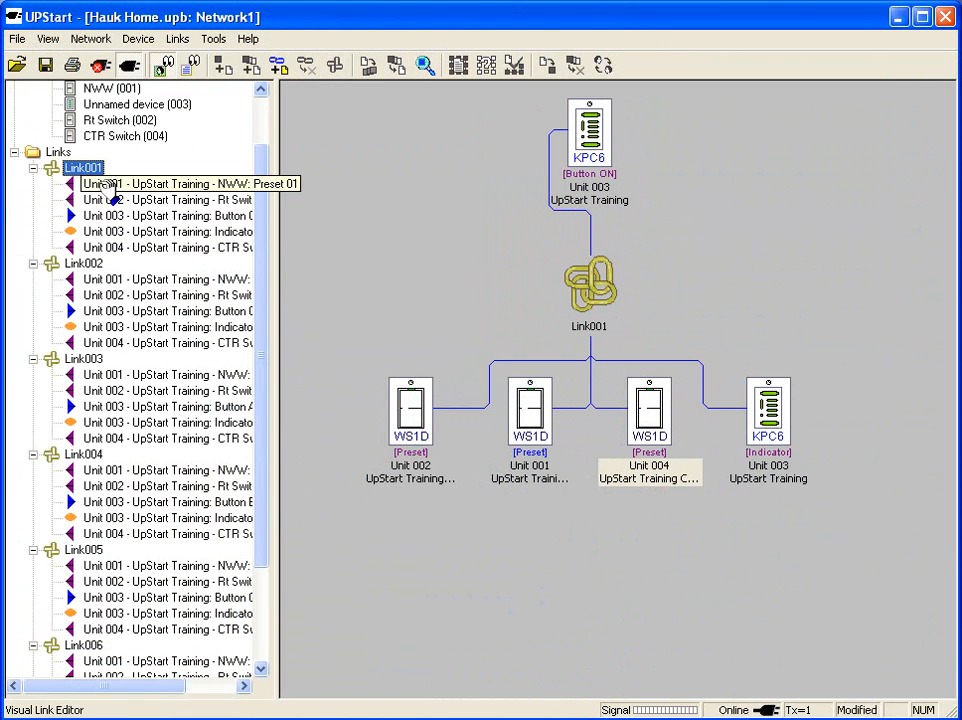
left_click(170, 216)
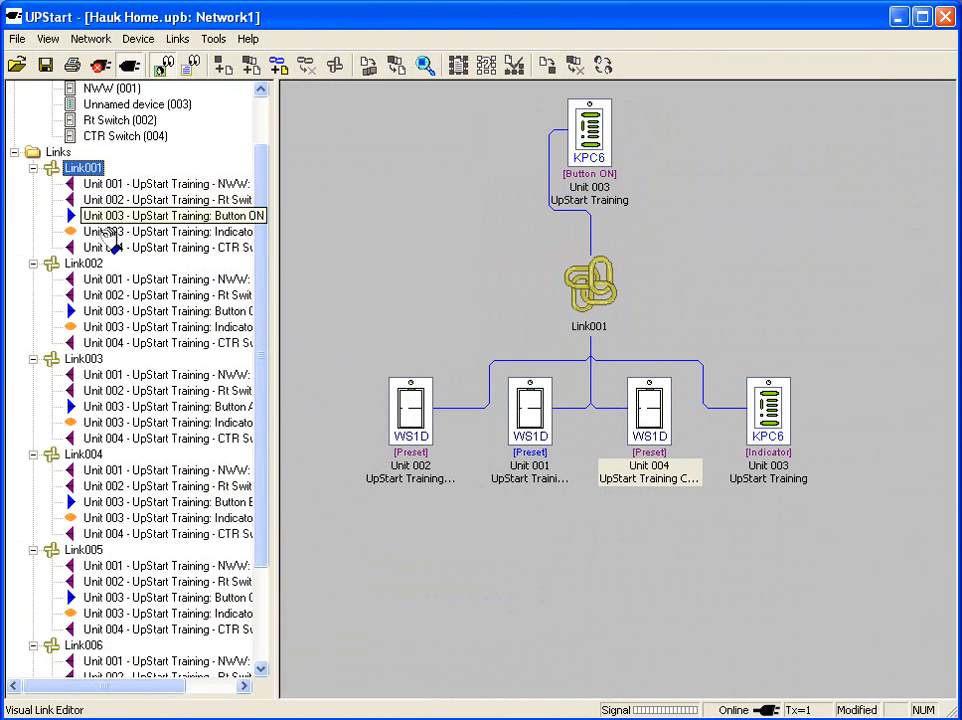
left_click(176, 312)
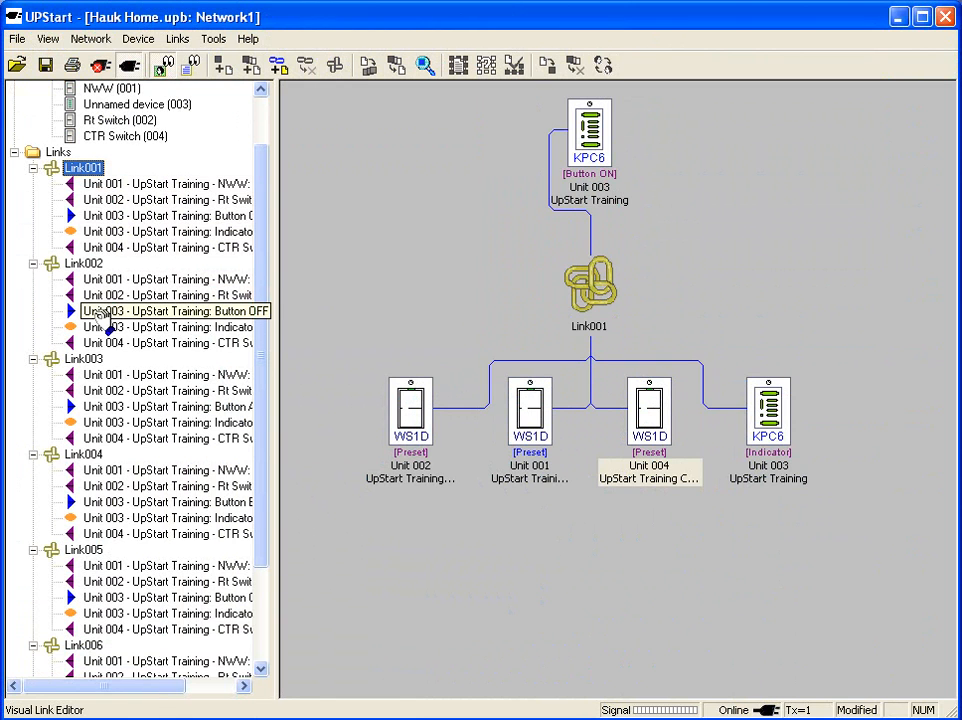
left_click(168, 406)
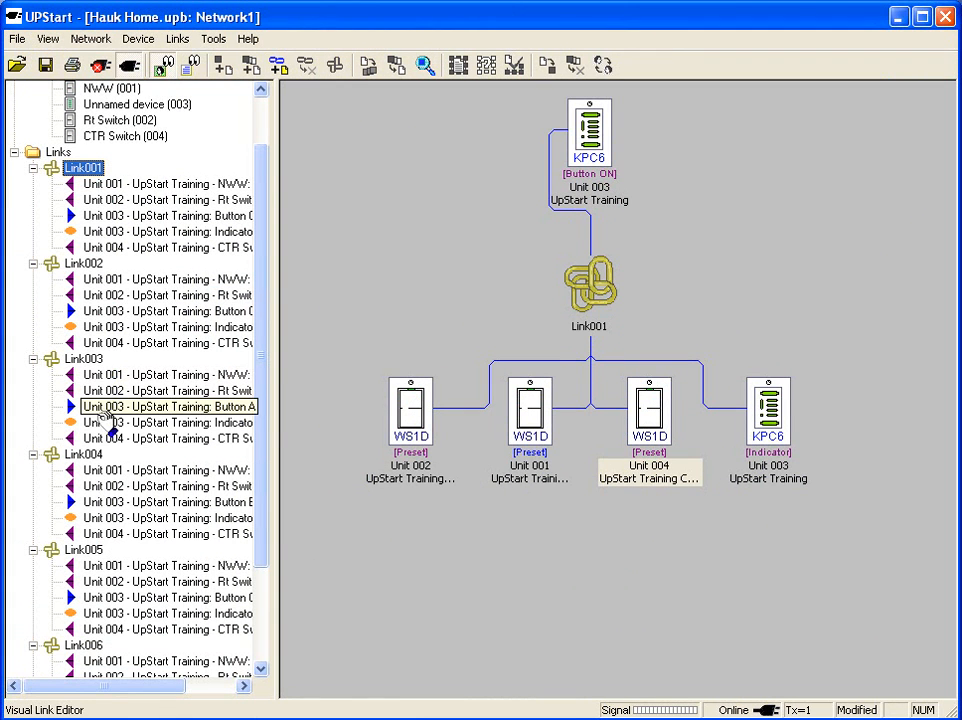
left_click(168, 500)
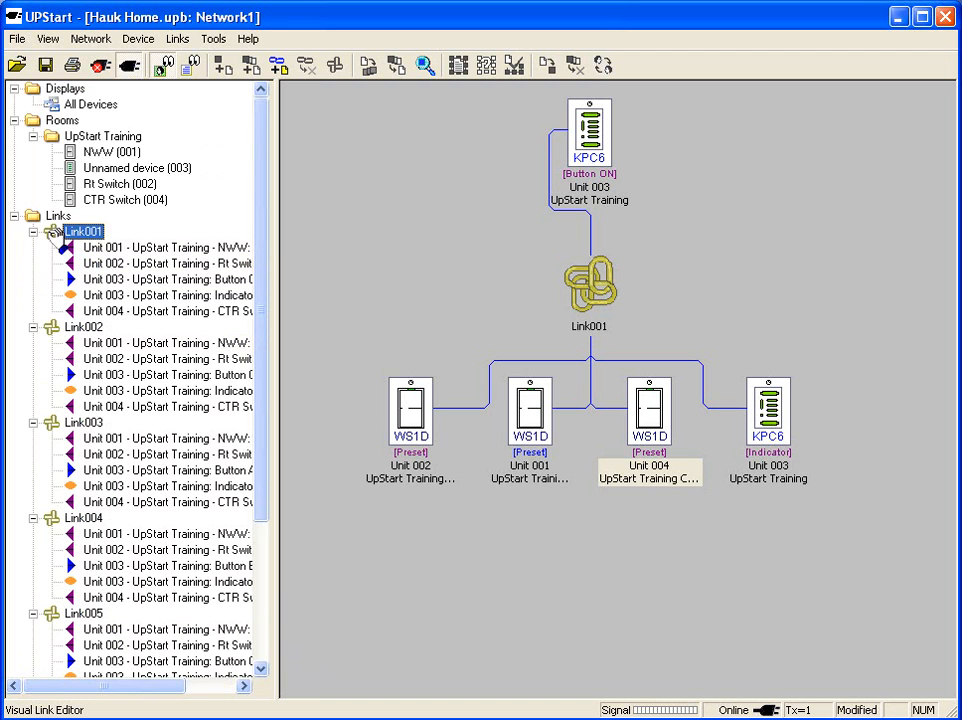
Open Link002 and rename it to 'All Off'.
left_click(84, 328)
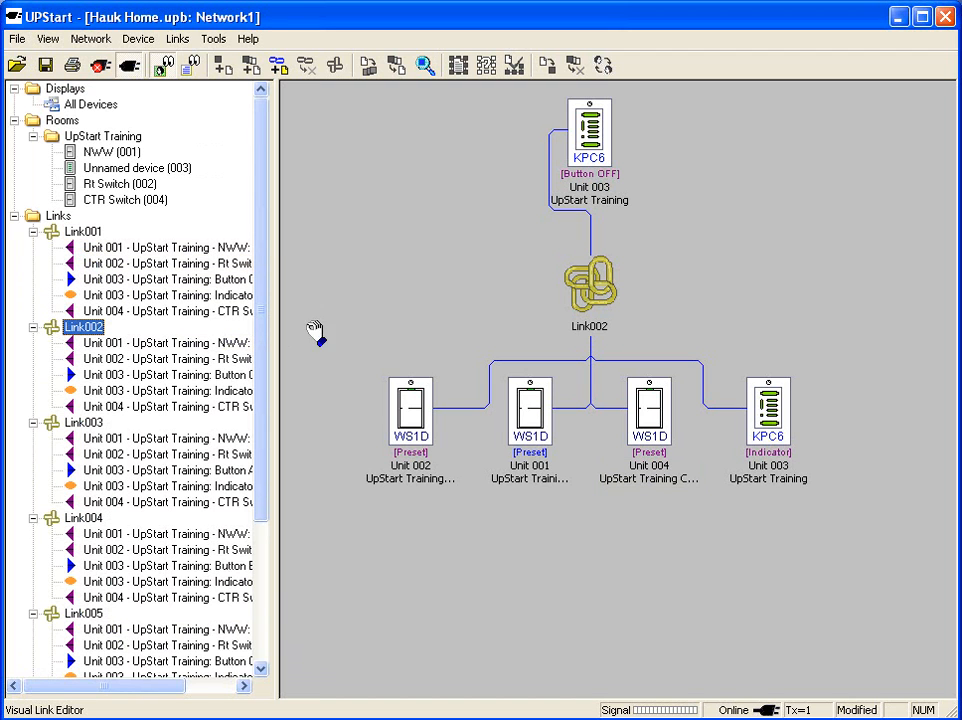
mouse_move(468, 312)
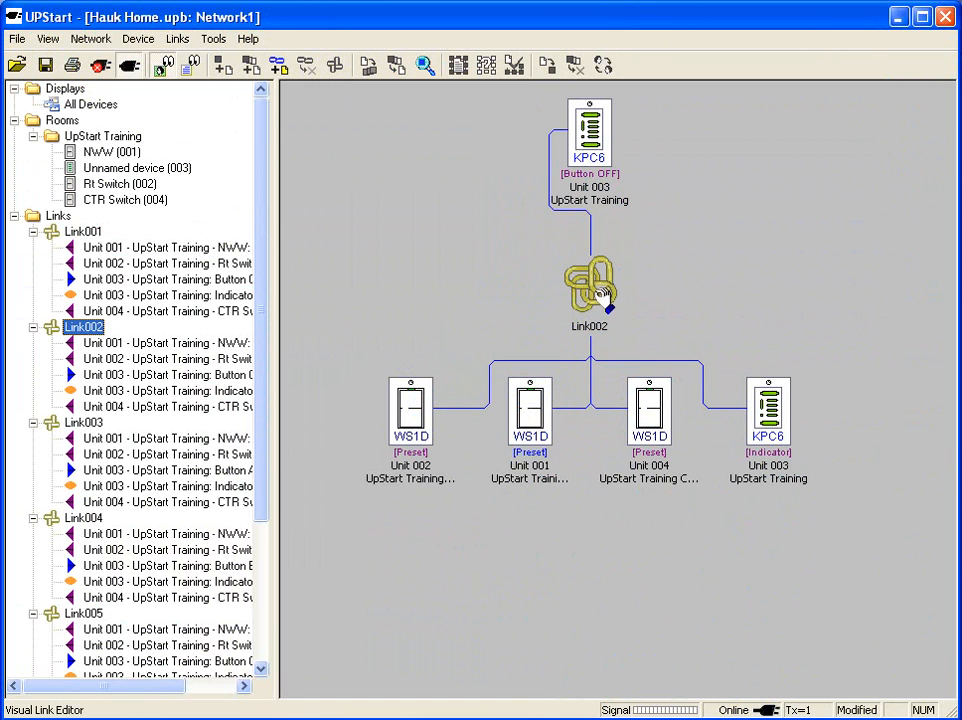
right_click(588, 284)
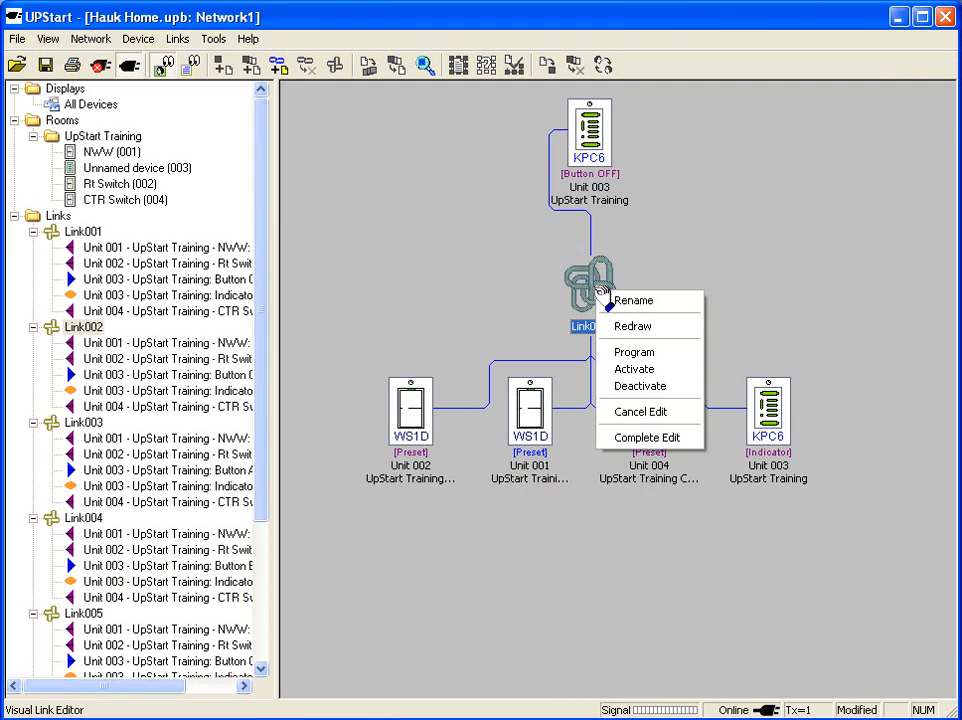
left_click(632, 300)
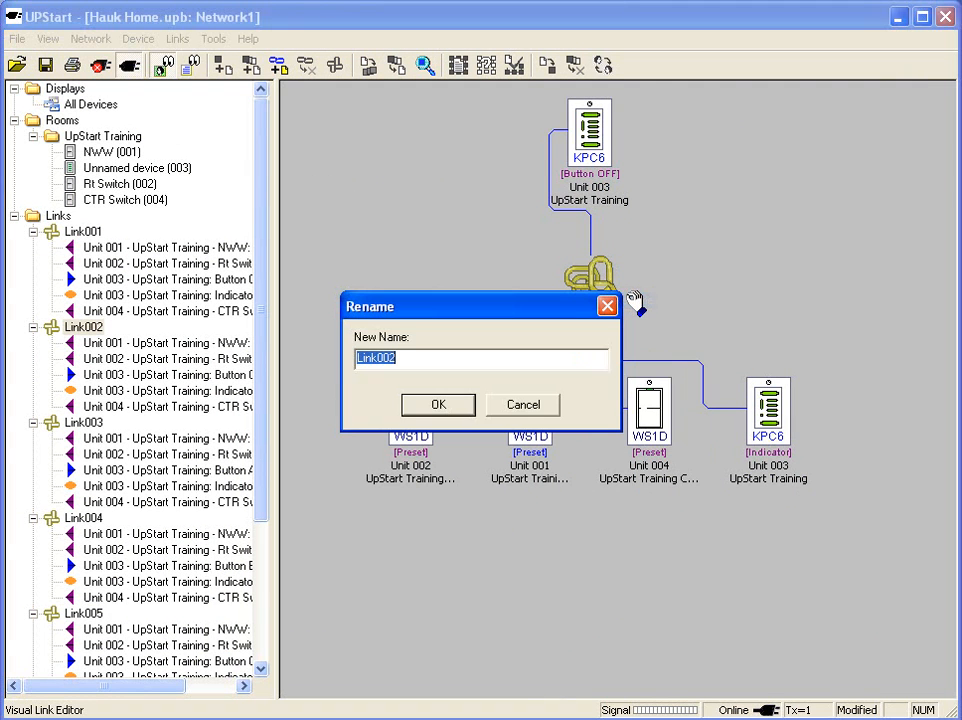
type("All O")
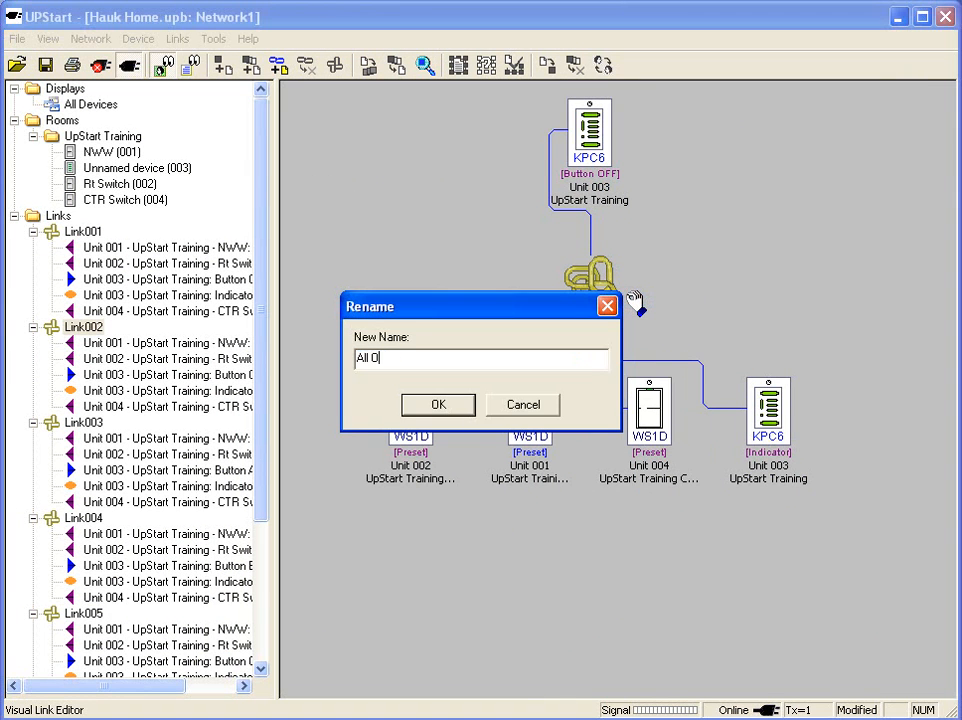
left_click(436, 404)
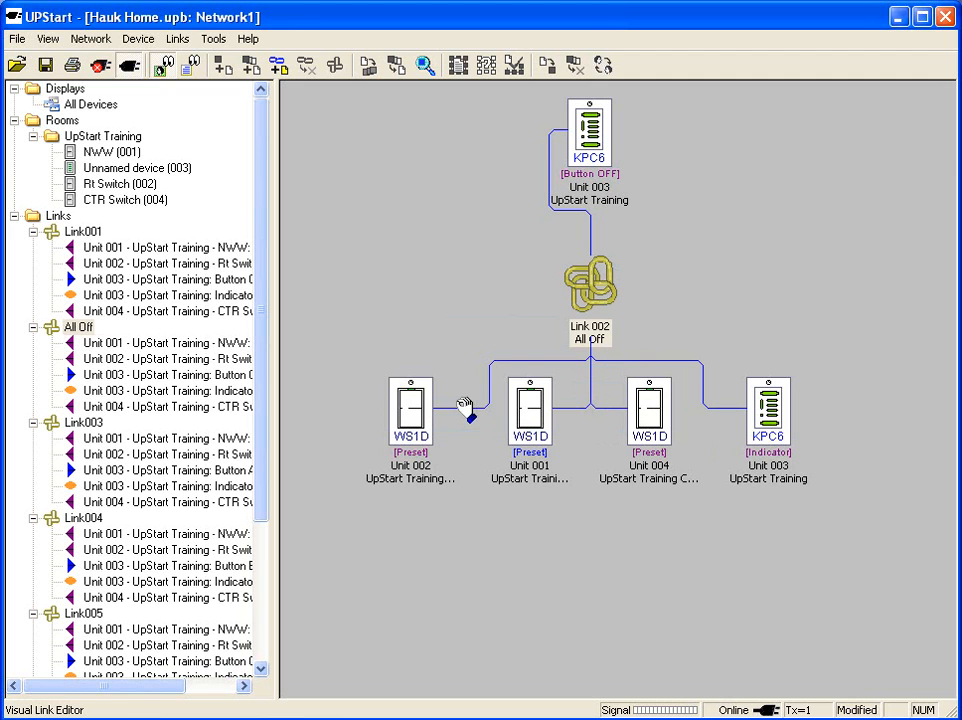
mouse_move(640, 410)
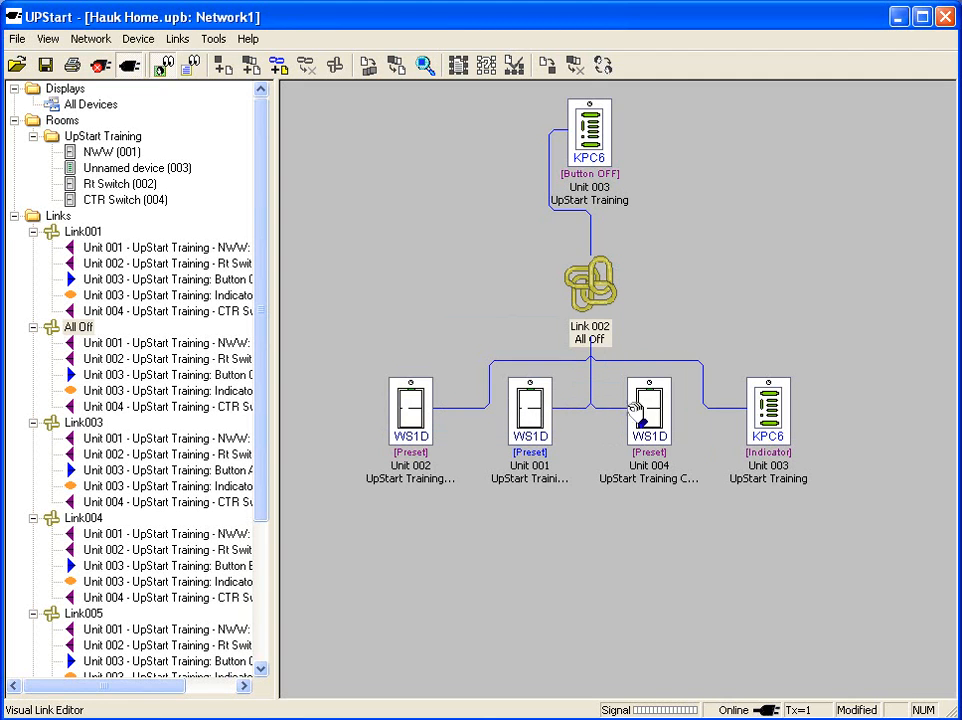
mouse_move(480, 436)
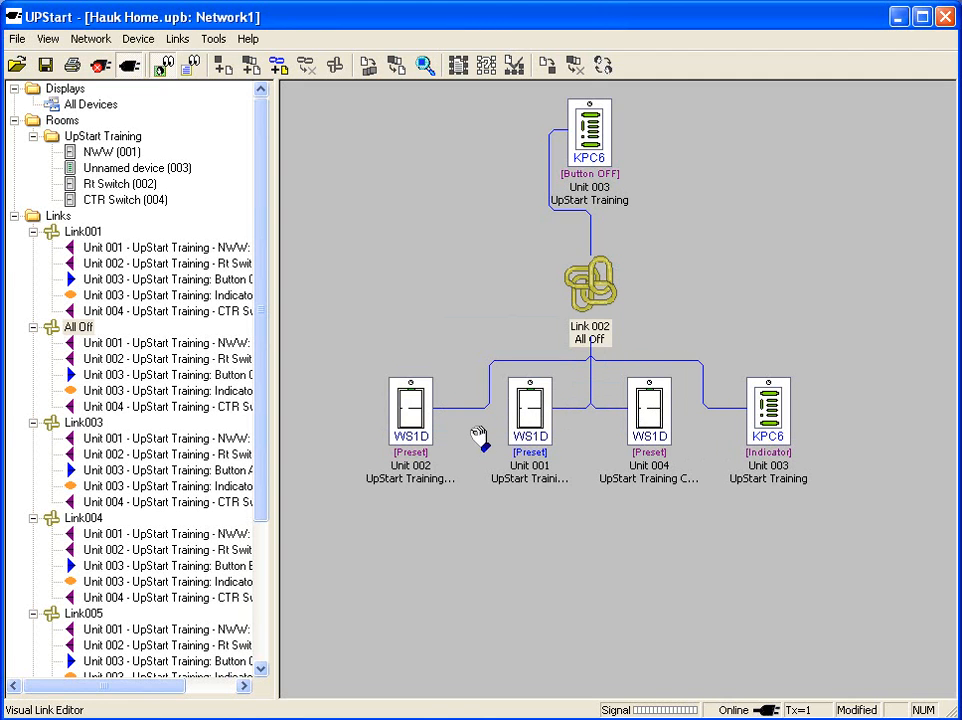
mouse_move(616, 136)
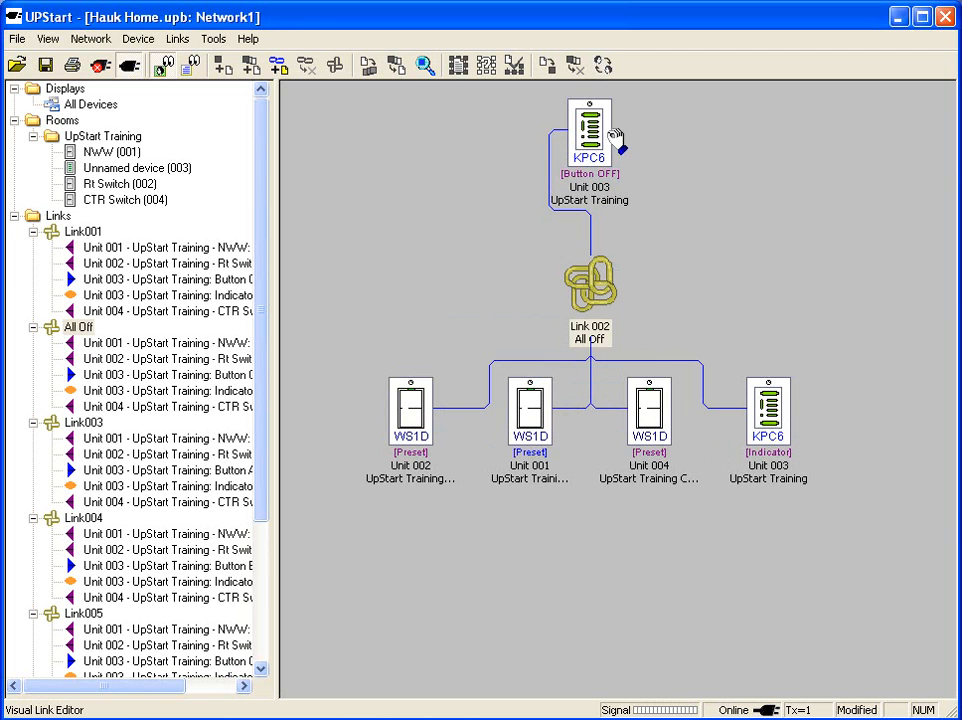
mouse_move(616, 188)
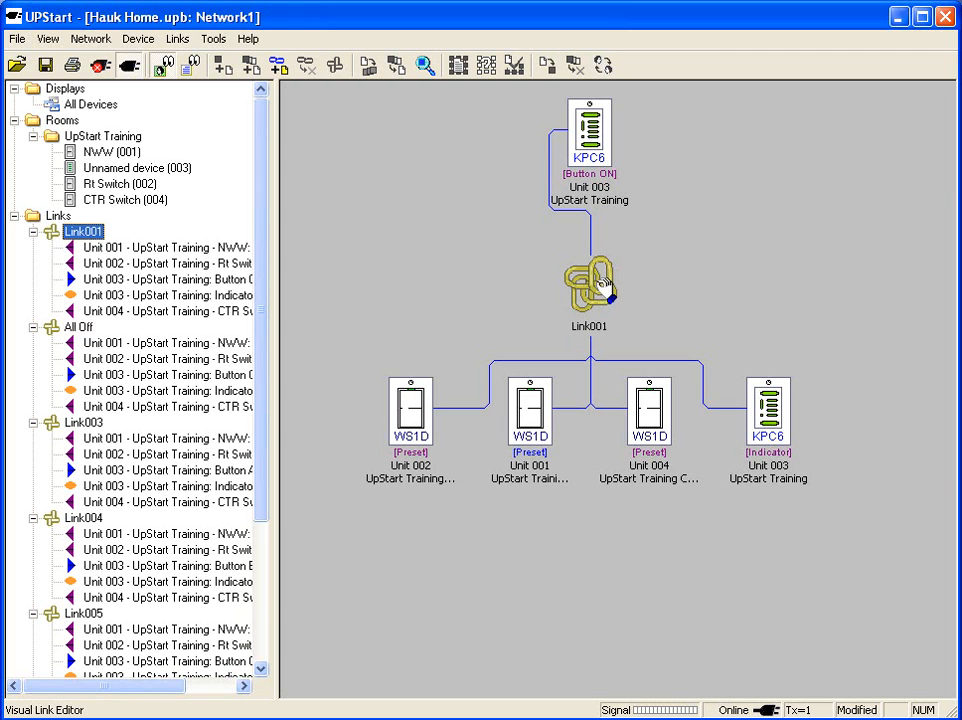
Rename Link001 to 'All On' via the link icon's Rename action.
right_click(588, 284)
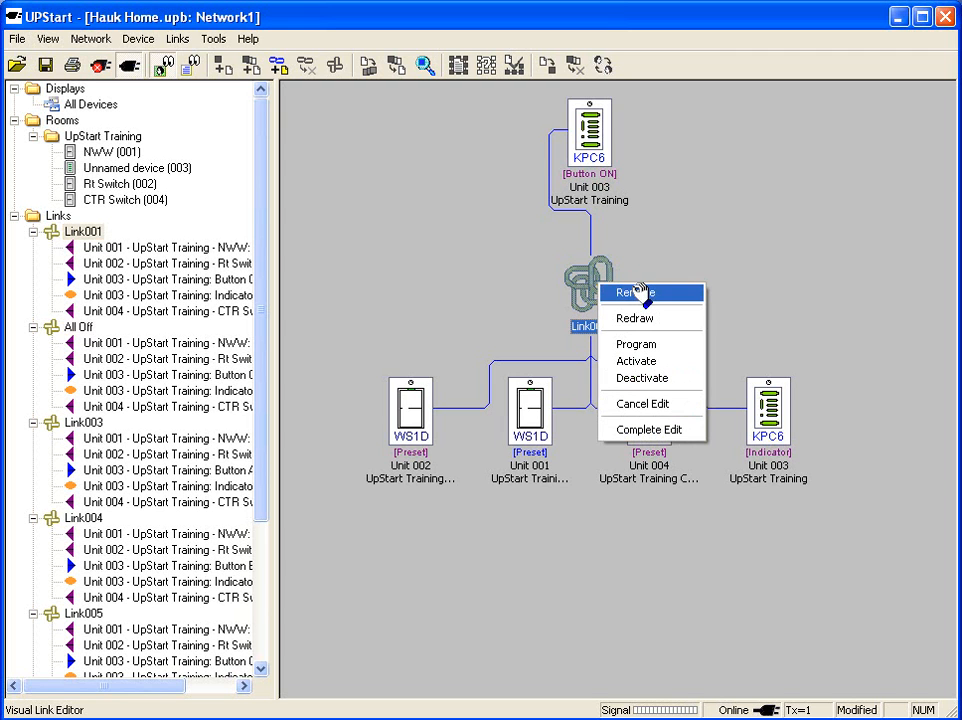
left_click(632, 292)
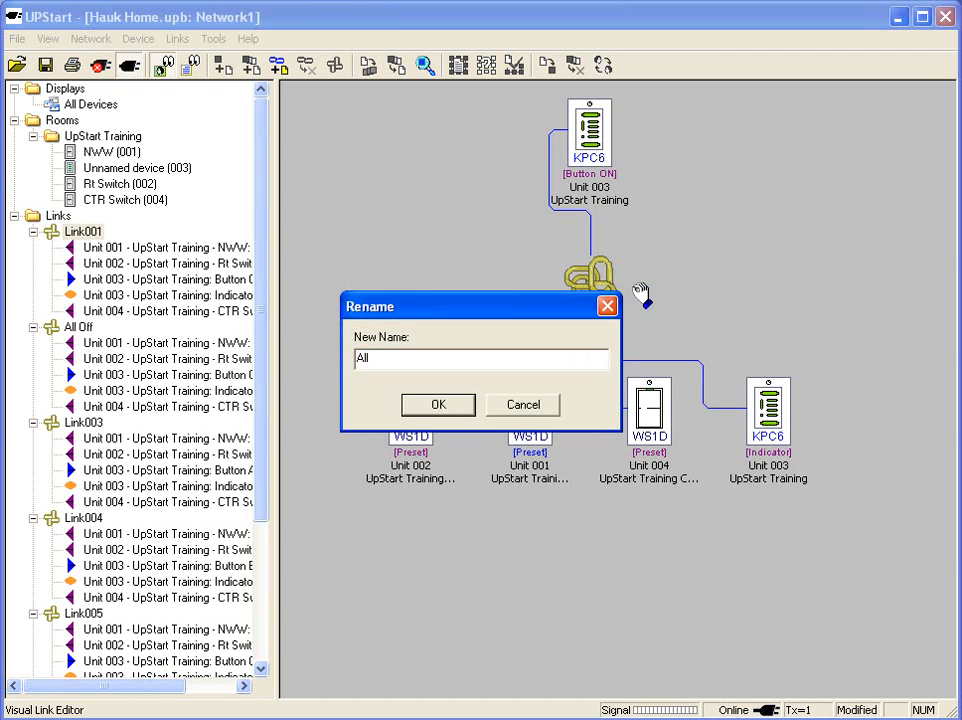
type("On")
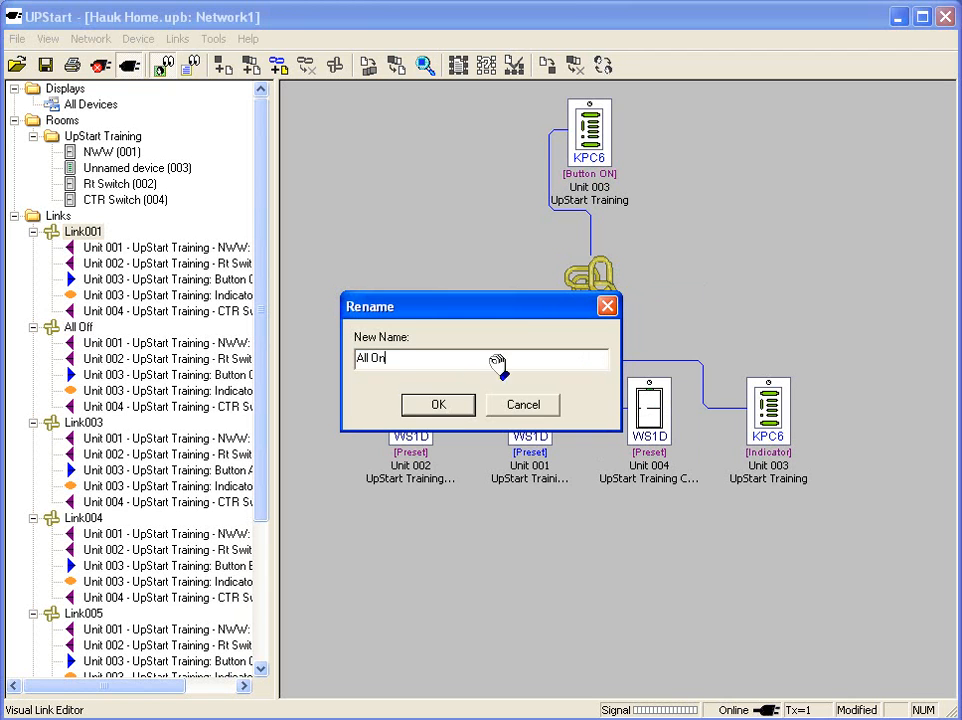
left_click(438, 404)
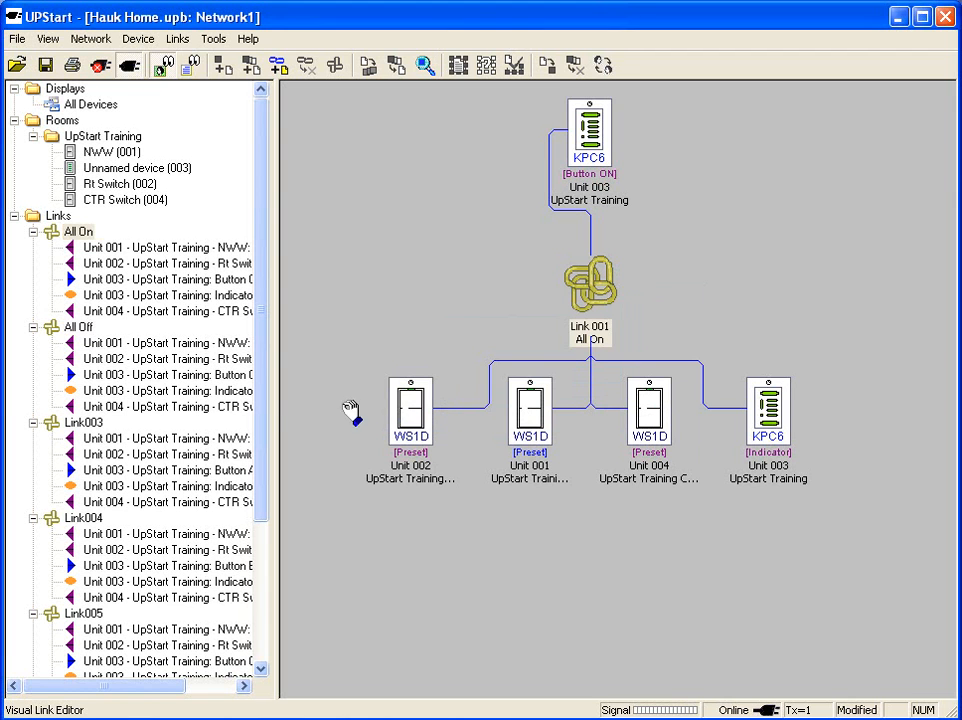
Open Link003, check the Rt Switch preset, and rename the link to '80% On'.
left_click(84, 422)
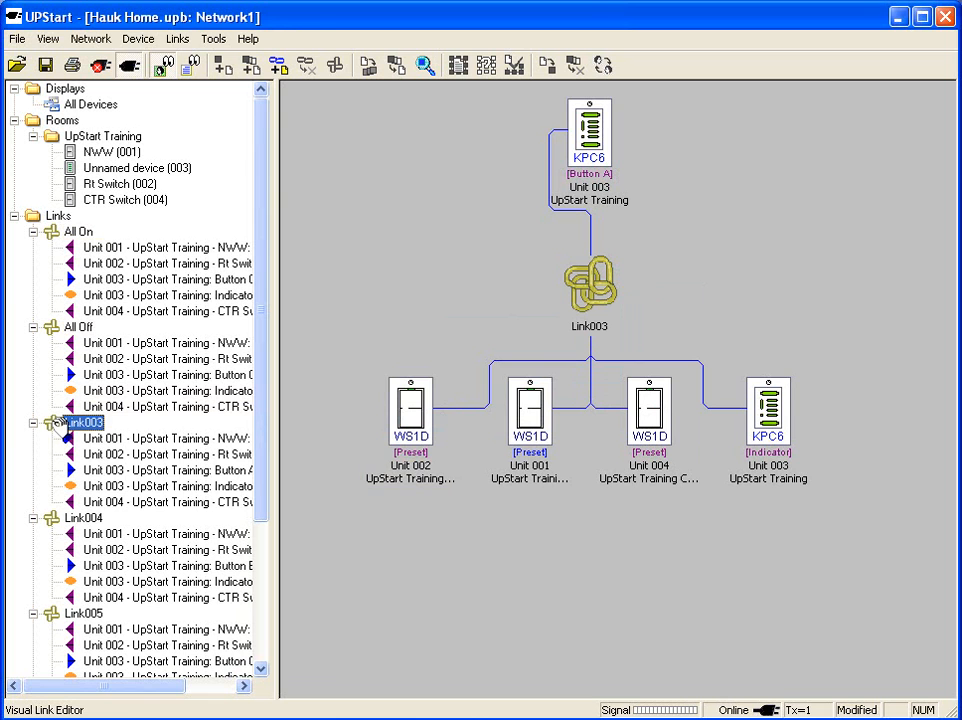
left_click(410, 410)
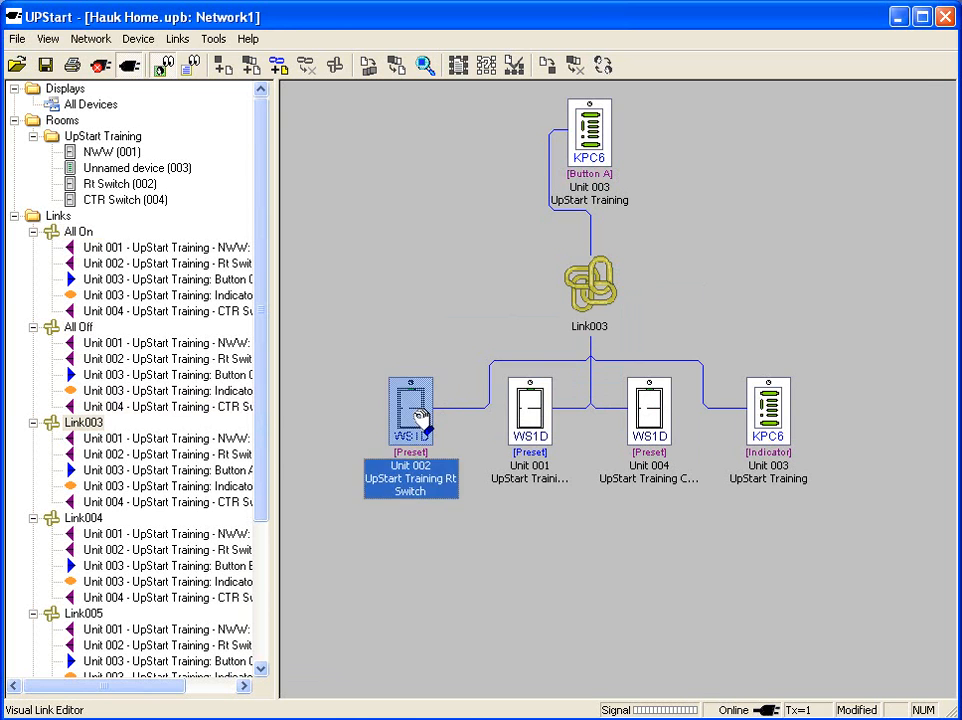
double_click(410, 412)
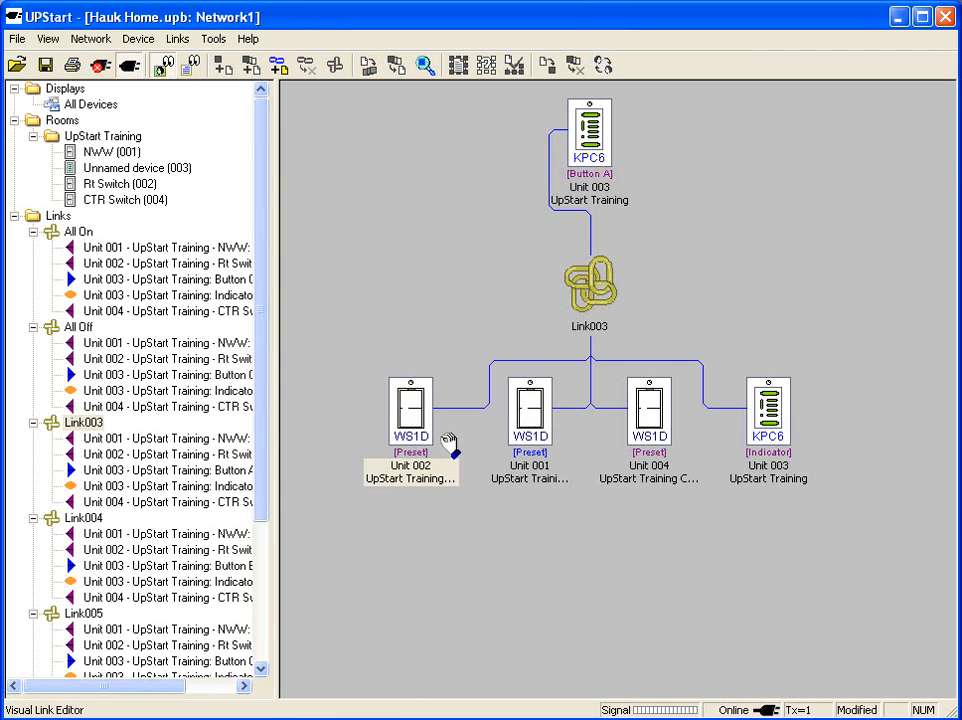
right_click(588, 284)
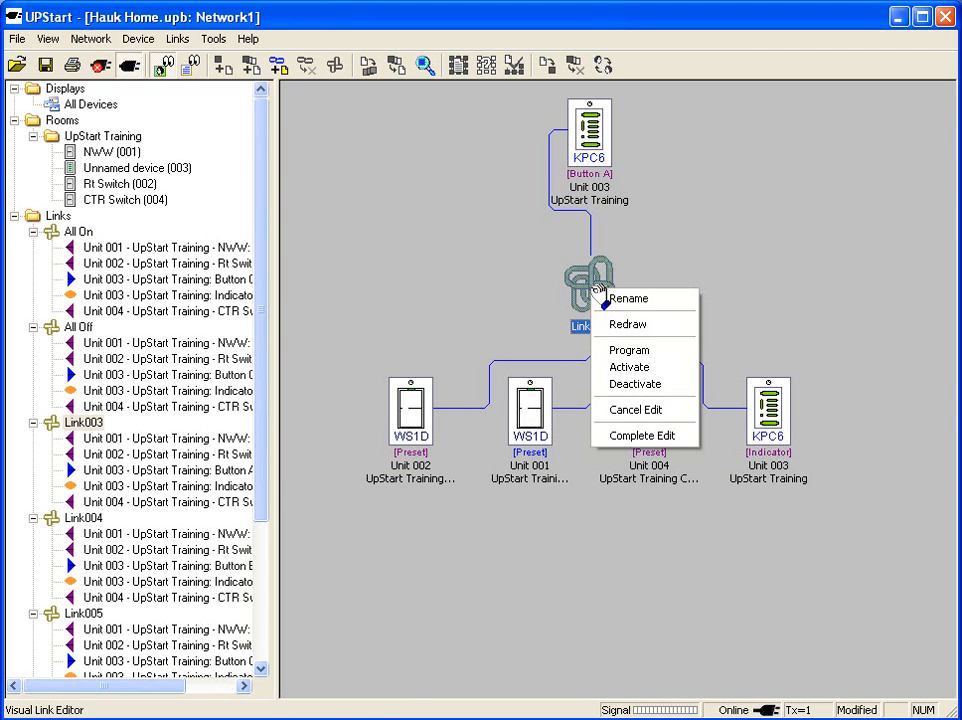
left_click(628, 298)
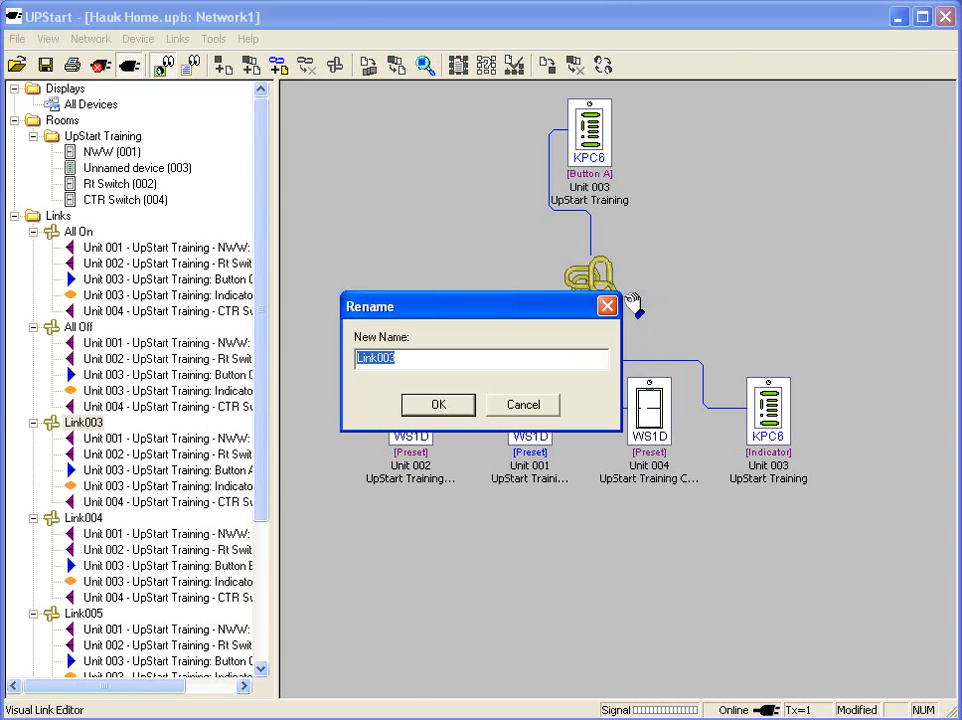
type("80")
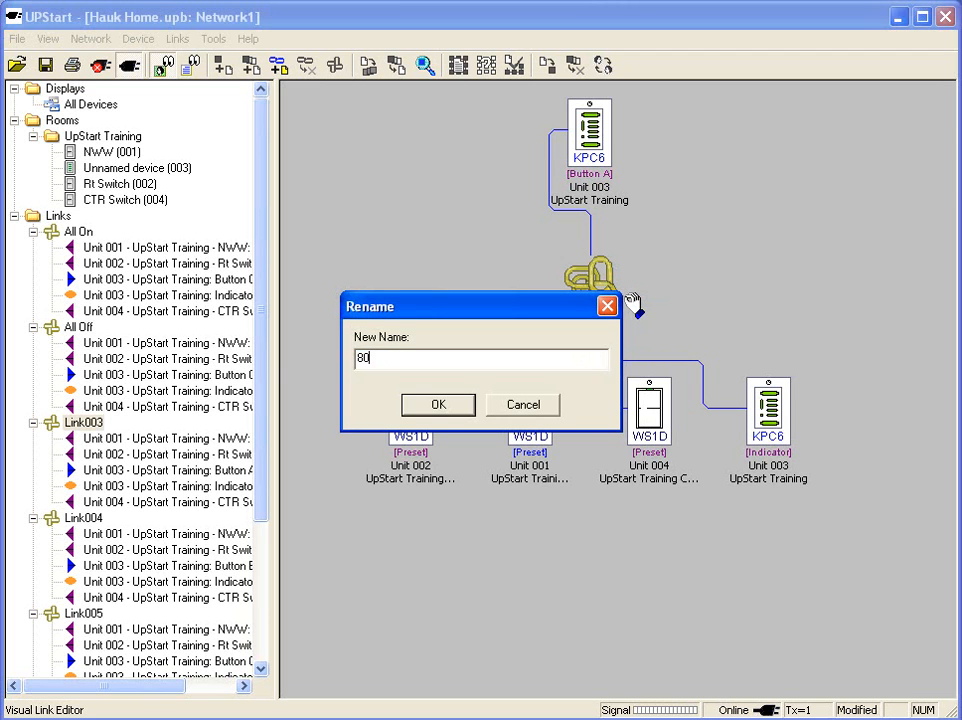
type("% On")
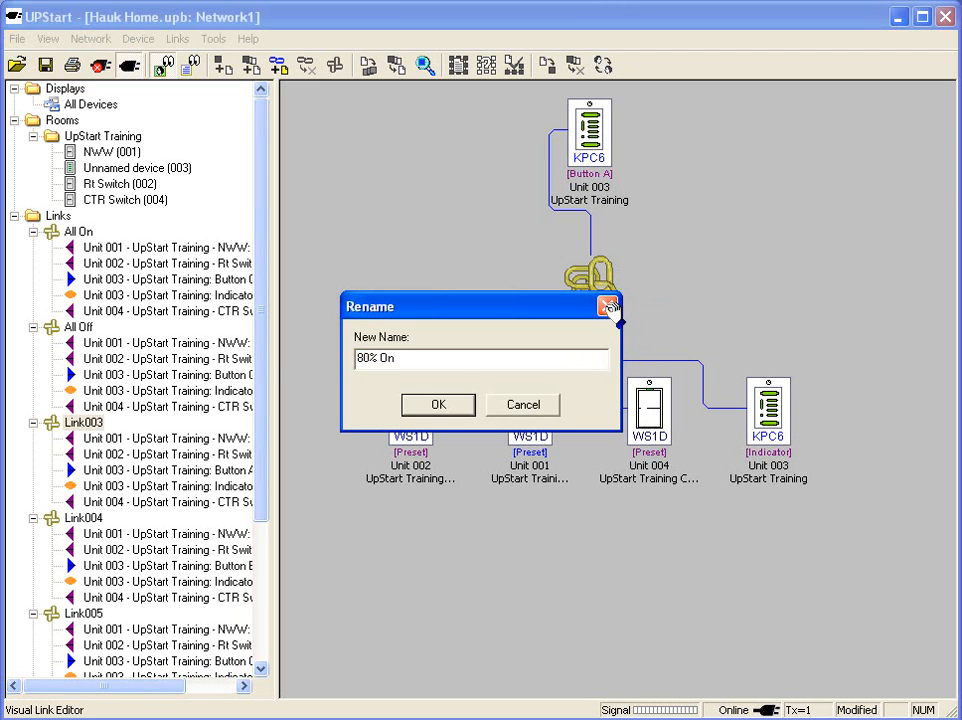
left_click(438, 404)
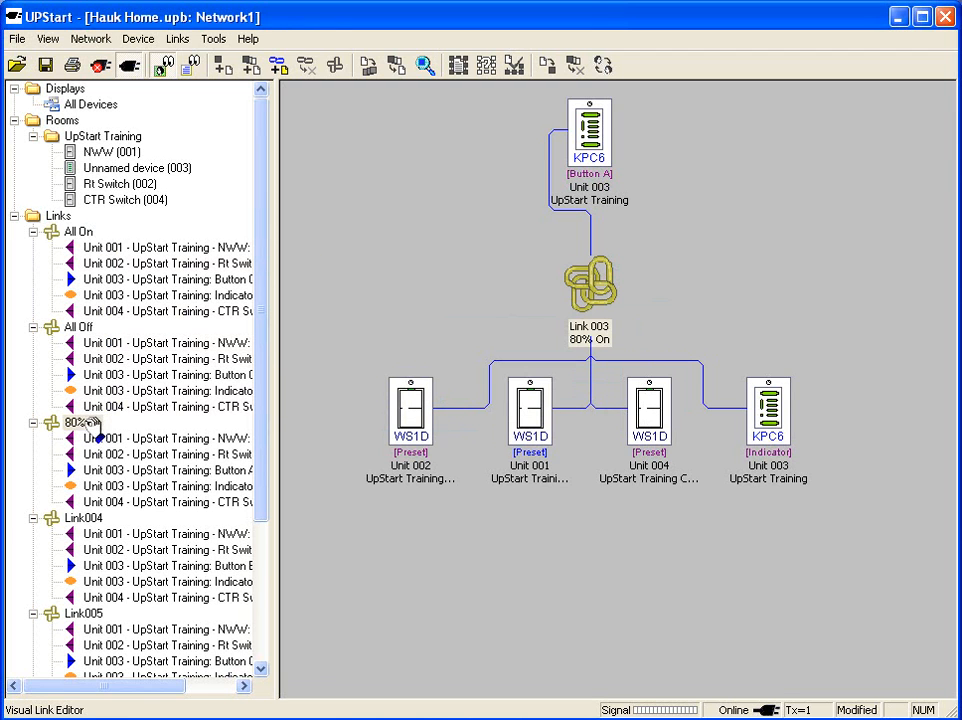
left_click(168, 390)
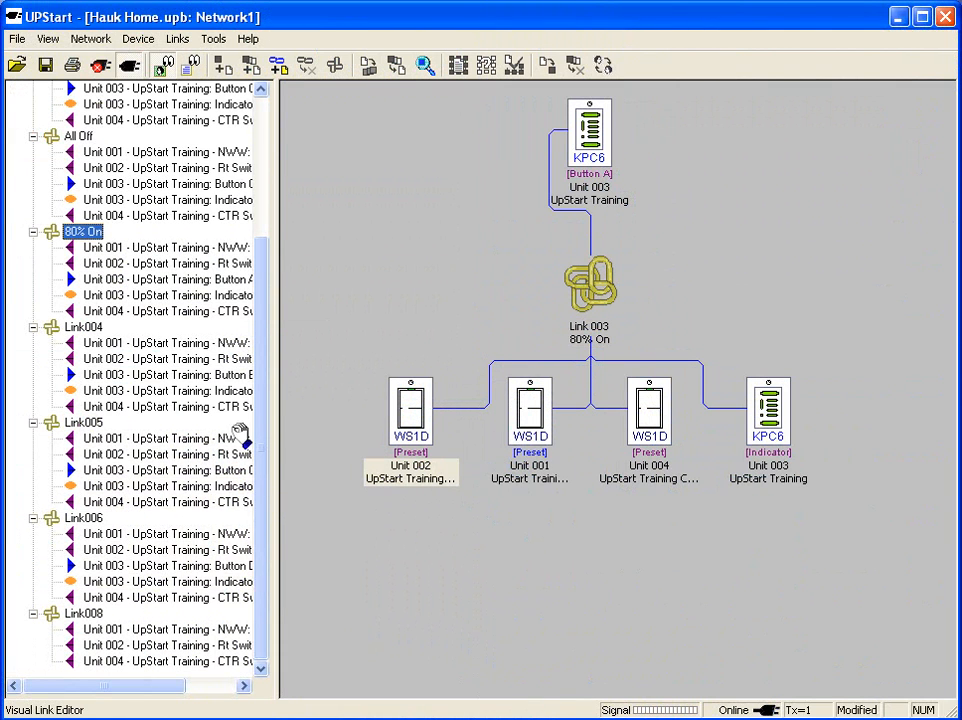
mouse_move(410, 412)
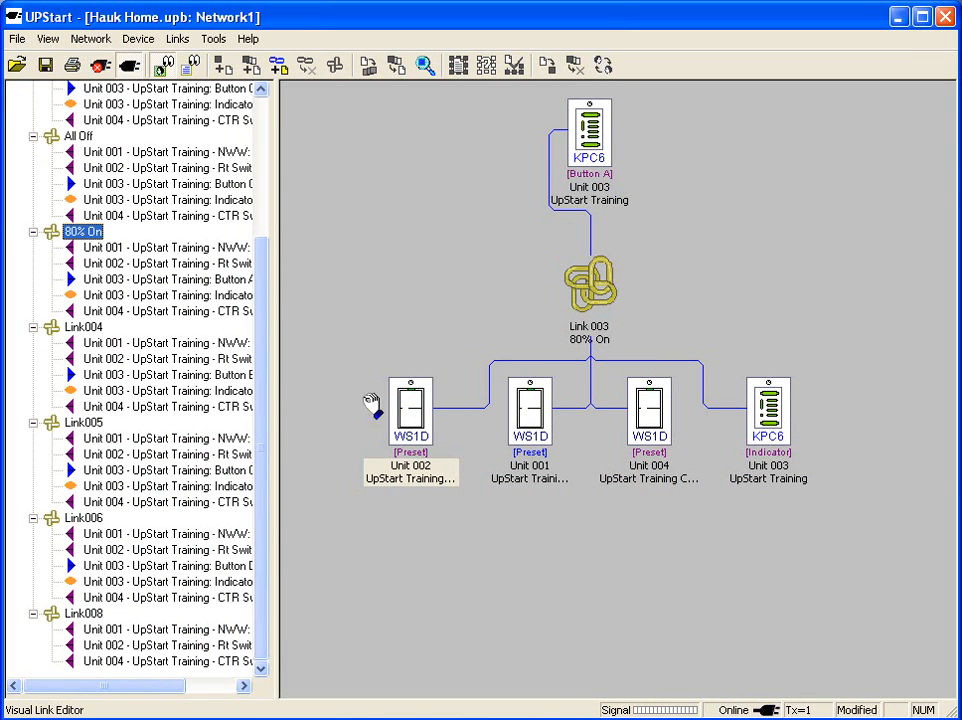
mouse_move(270, 136)
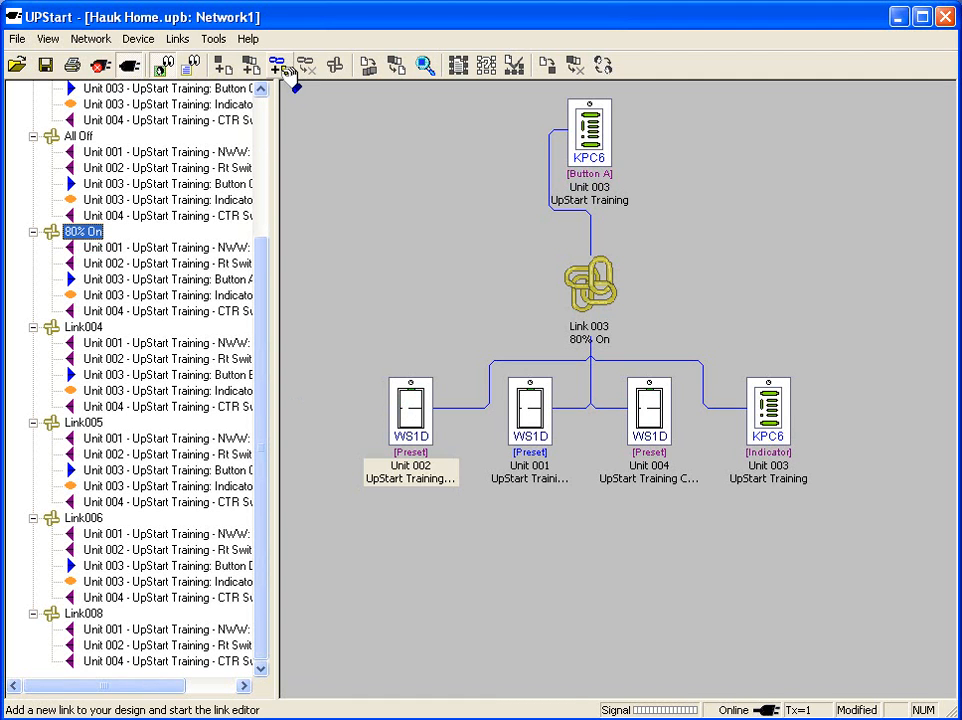
Add a new link named 'Theater Time' through Links > Add.
left_click(176, 38)
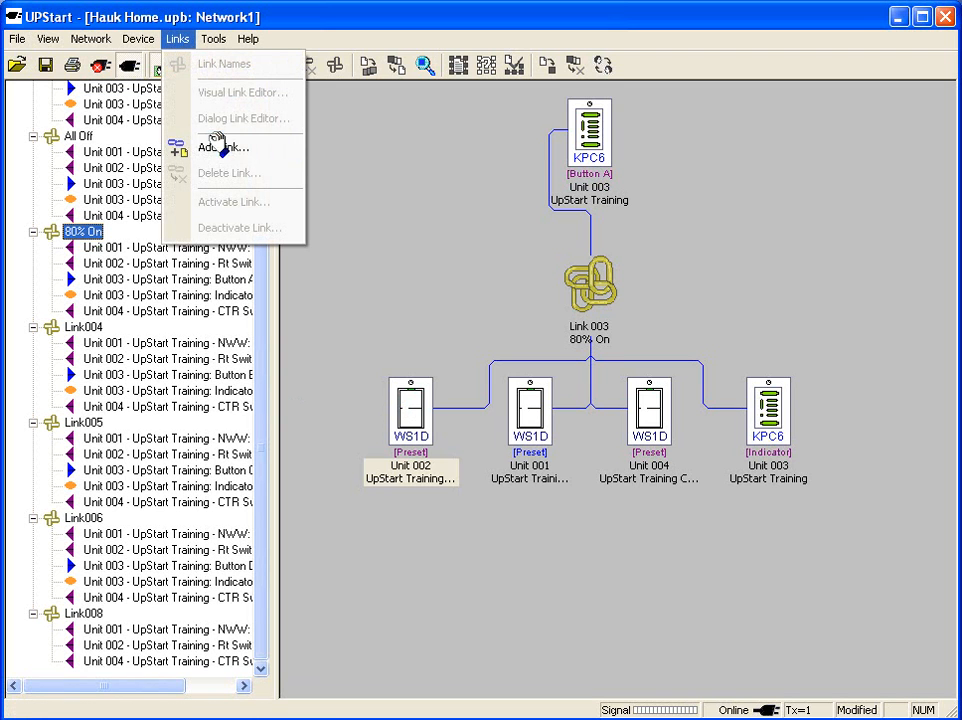
left_click(224, 148)
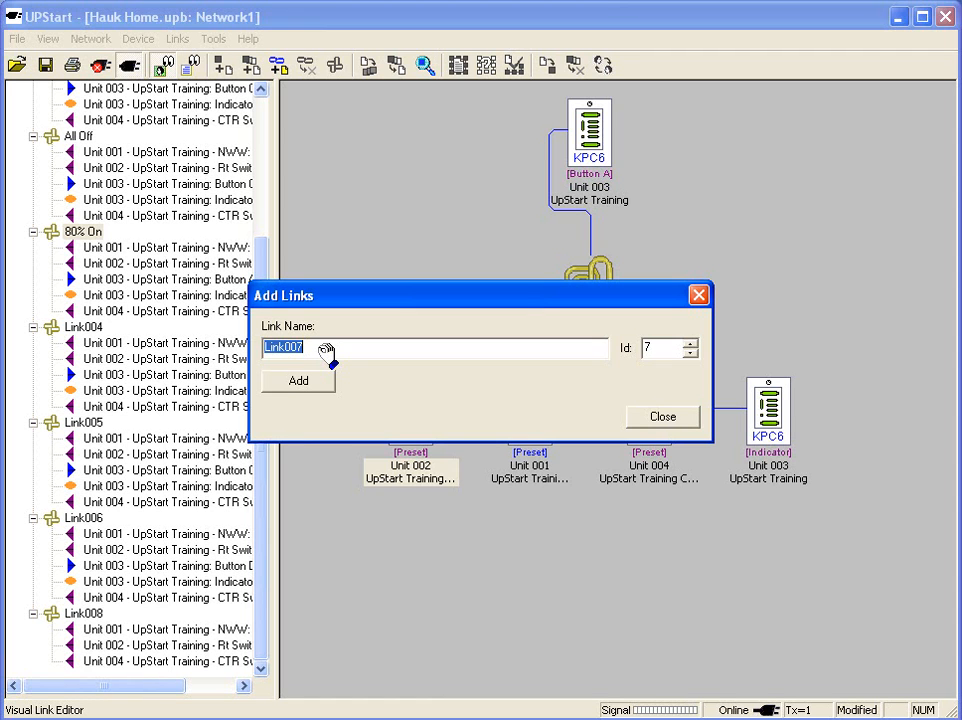
type("Theater T")
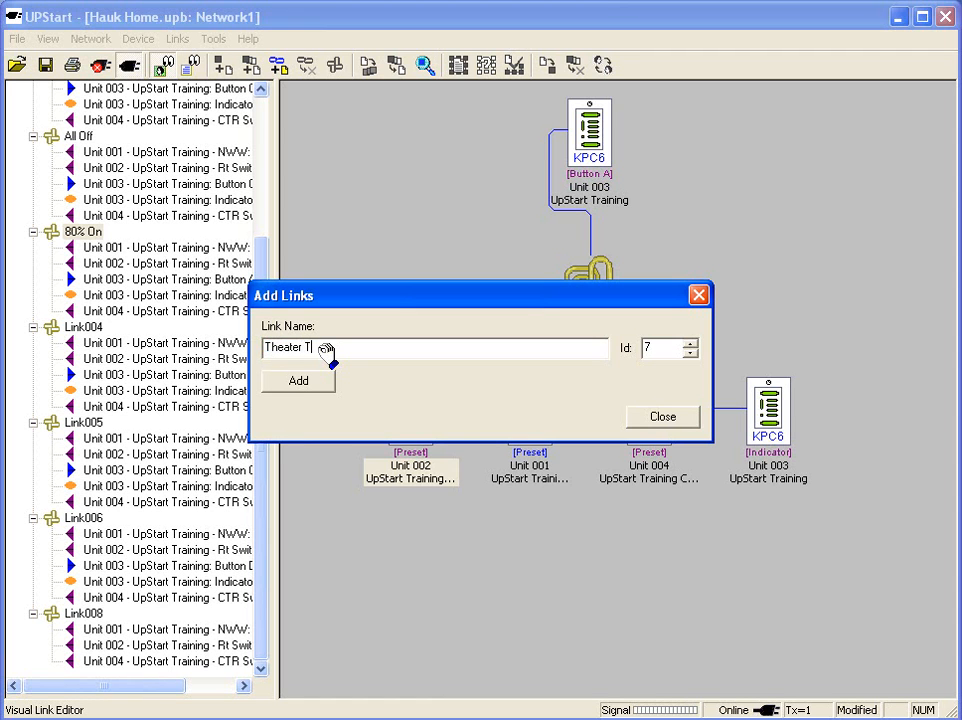
type("im")
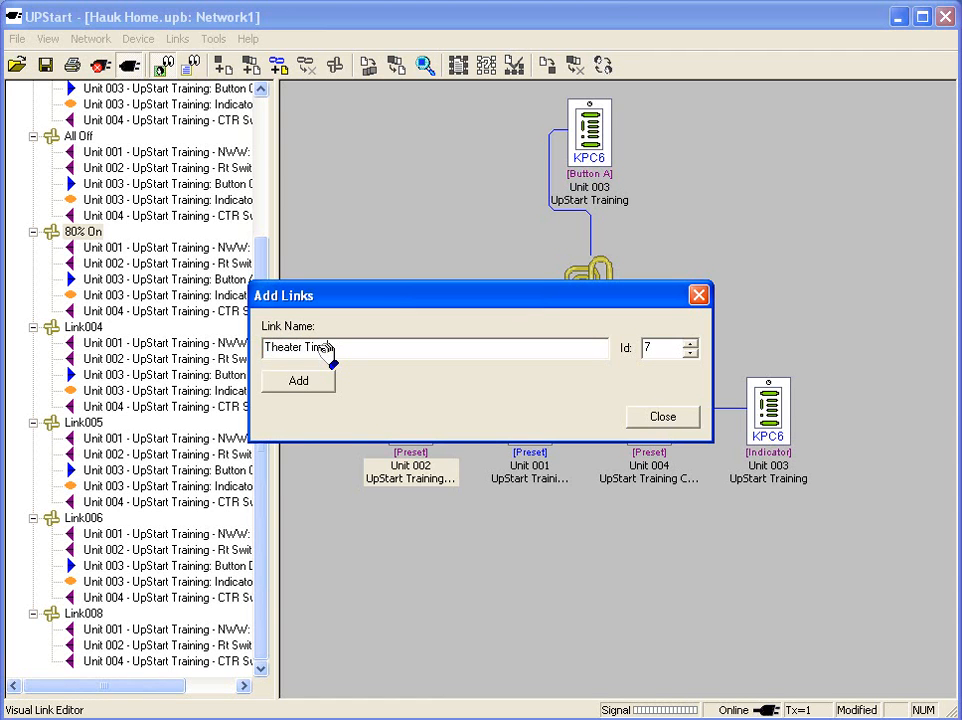
left_click(298, 380)
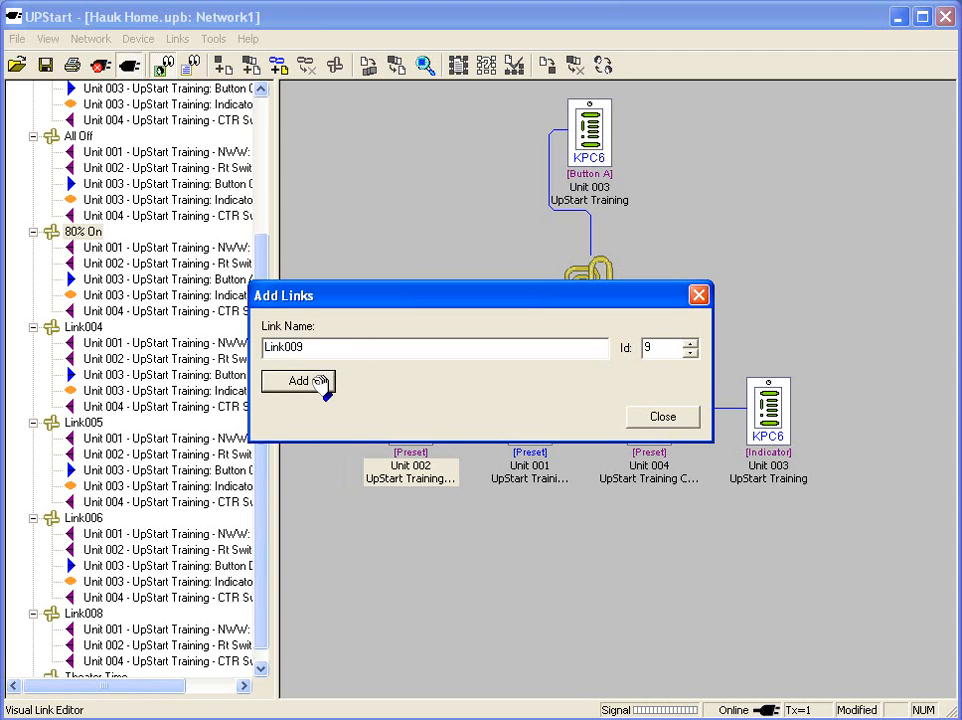
Add two more links named 'Good Night' and 'Romance'.
triple_click(432, 348)
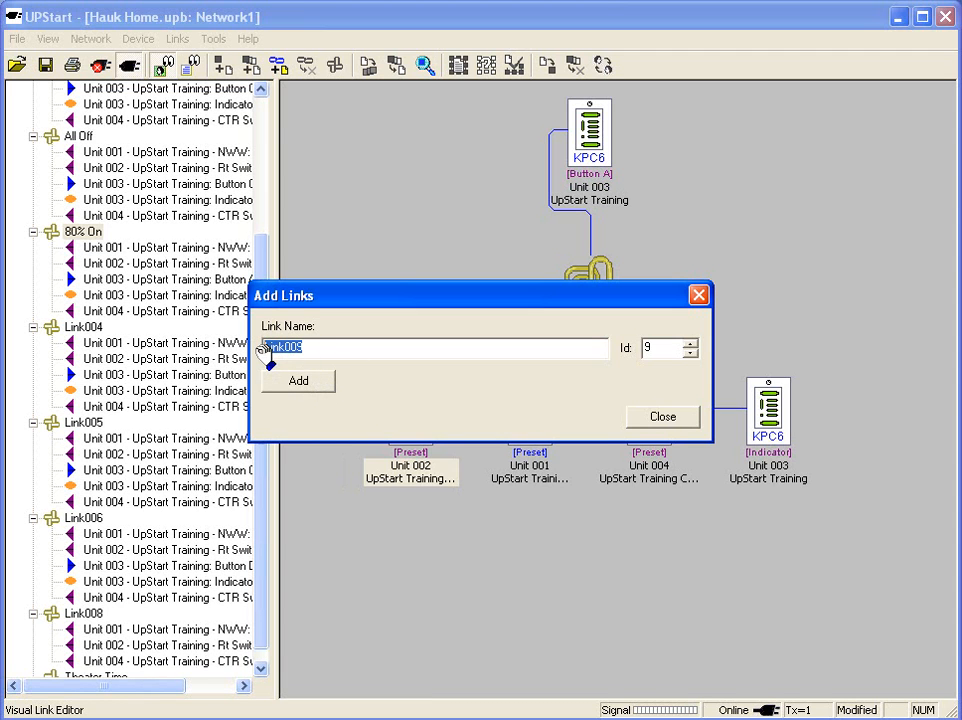
type("good")
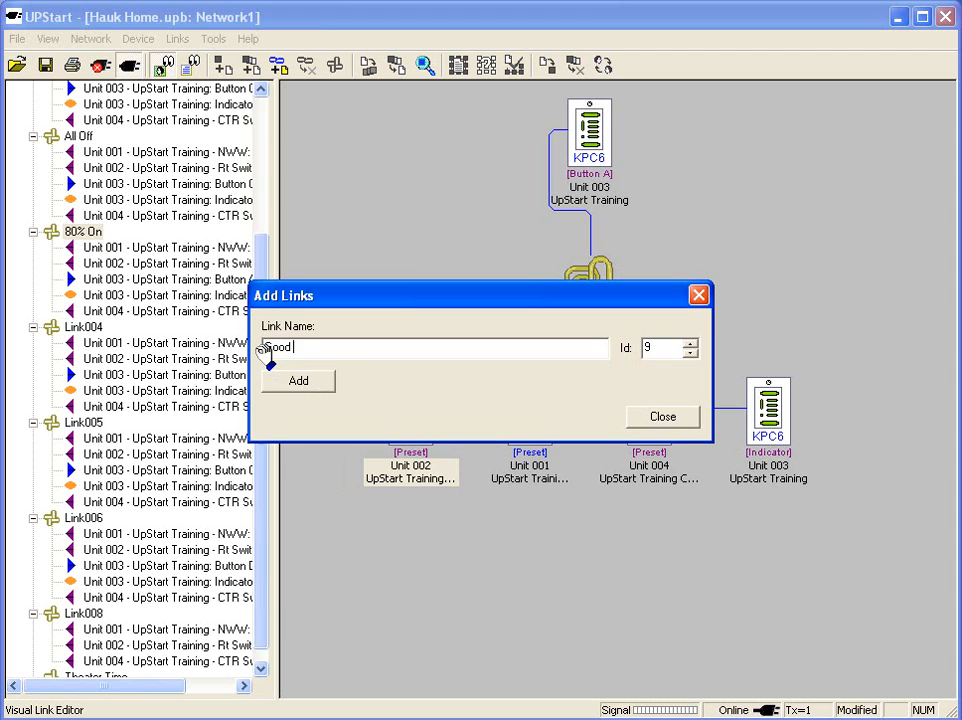
type("Night")
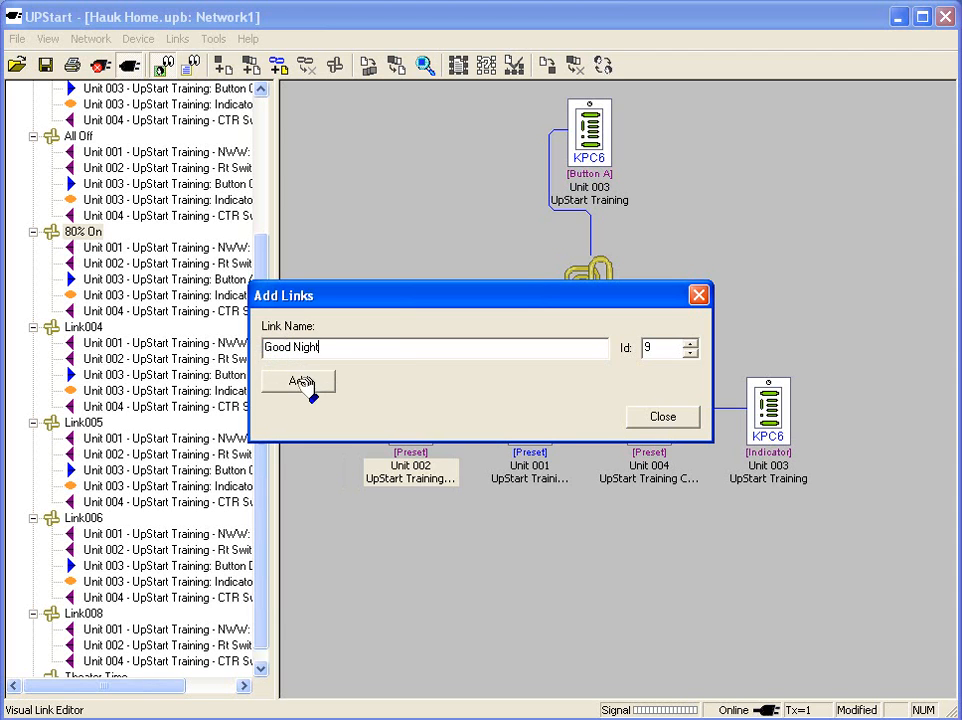
left_click(298, 380)
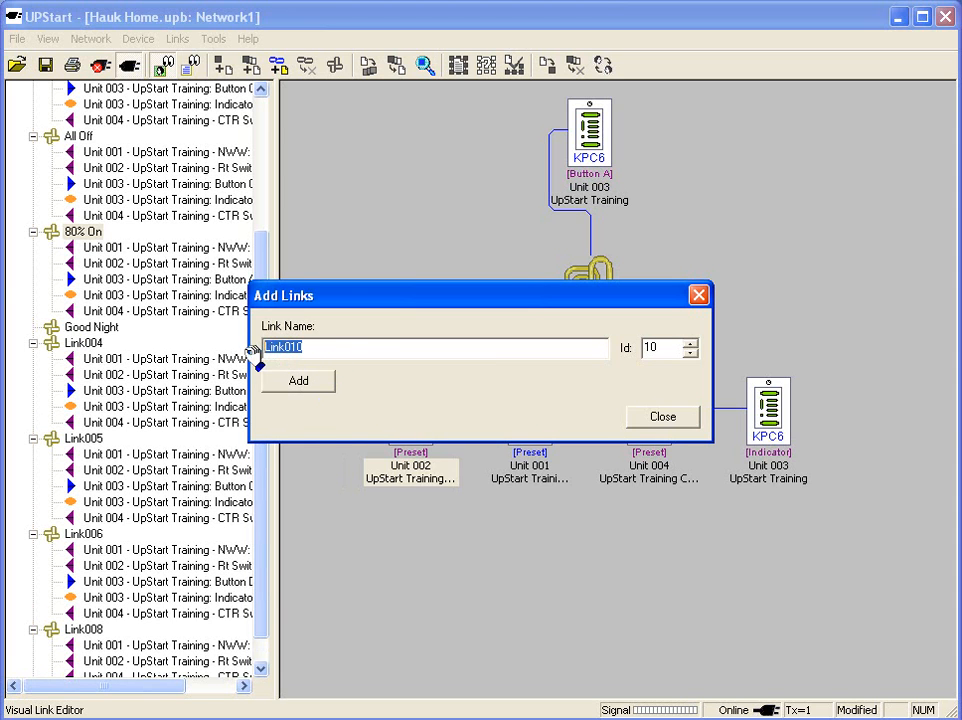
type("Romance")
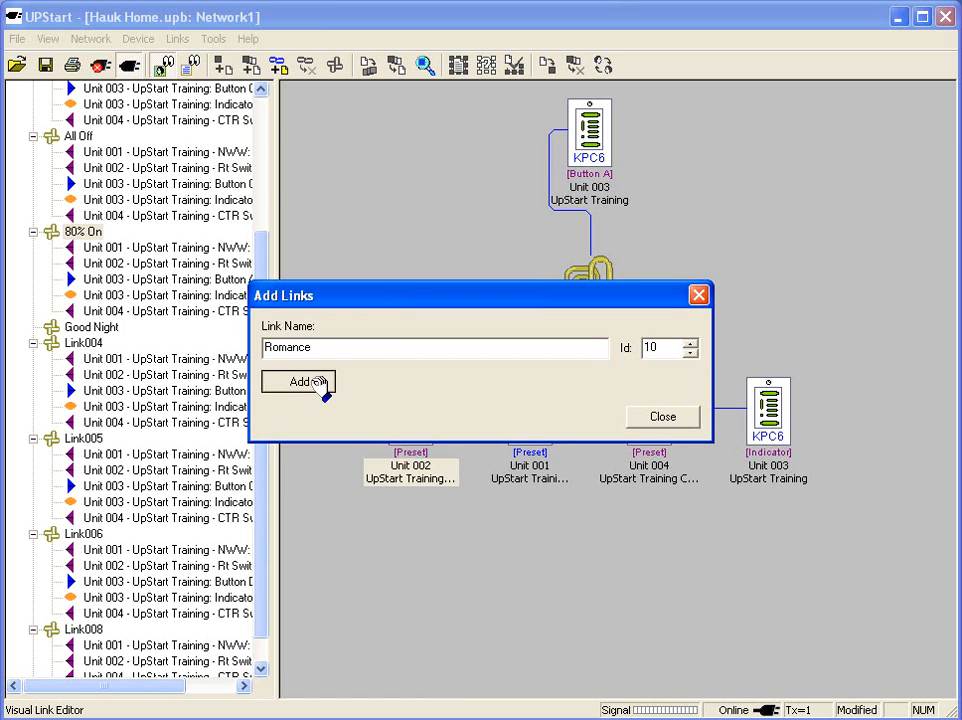
left_click(296, 382)
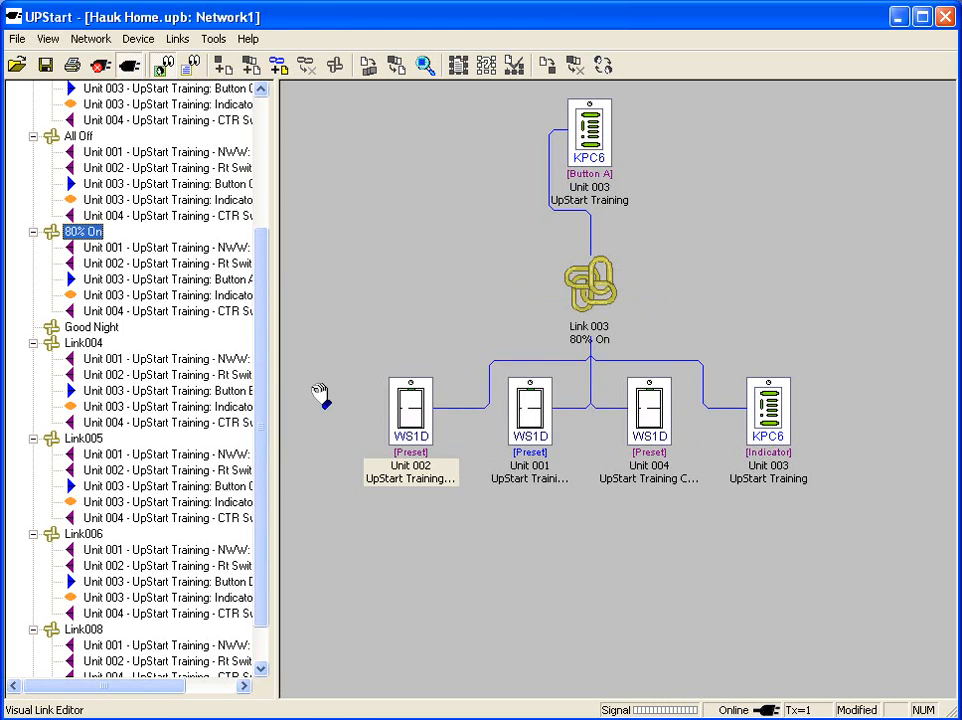
scroll("up", 3)
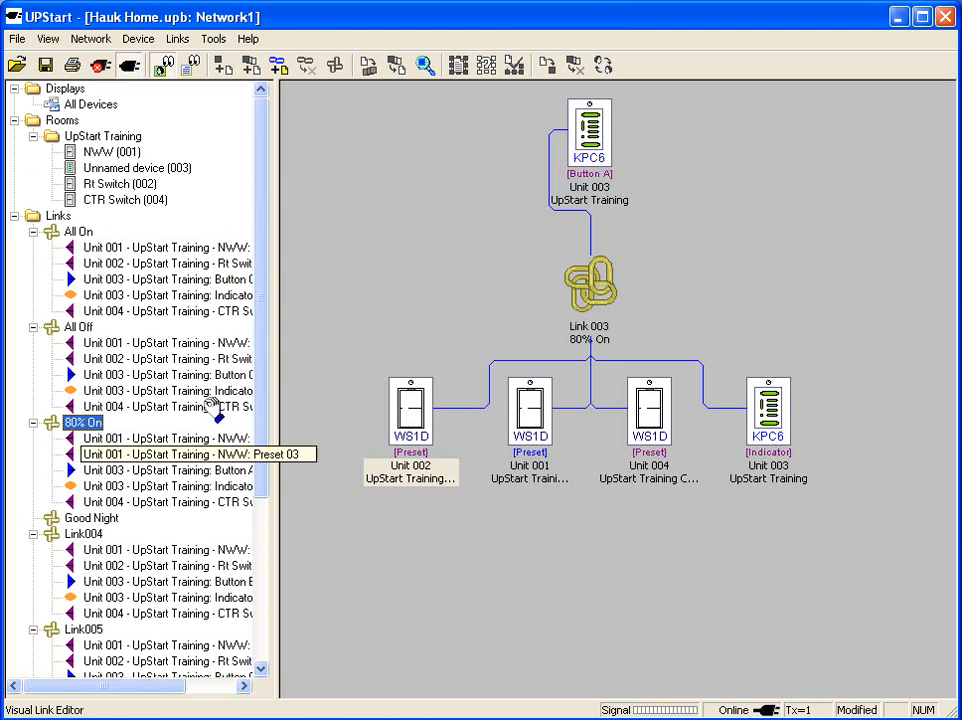
scroll("down", 3)
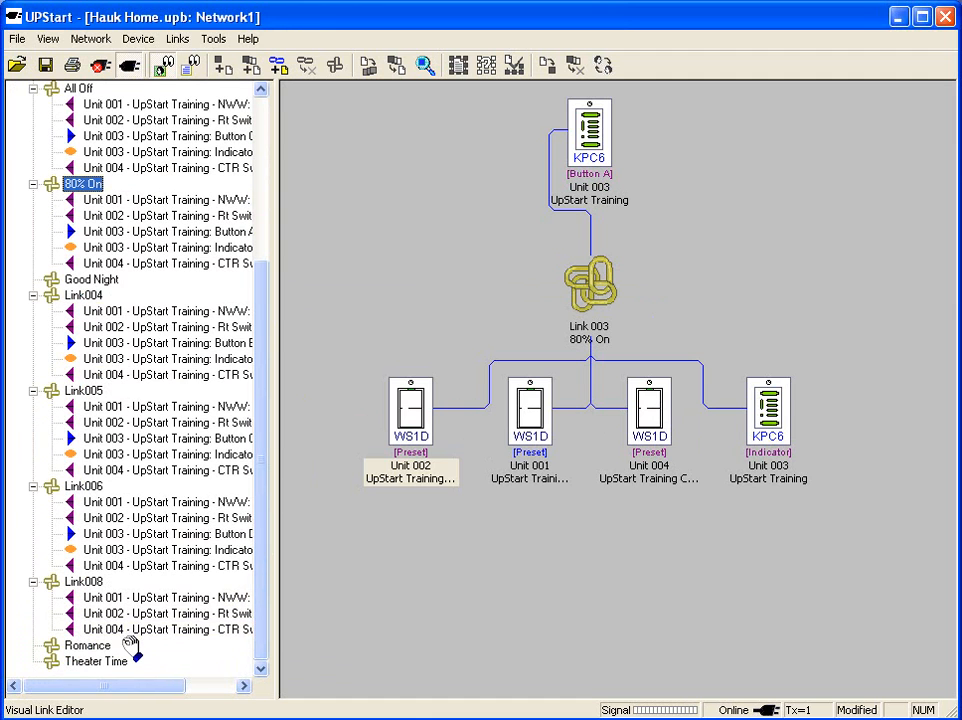
mouse_move(112, 280)
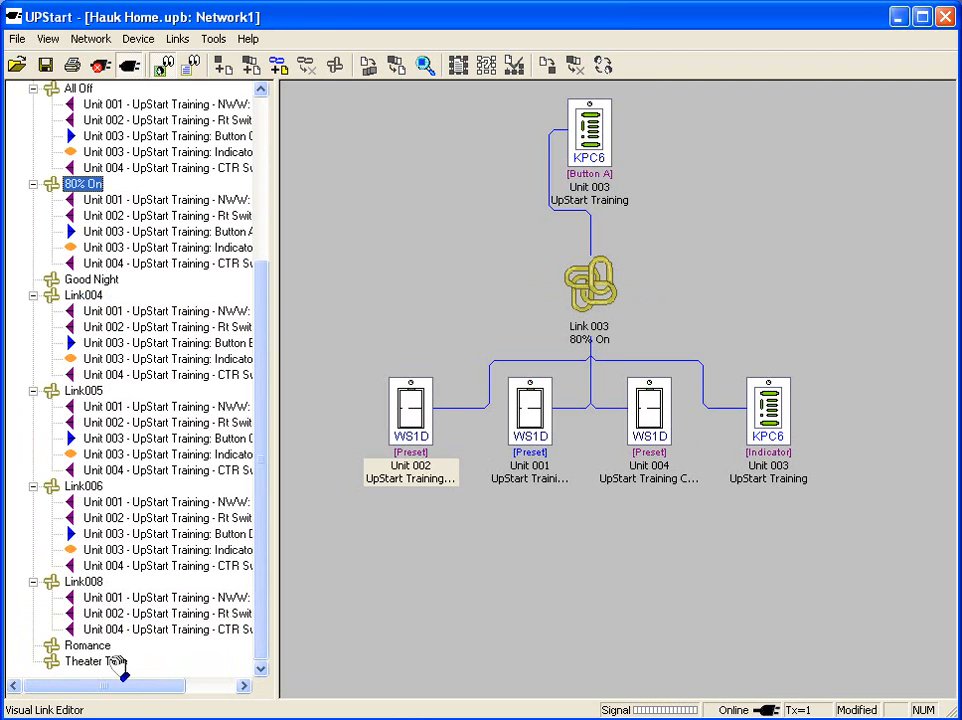
mouse_move(156, 628)
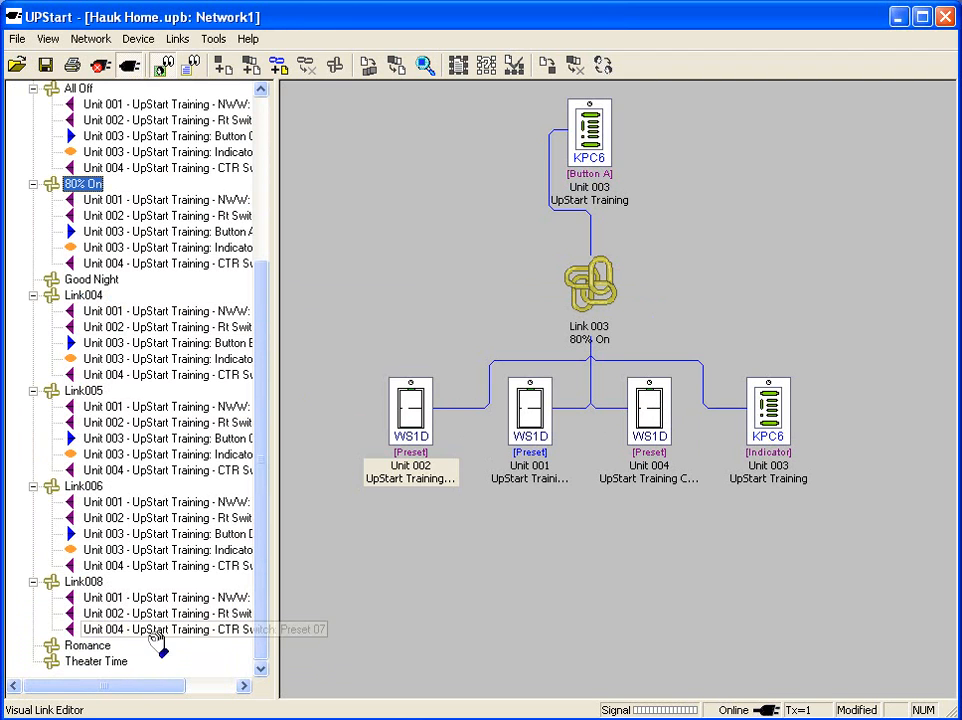
mouse_move(84, 300)
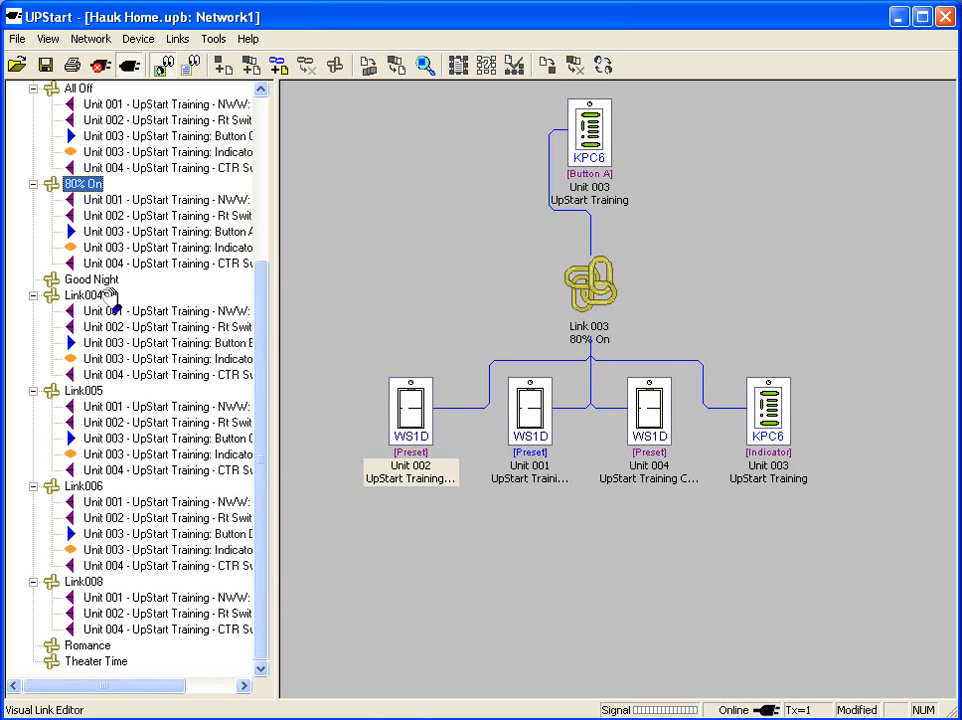
Open the empty Good Night link and select Unnamed device (003), the keypad.
left_click(92, 280)
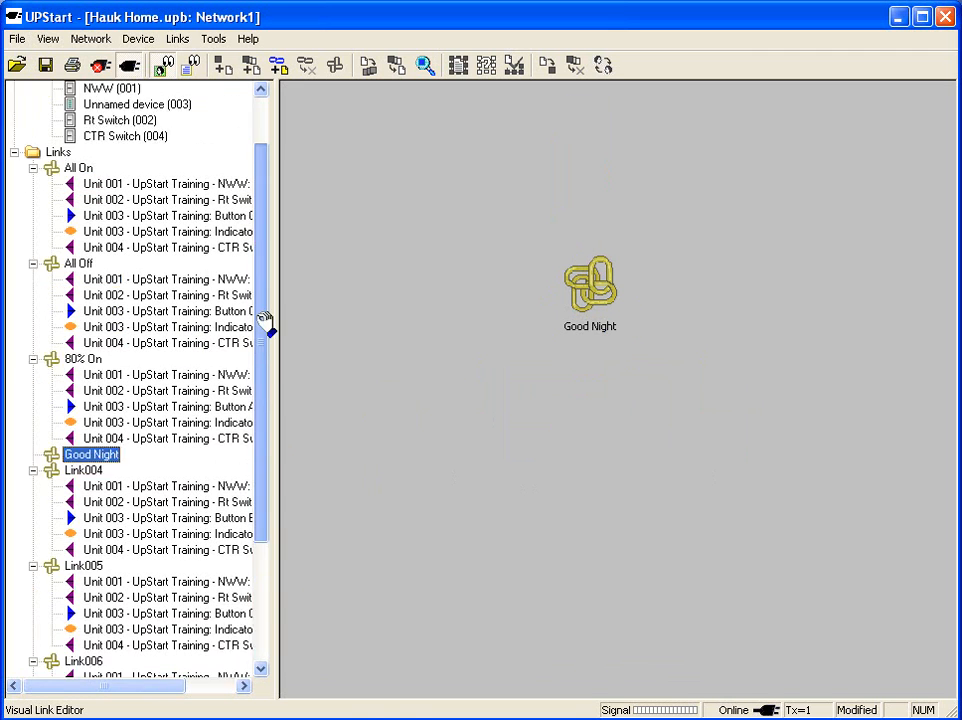
scroll("up", 3)
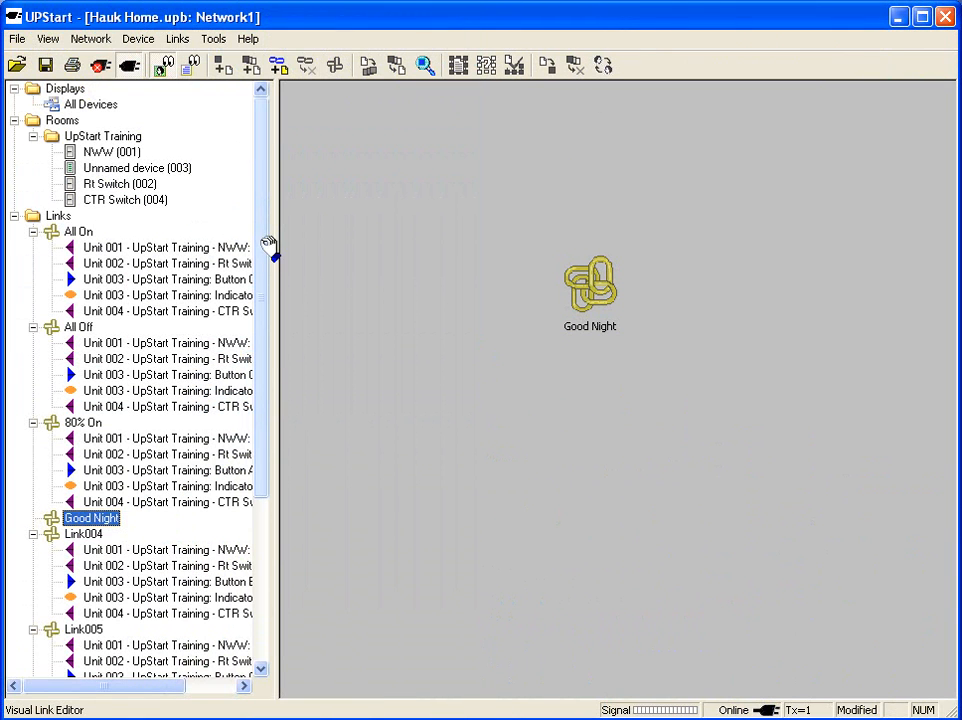
mouse_move(100, 136)
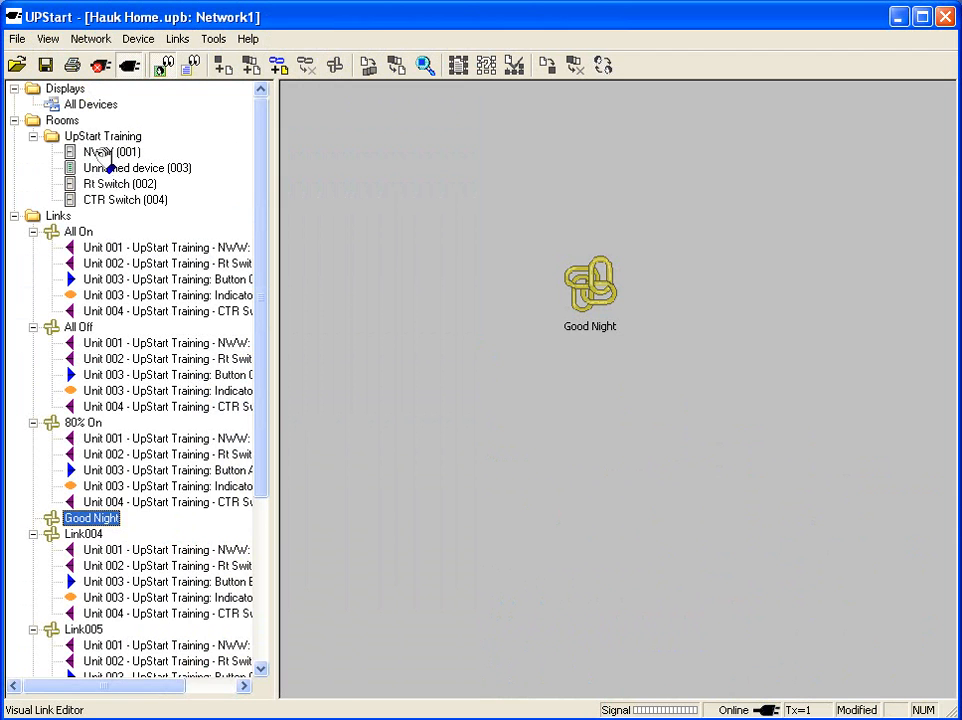
mouse_move(116, 200)
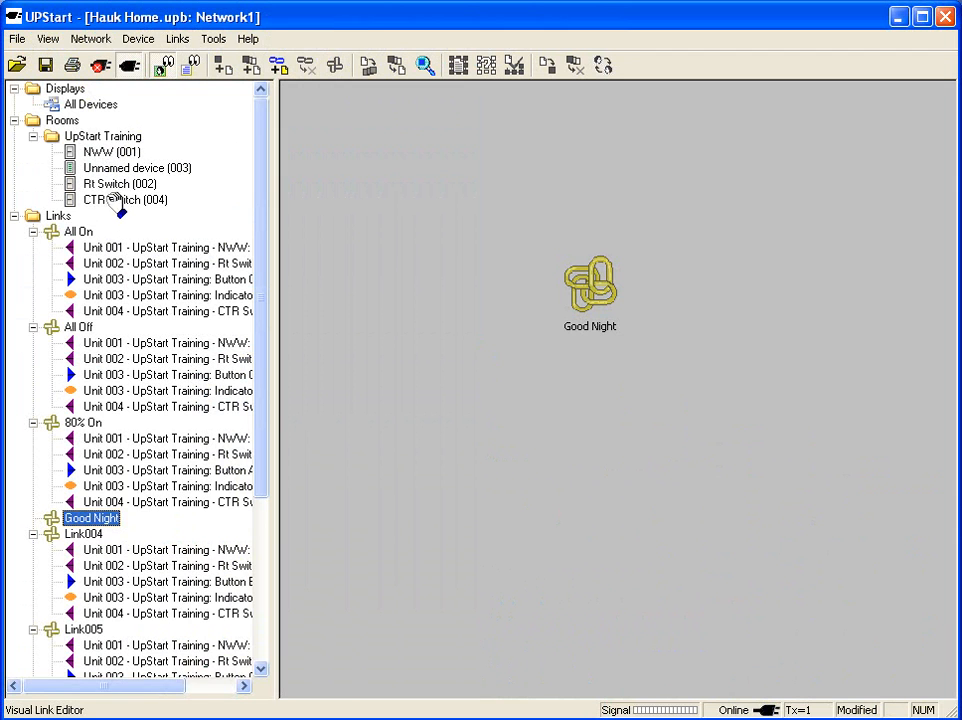
left_click(136, 168)
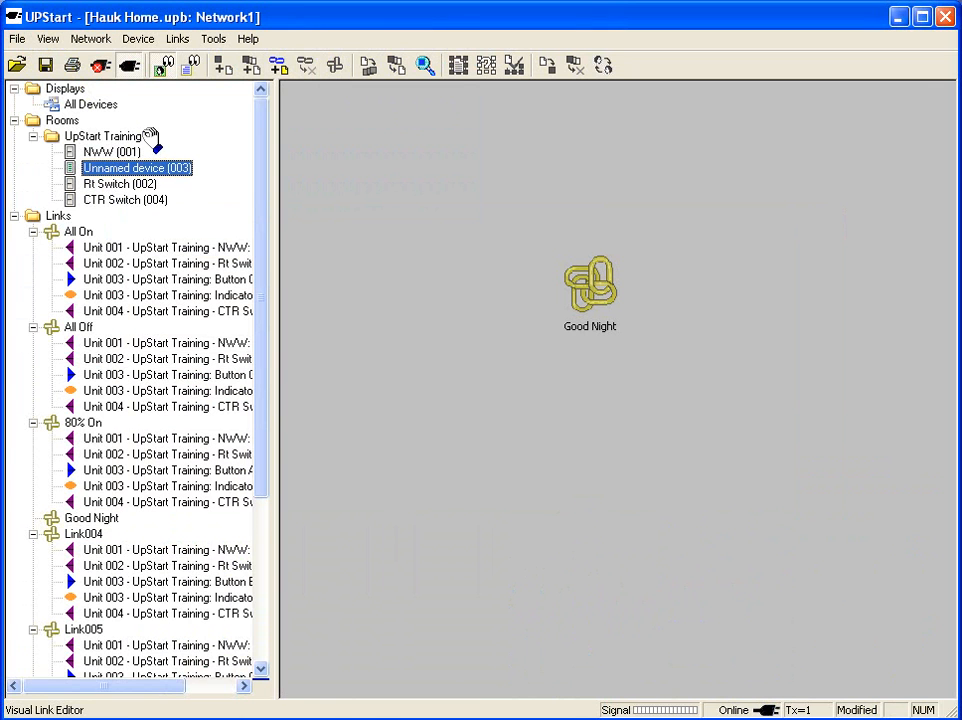
mouse_move(150, 204)
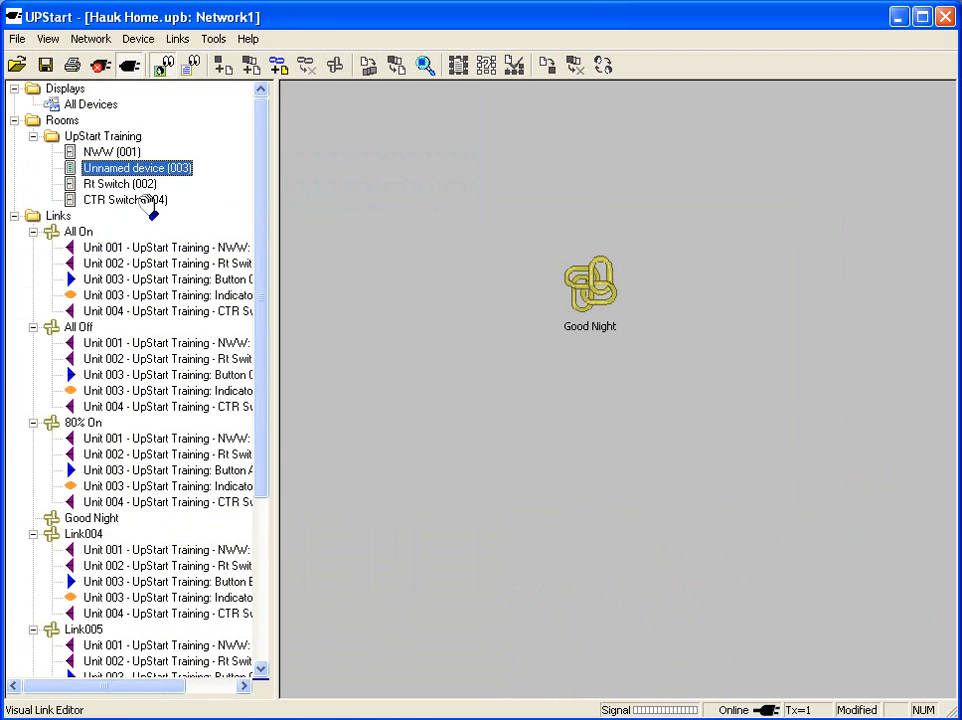
mouse_move(612, 224)
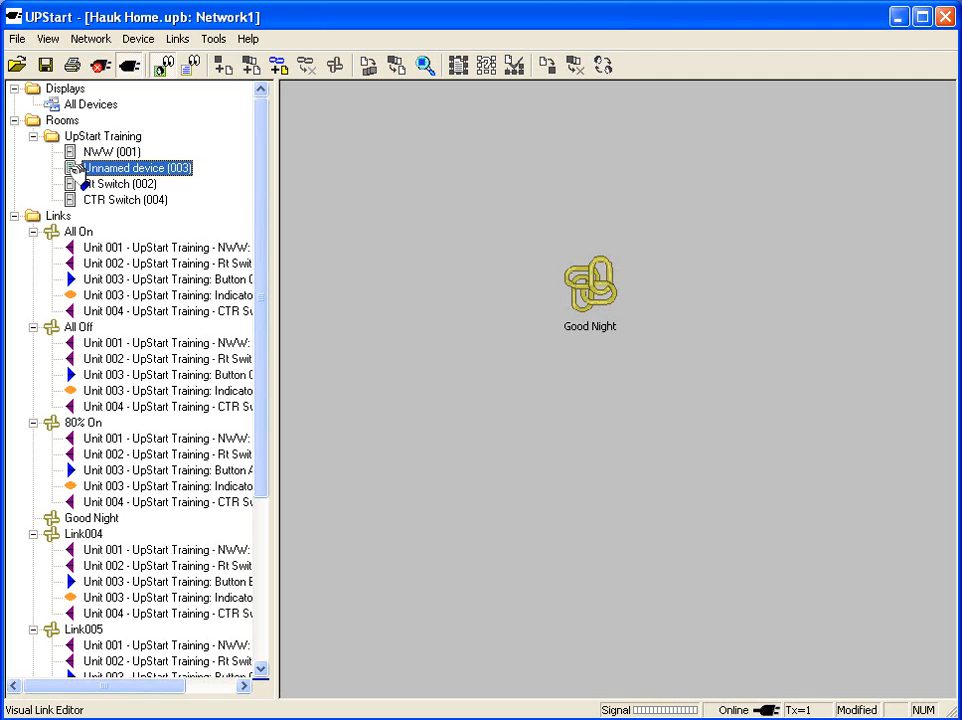
Add keypad unit 003's D Button as transmitter, reassigning it from Link006.
double_click(124, 168)
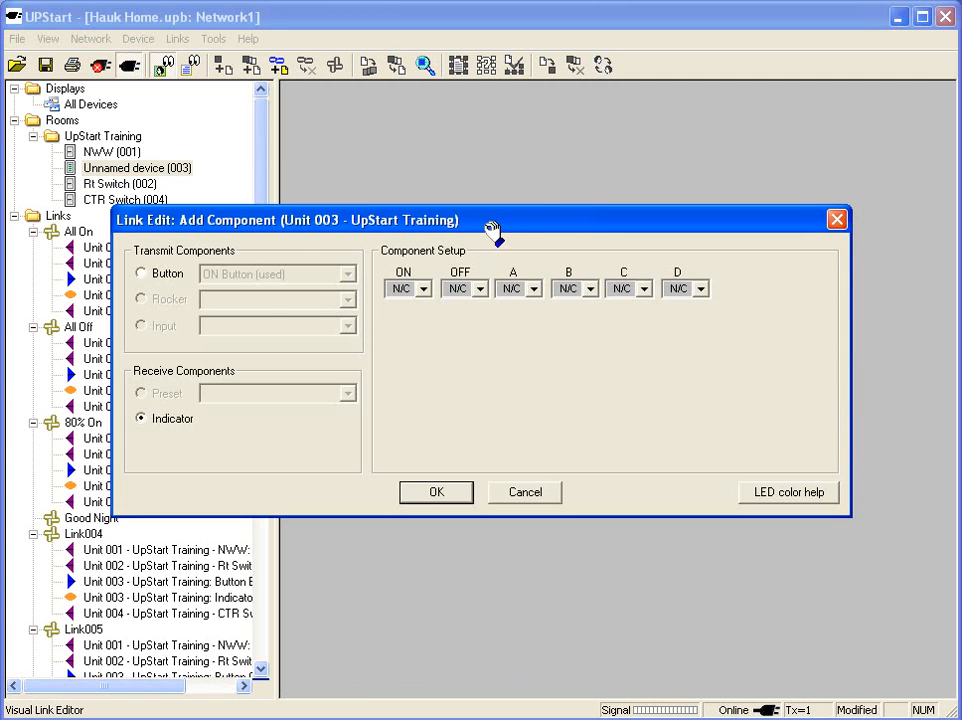
mouse_move(210, 270)
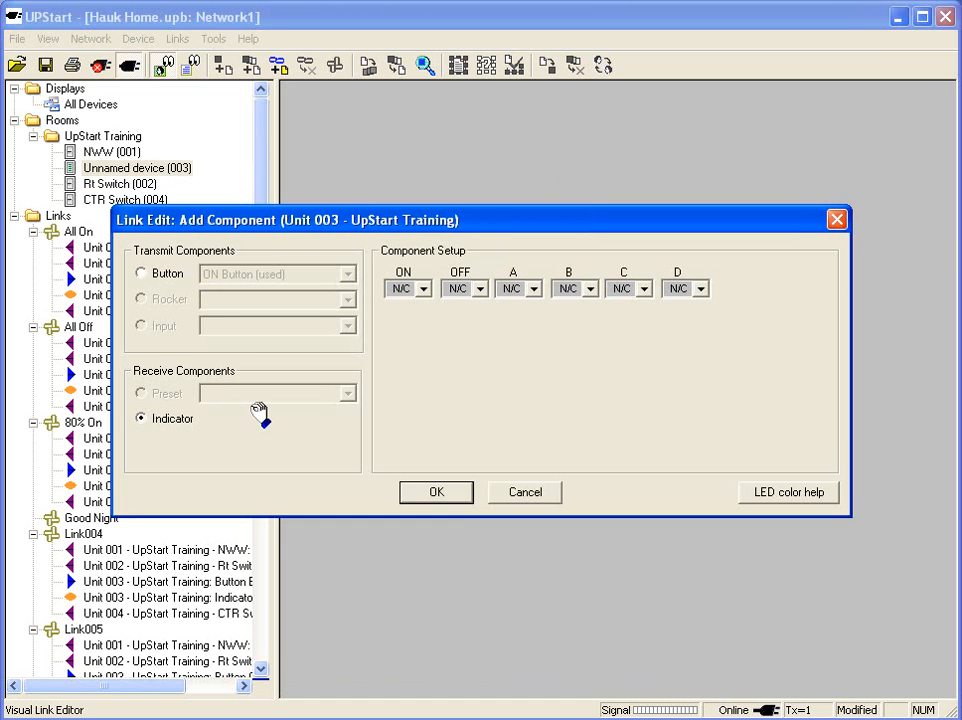
left_click(140, 272)
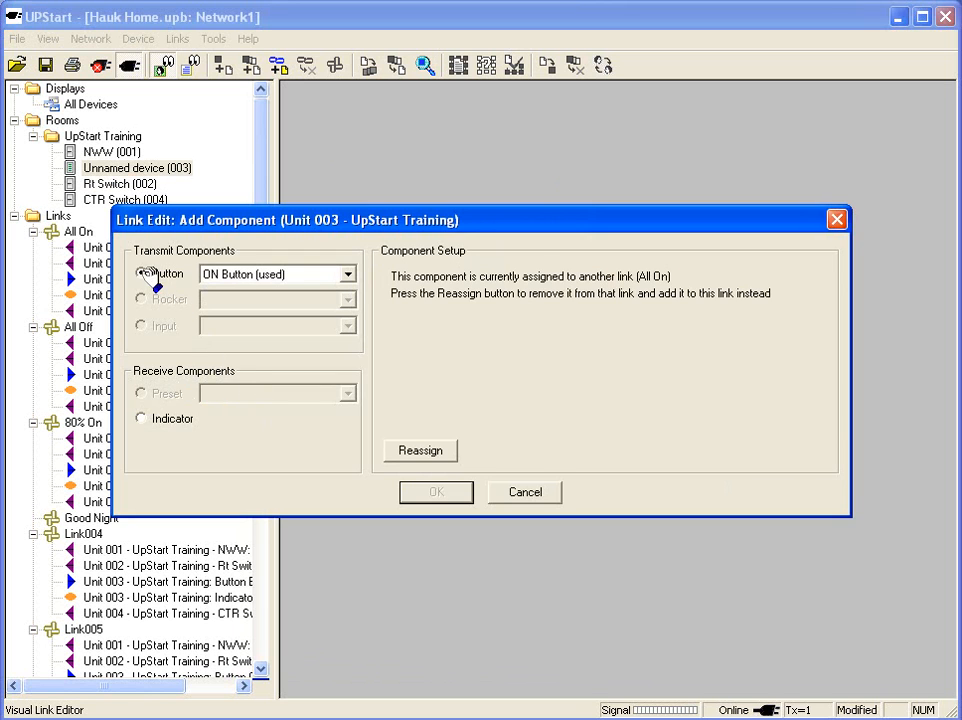
left_click(140, 272)
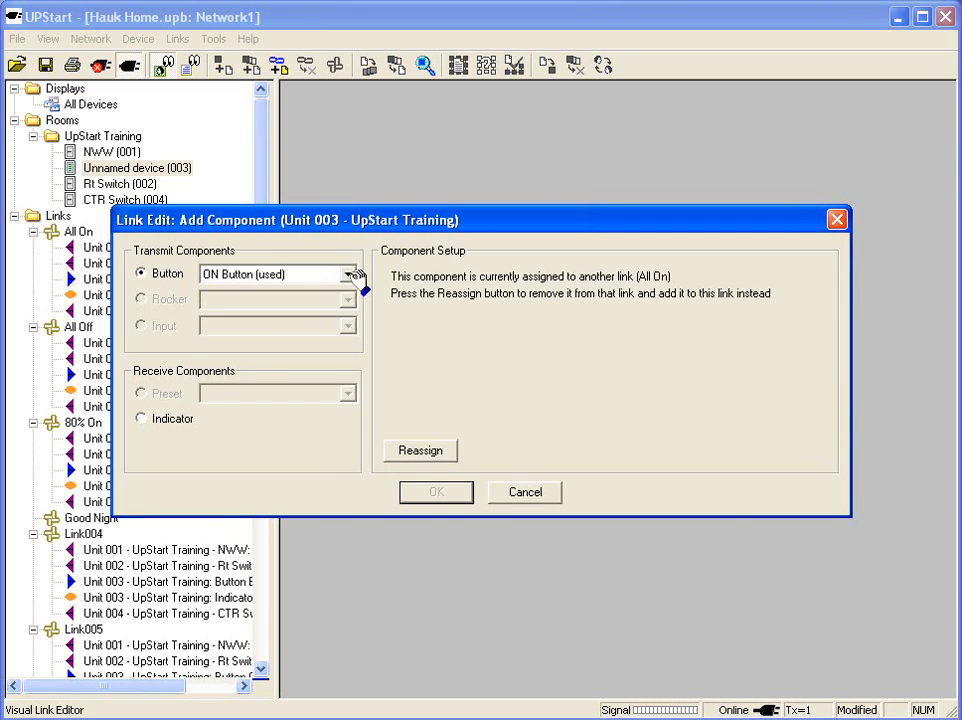
left_click(348, 274)
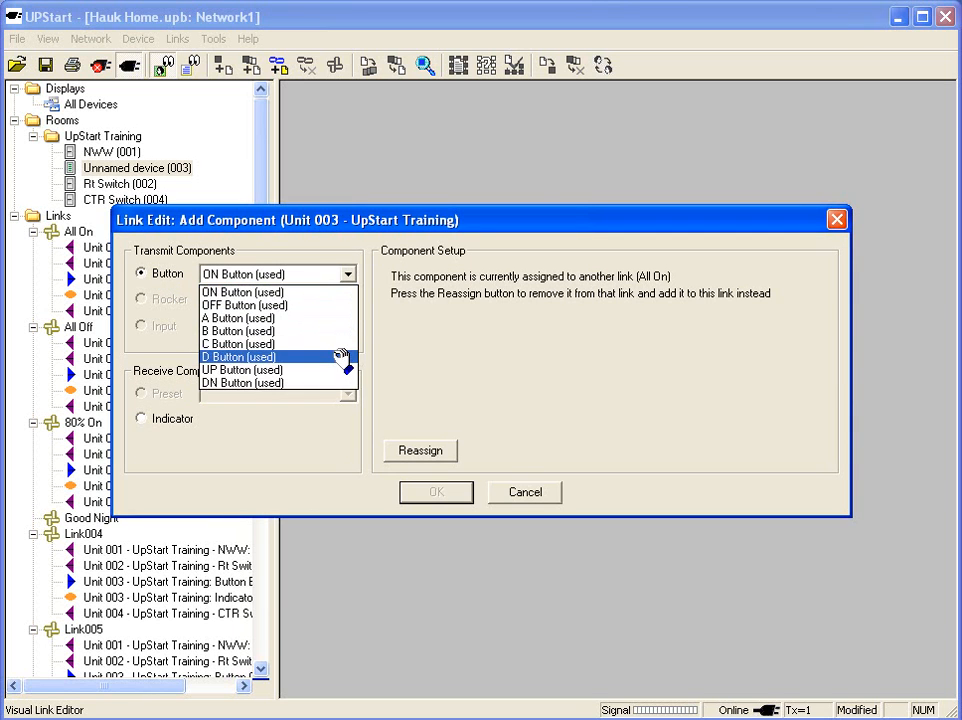
left_click(238, 356)
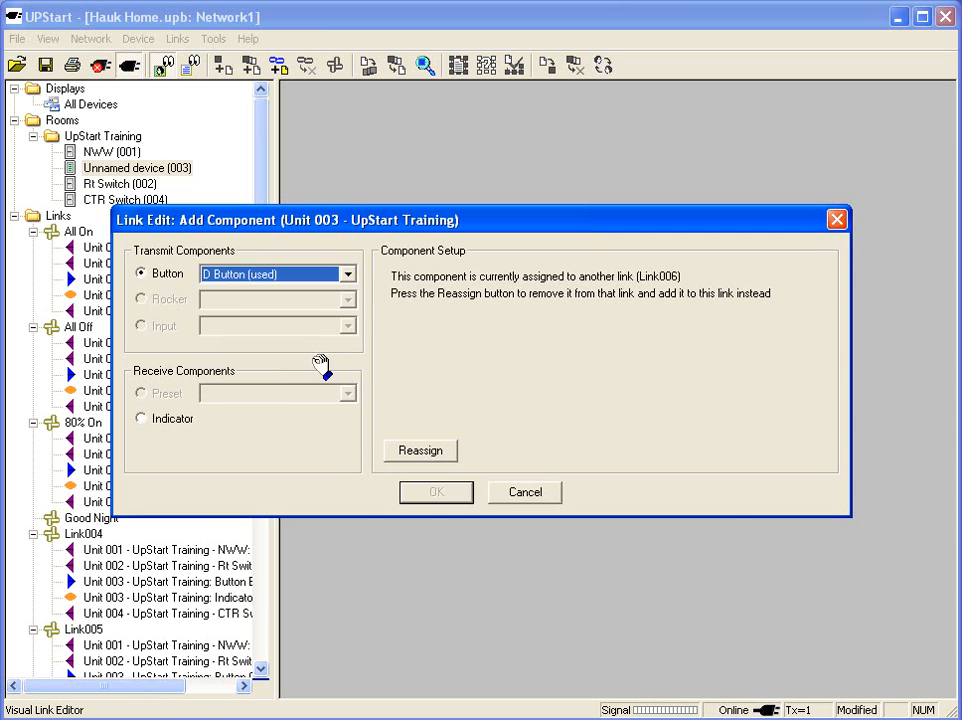
mouse_move(624, 310)
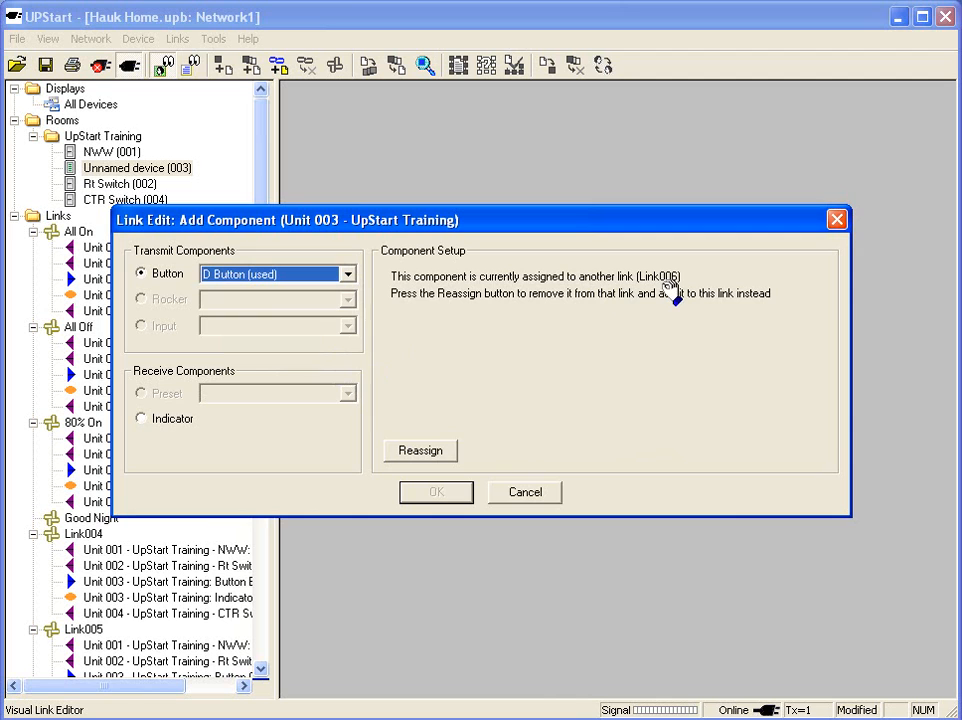
left_click(420, 450)
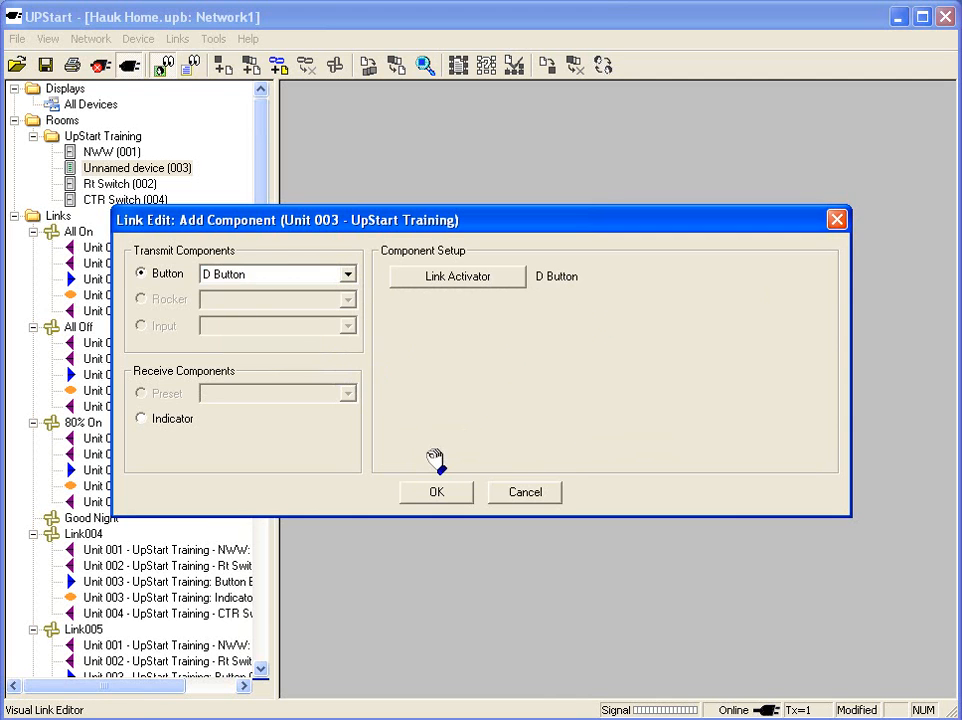
mouse_move(552, 290)
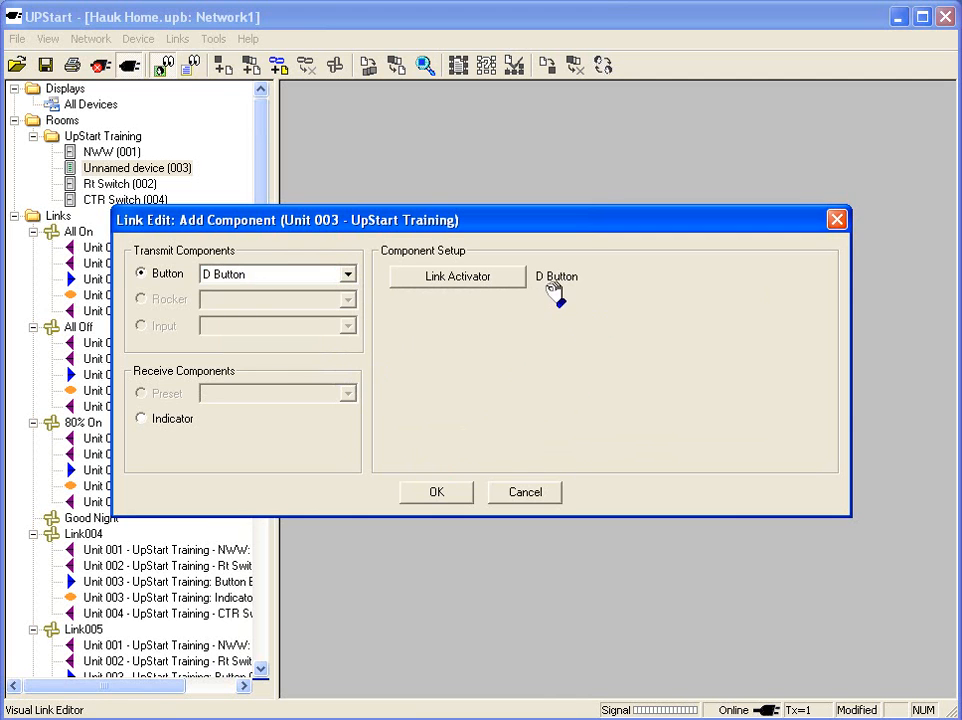
mouse_move(520, 260)
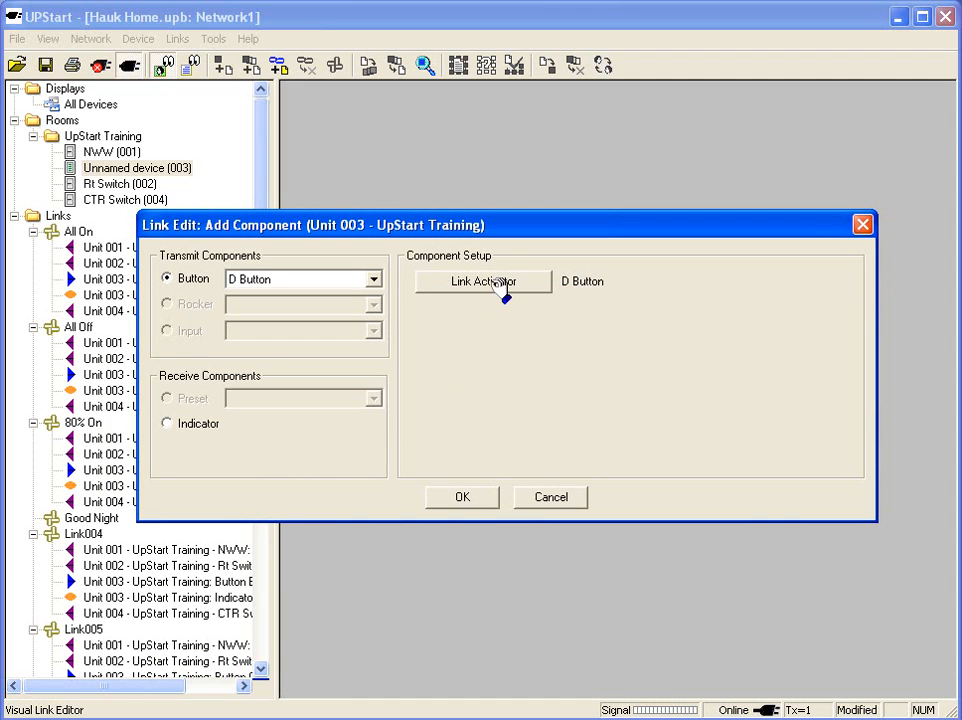
Set button D's Link Activator behavior to Toggle Button.
left_click(482, 280)
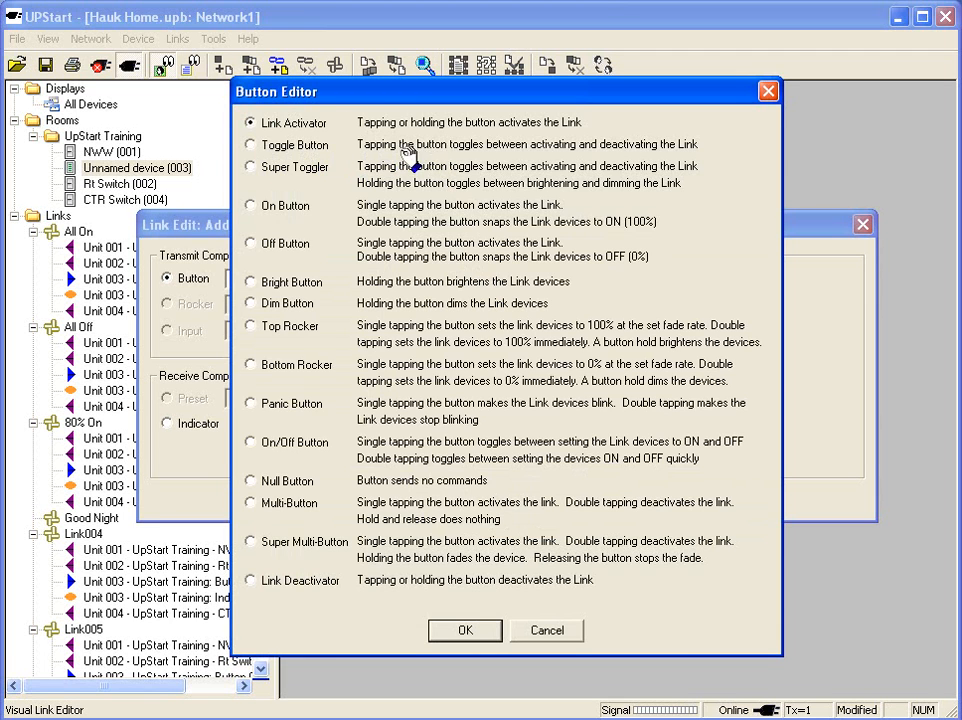
mouse_move(540, 152)
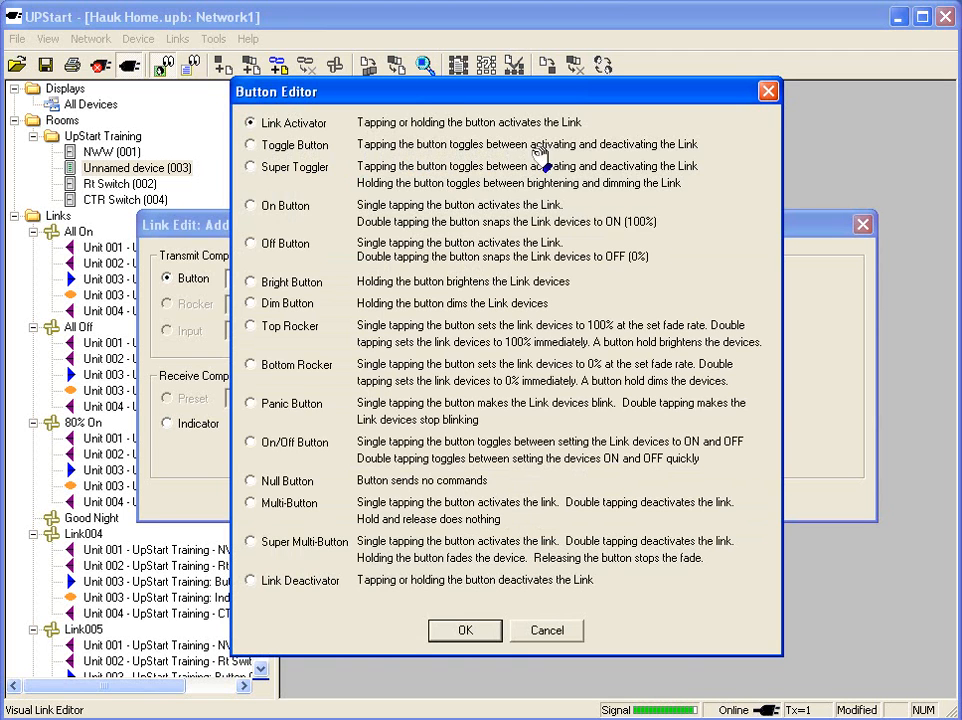
mouse_move(690, 160)
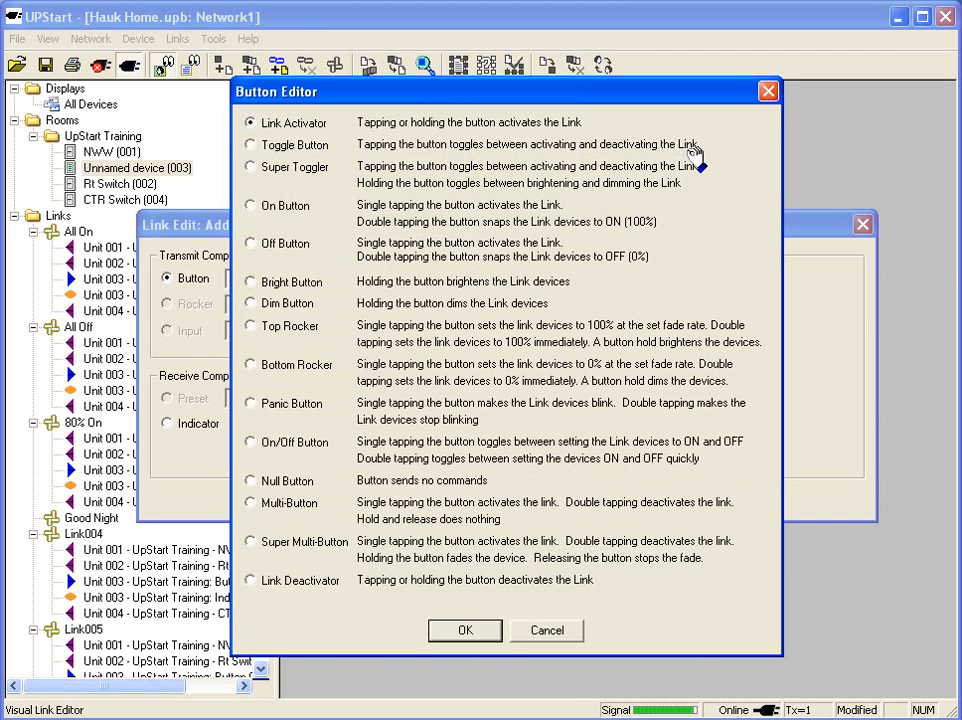
mouse_move(690, 160)
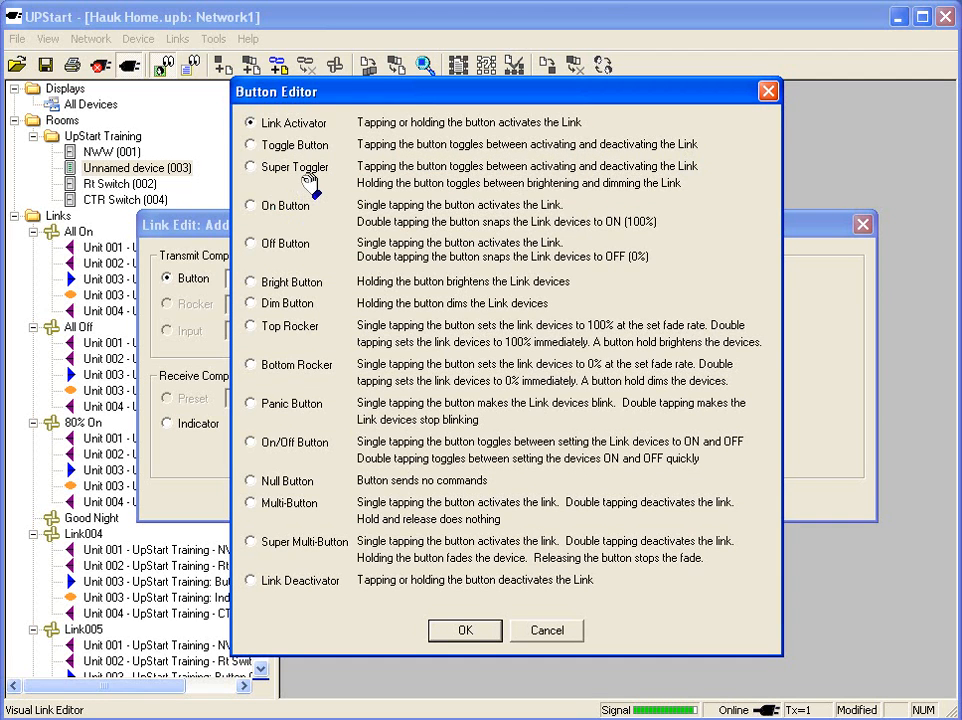
mouse_move(536, 176)
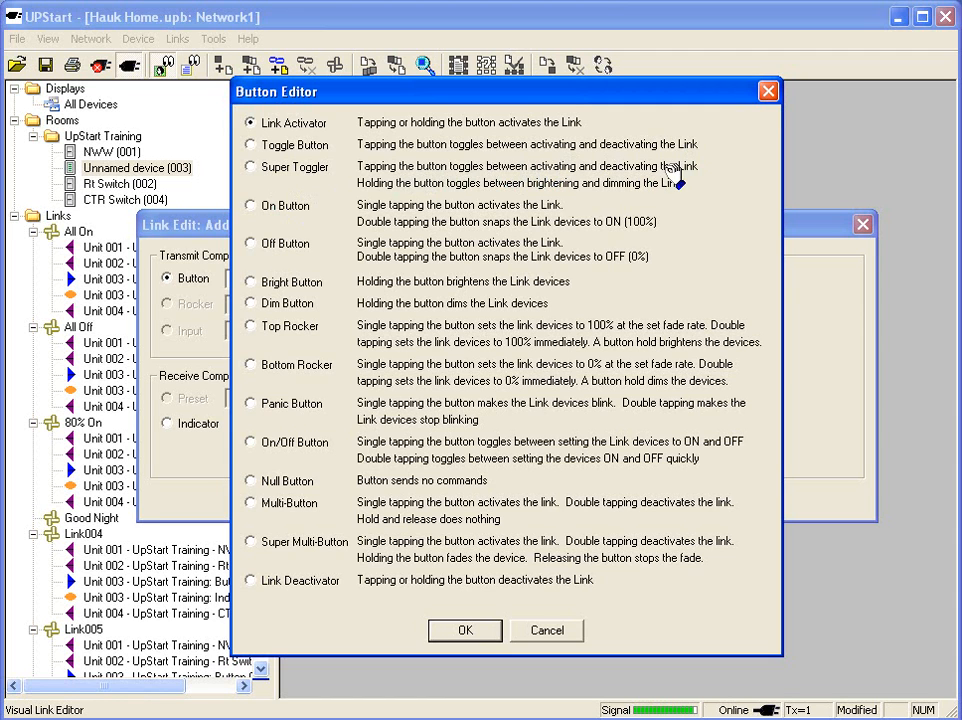
mouse_move(390, 190)
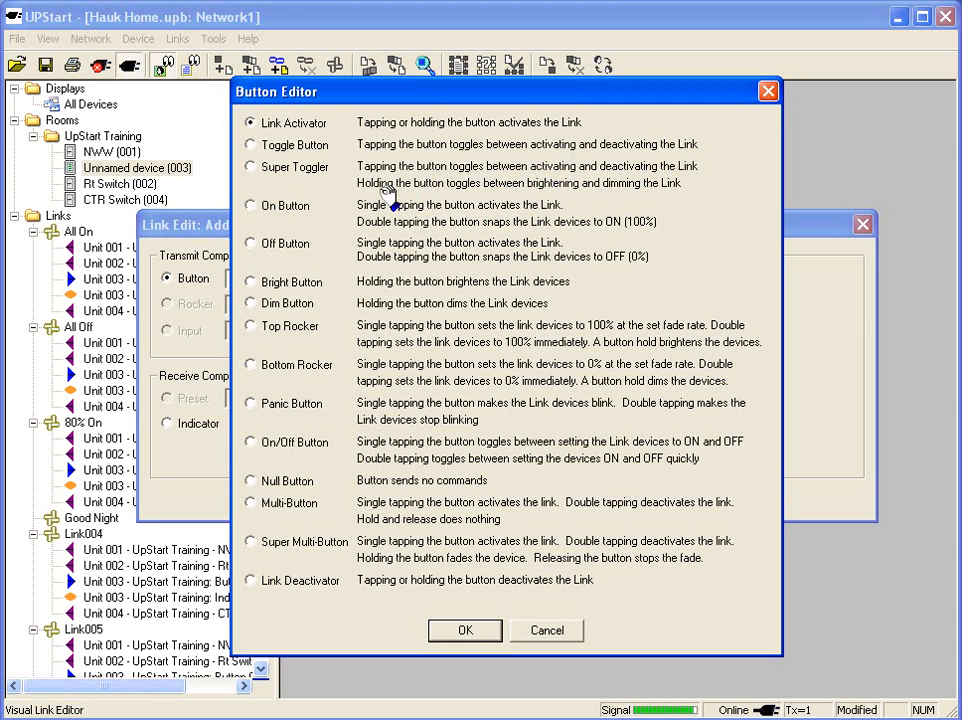
mouse_move(560, 198)
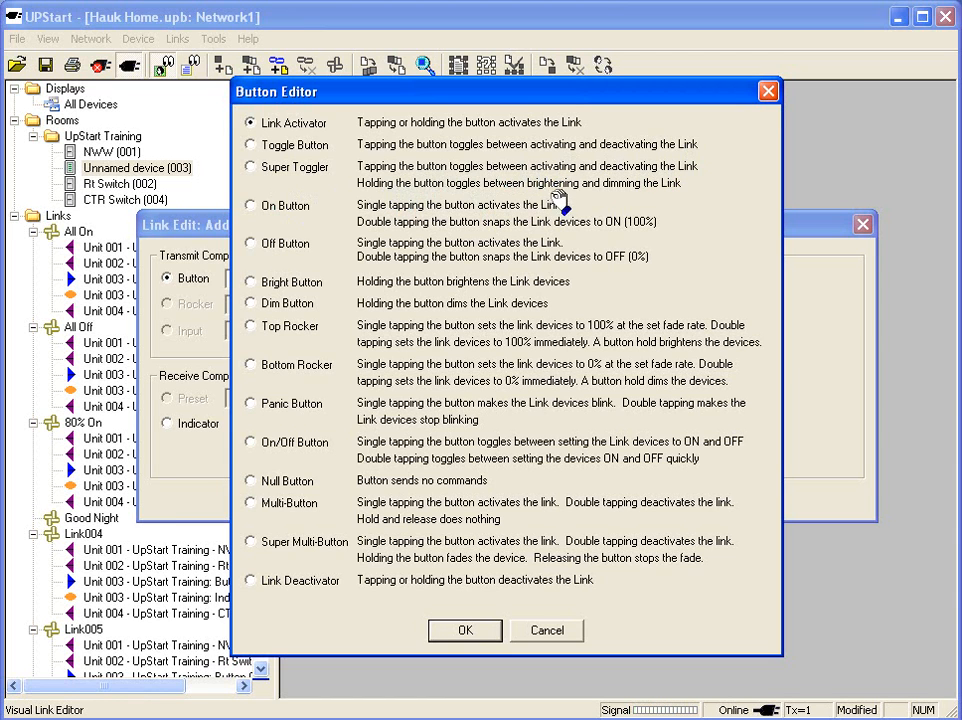
mouse_move(620, 196)
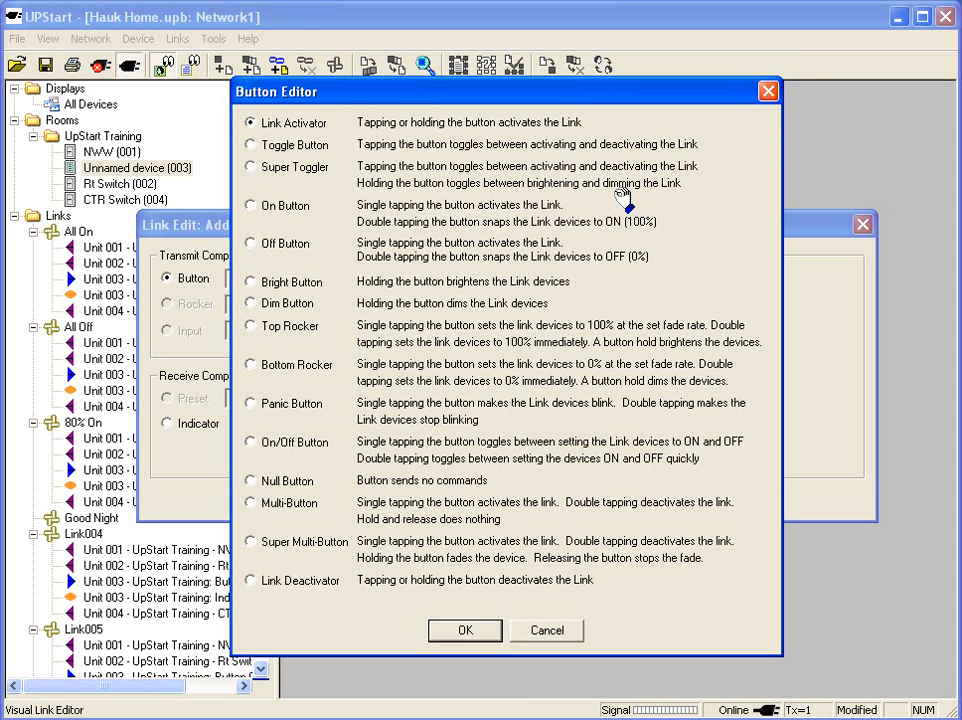
mouse_move(604, 204)
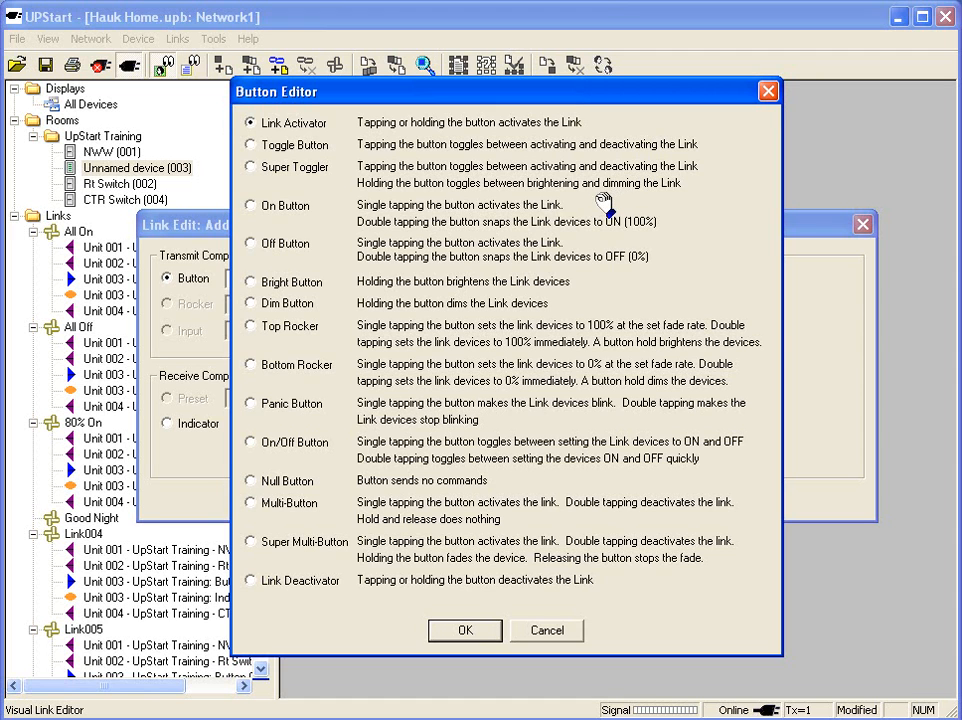
mouse_move(320, 244)
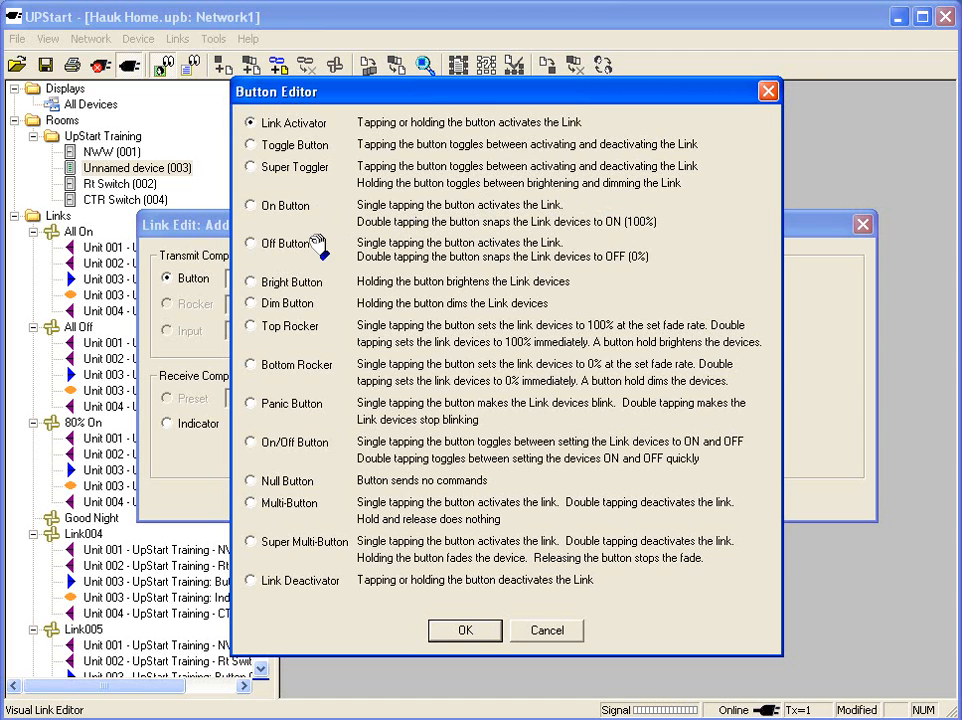
mouse_move(336, 326)
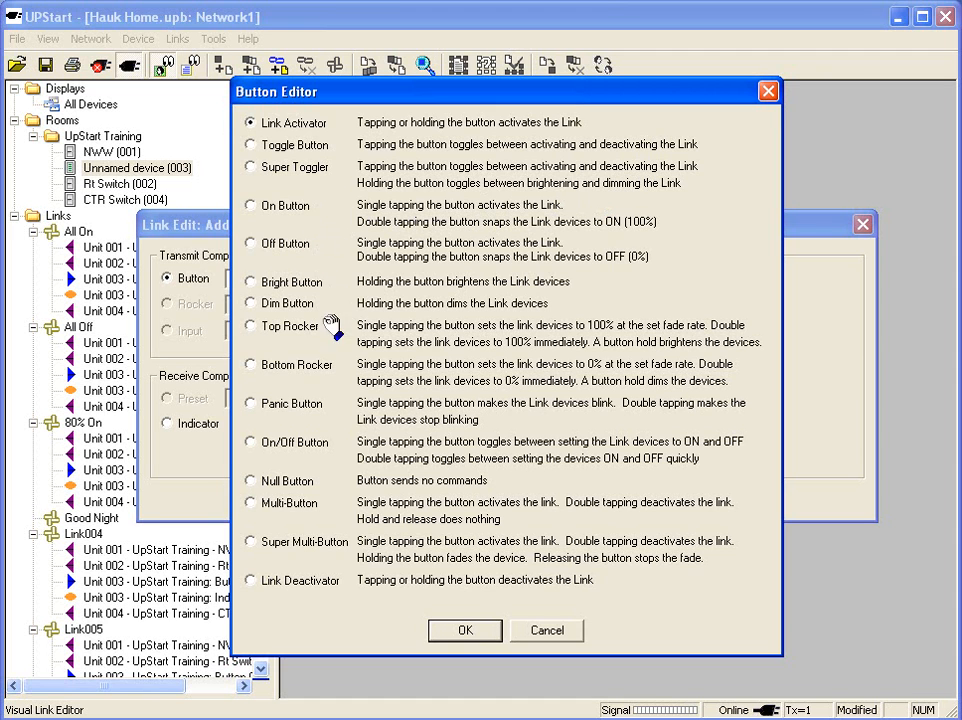
mouse_move(328, 524)
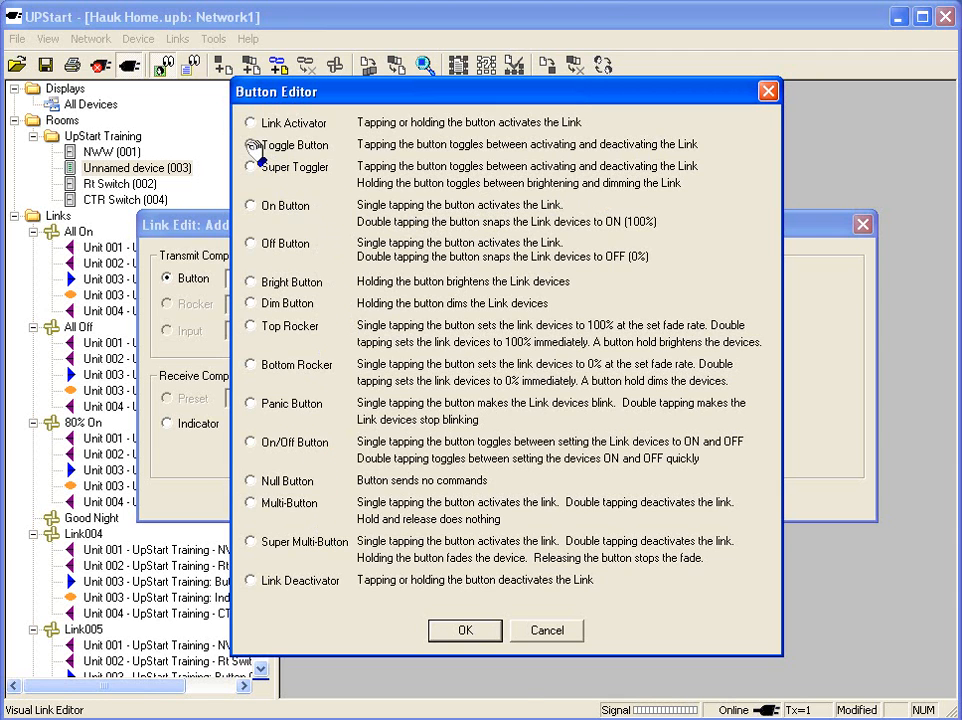
left_click(464, 630)
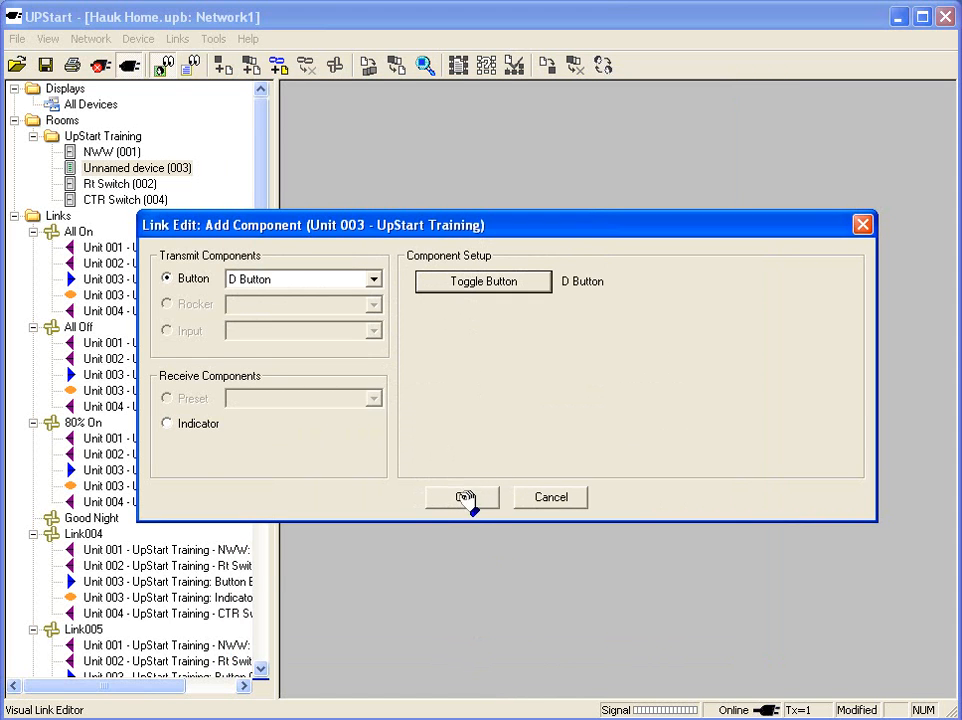
Confirm adding button D so keypad unit 003 controls the Good Night link.
left_click(460, 496)
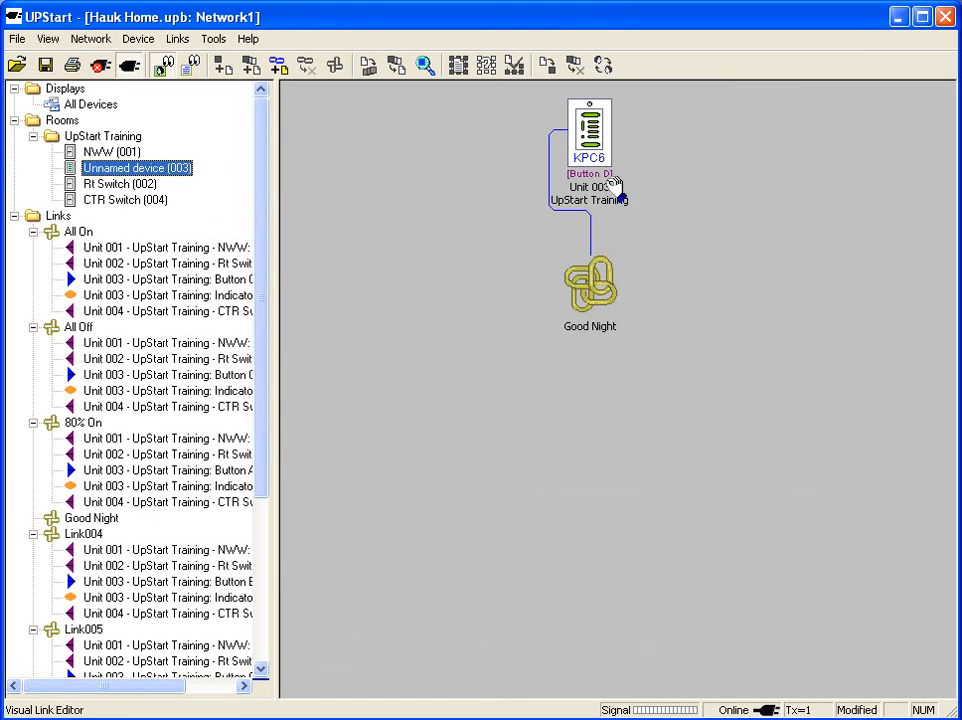
mouse_move(604, 296)
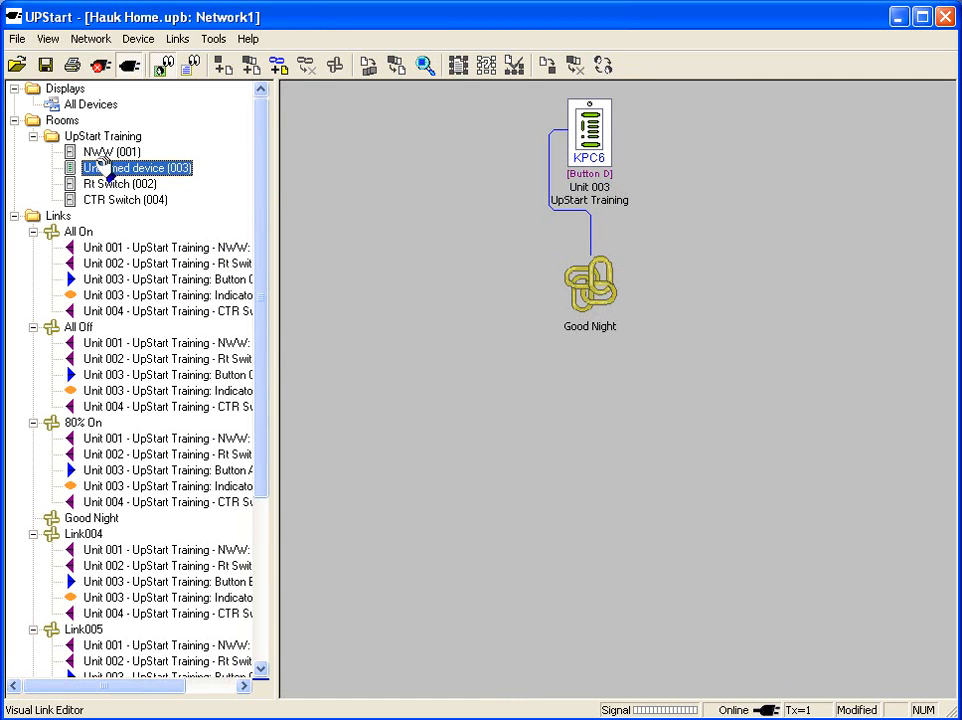
Add the NWW switch (Unit 001) at a 20% level with a 30-minute fade rate.
left_click_drag(112, 152, 484, 414)
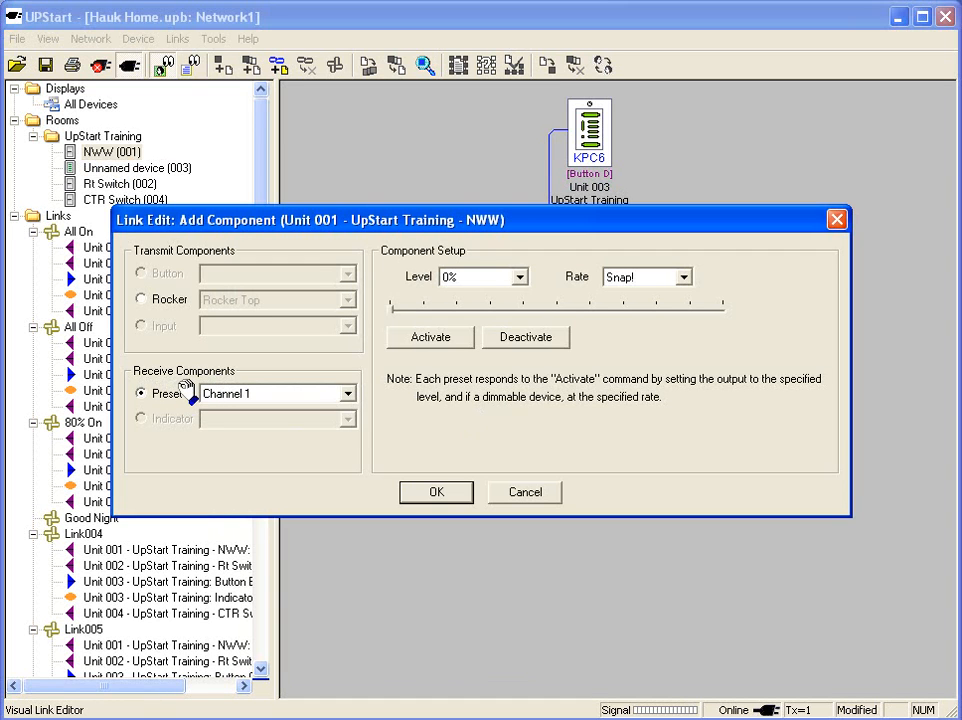
mouse_move(458, 330)
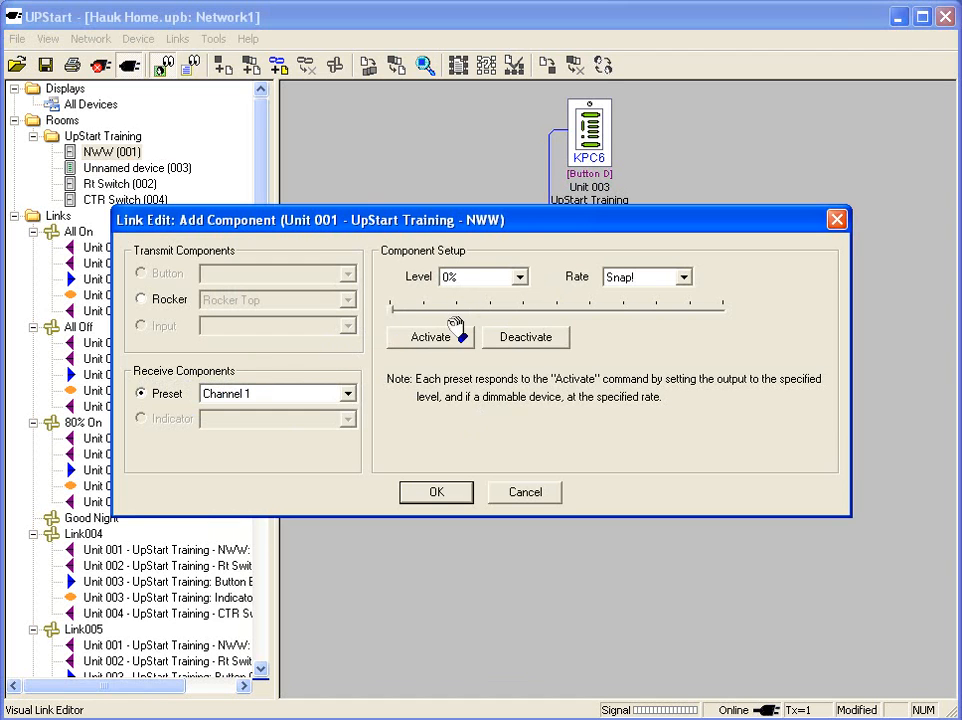
mouse_move(512, 320)
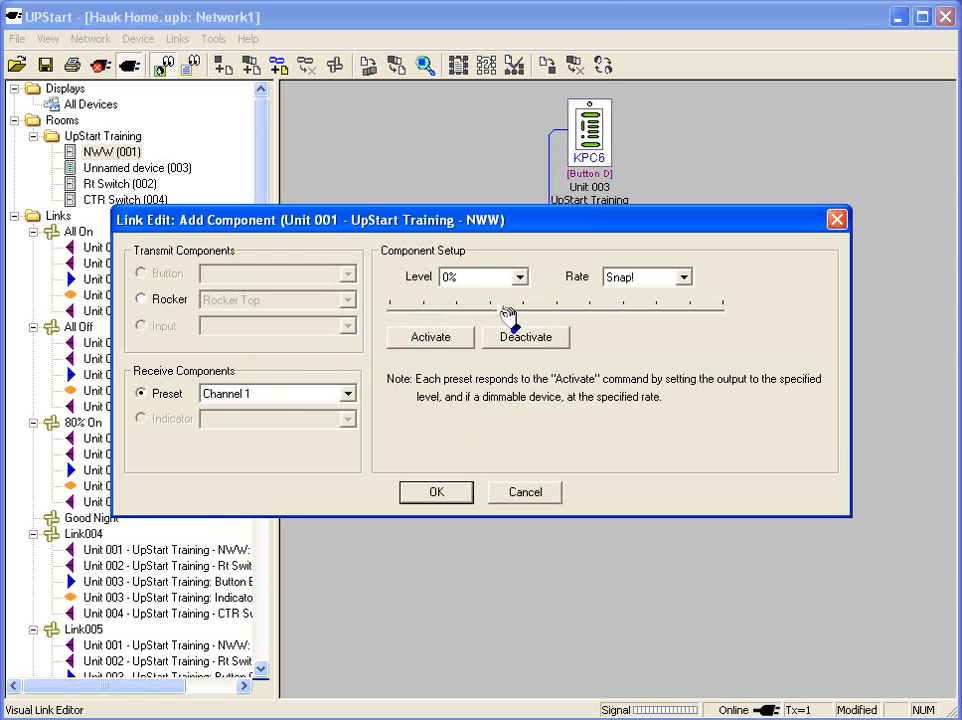
left_click_drag(510, 302, 540, 302)
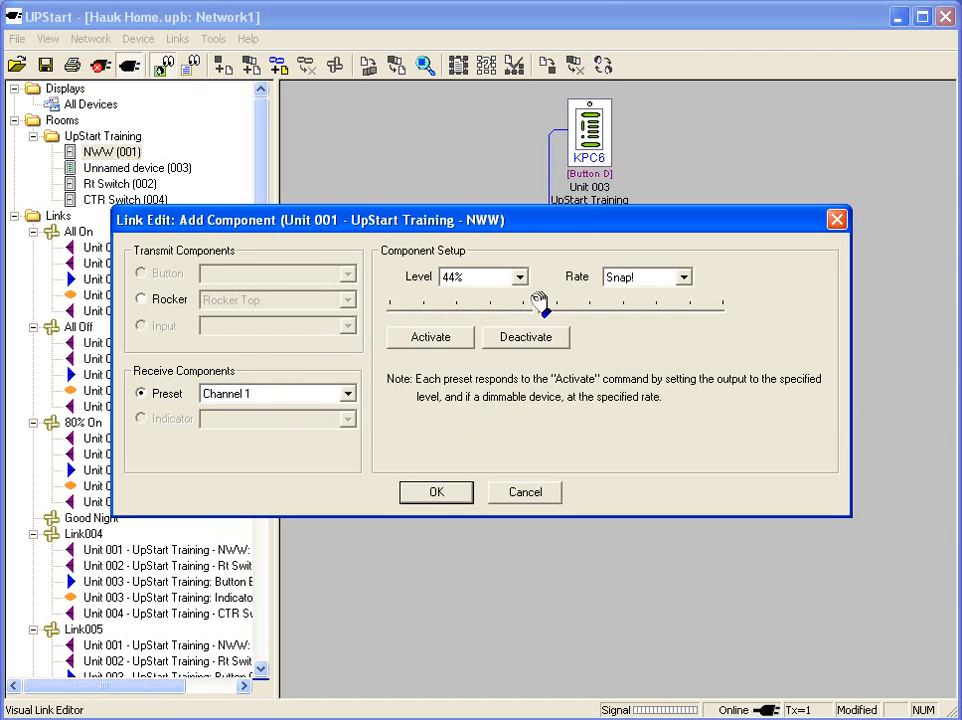
left_click(528, 276)
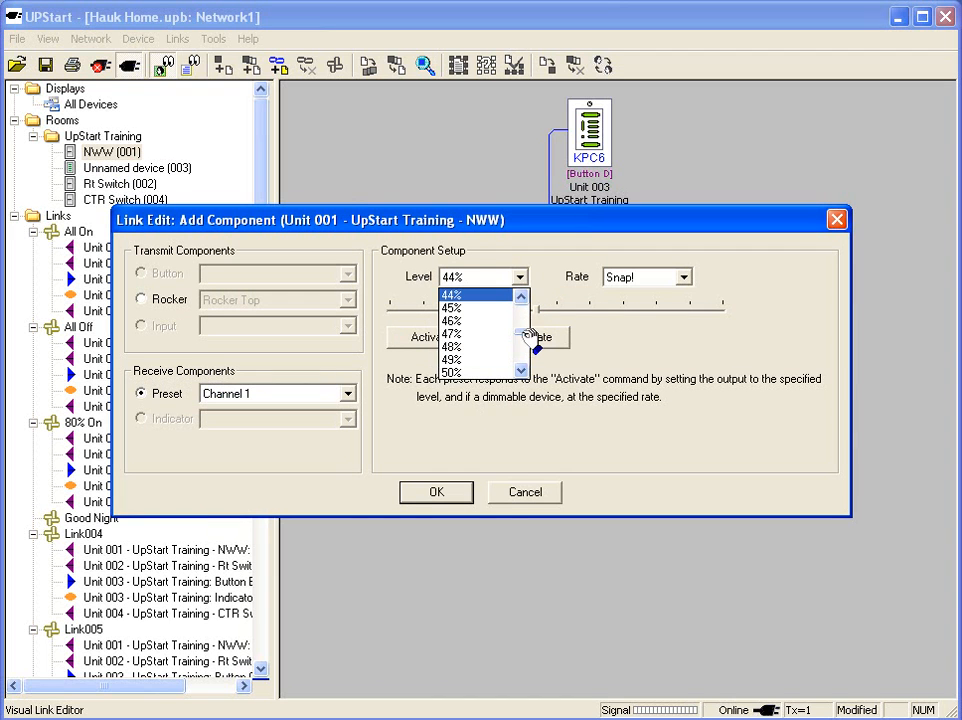
scroll("up", 3)
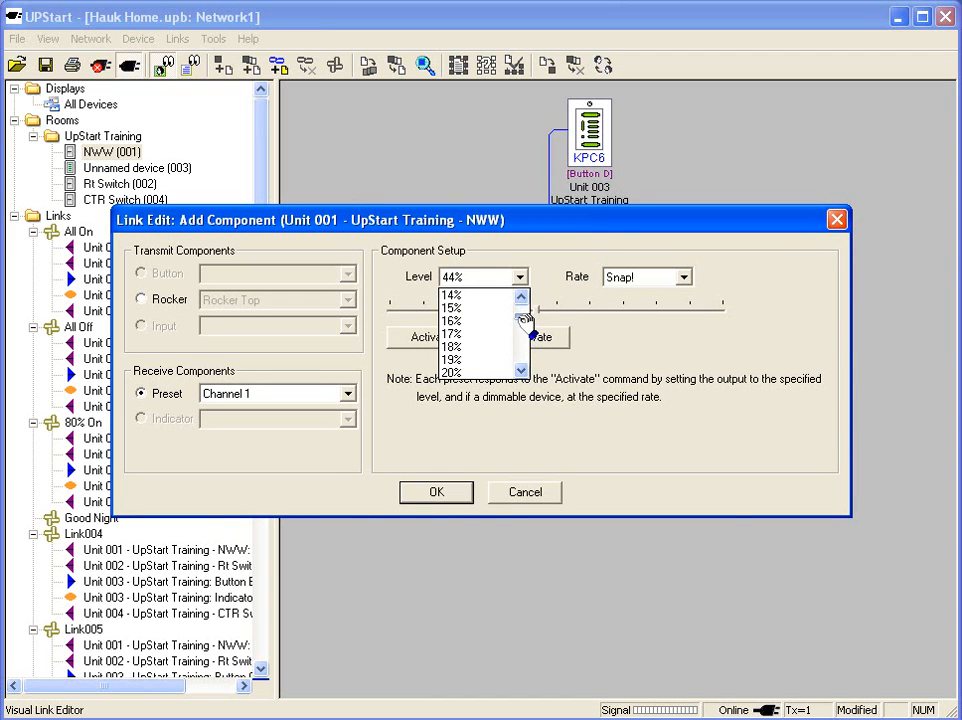
left_click(452, 370)
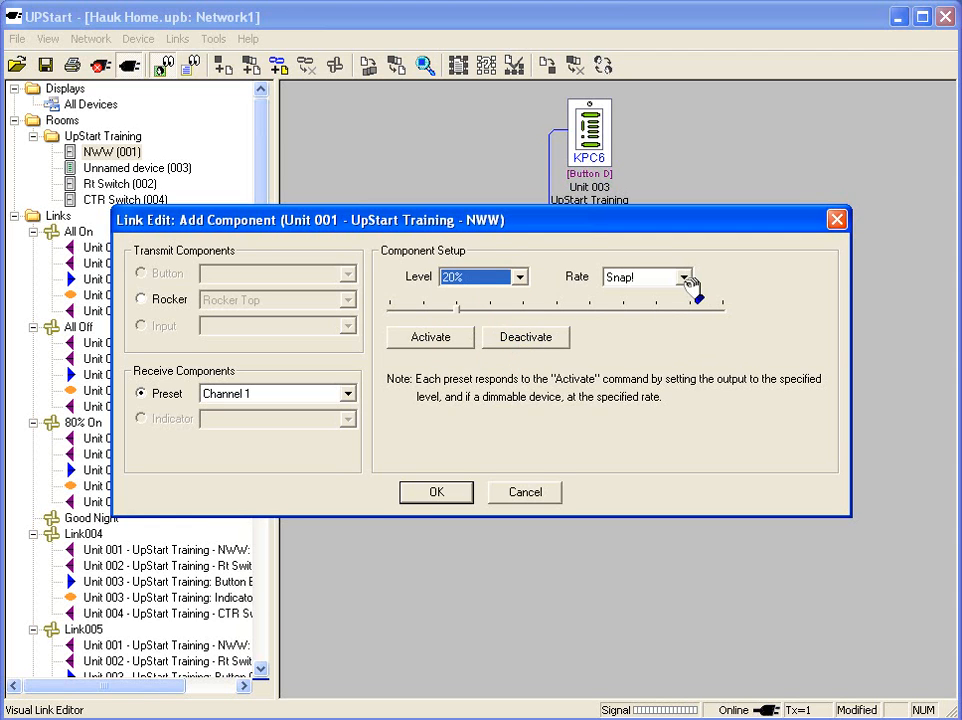
mouse_move(660, 280)
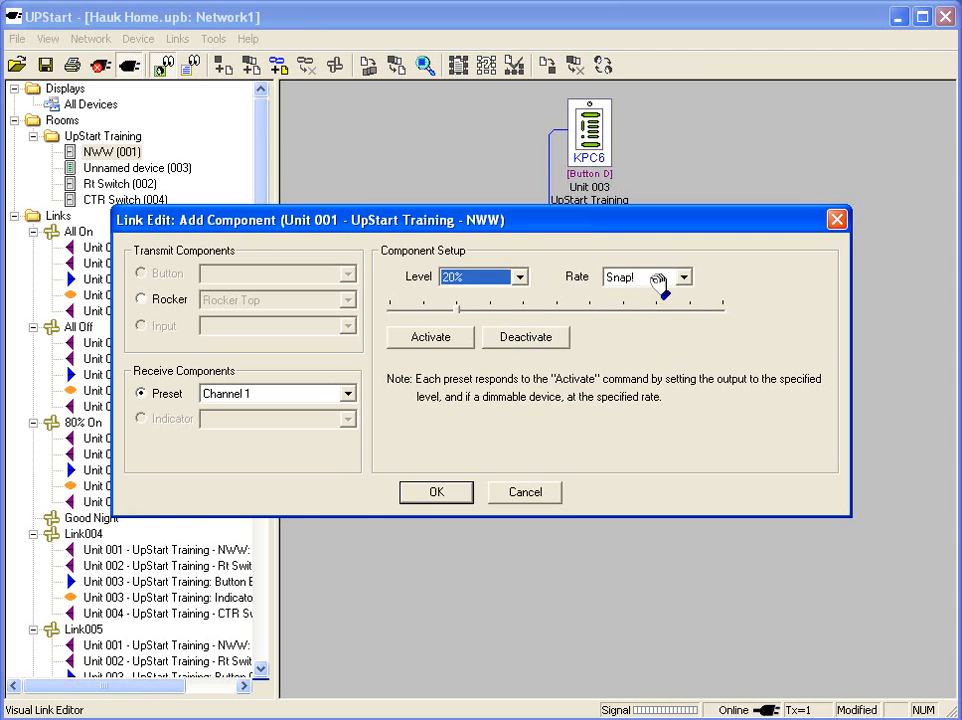
left_click(684, 276)
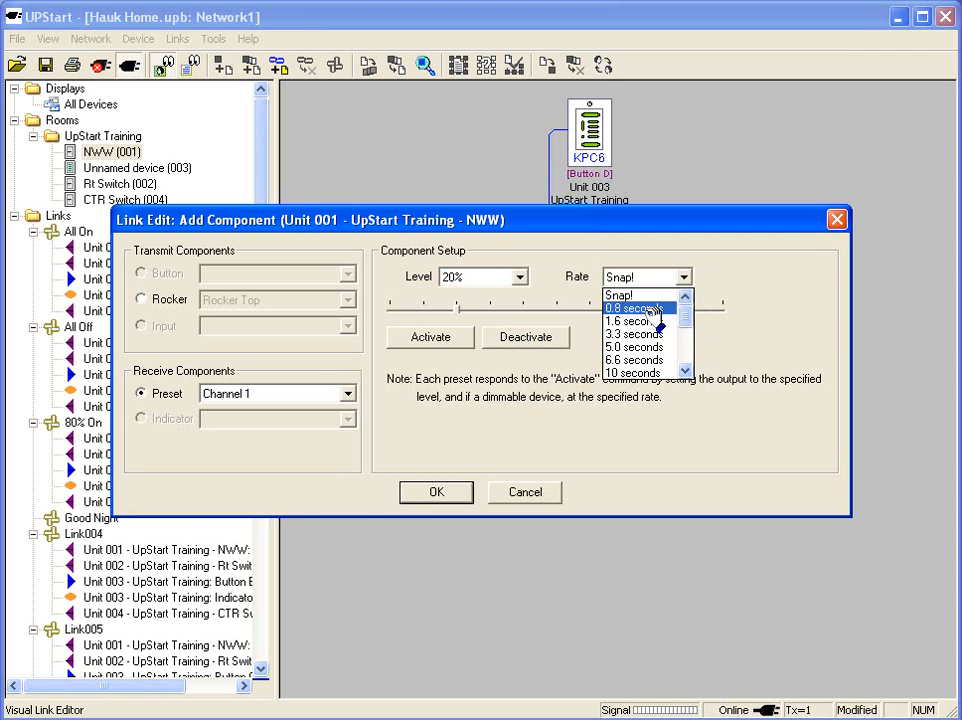
mouse_move(636, 332)
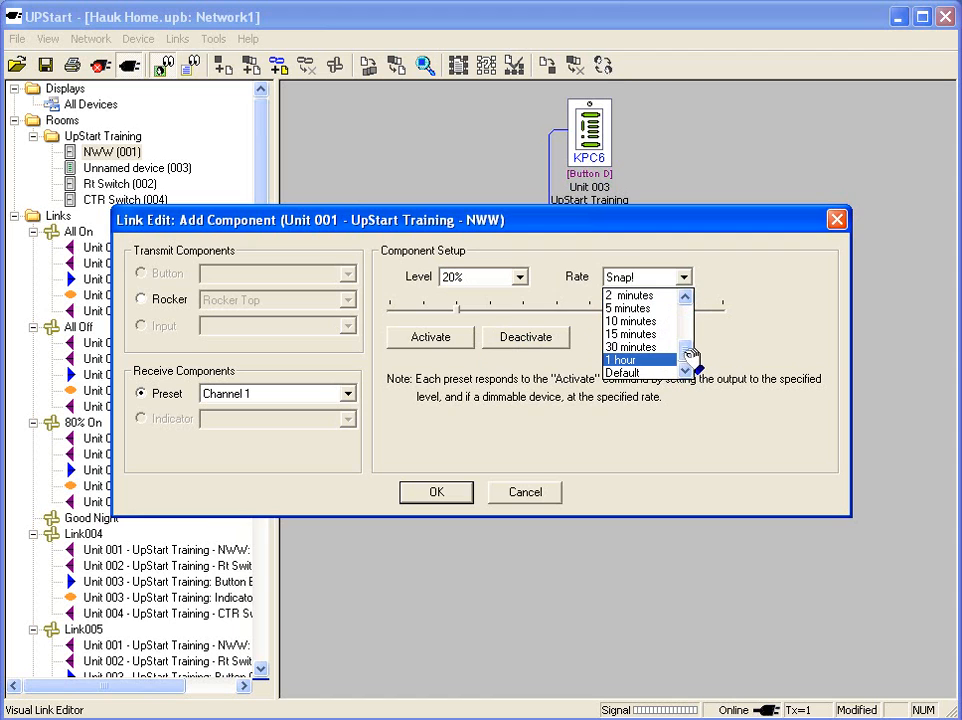
scroll("up", 3)
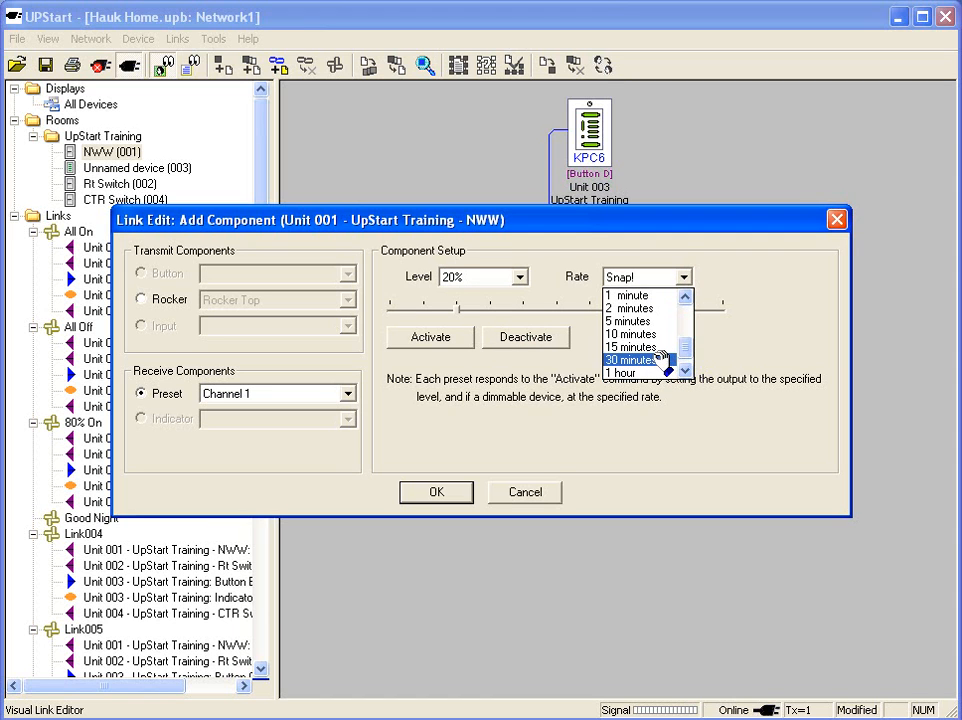
left_click(636, 360)
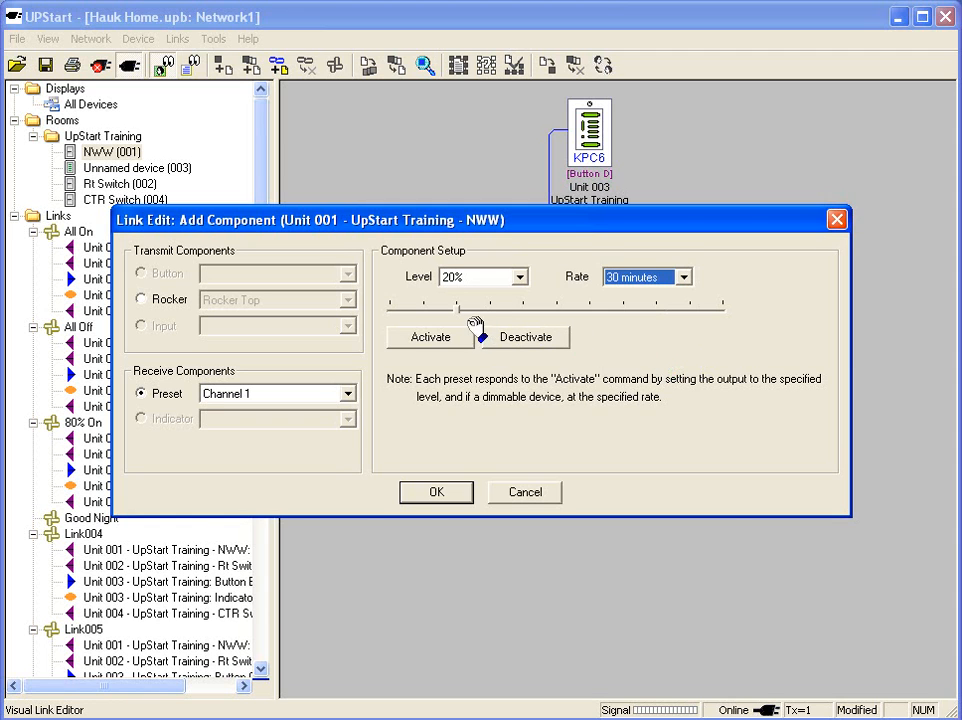
mouse_move(462, 312)
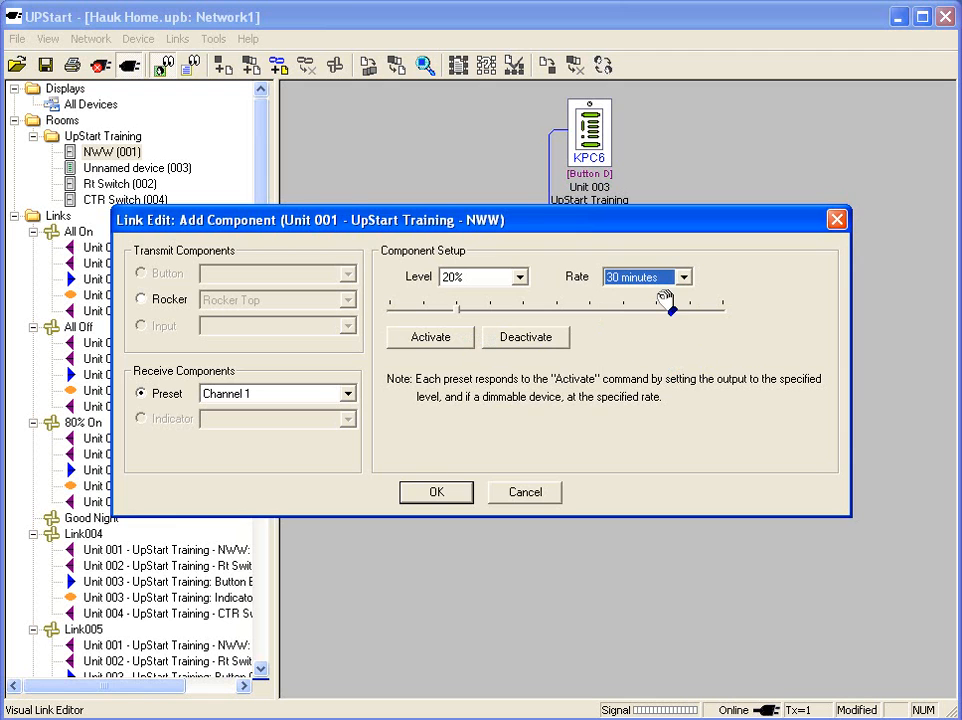
left_click(436, 492)
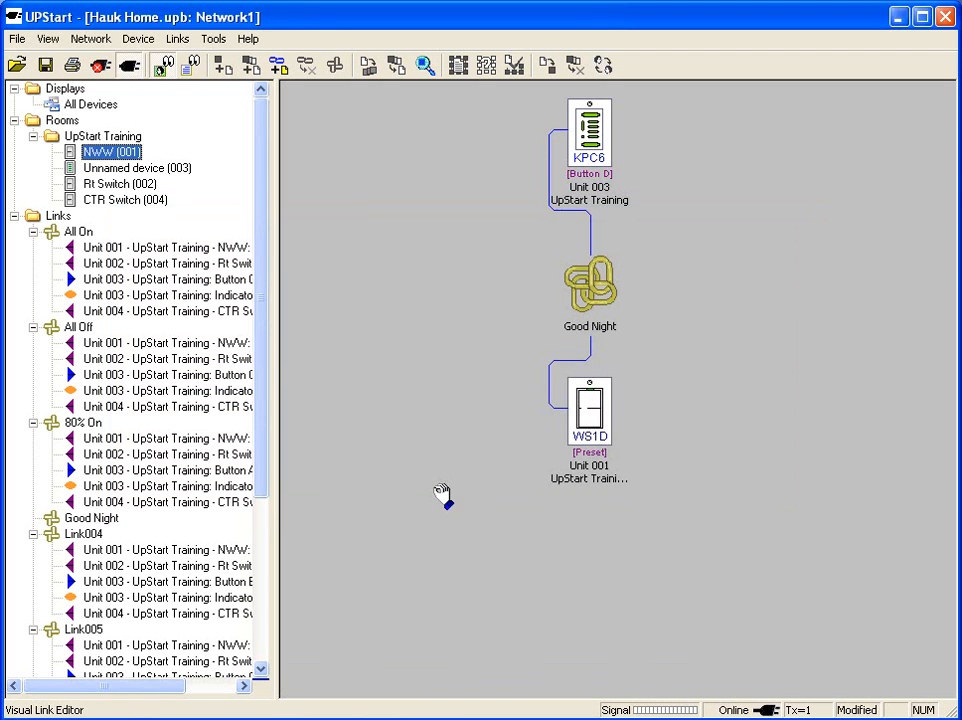
Begin adding the Rt Switch to the Good Night link.
left_click(170, 280)
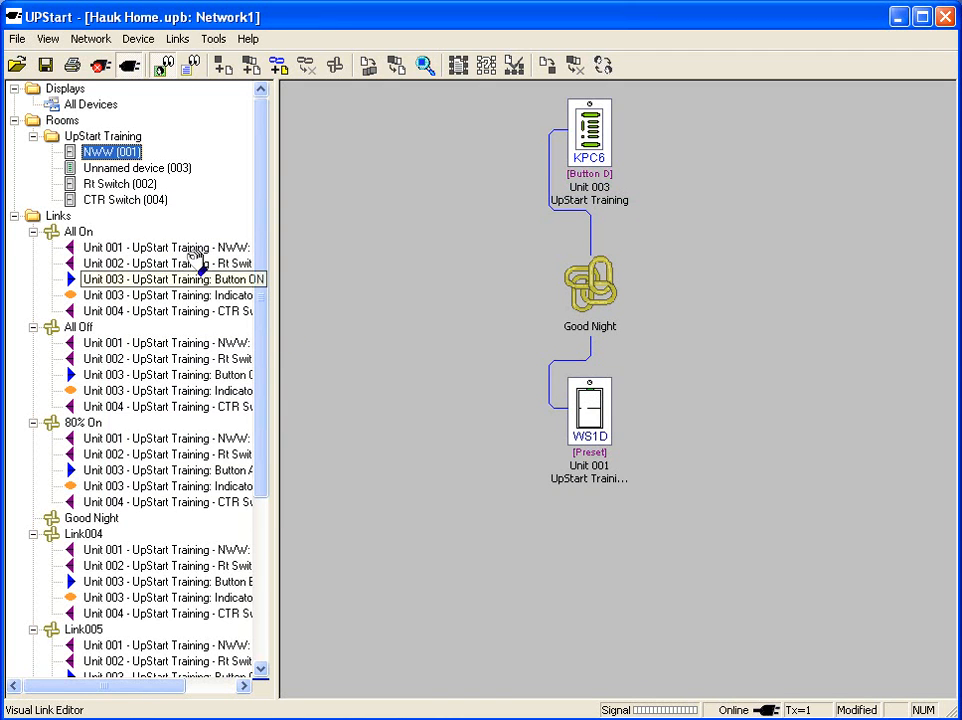
left_click(120, 184)
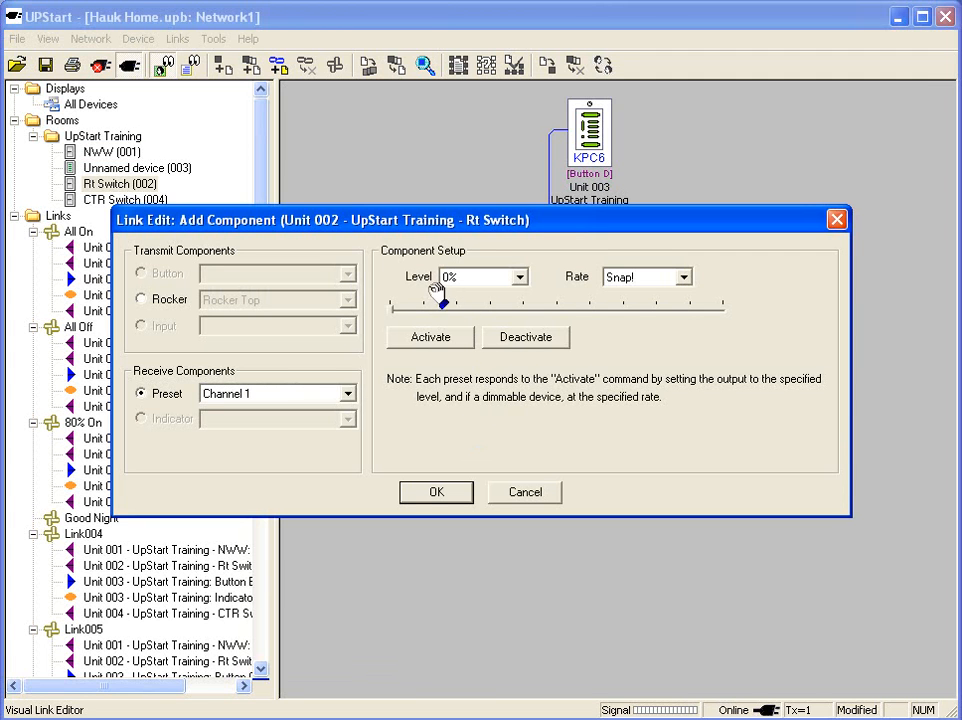
Add the Rt Switch to the Good Night link at 30% with a 1.6-second fade.
left_click(540, 276)
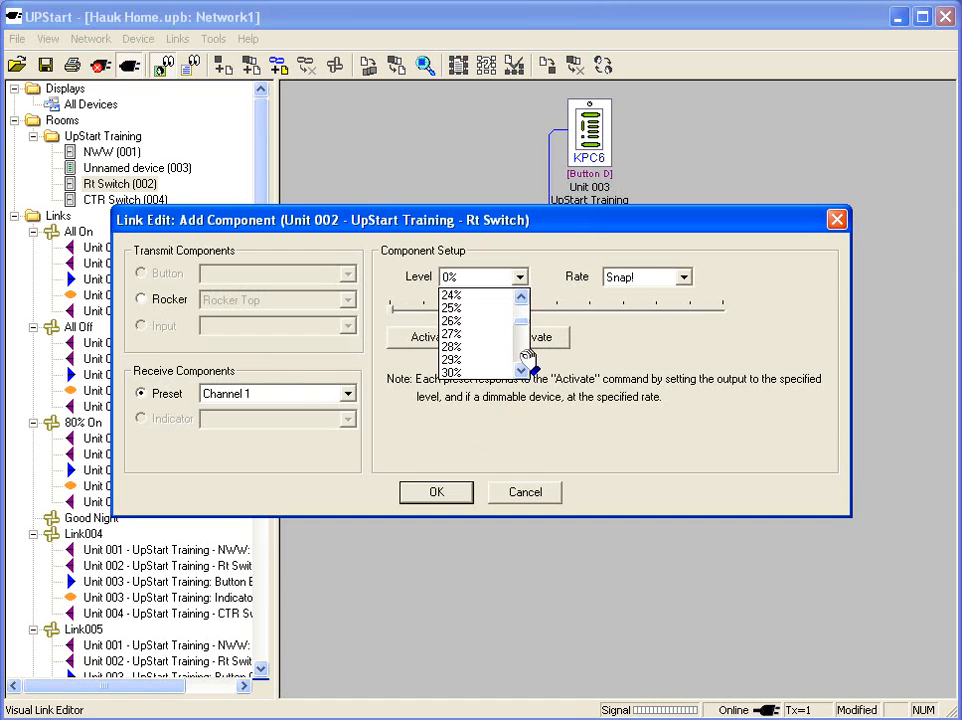
left_click(452, 358)
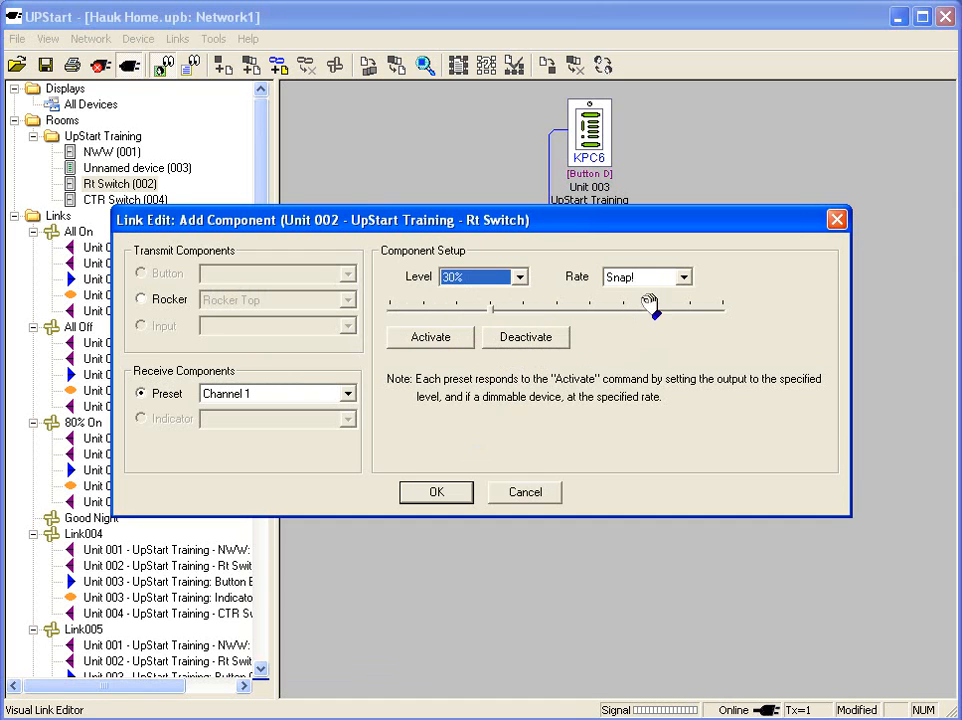
left_click(684, 276)
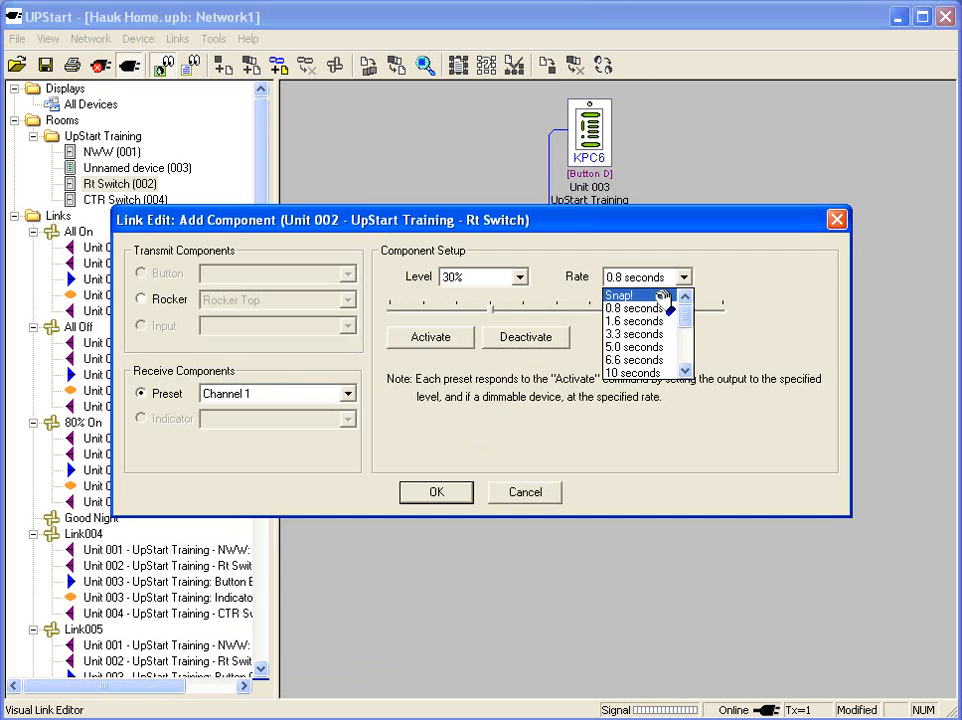
left_click(634, 320)
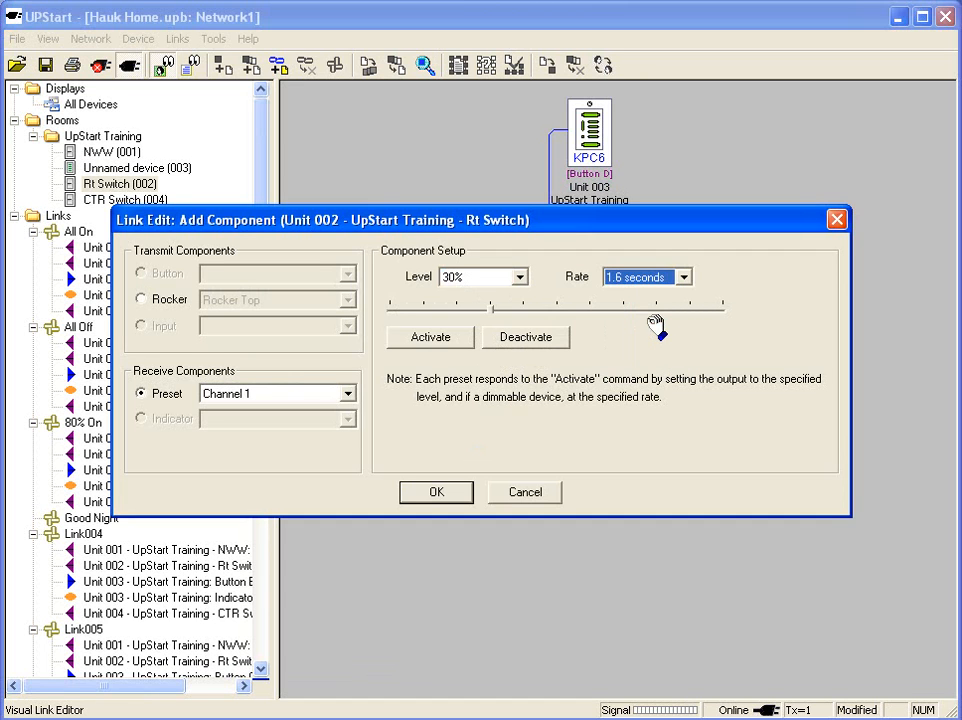
mouse_move(650, 330)
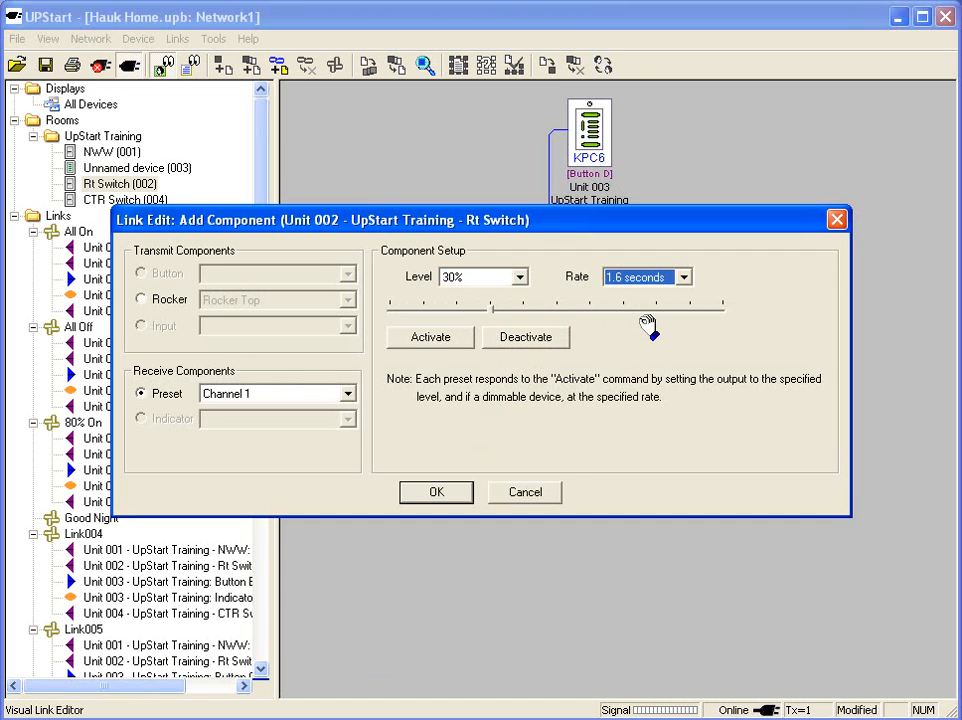
left_click(436, 492)
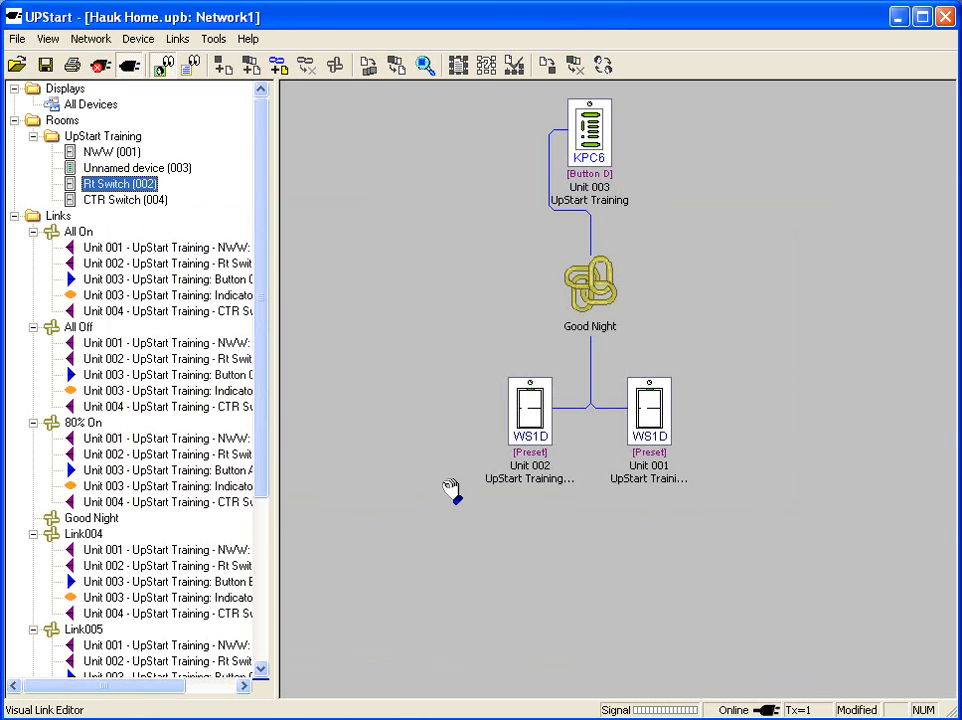
Add the CTR Switch to the Good Night link at 0% with a 1.6-second fade.
left_click(124, 200)
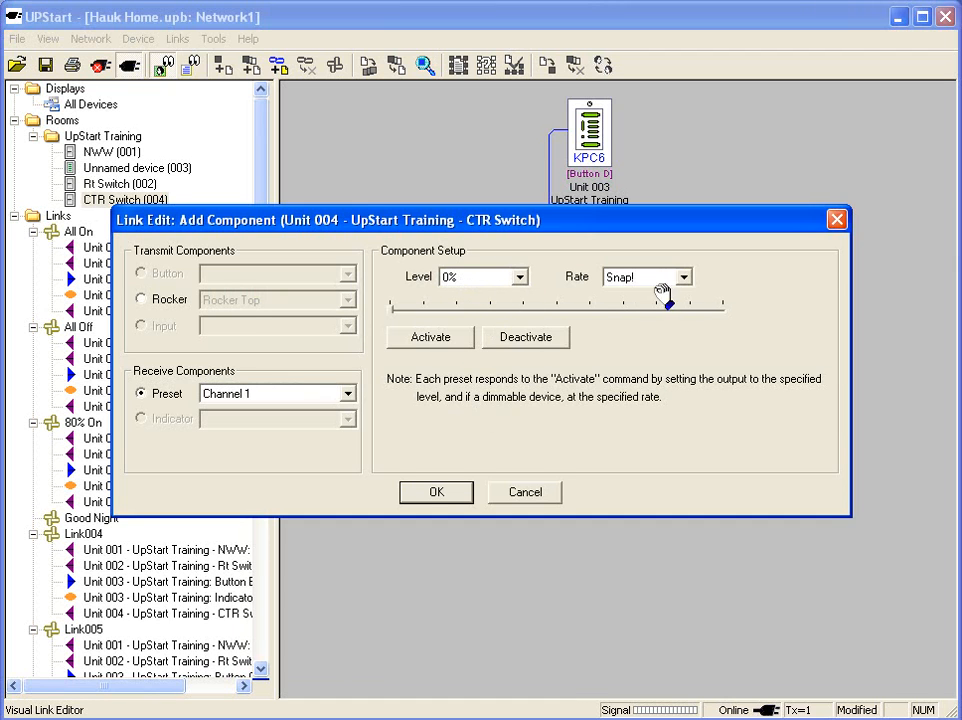
left_click(684, 276)
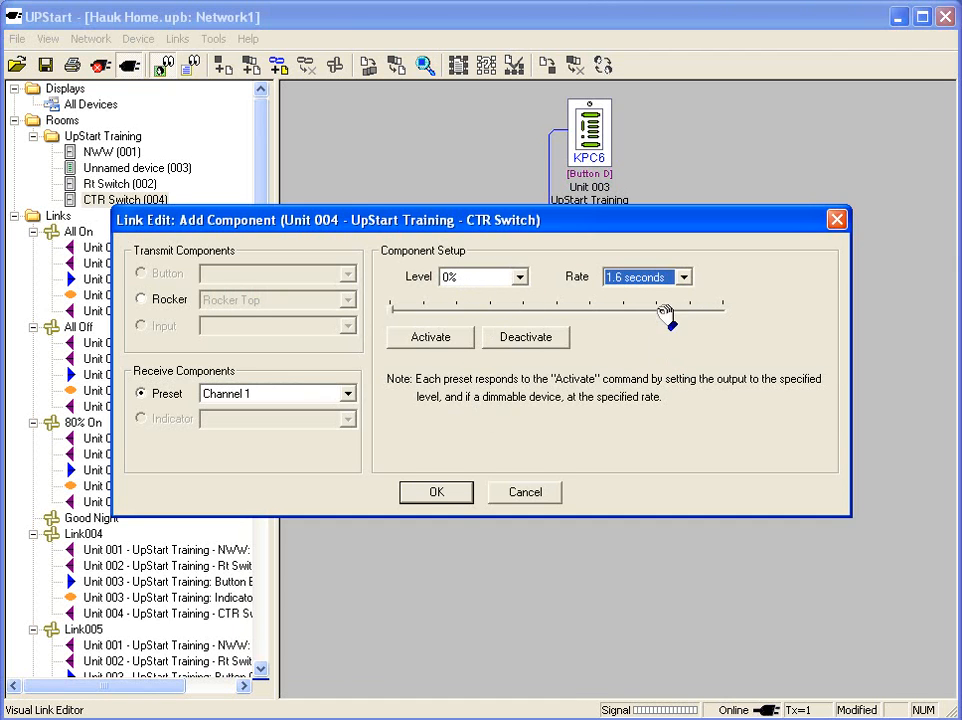
left_click(436, 492)
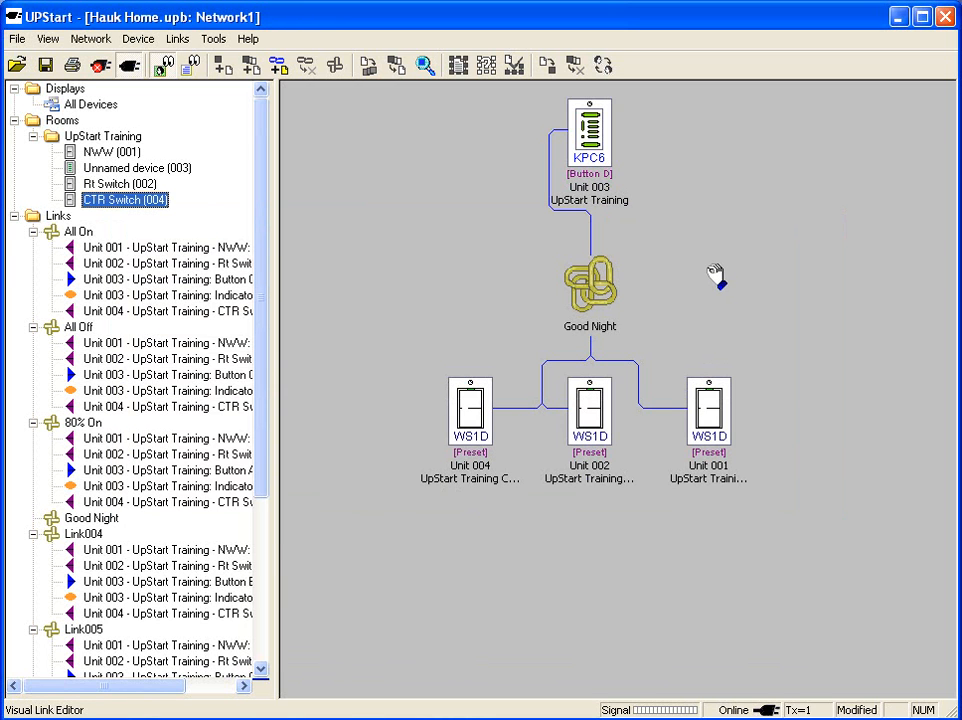
mouse_move(564, 398)
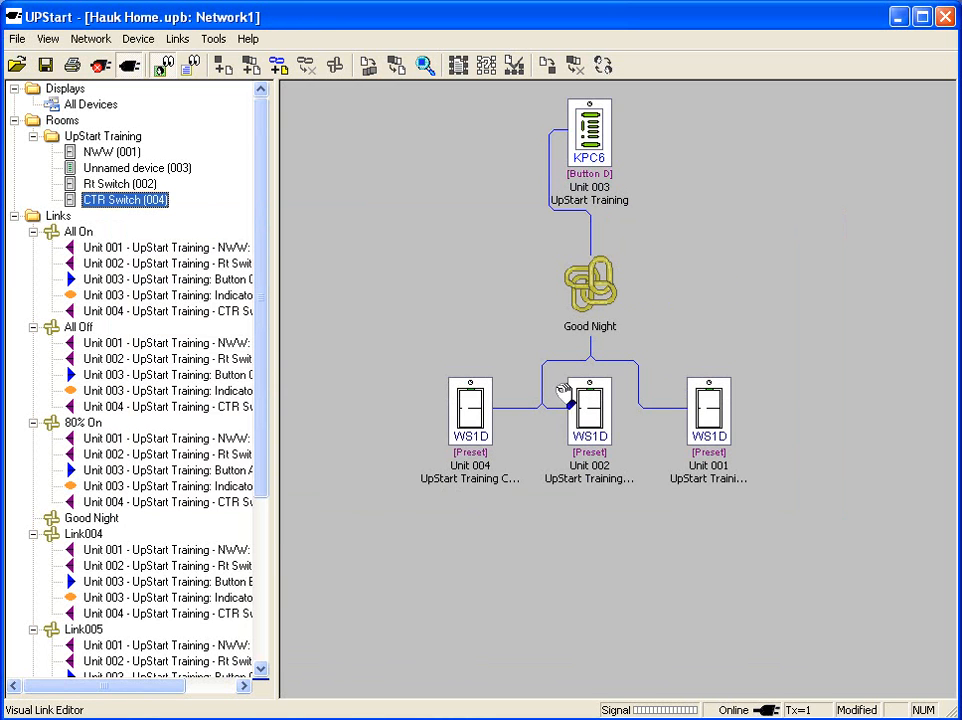
Complete the Good Night link edit and approve programming the affected devices.
right_click(590, 284)
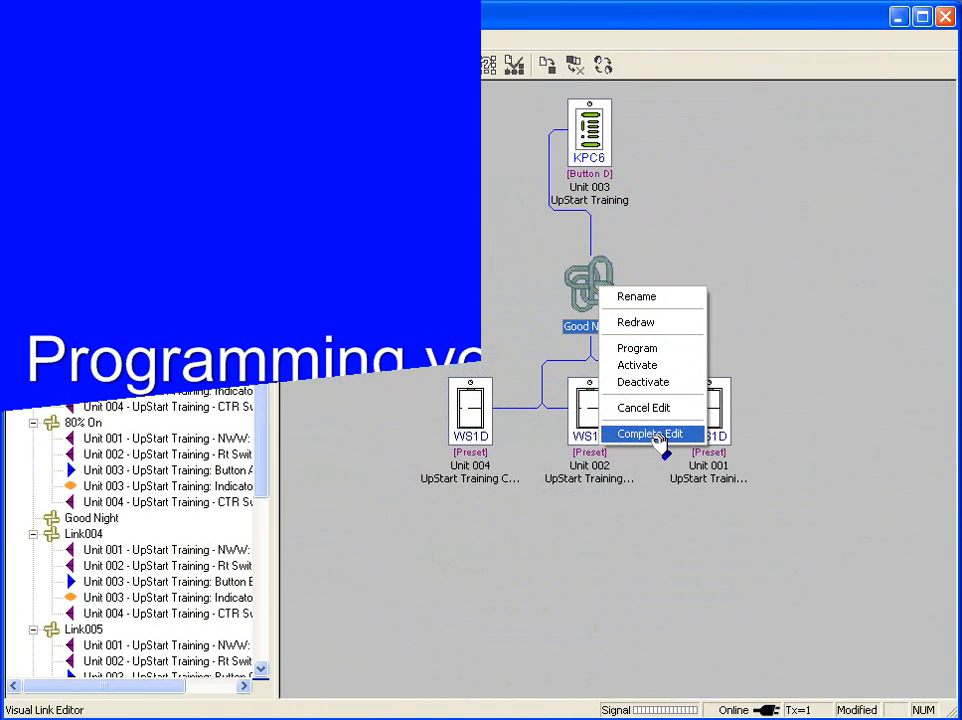
left_click(652, 432)
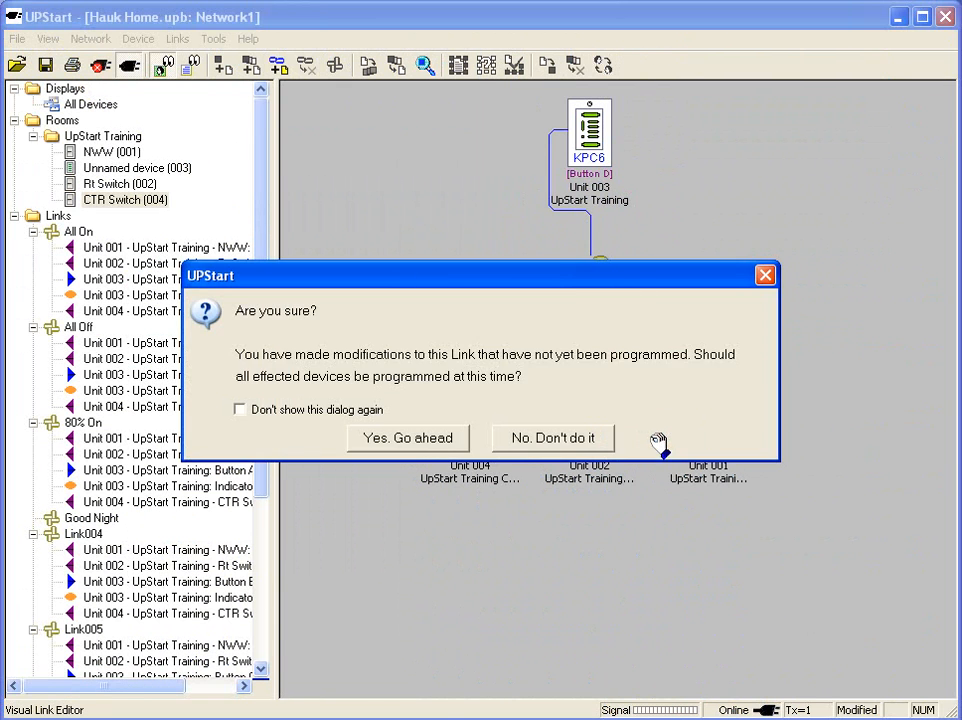
mouse_move(410, 448)
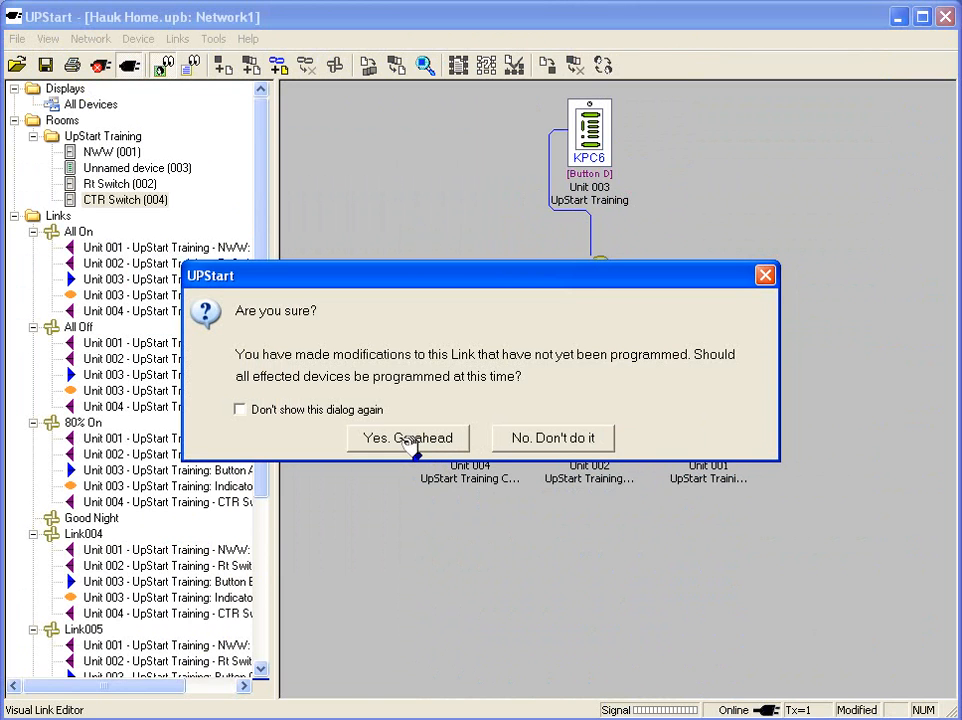
mouse_move(556, 392)
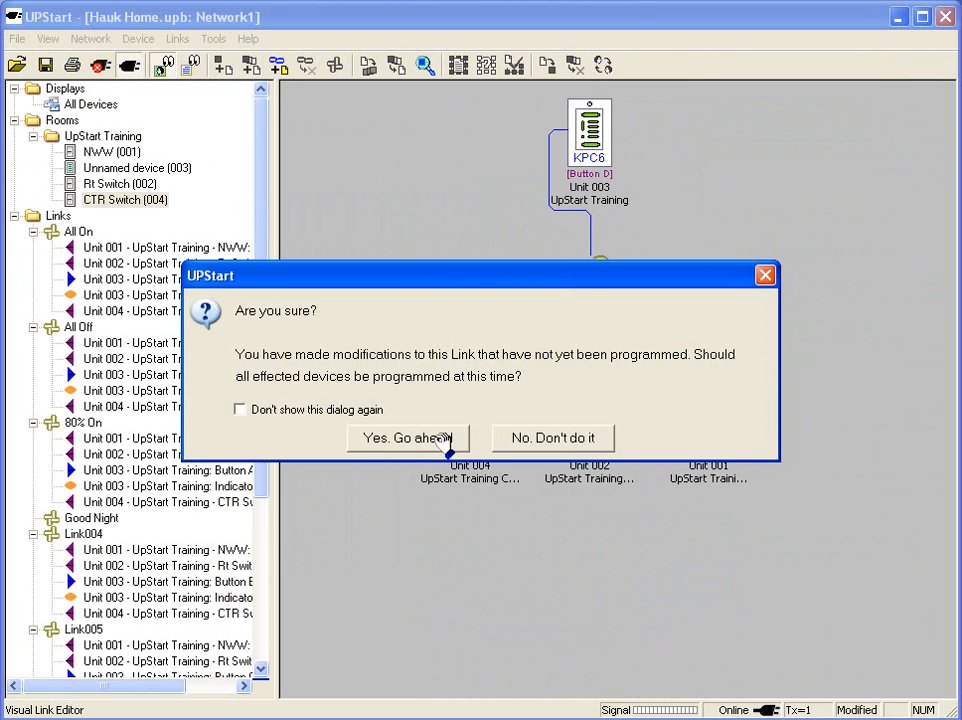
left_click(408, 438)
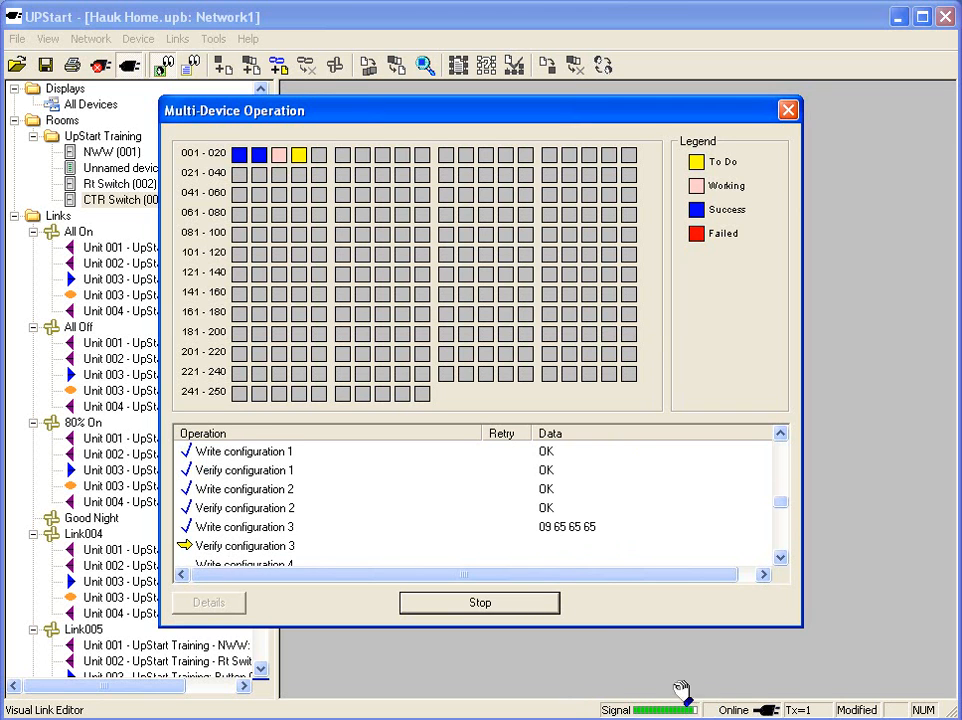
mouse_move(822, 390)
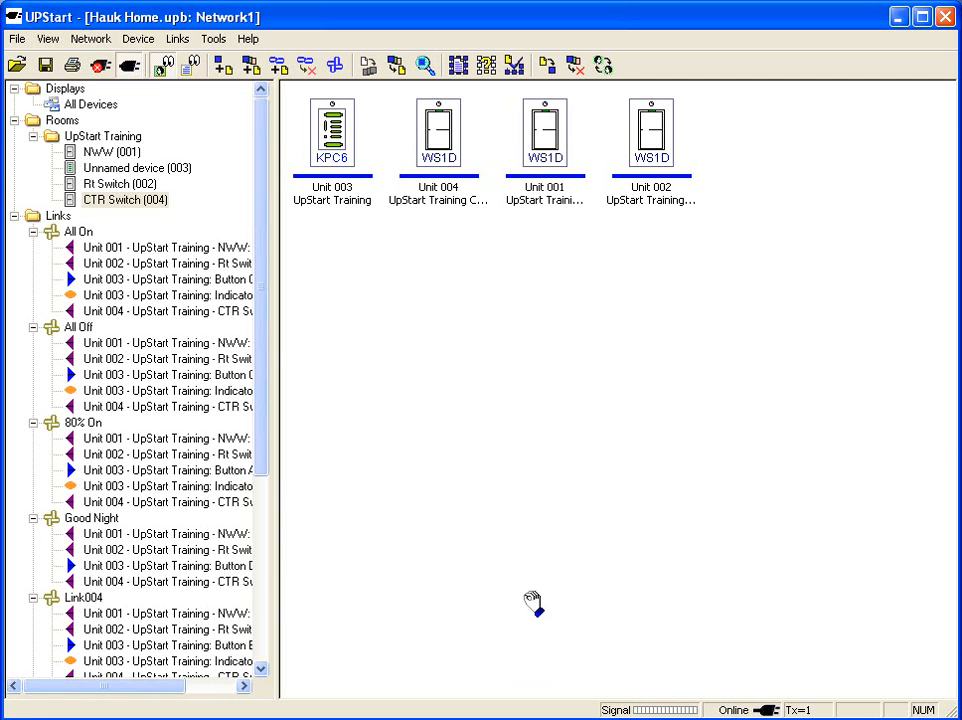
mouse_move(364, 220)
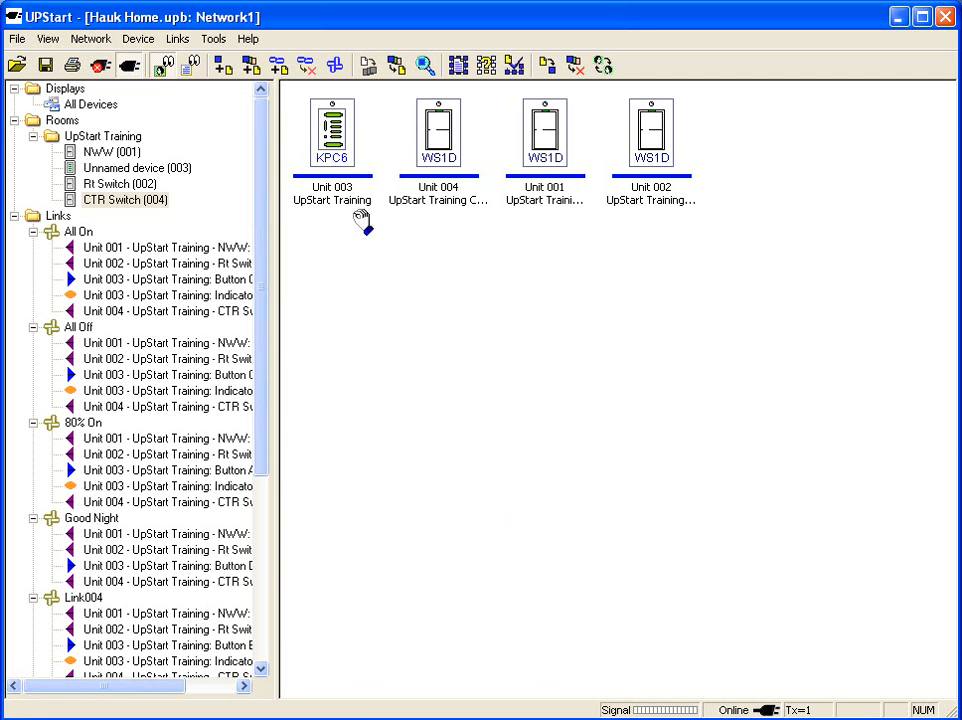
mouse_move(604, 210)
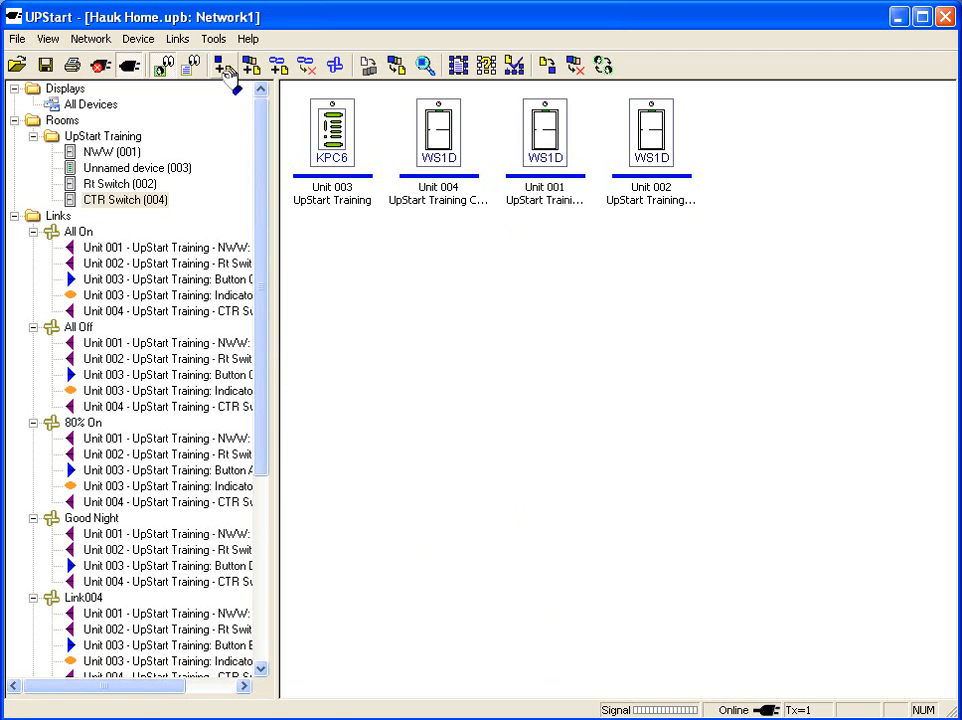
Create a new link named 'Good Morning' in the network's Links tree.
left_click(224, 64)
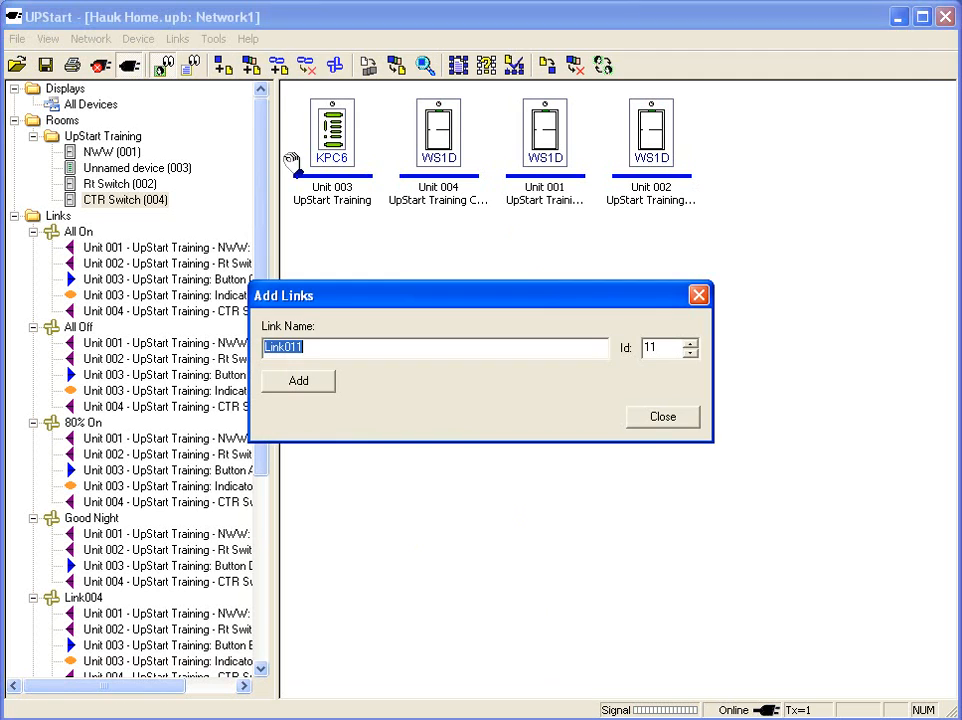
mouse_move(318, 352)
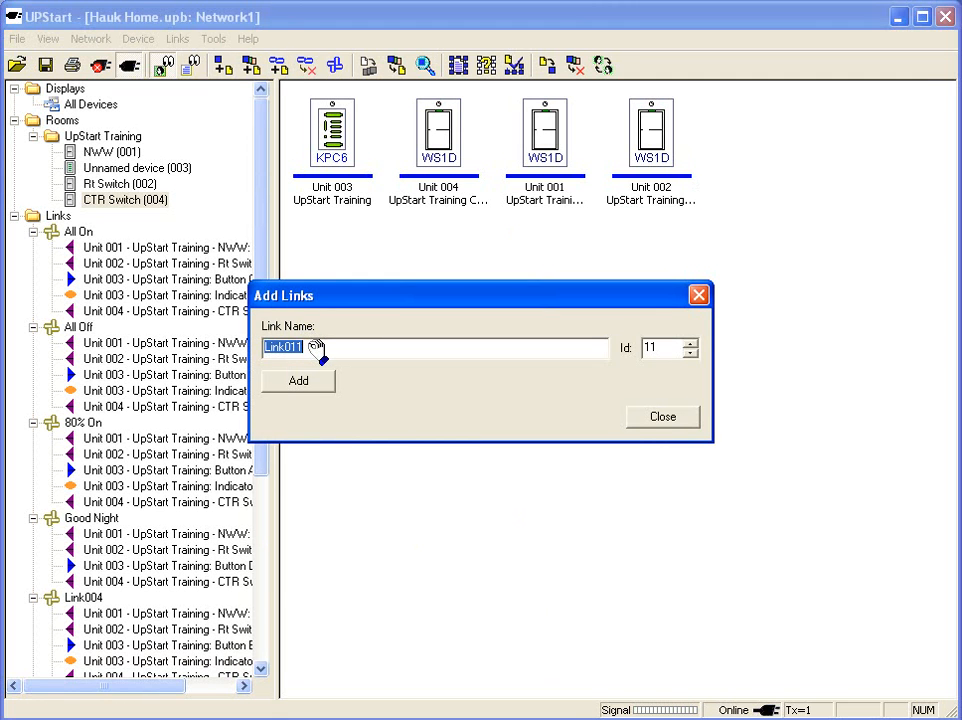
type("Good")
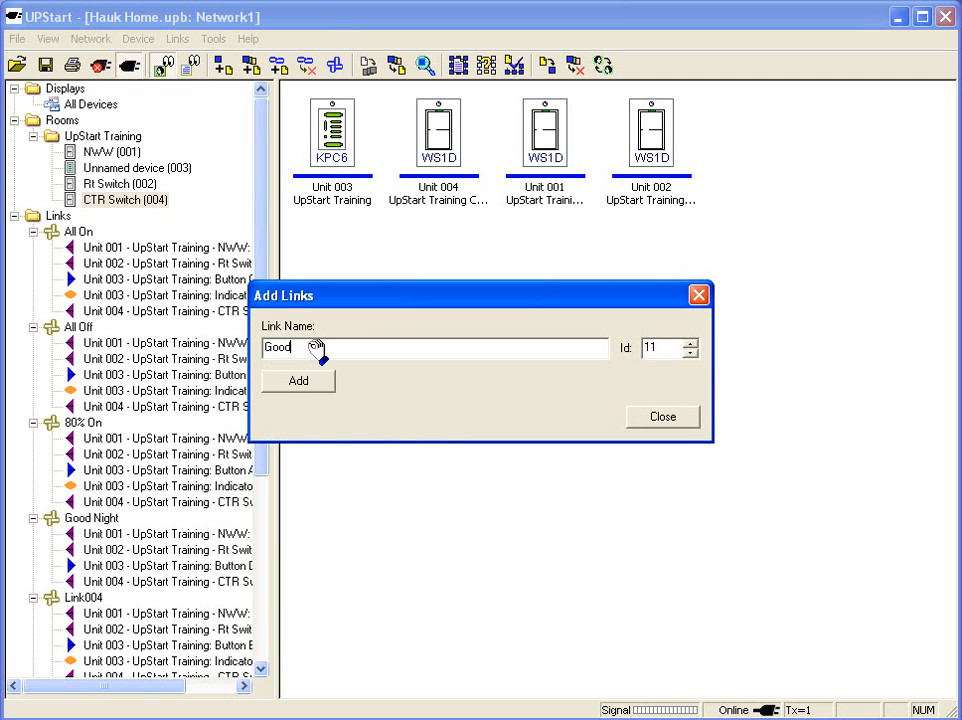
type("Morning")
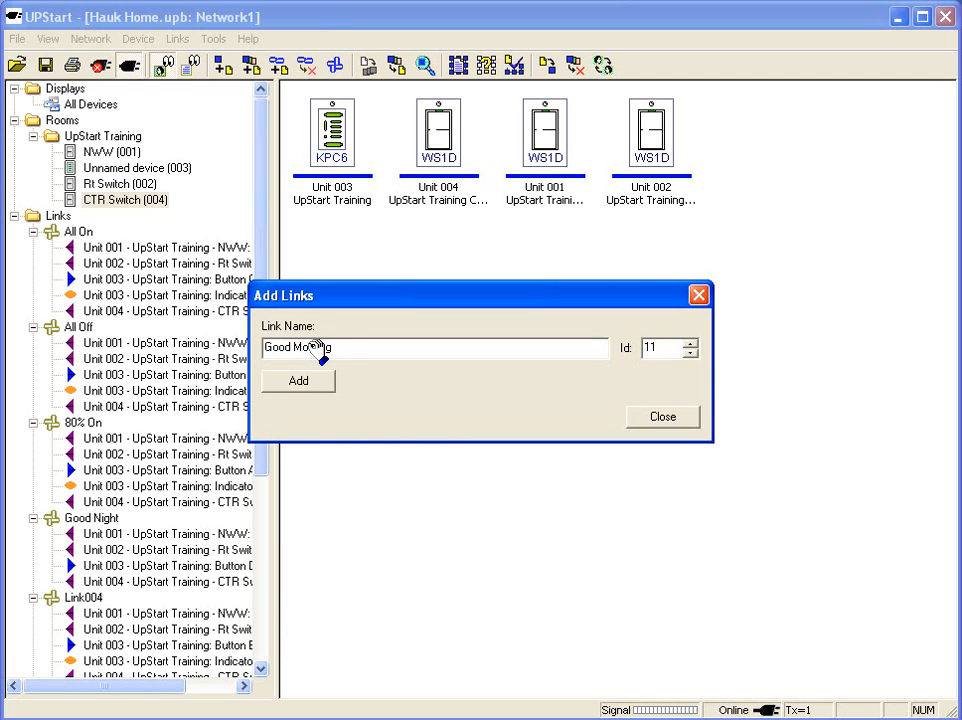
left_click(298, 380)
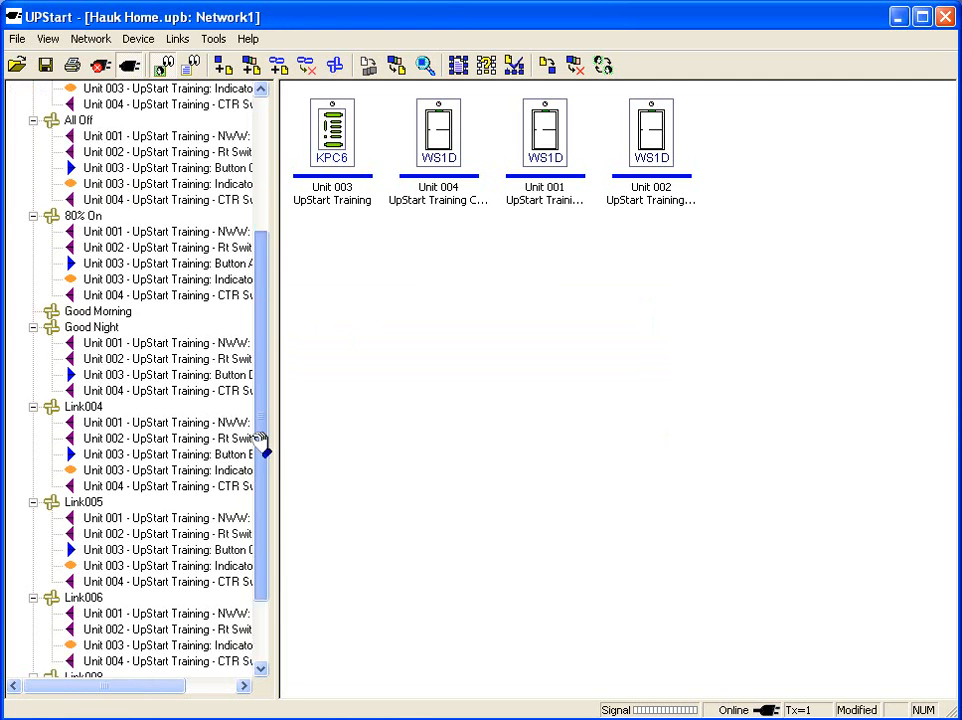
scroll("down", 3)
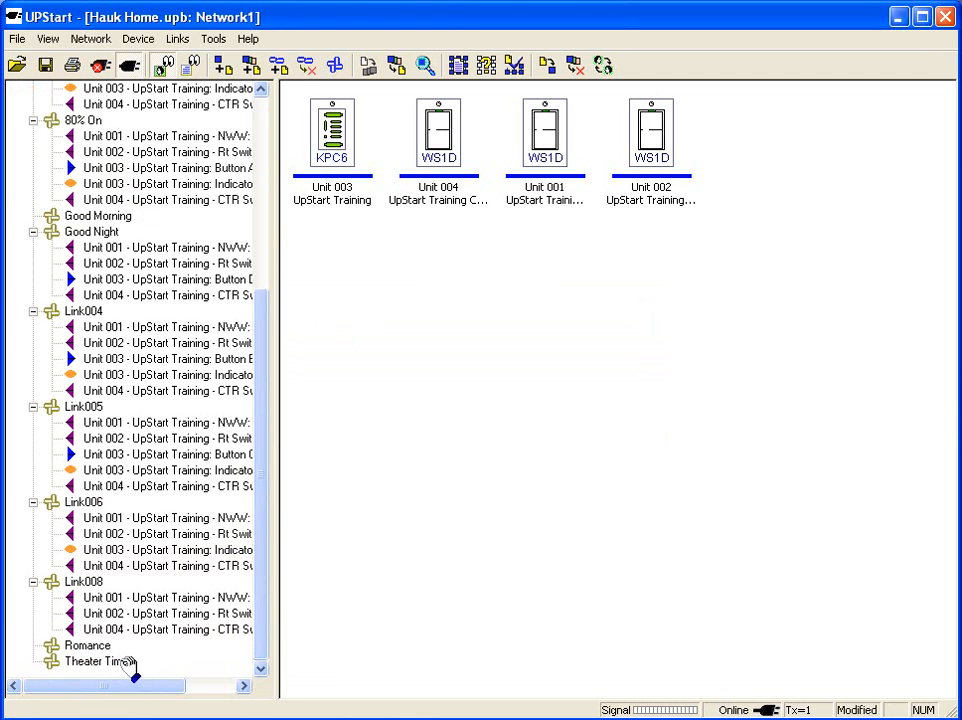
mouse_move(130, 232)
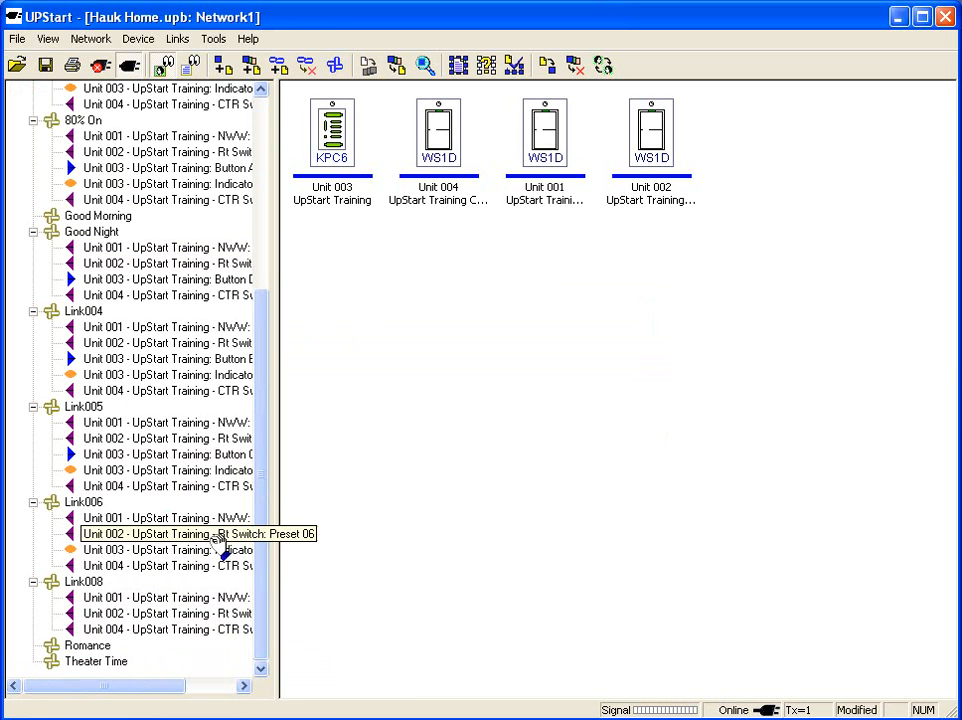
scroll("up", 3)
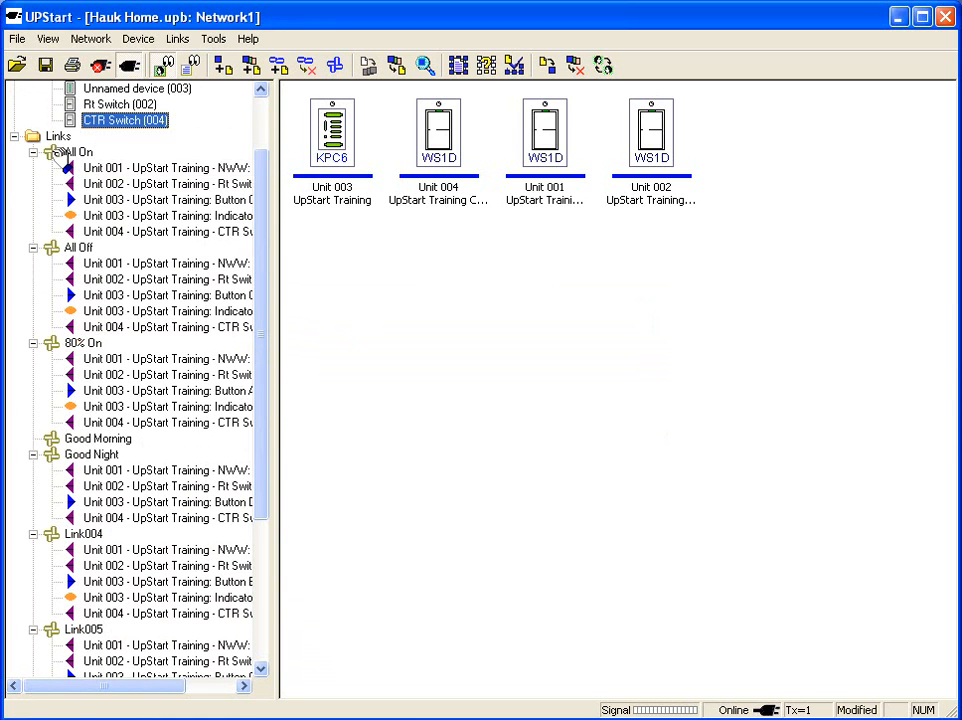
Show the All On link diagram in the Visual Link Editor and bring up its actions.
left_click(80, 152)
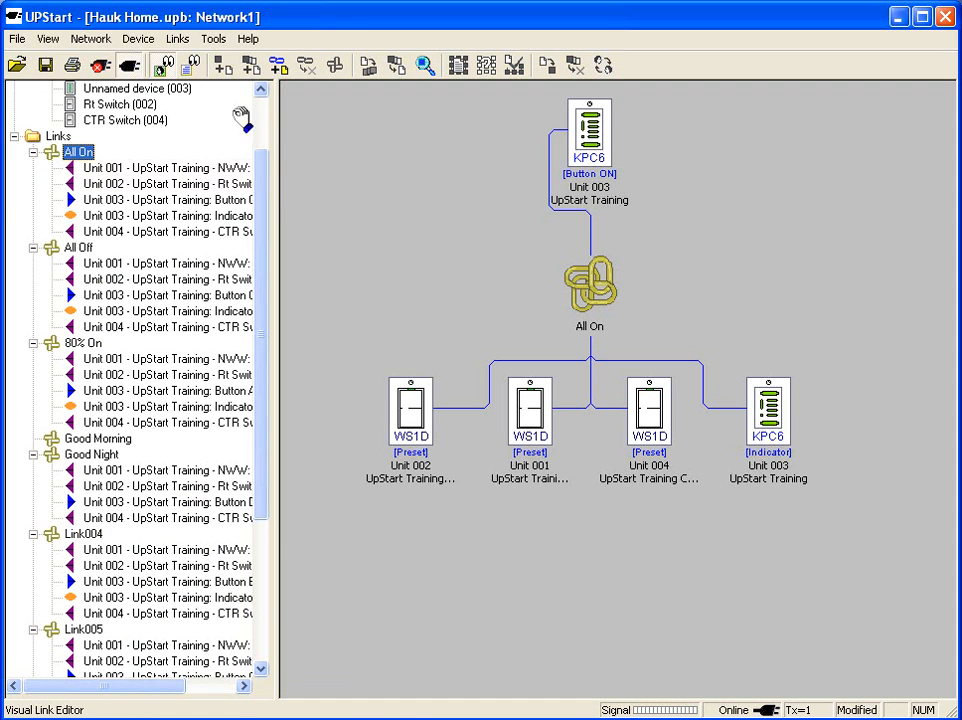
mouse_move(536, 198)
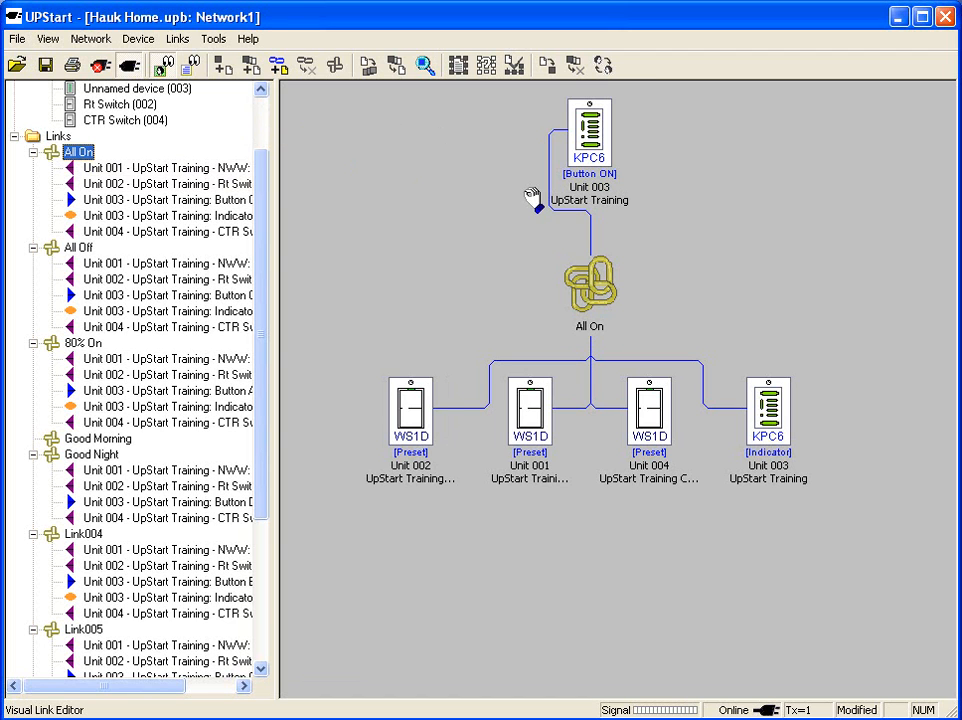
right_click(590, 280)
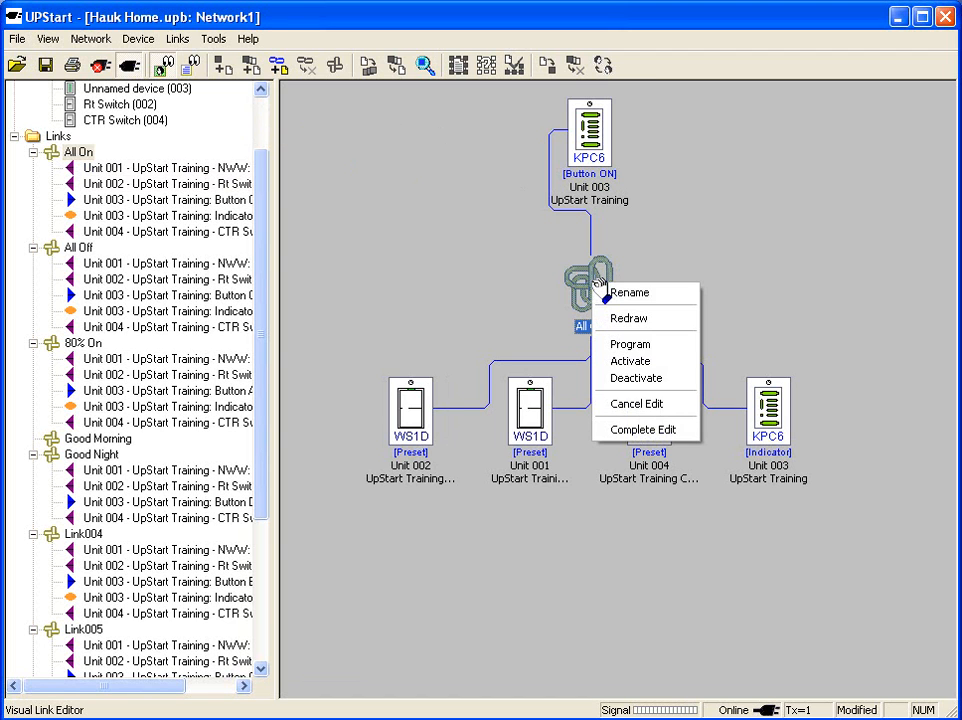
mouse_move(644, 428)
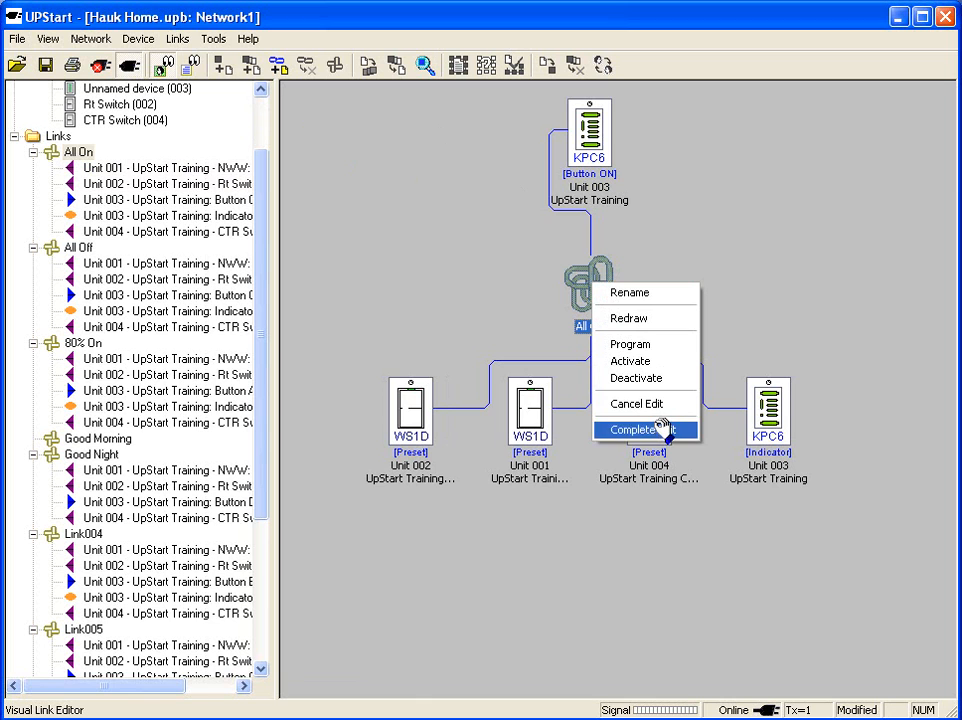
mouse_move(630, 344)
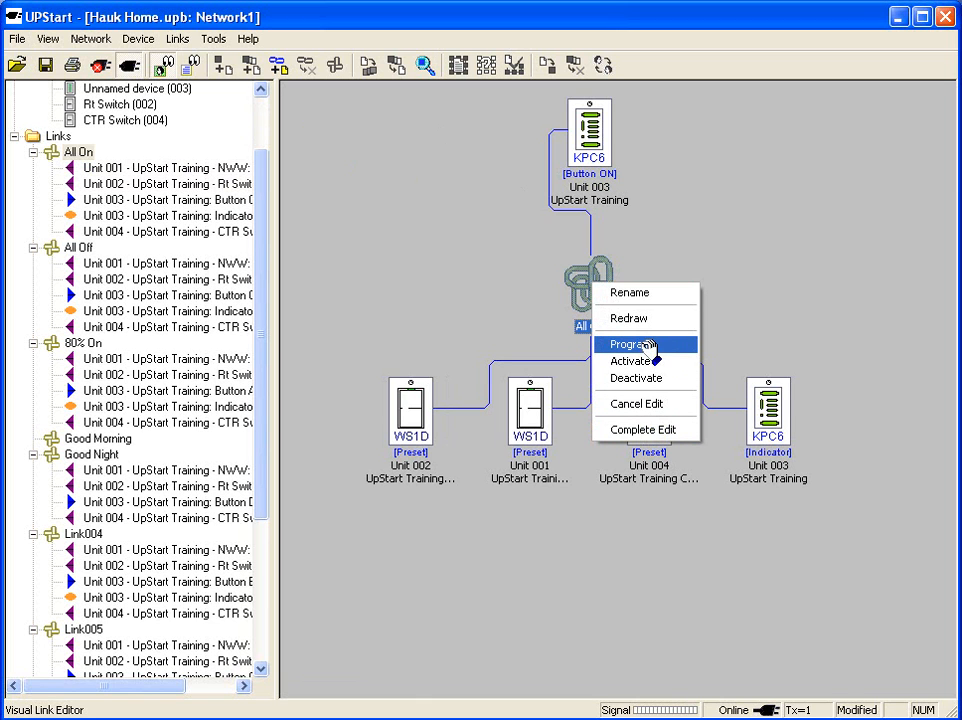
mouse_move(650, 378)
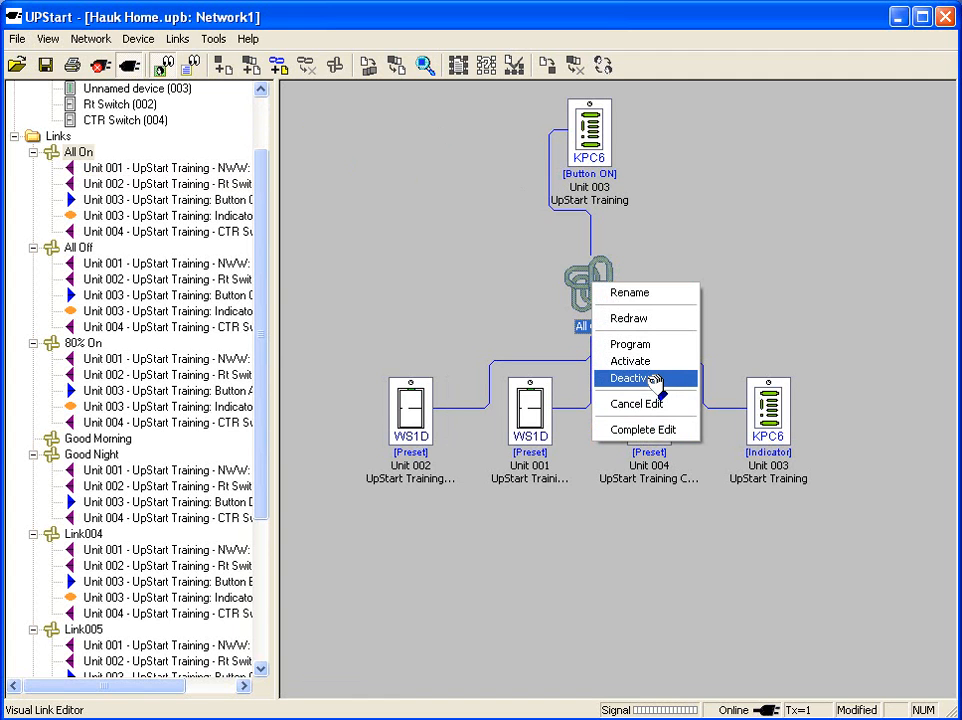
mouse_move(296, 330)
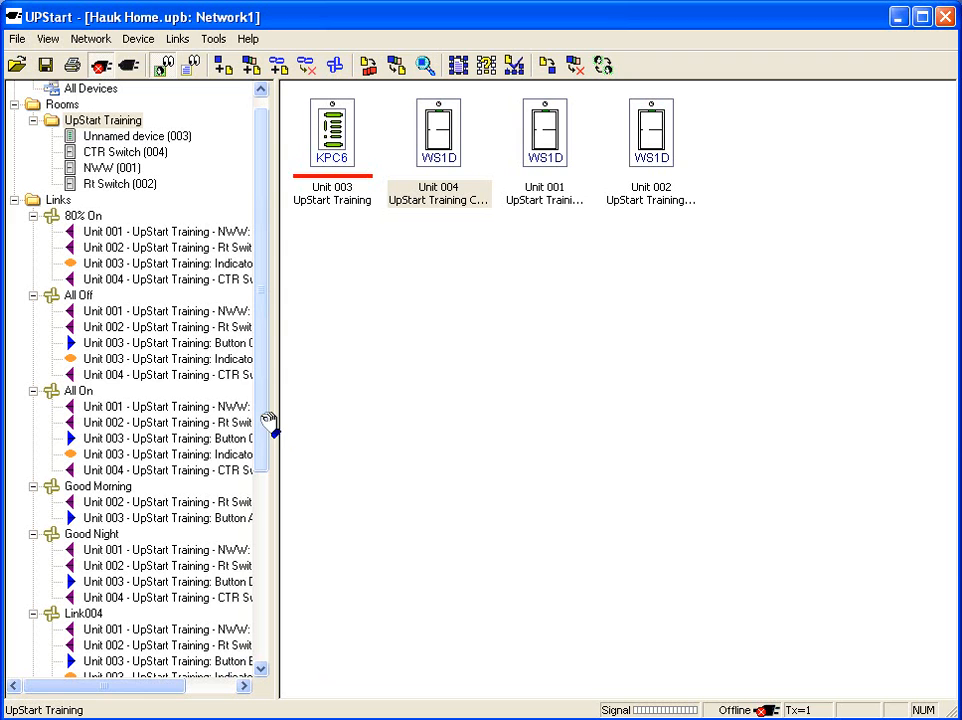
mouse_move(180, 490)
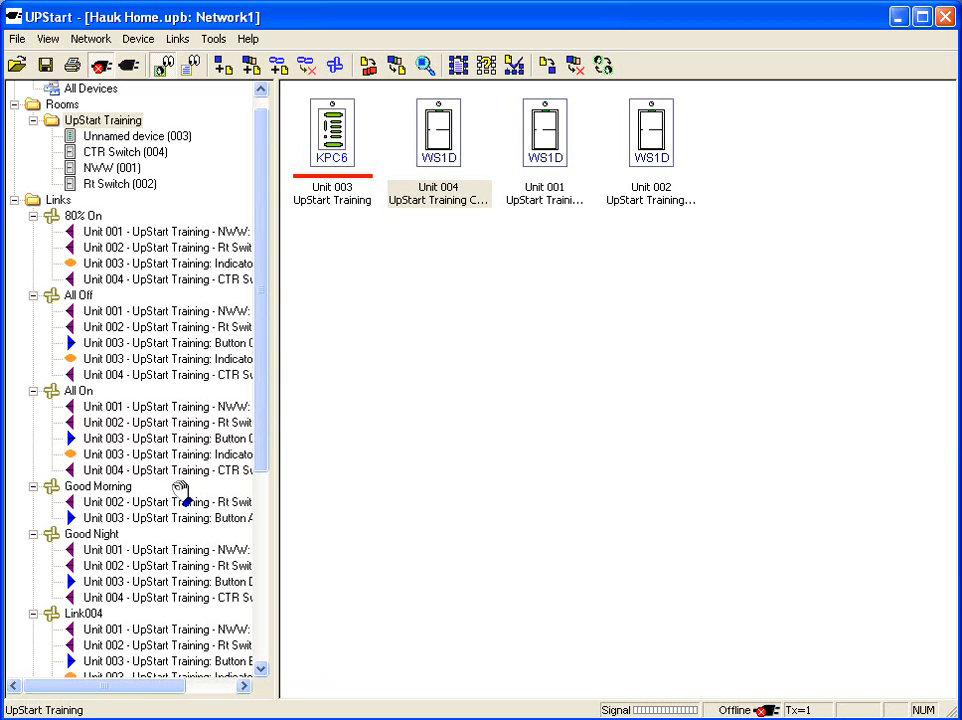
Show the Good Night link diagram with keypad Unit 003 button D driving three switches.
left_click(168, 500)
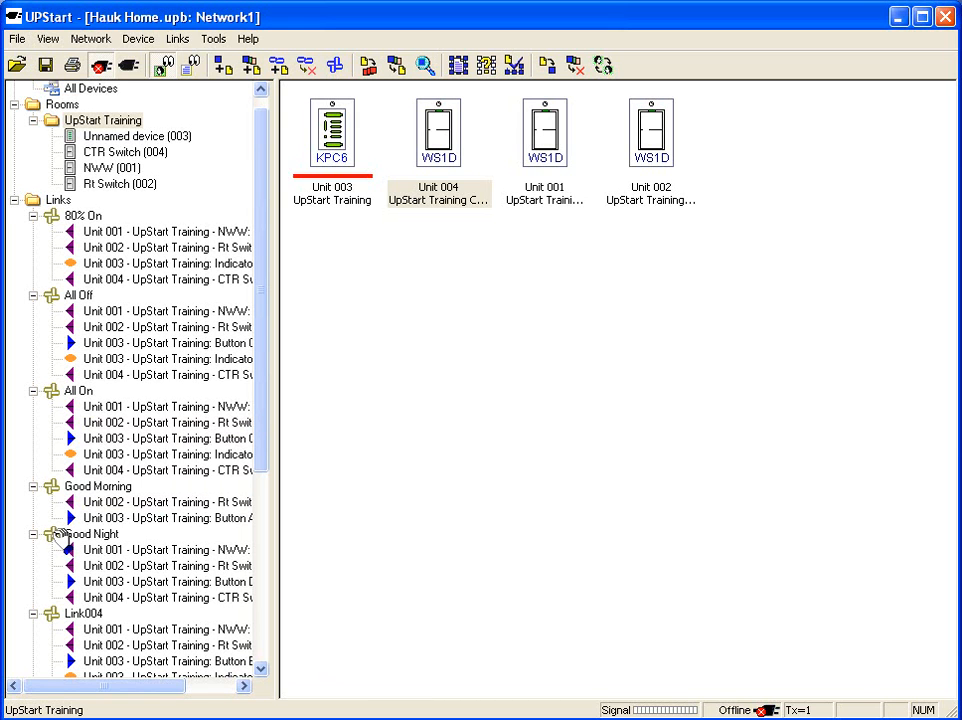
left_click(96, 532)
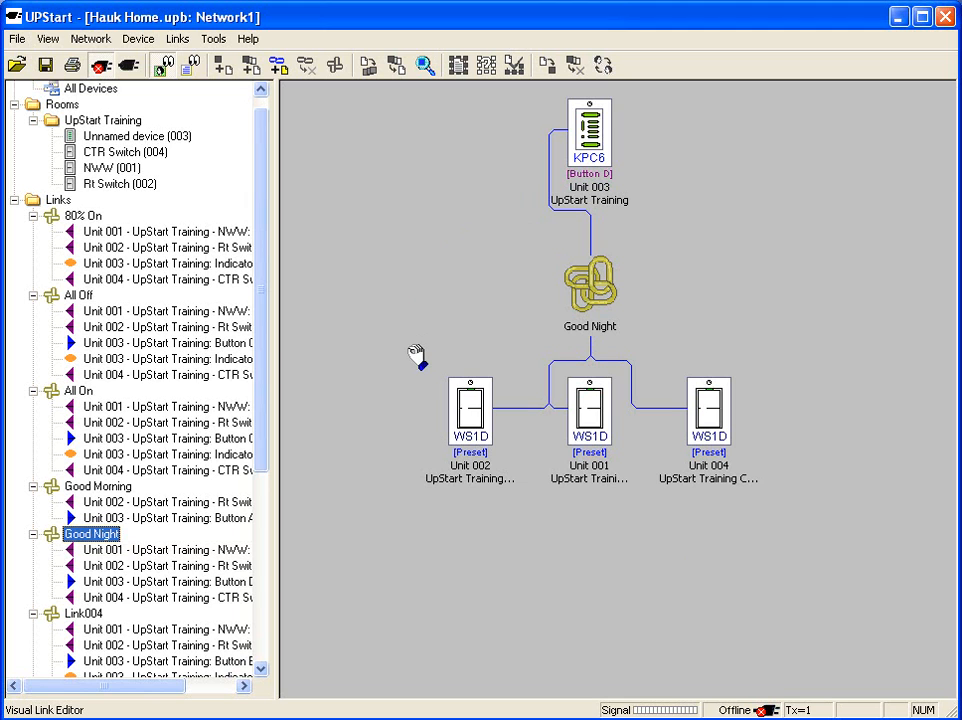
mouse_move(410, 344)
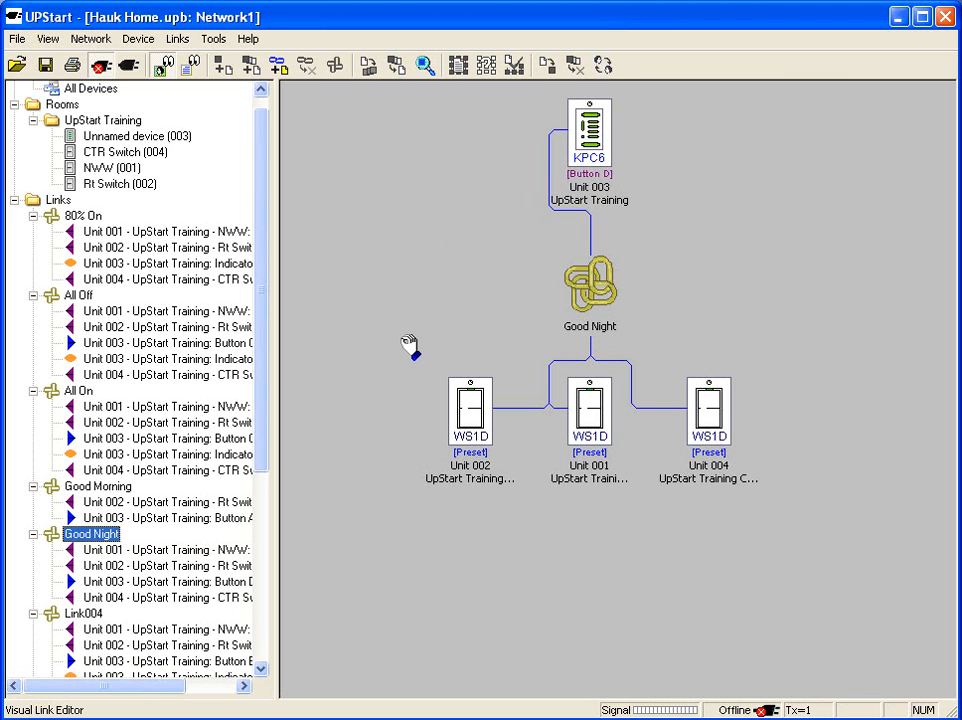
mouse_move(392, 358)
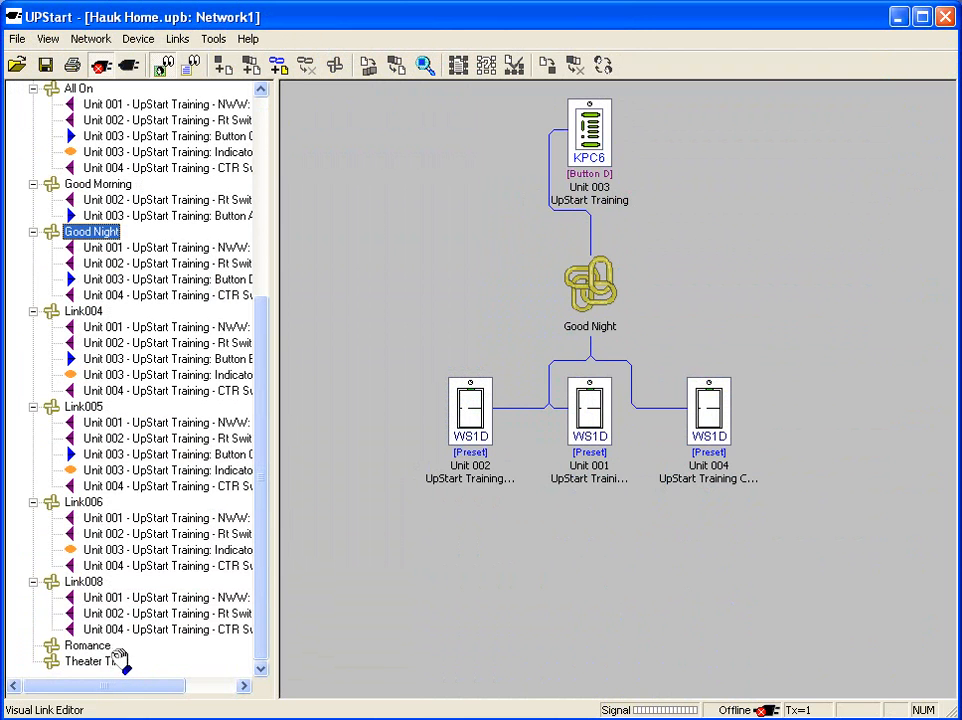
scroll("up", 3)
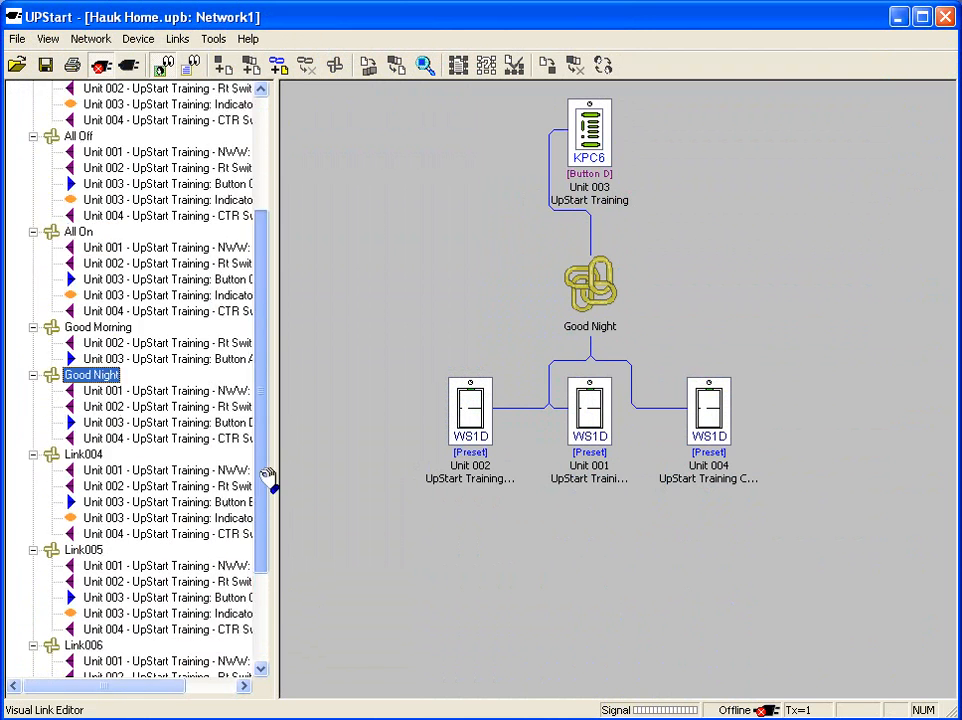
scroll("up", 3)
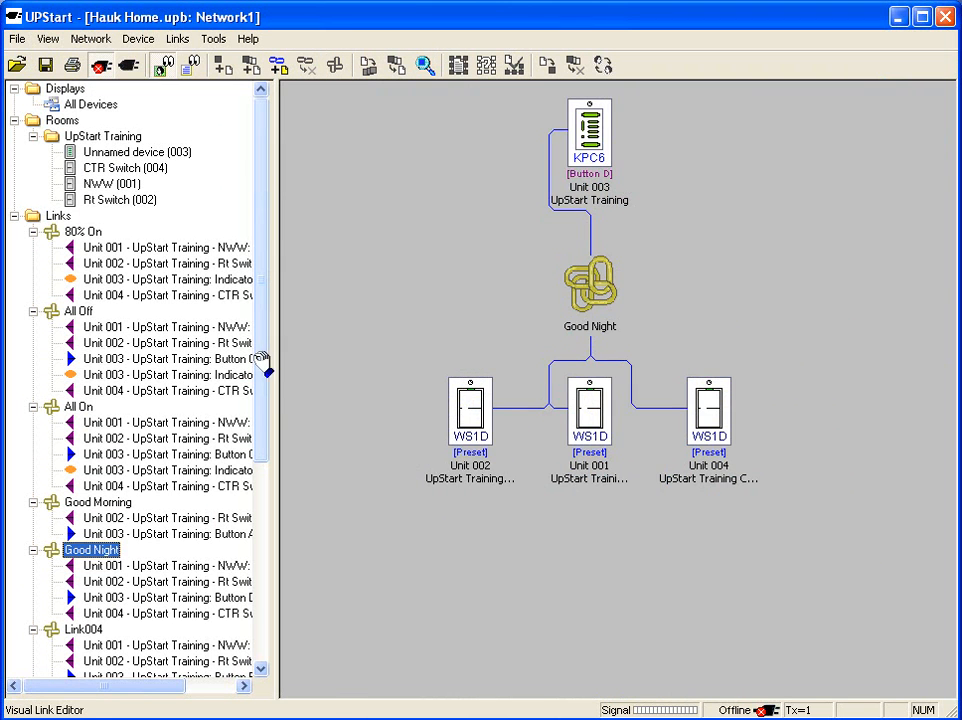
In keypad Unit 003's Transmit Components, assign button B to the Theater Time link.
left_click(104, 136)
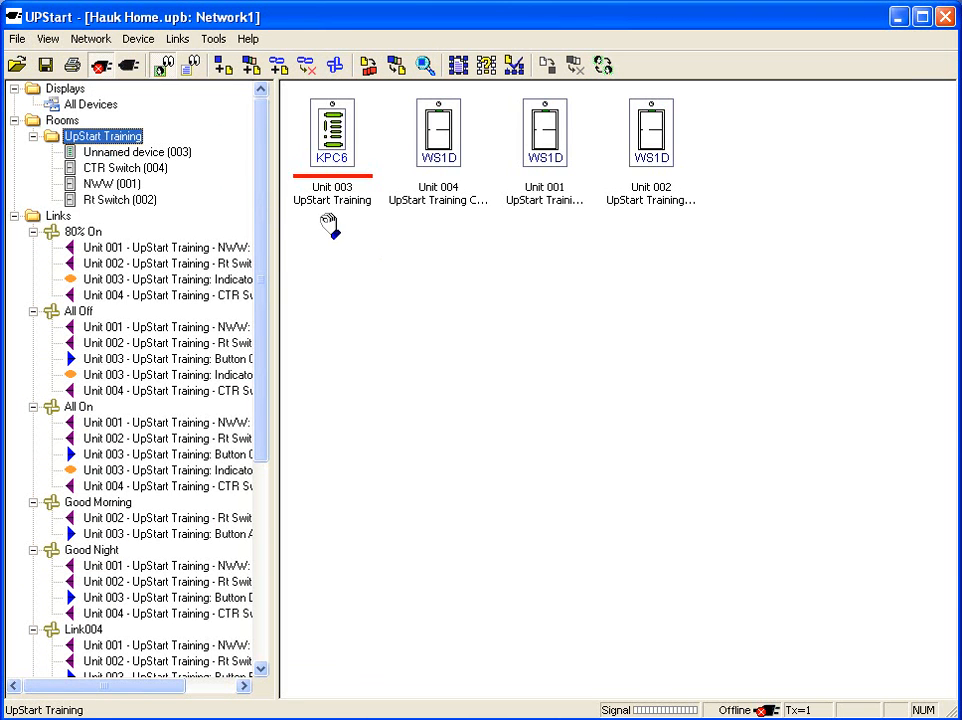
mouse_move(564, 238)
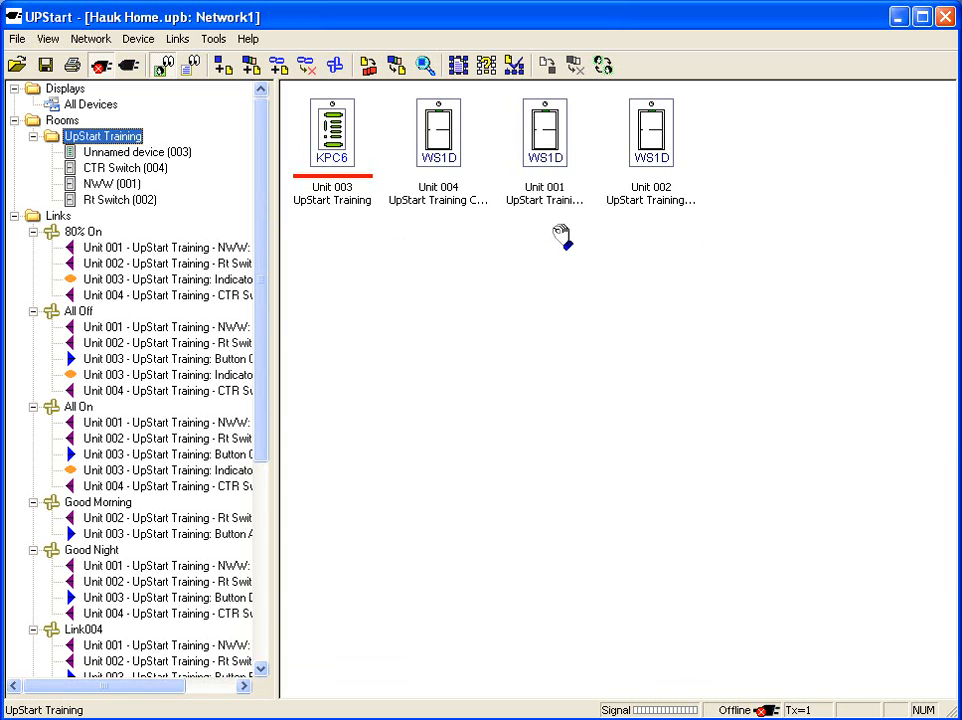
mouse_move(204, 296)
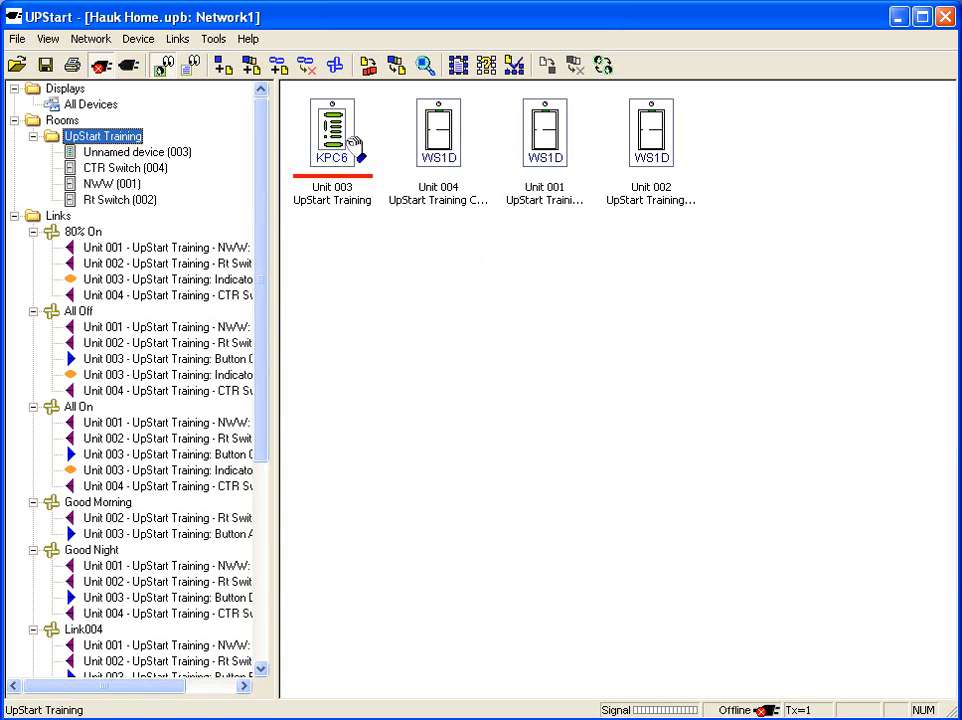
double_click(332, 132)
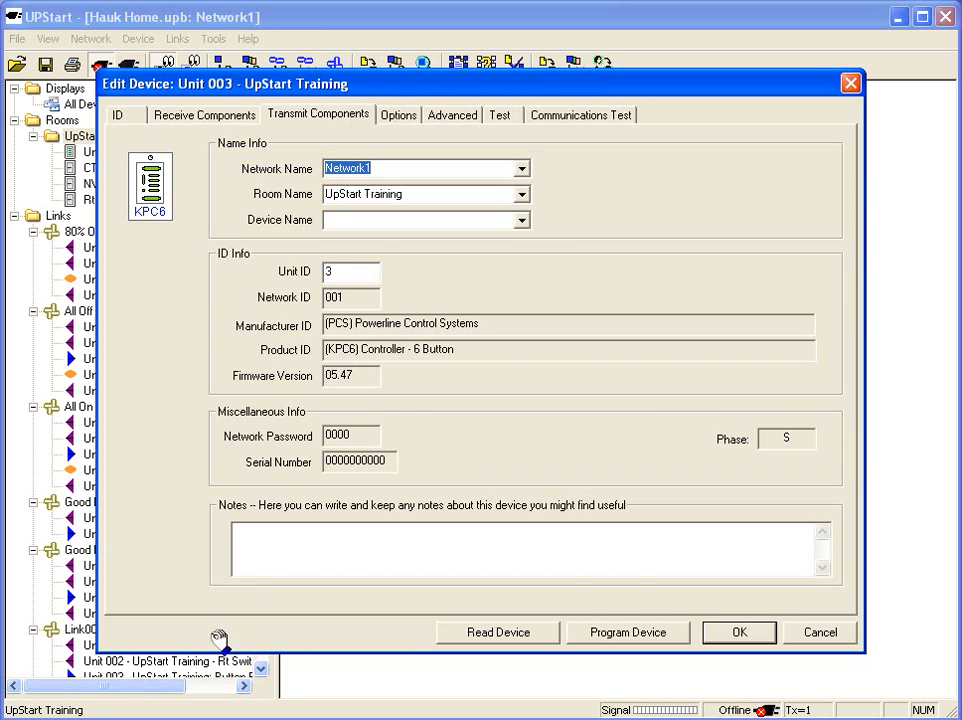
left_click(318, 114)
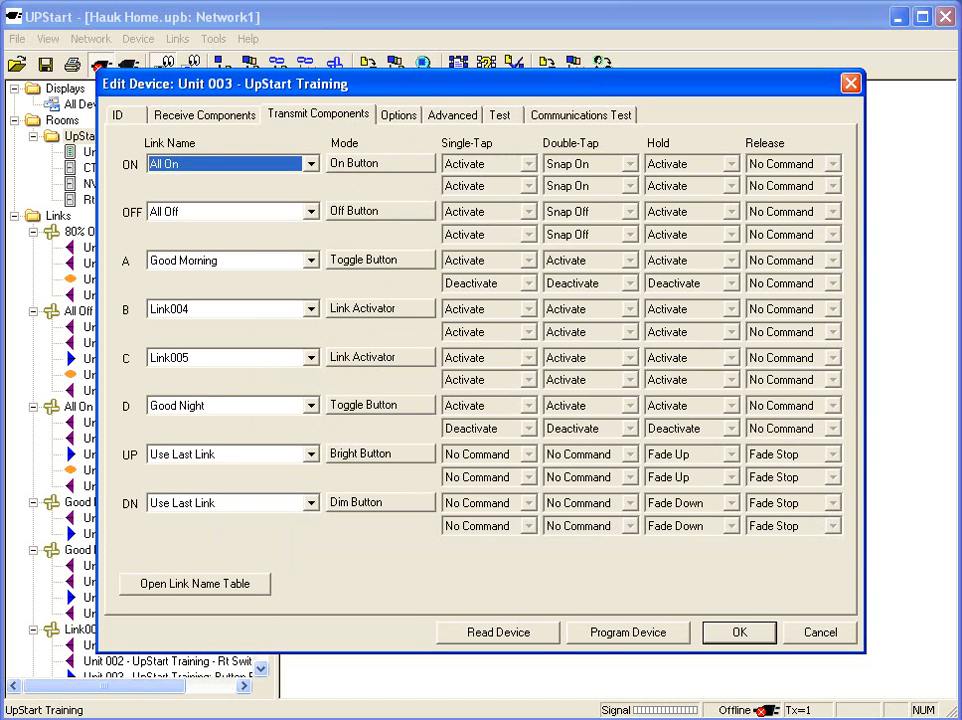
mouse_move(150, 524)
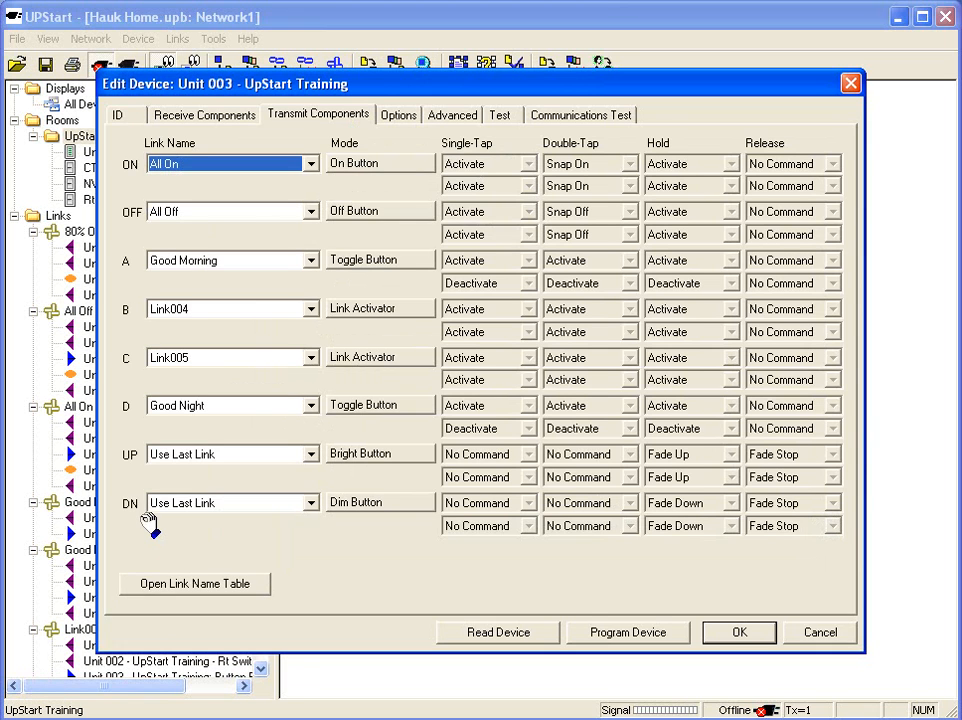
mouse_move(258, 240)
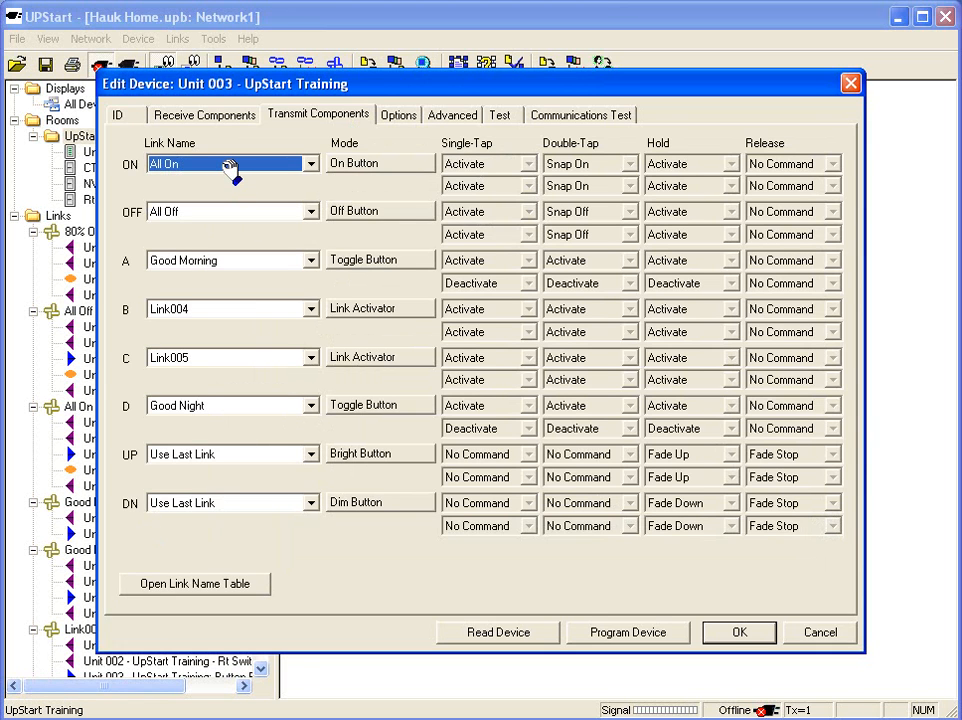
mouse_move(196, 212)
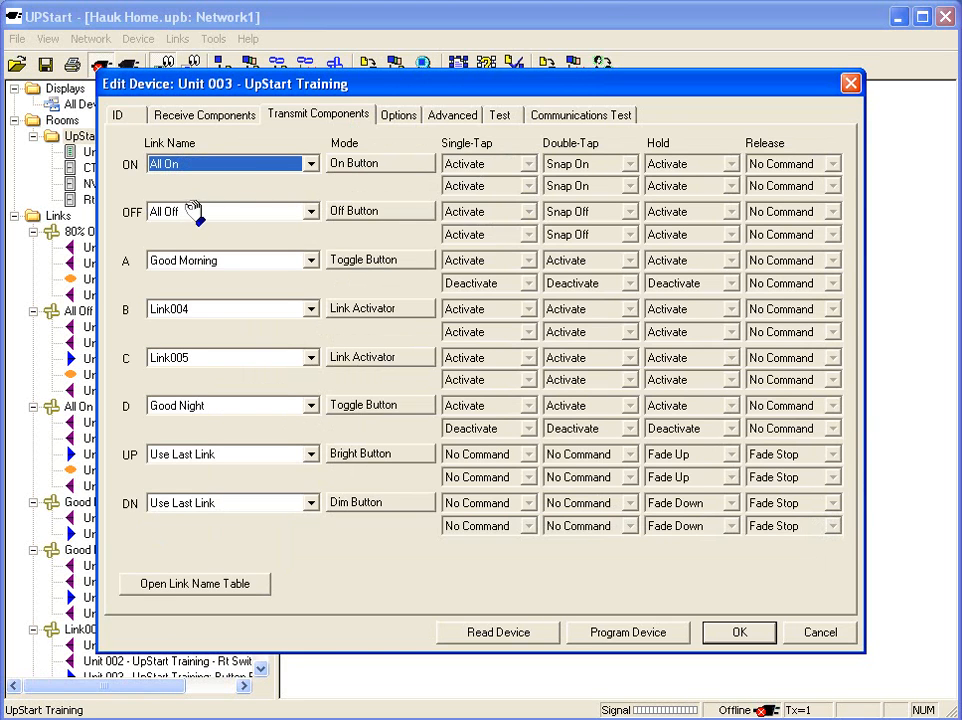
mouse_move(238, 264)
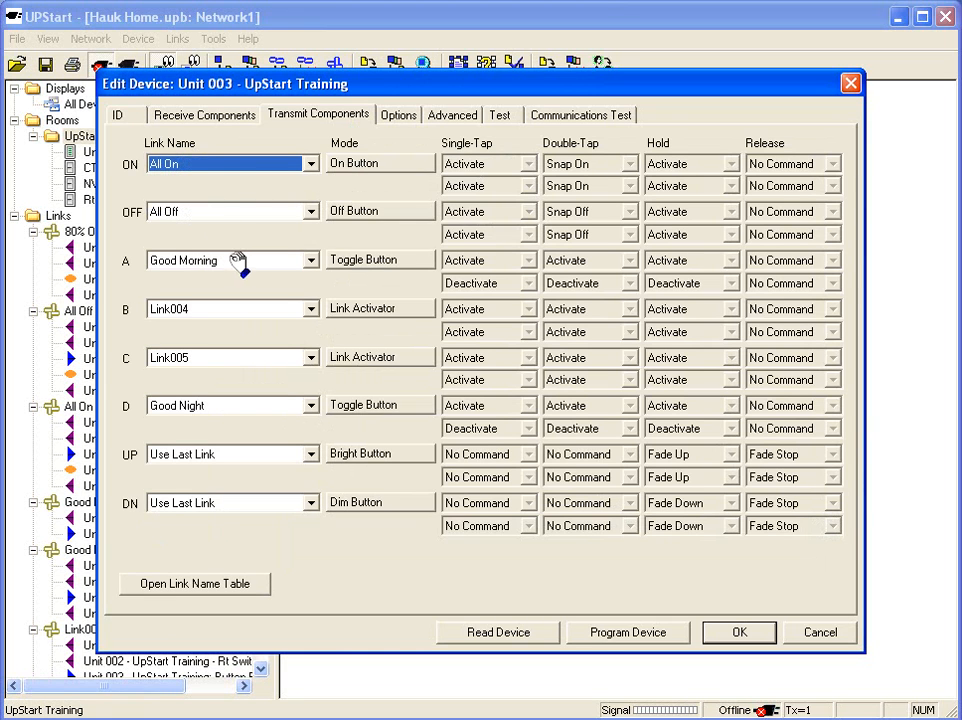
mouse_move(210, 316)
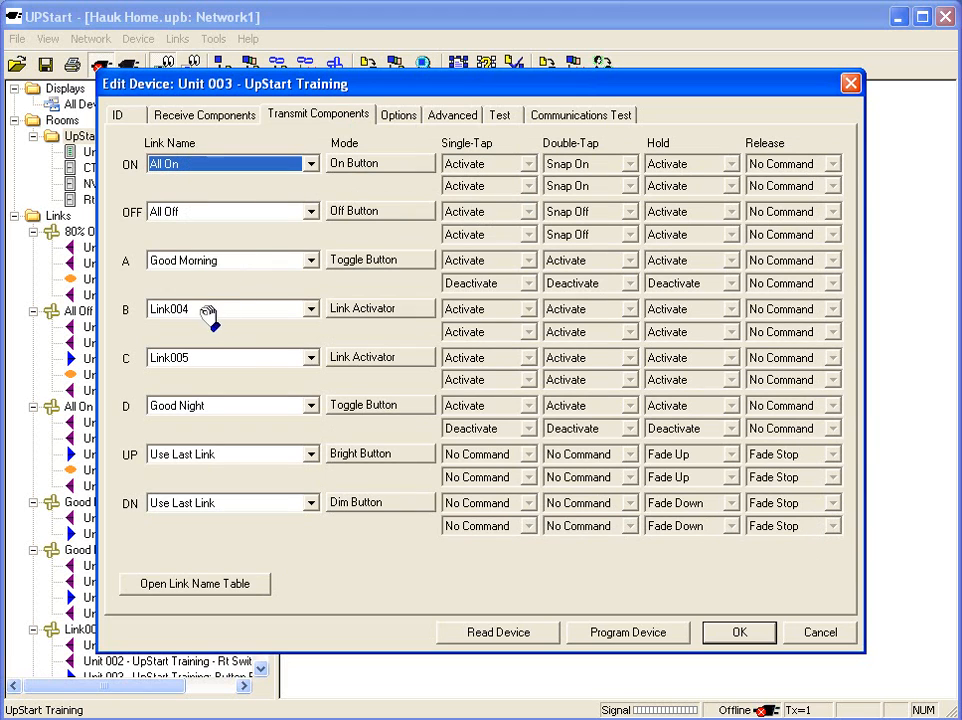
mouse_move(210, 410)
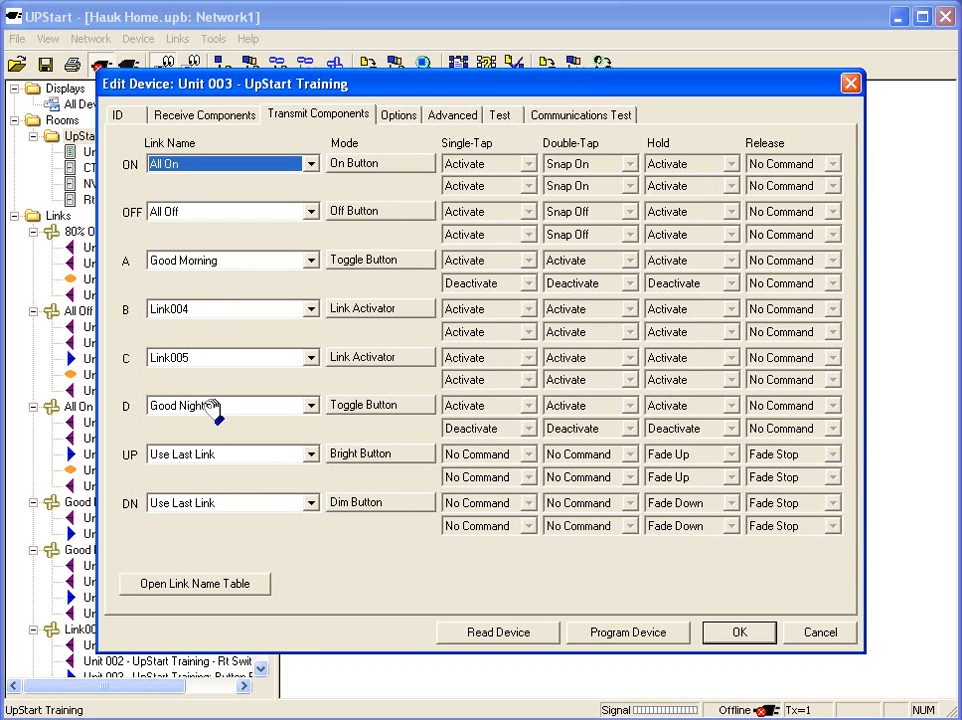
mouse_move(210, 460)
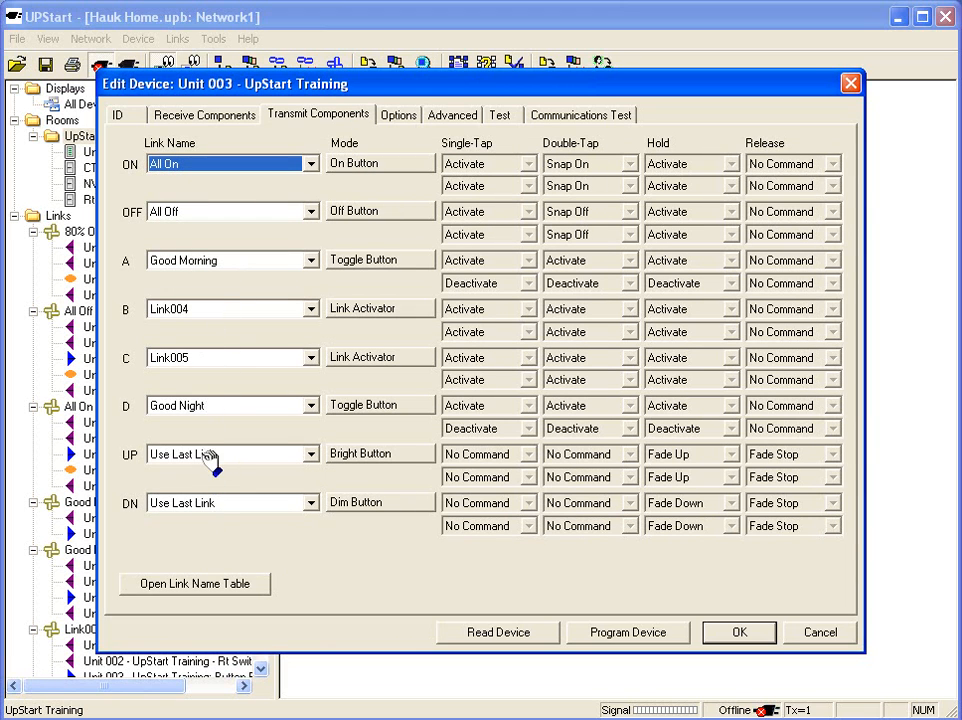
mouse_move(218, 502)
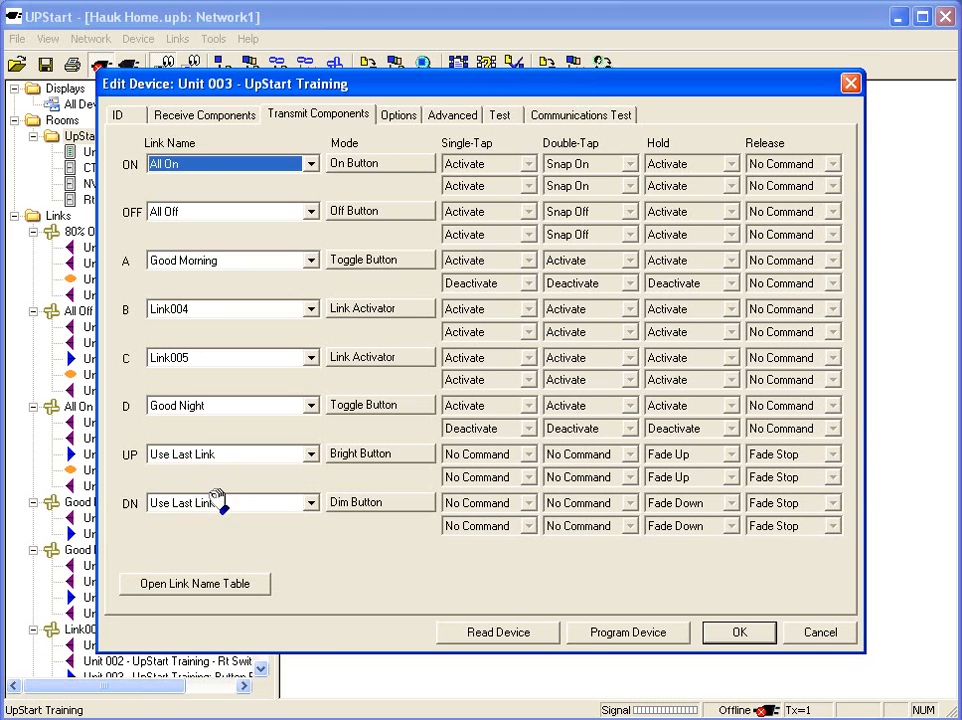
mouse_move(364, 596)
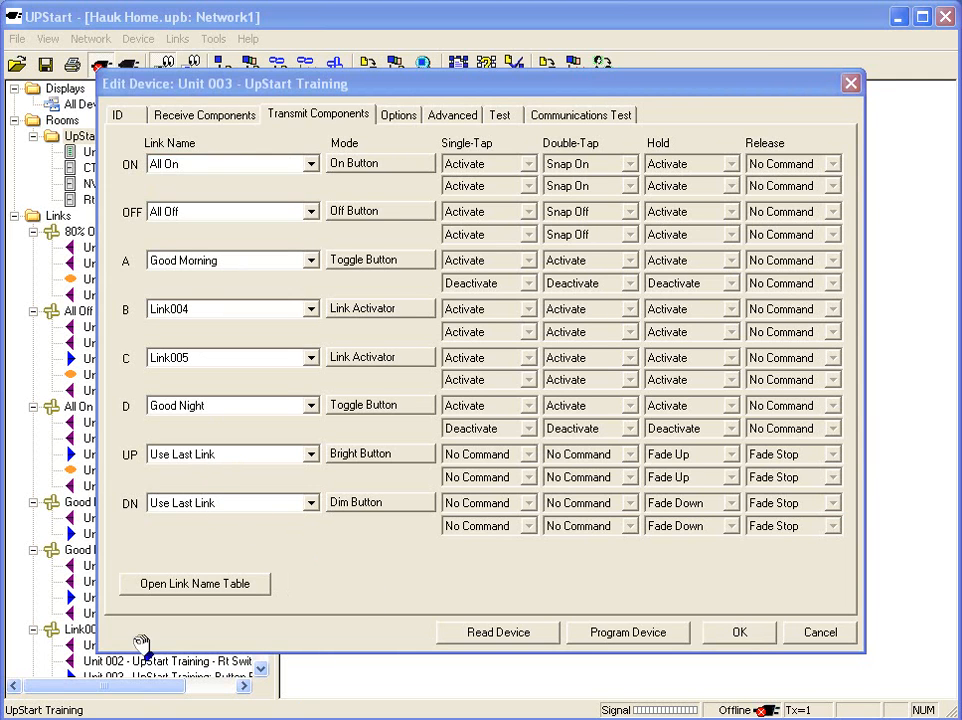
mouse_move(148, 318)
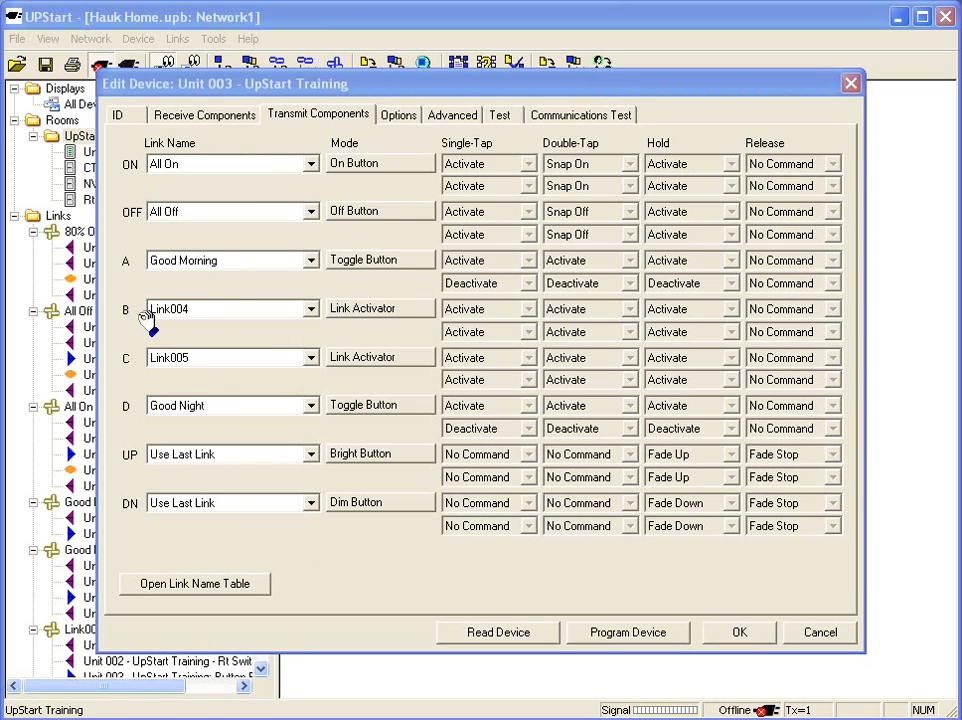
mouse_move(240, 320)
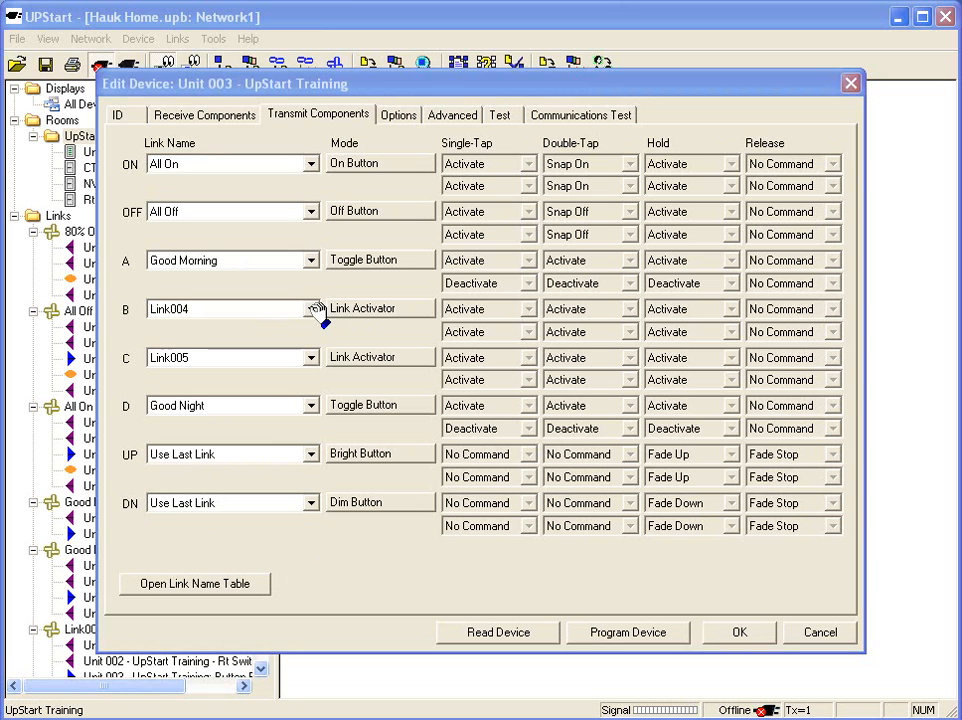
left_click(312, 308)
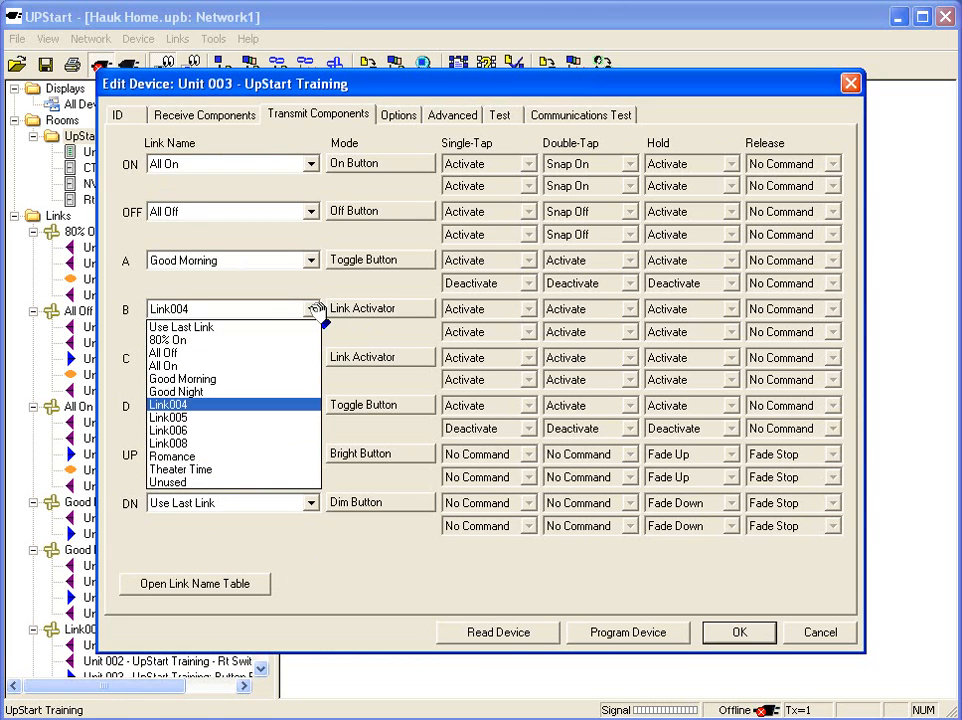
left_click(180, 468)
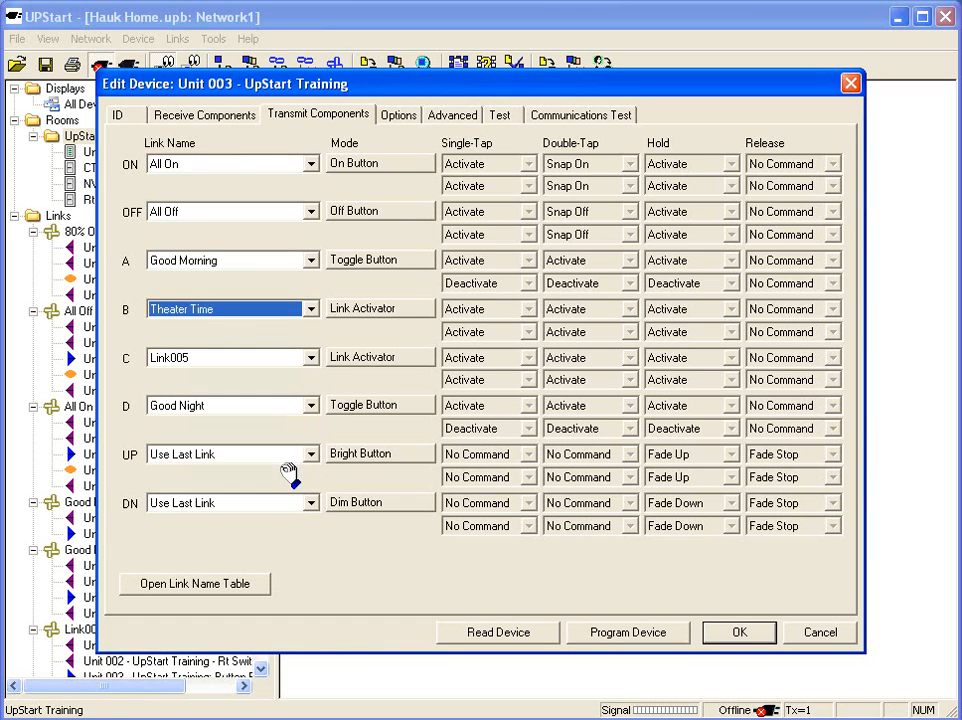
mouse_move(376, 316)
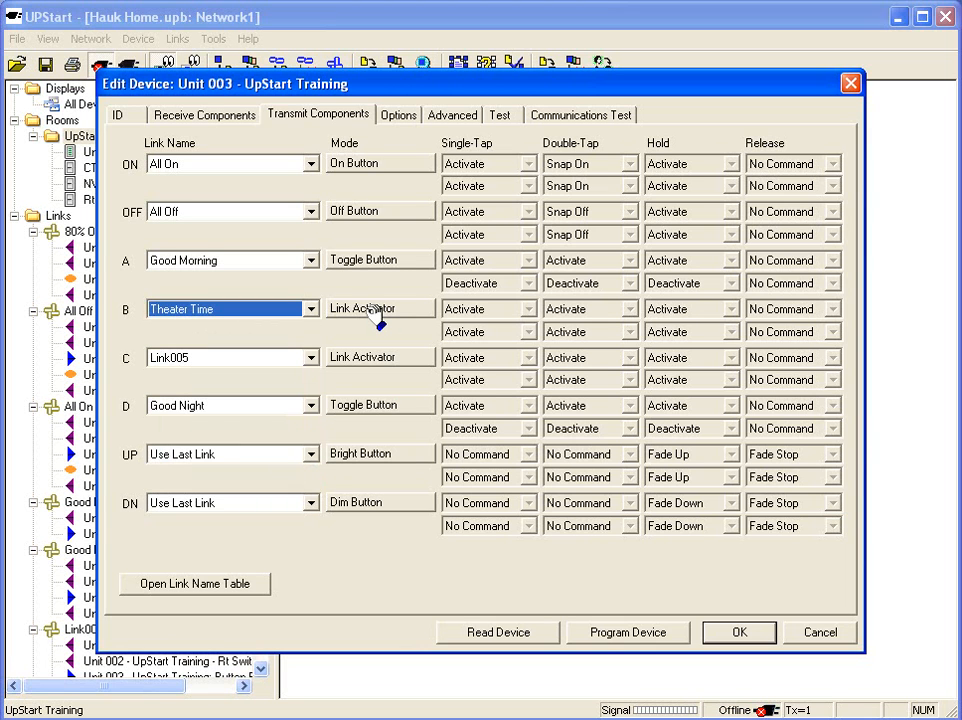
Set keypad button B's mode to Super Toggler and confirm.
left_click(378, 308)
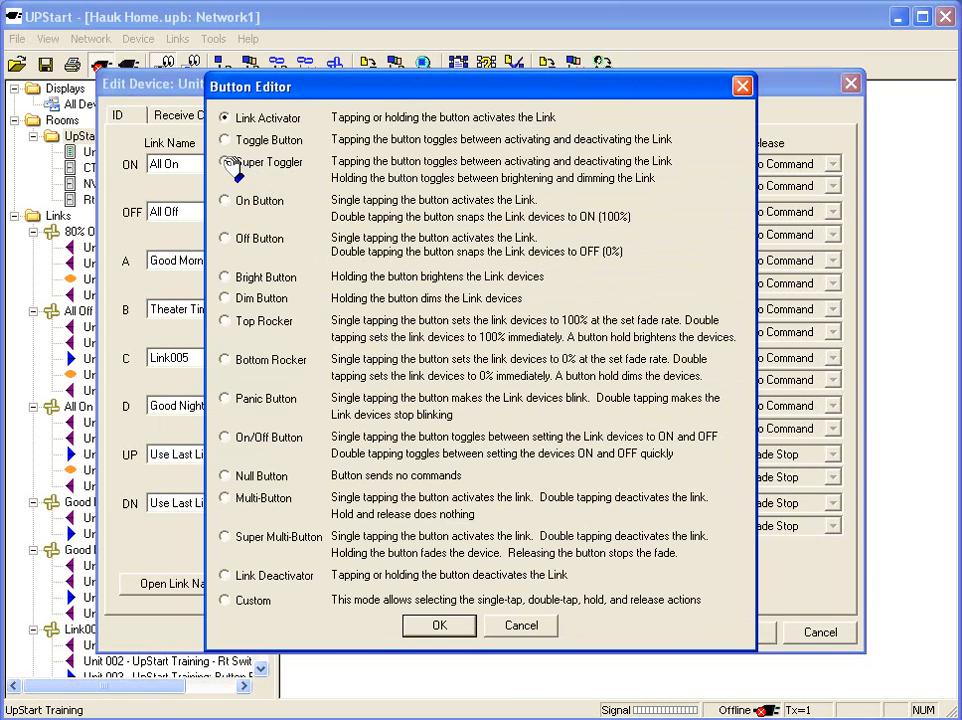
left_click(224, 162)
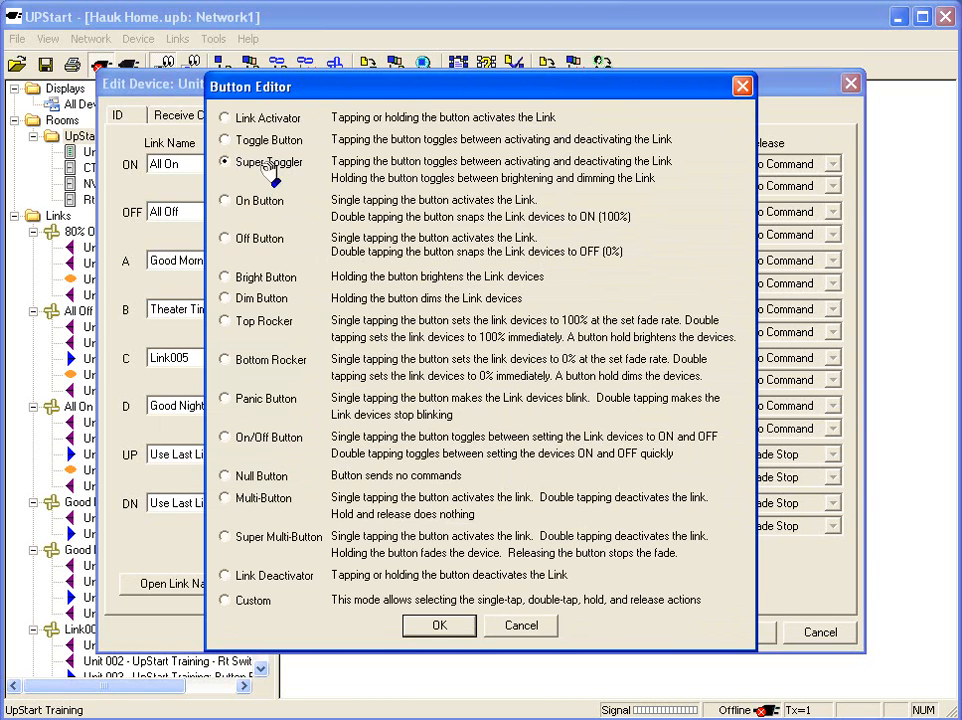
mouse_move(536, 184)
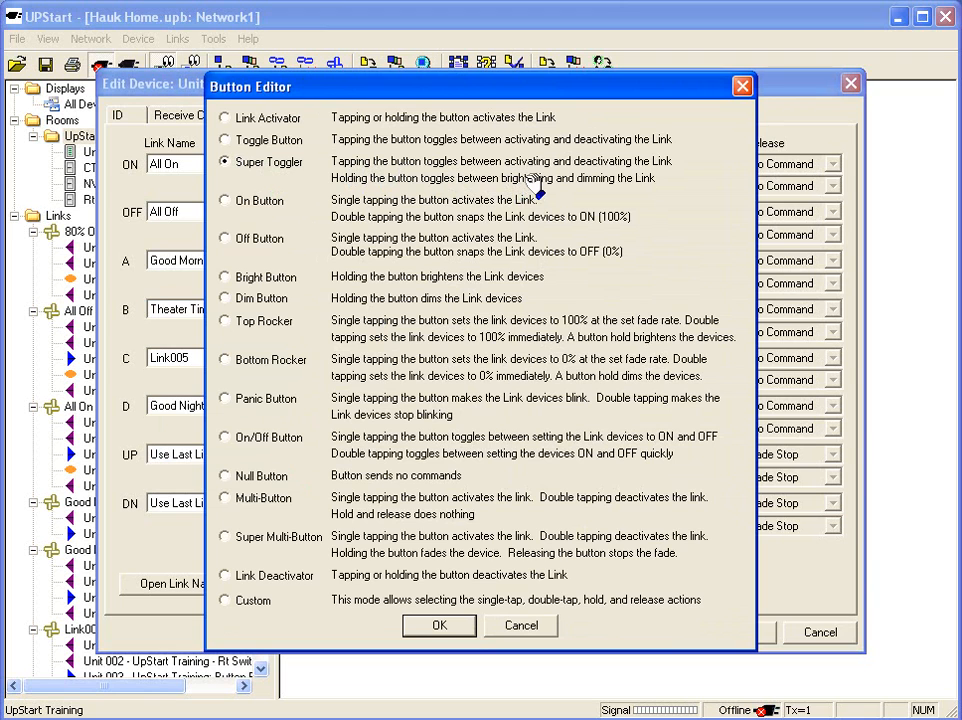
mouse_move(590, 180)
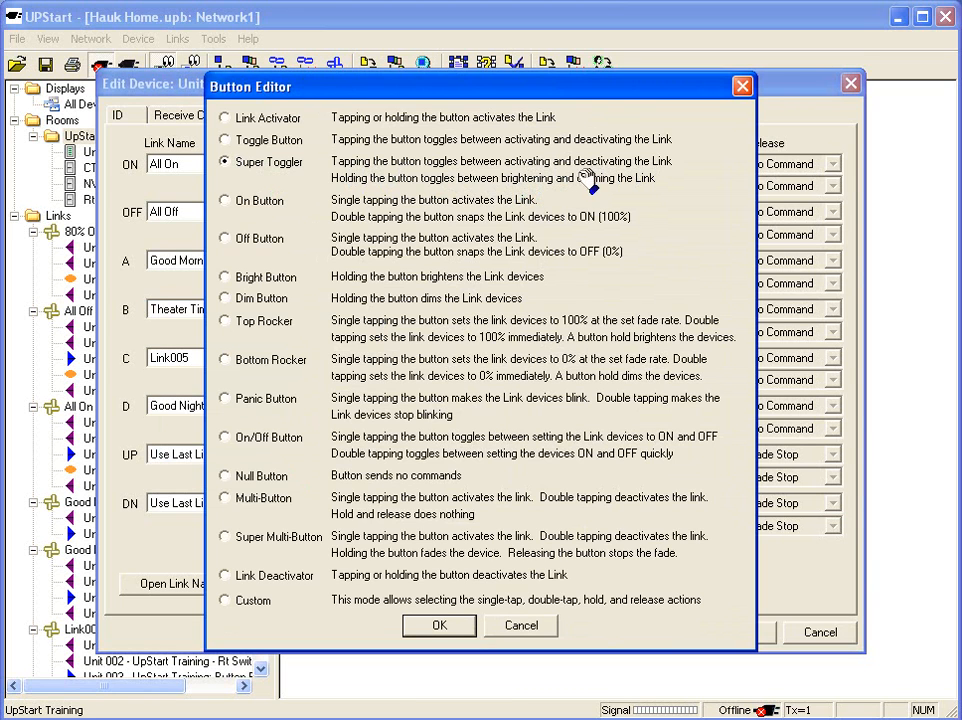
mouse_move(456, 198)
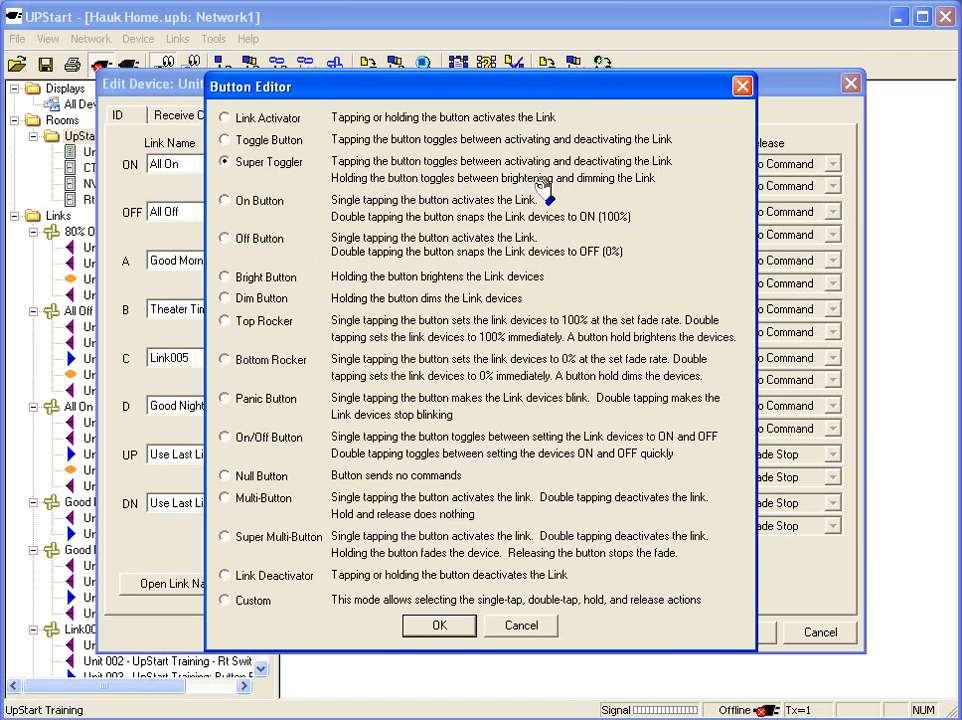
mouse_move(644, 196)
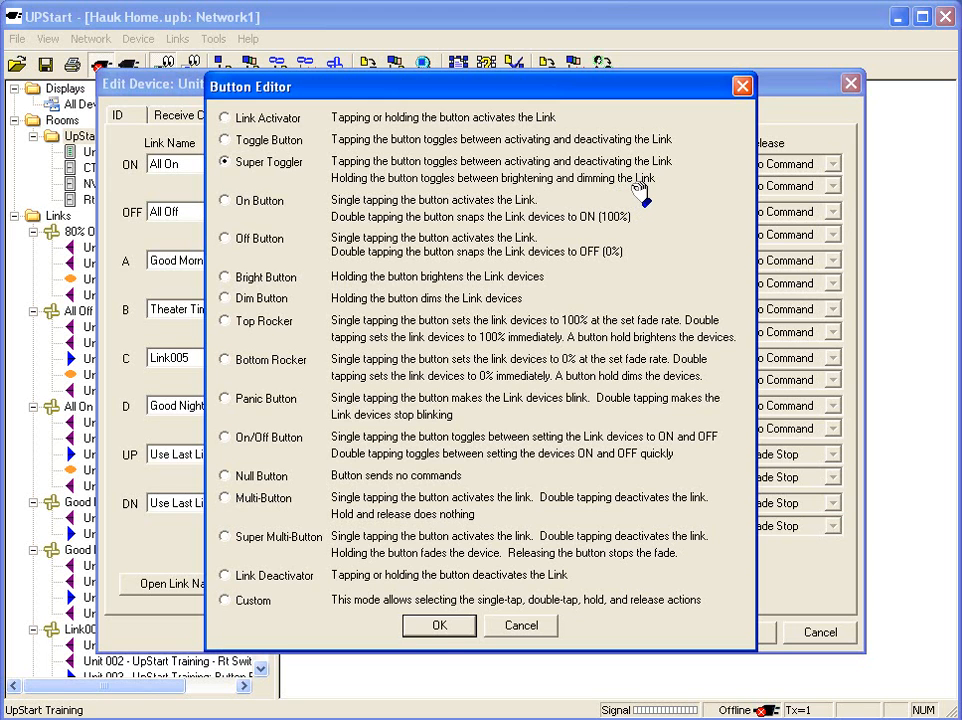
left_click(438, 624)
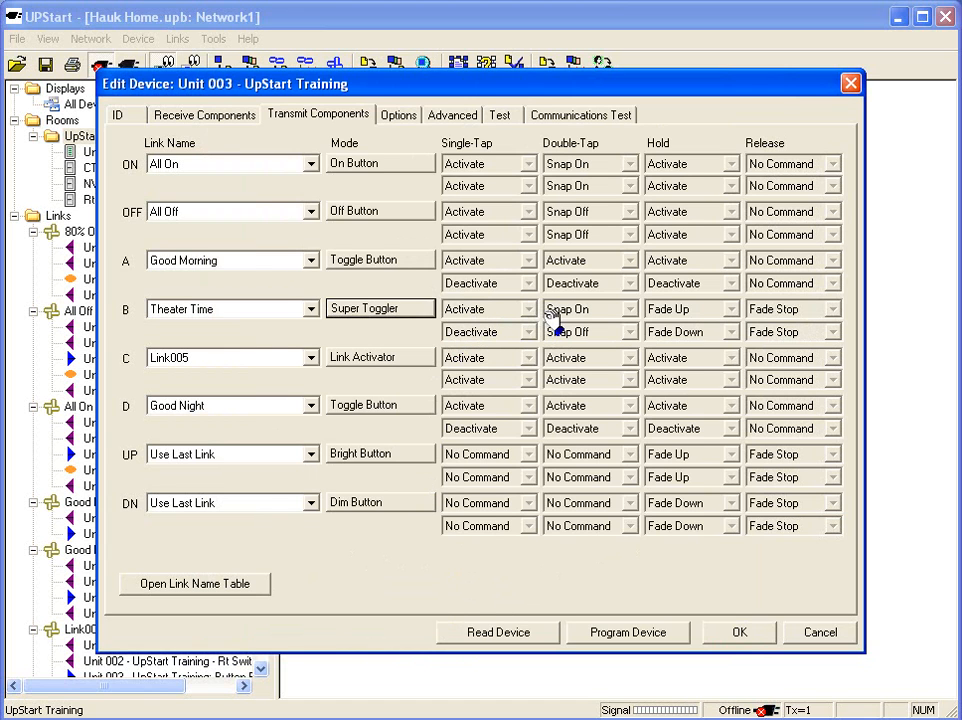
mouse_move(504, 316)
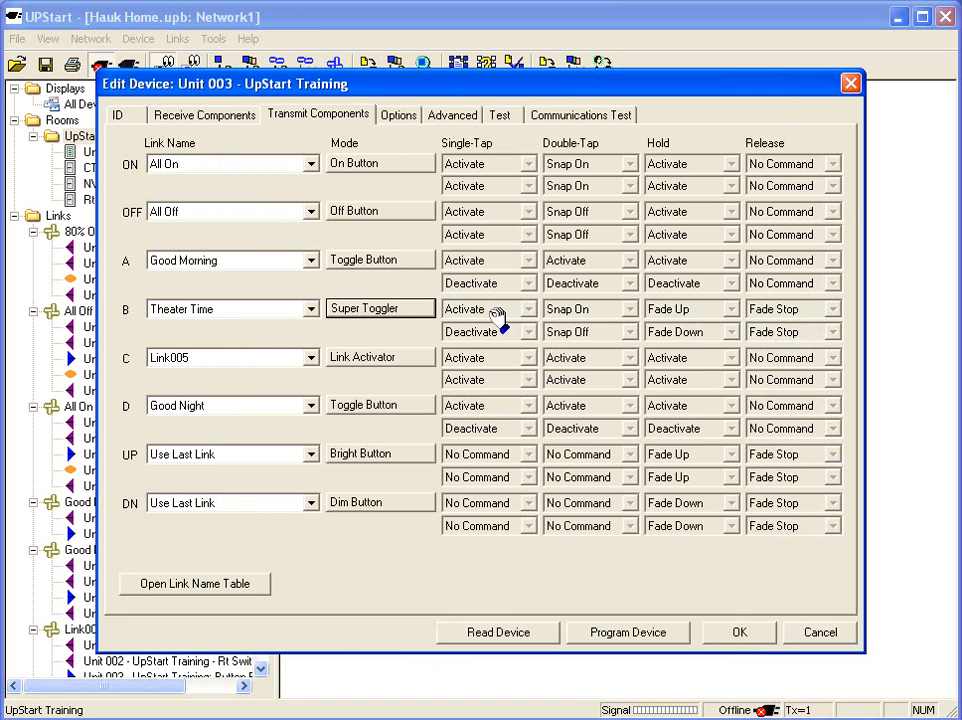
mouse_move(644, 320)
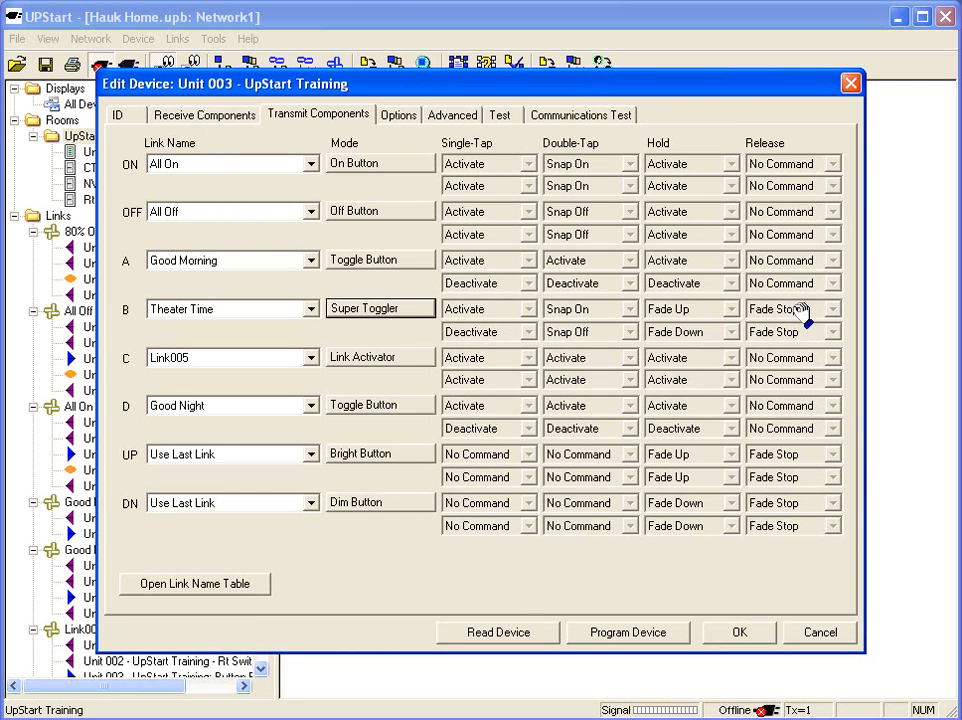
mouse_move(536, 358)
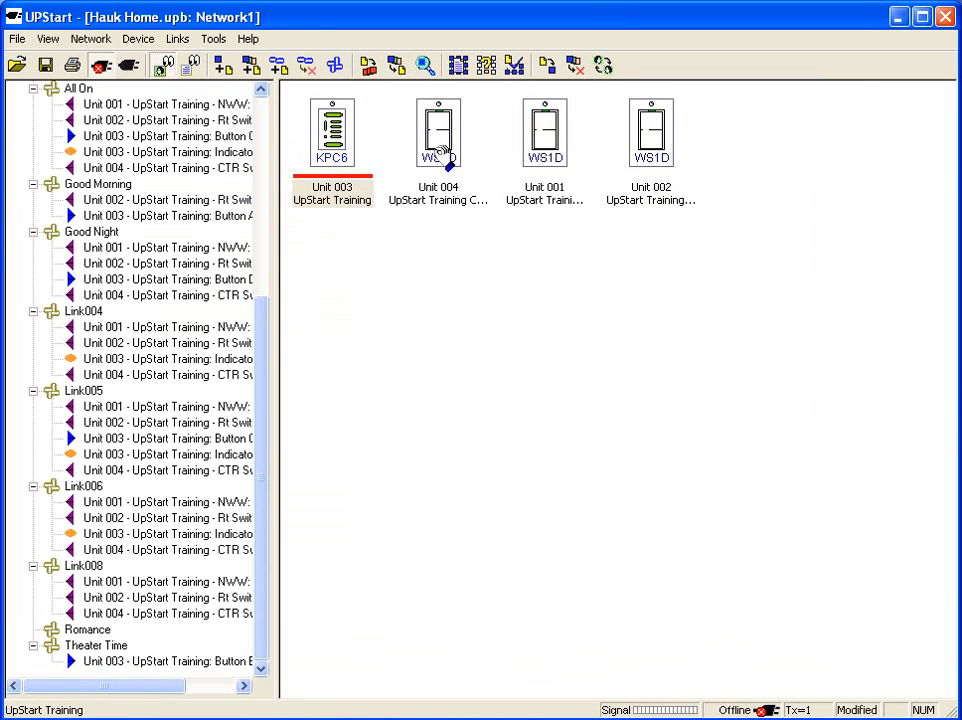
Assign Unit 004 CTR Switch receive row 09 to the Theater Time link.
double_click(436, 132)
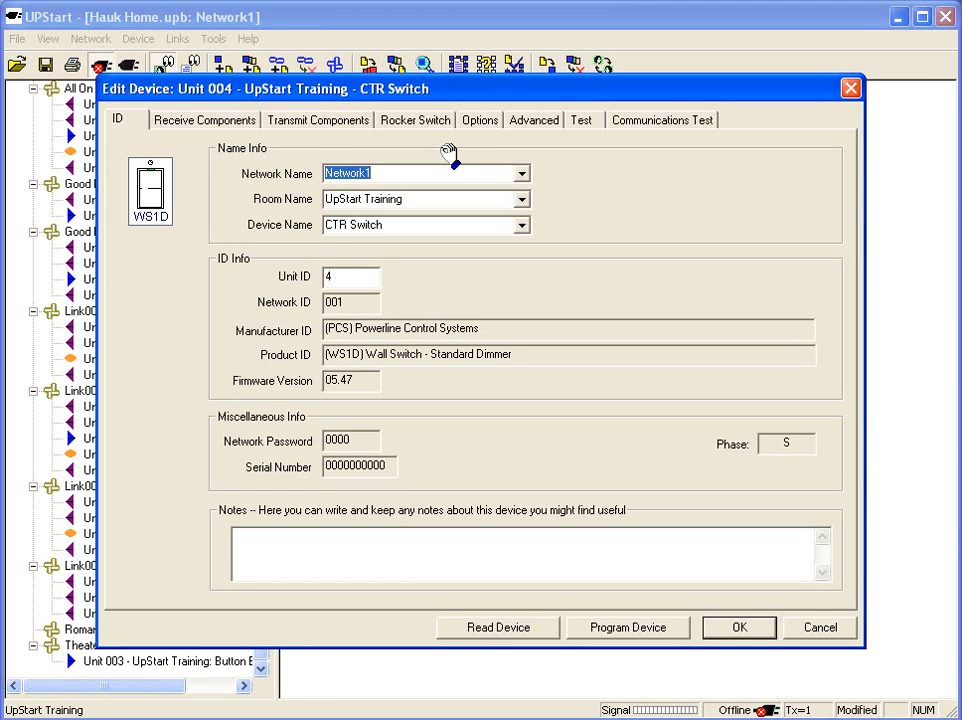
mouse_move(400, 176)
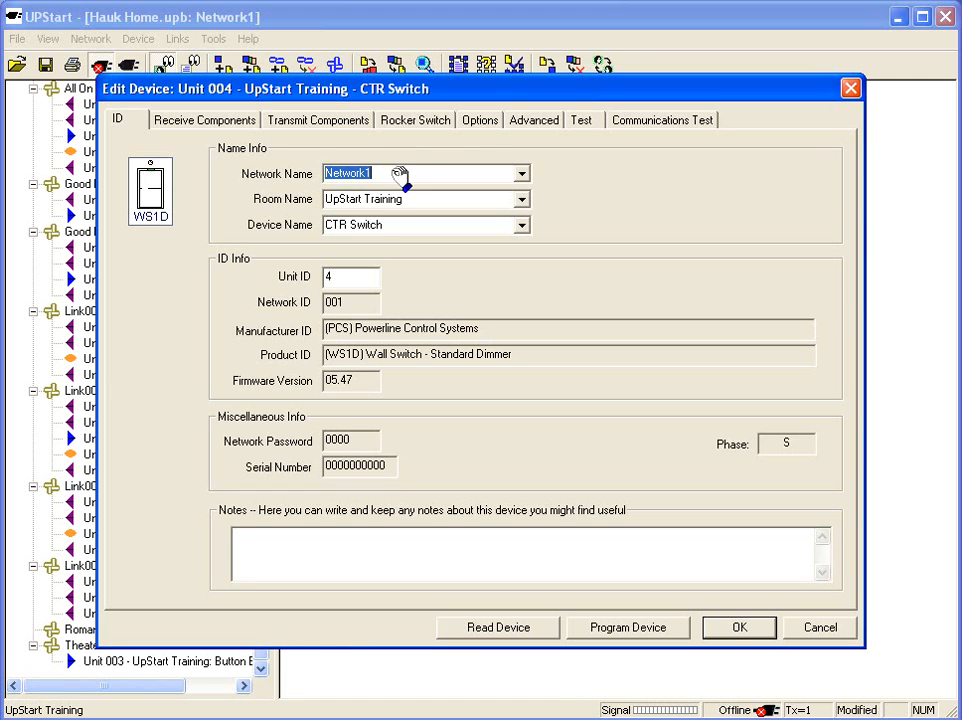
mouse_move(326, 212)
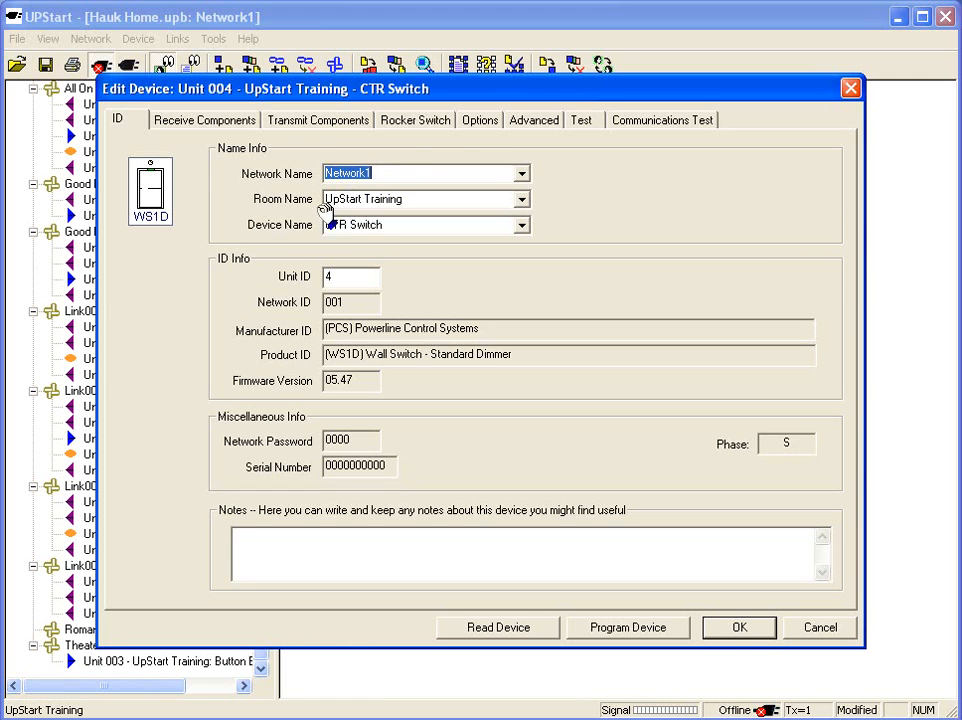
mouse_move(224, 120)
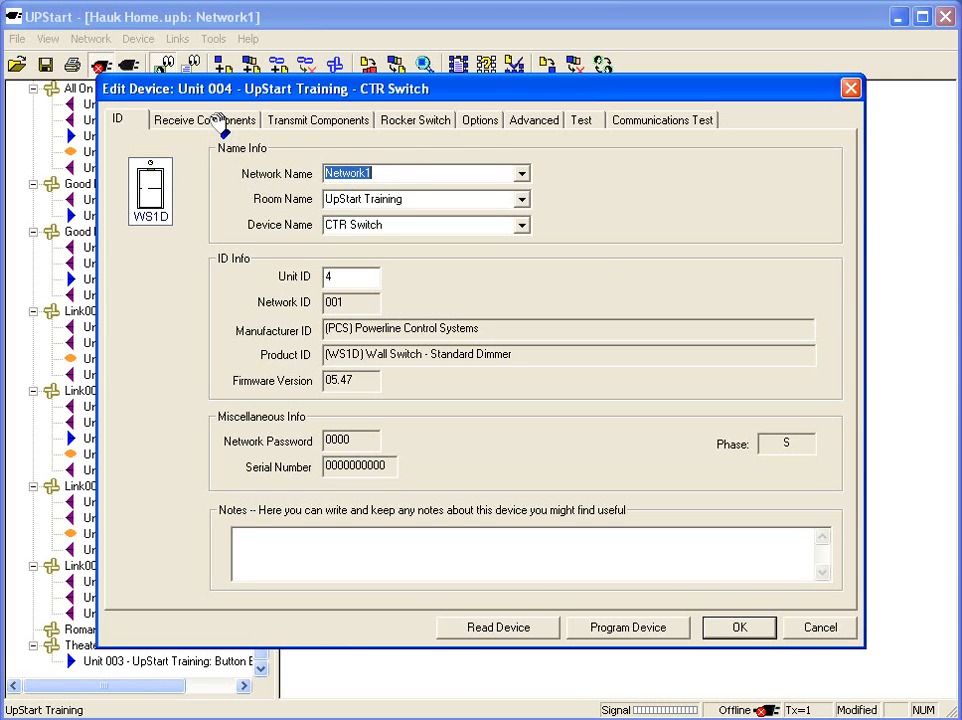
left_click(204, 120)
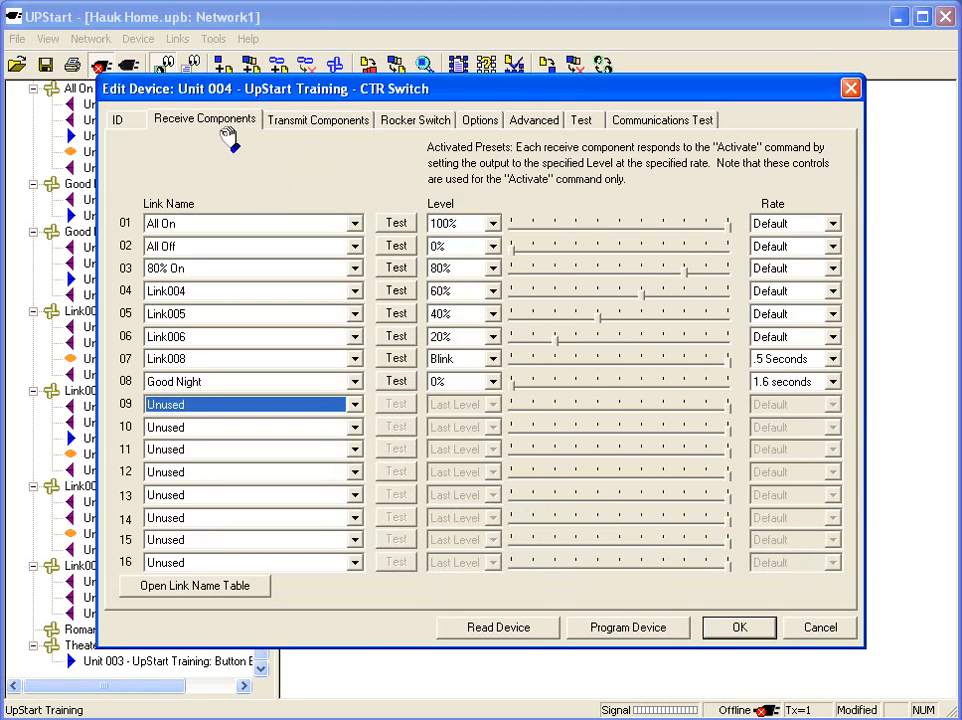
mouse_move(210, 378)
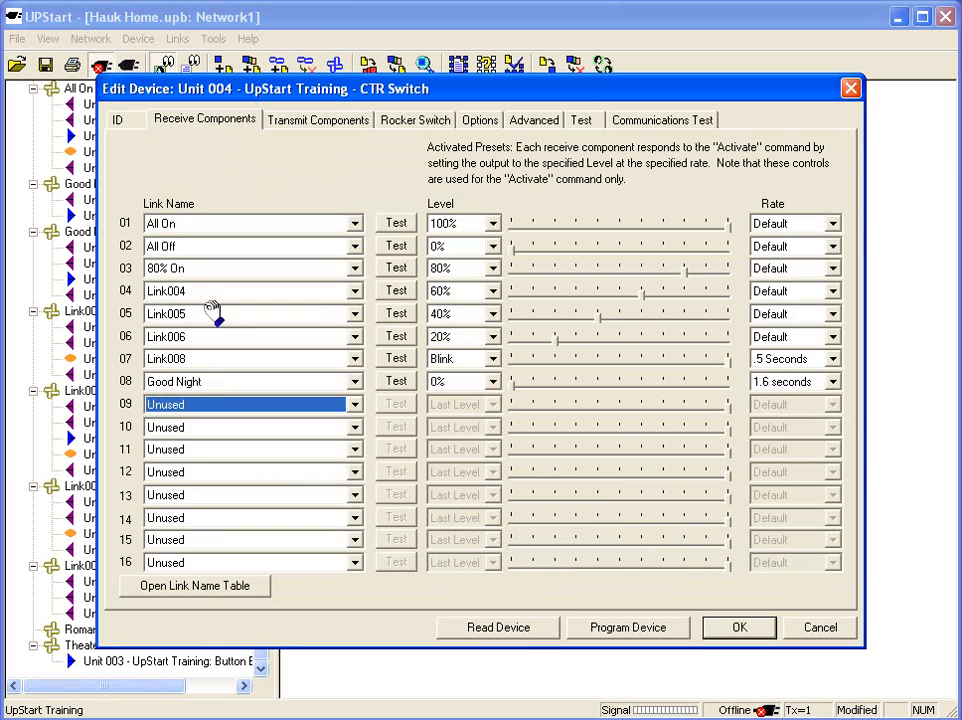
mouse_move(200, 410)
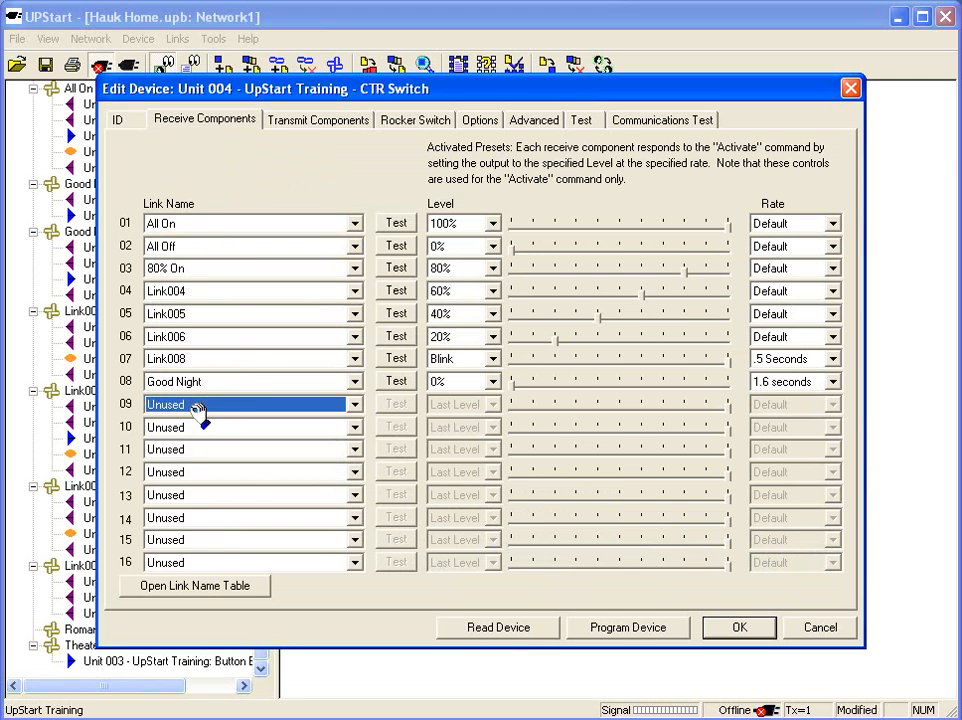
left_click(354, 404)
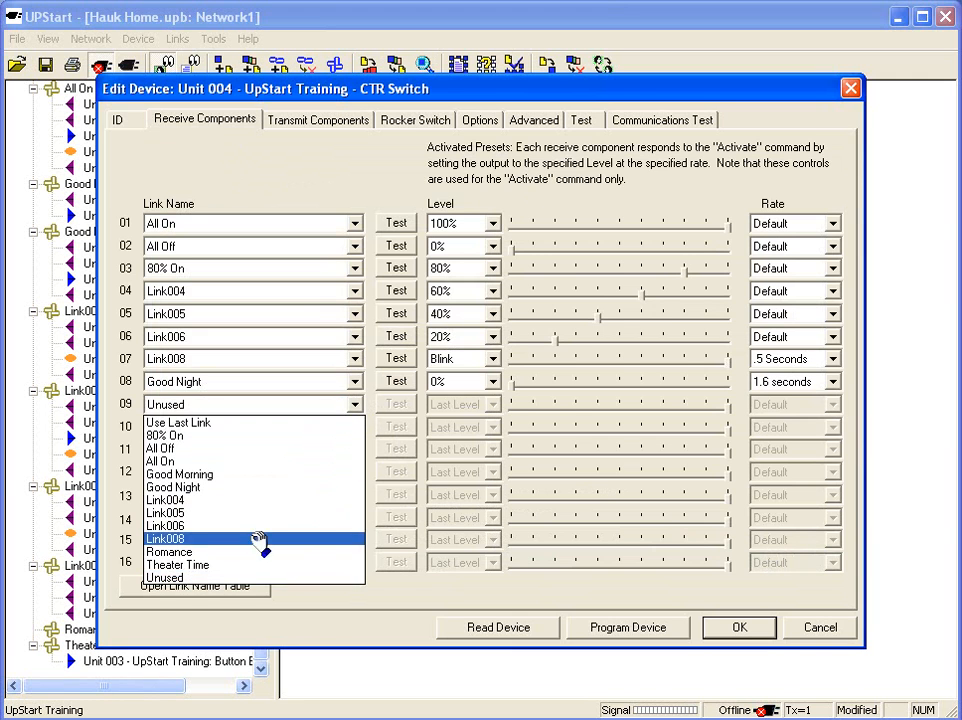
left_click(178, 564)
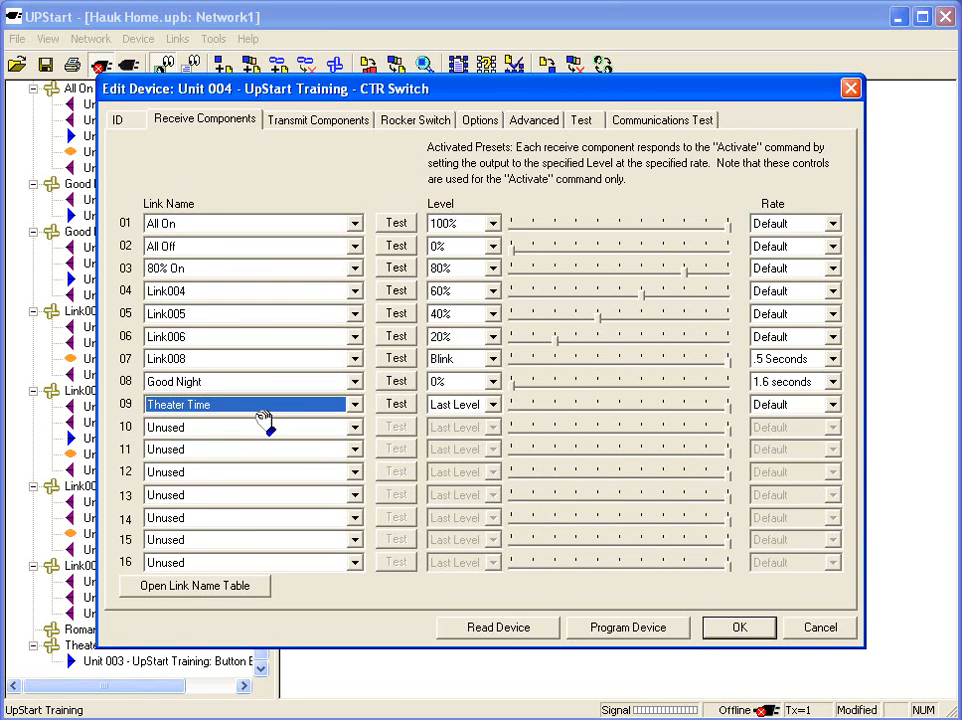
mouse_move(416, 410)
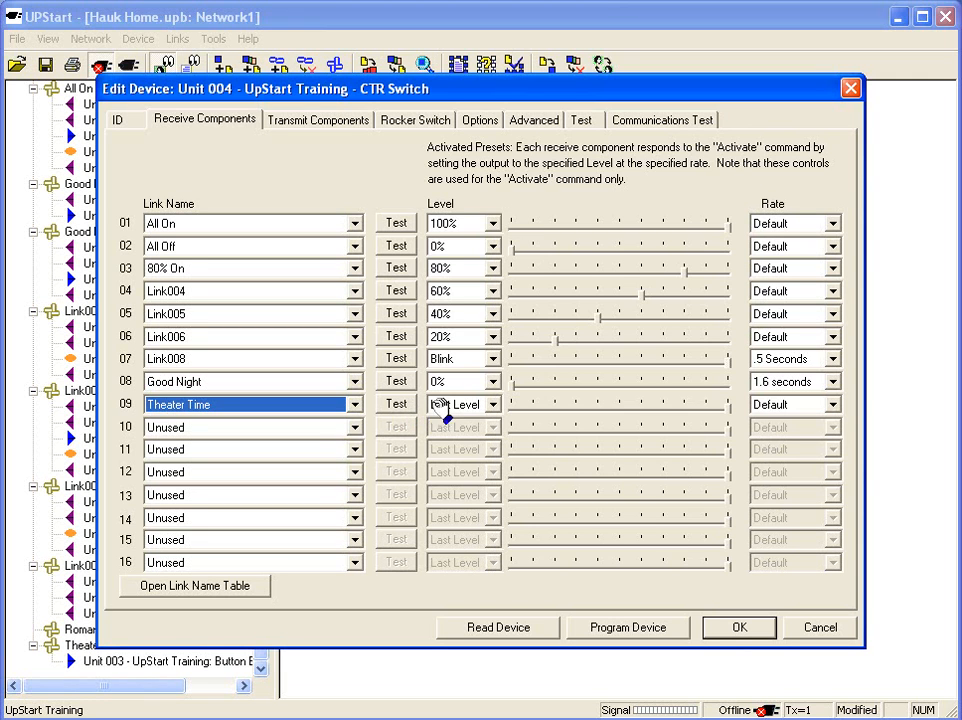
Set the Theater Time preset to 10% at a 10-second fade and save the CTR Switch.
left_click(490, 404)
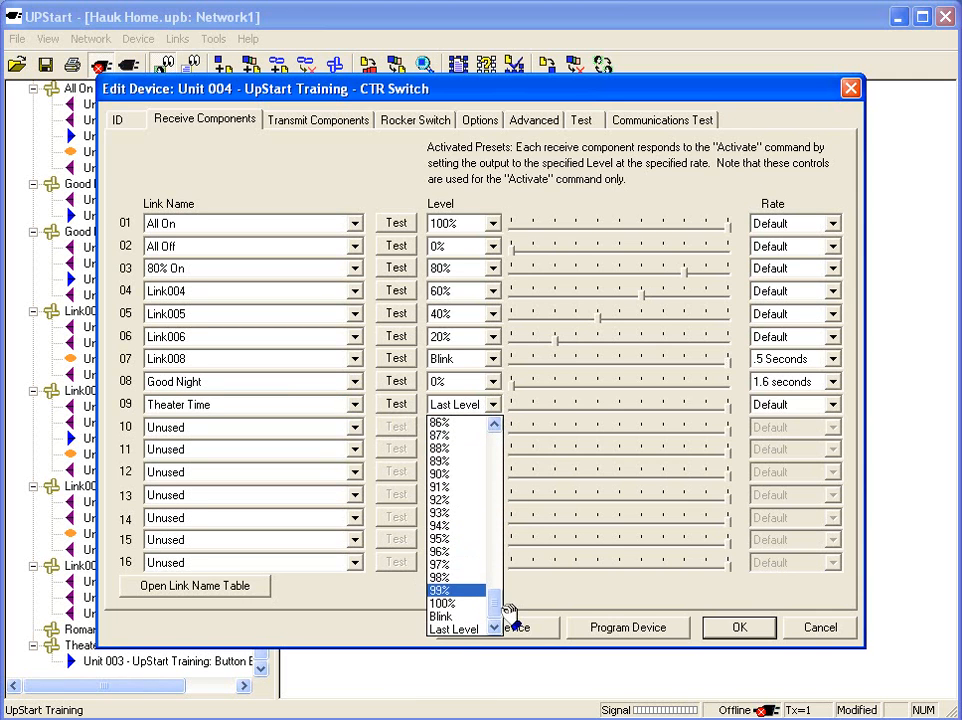
scroll("up", 3)
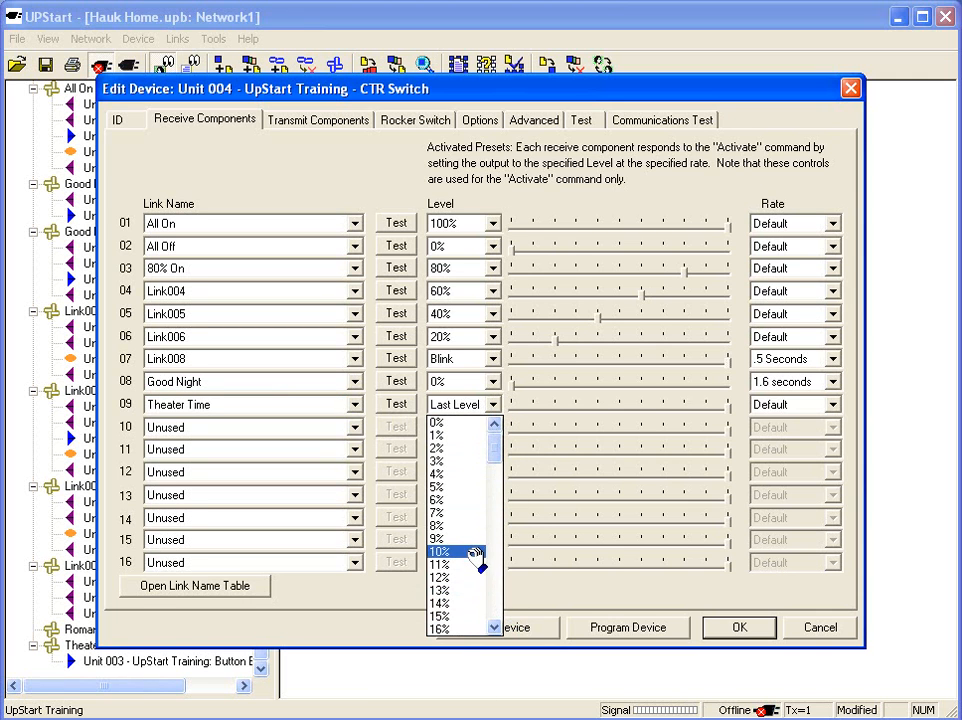
left_click(440, 552)
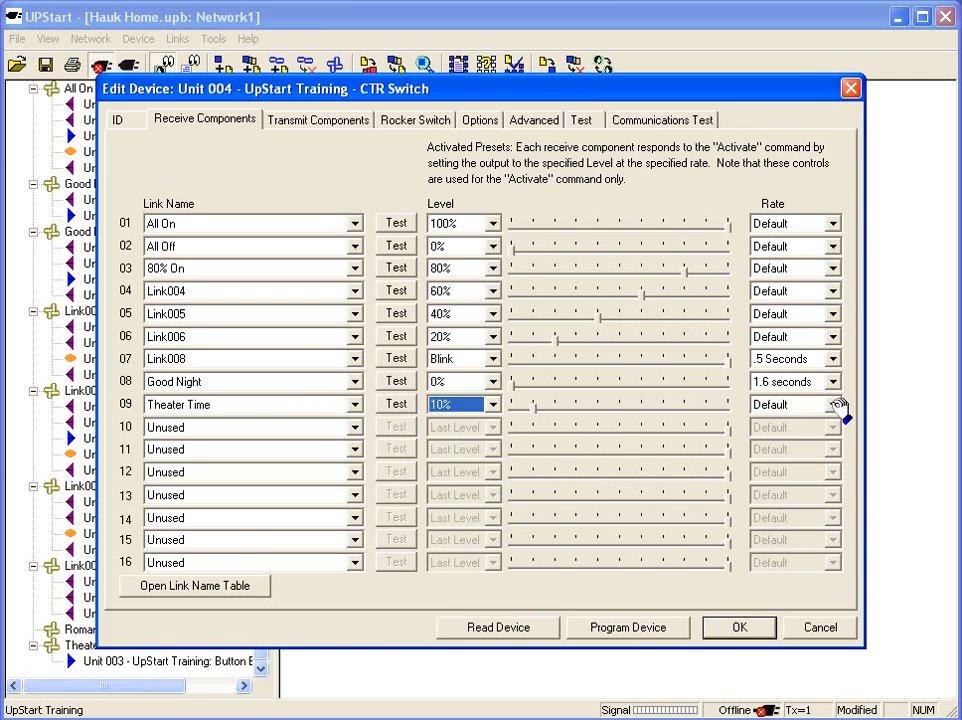
left_click(836, 404)
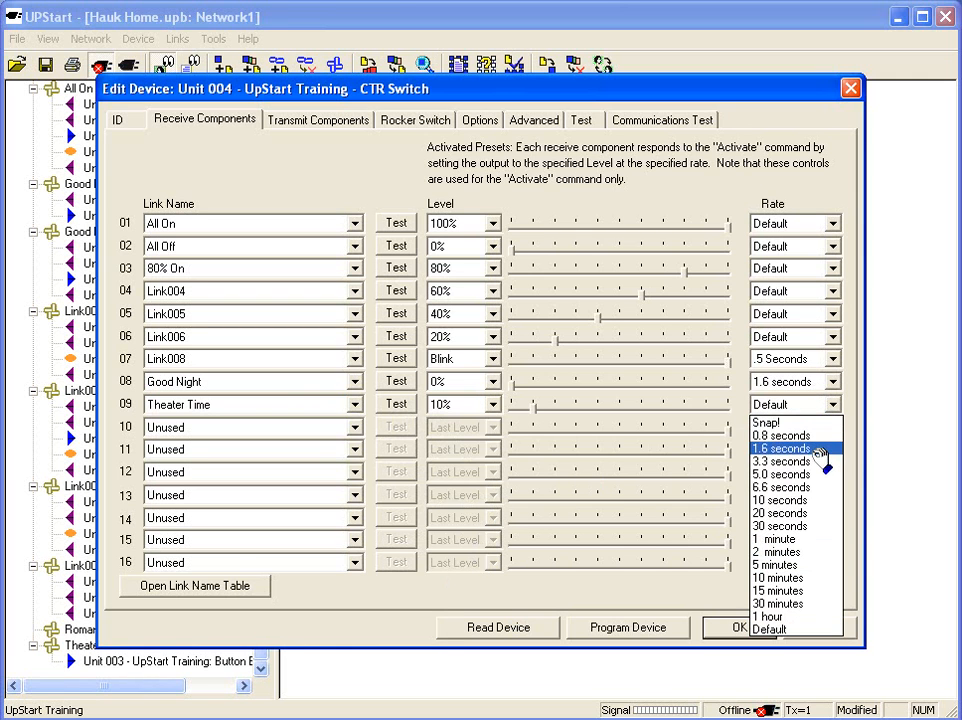
left_click(778, 500)
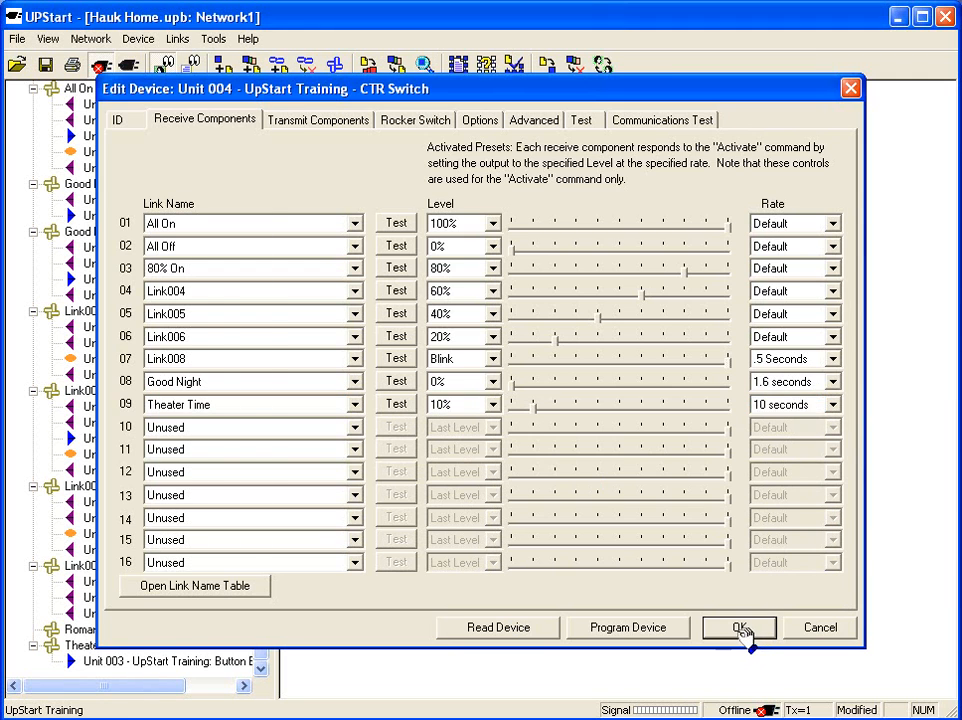
left_click(740, 628)
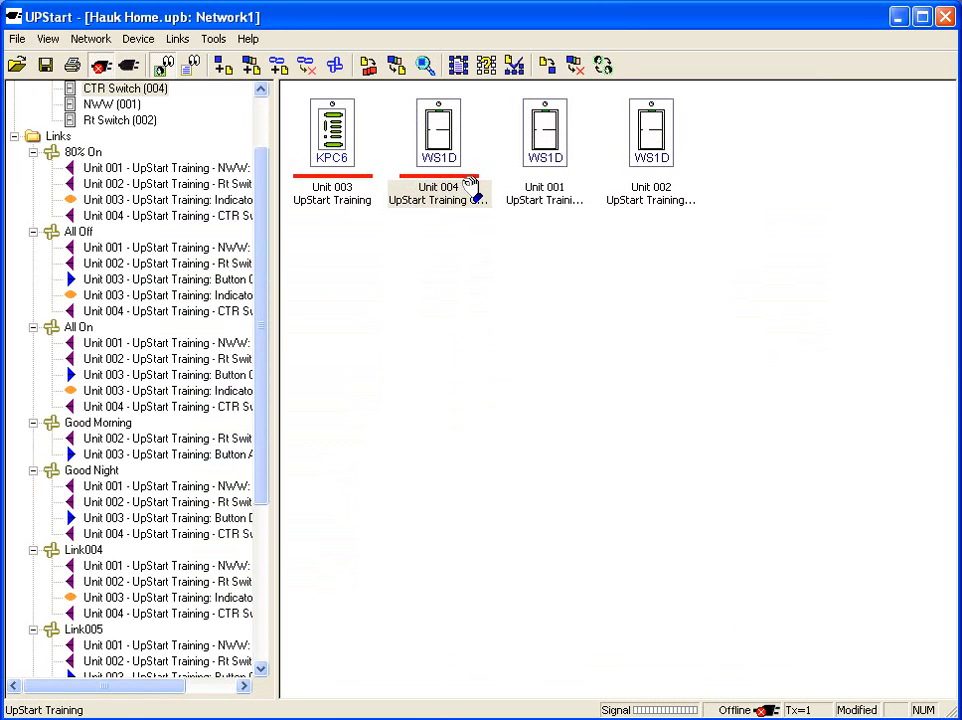
Give Unit 001 NWW switch a Theater Time preset in row 09 at 10% and save it.
double_click(544, 132)
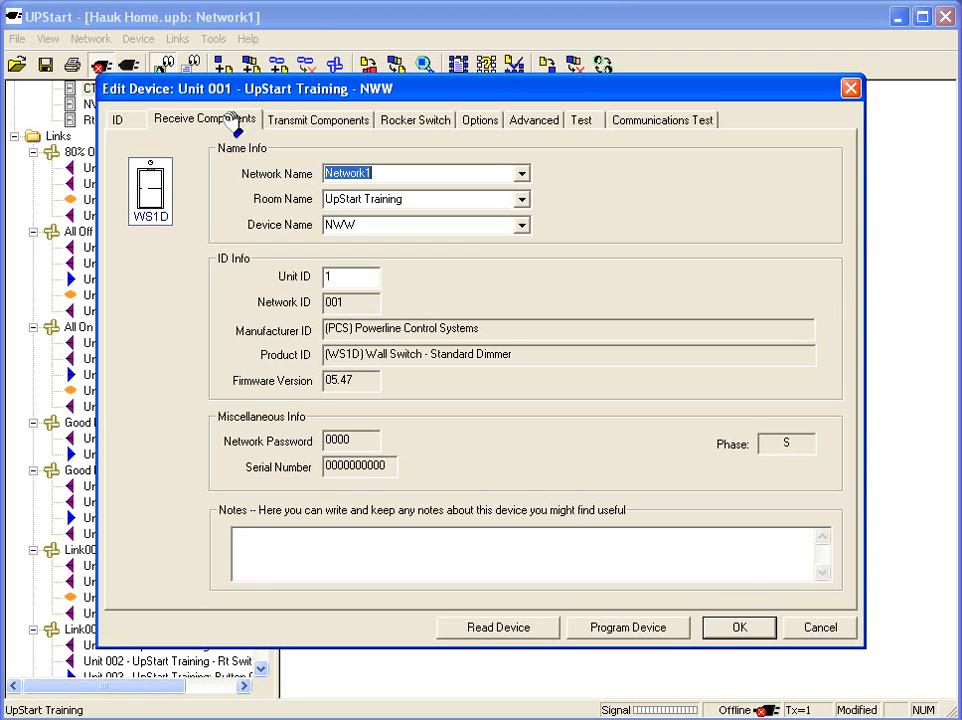
left_click(204, 120)
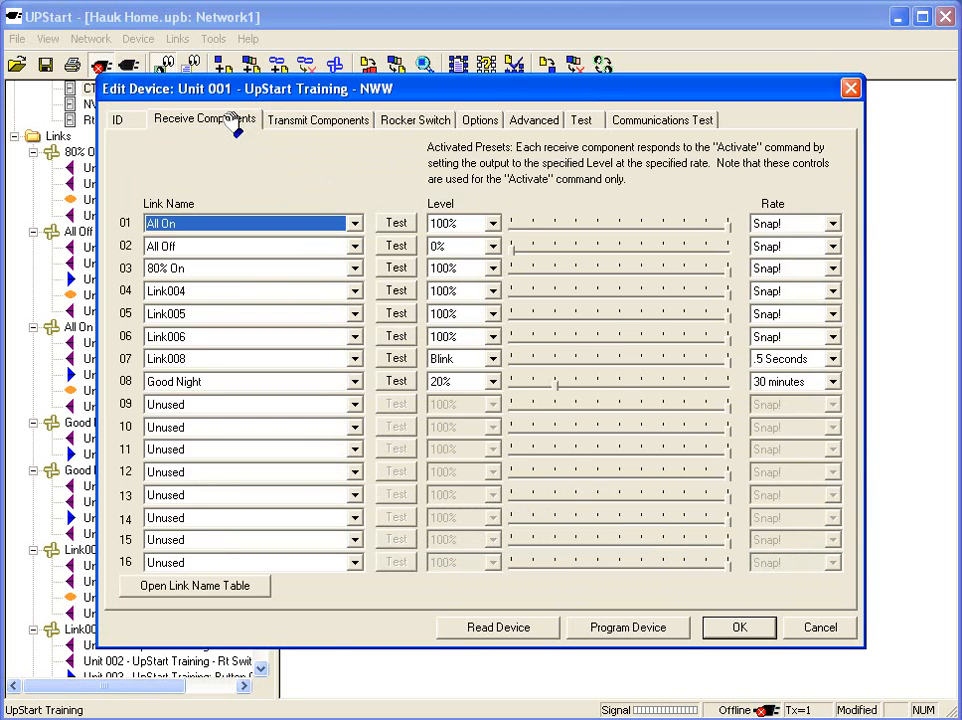
left_click(356, 404)
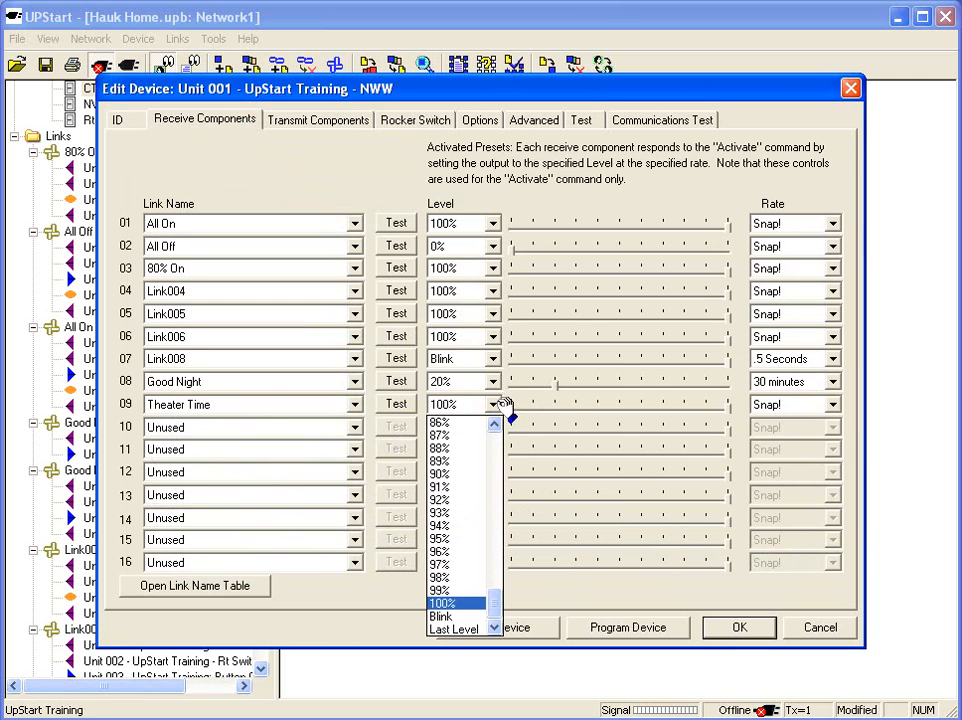
scroll("up", 3)
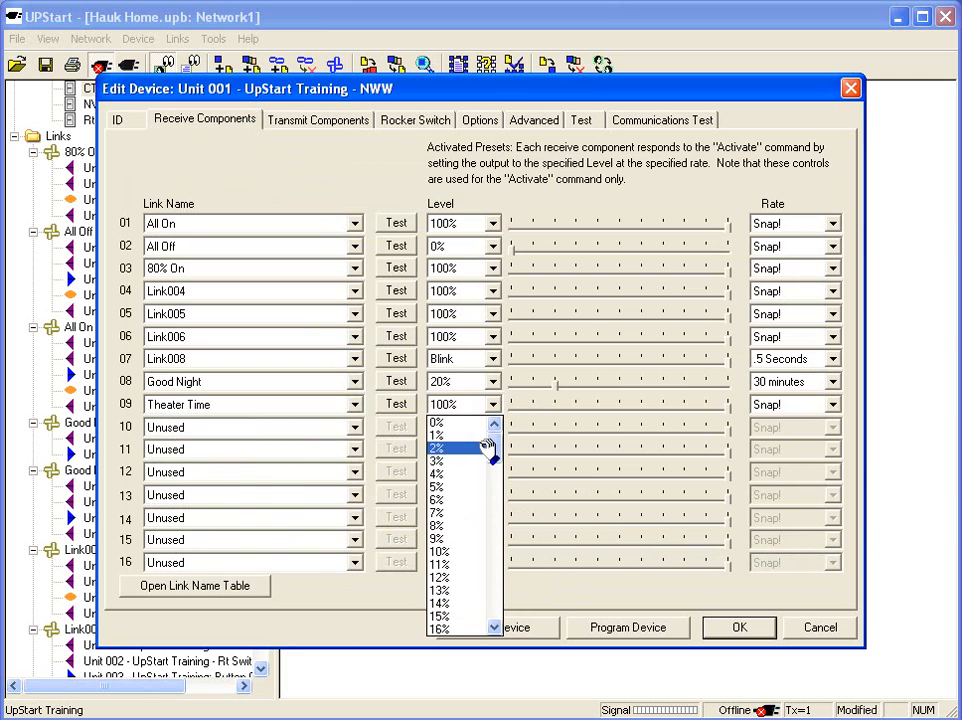
left_click(440, 552)
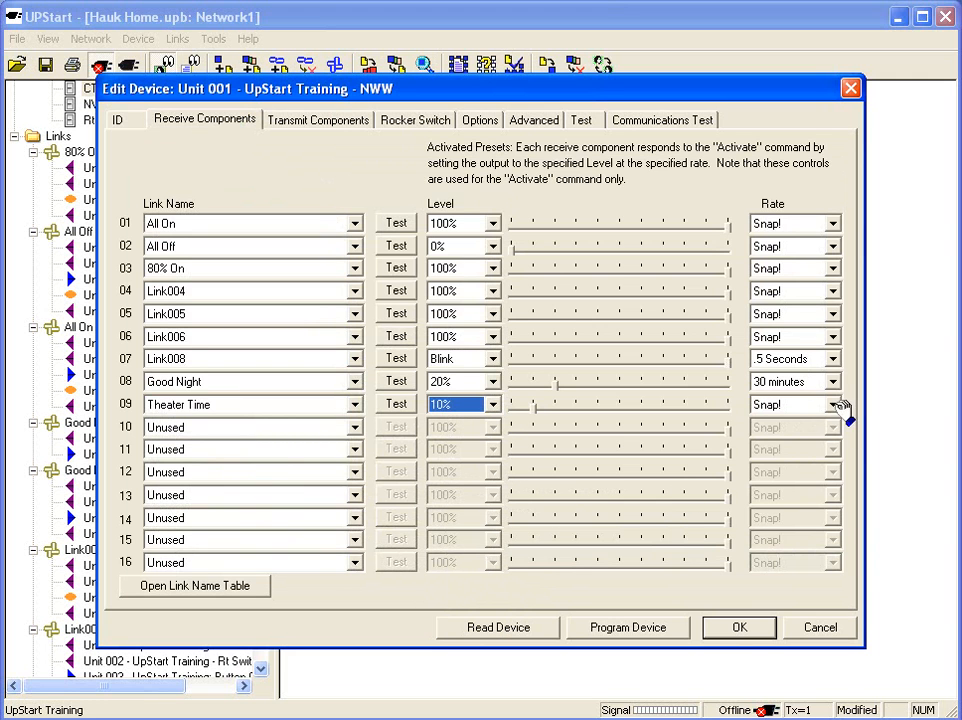
left_click(824, 404)
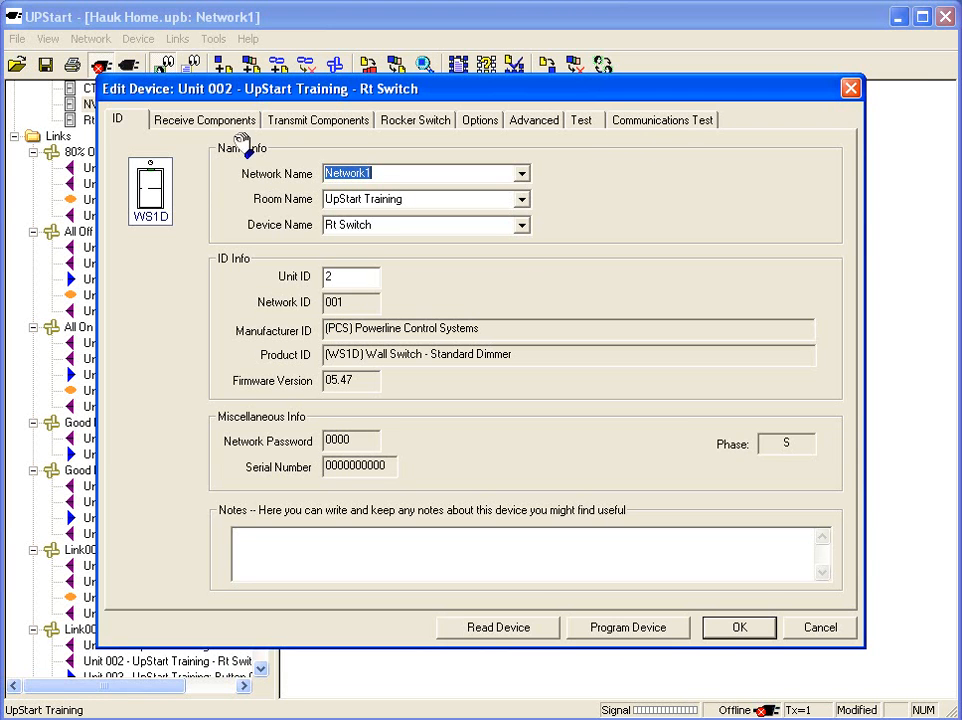
mouse_move(204, 120)
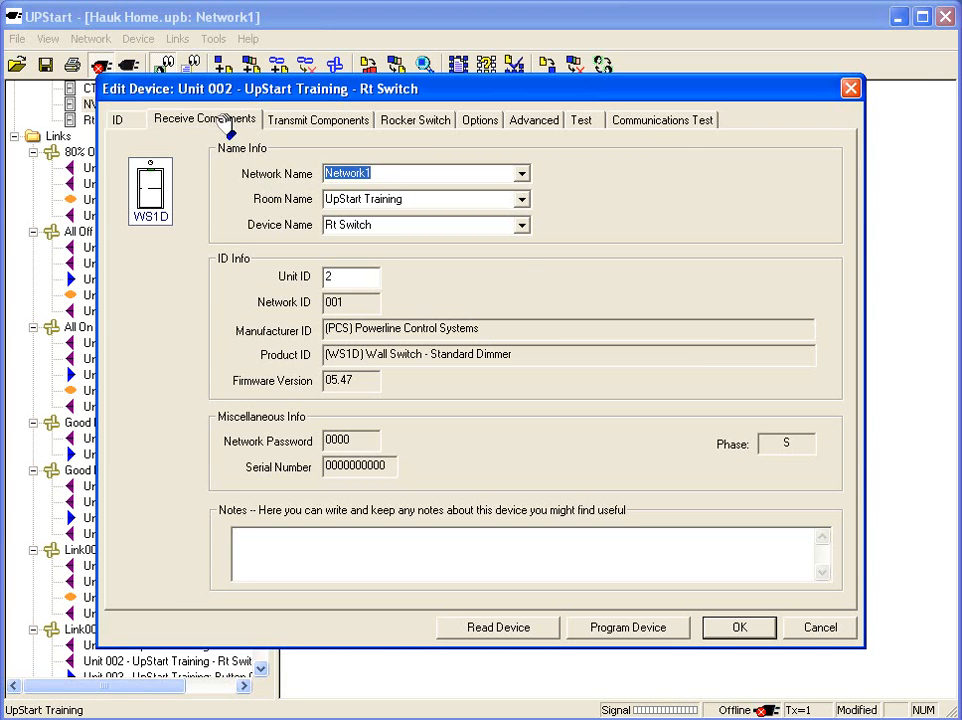
Give the Rt Switch a Theater Time preset in row 10 at 15% over 10 seconds and save it.
left_click(204, 120)
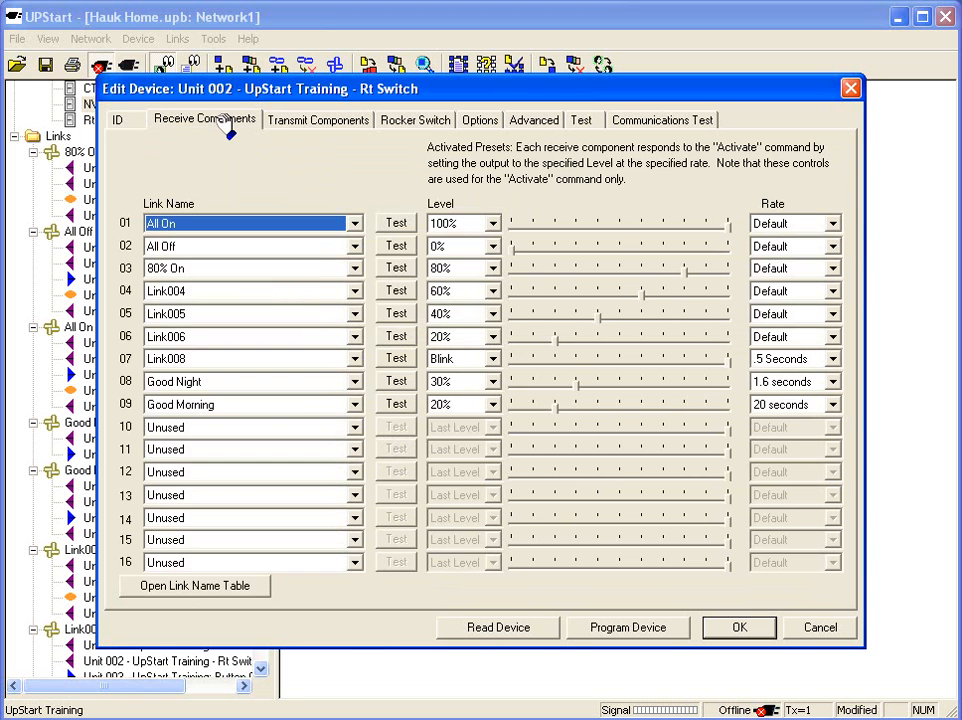
left_click(356, 428)
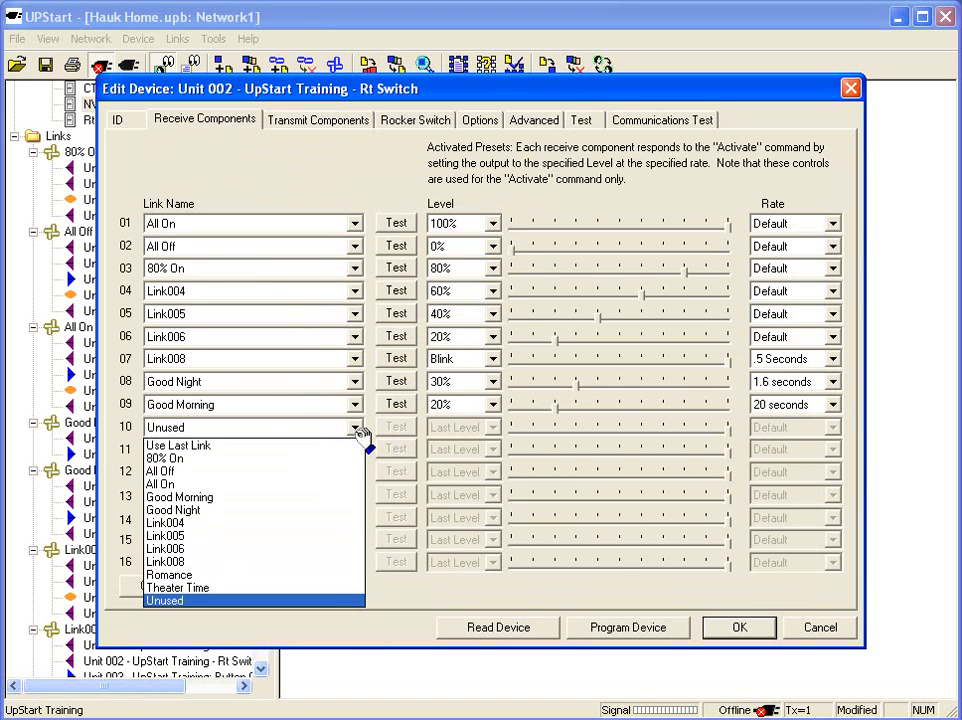
left_click(176, 588)
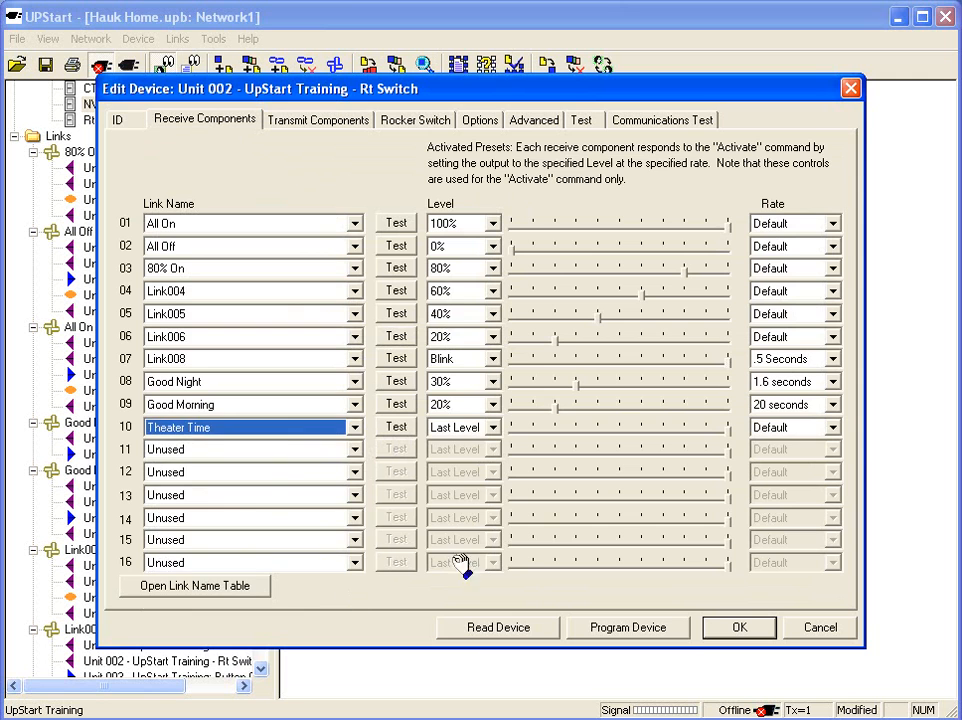
left_click(492, 428)
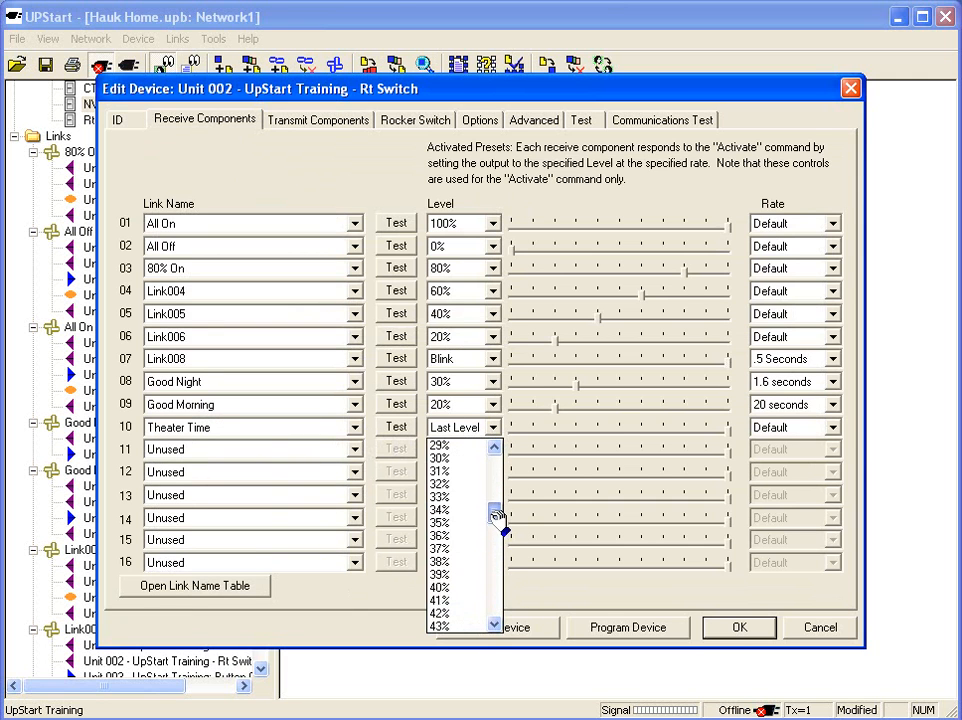
scroll("up", 3)
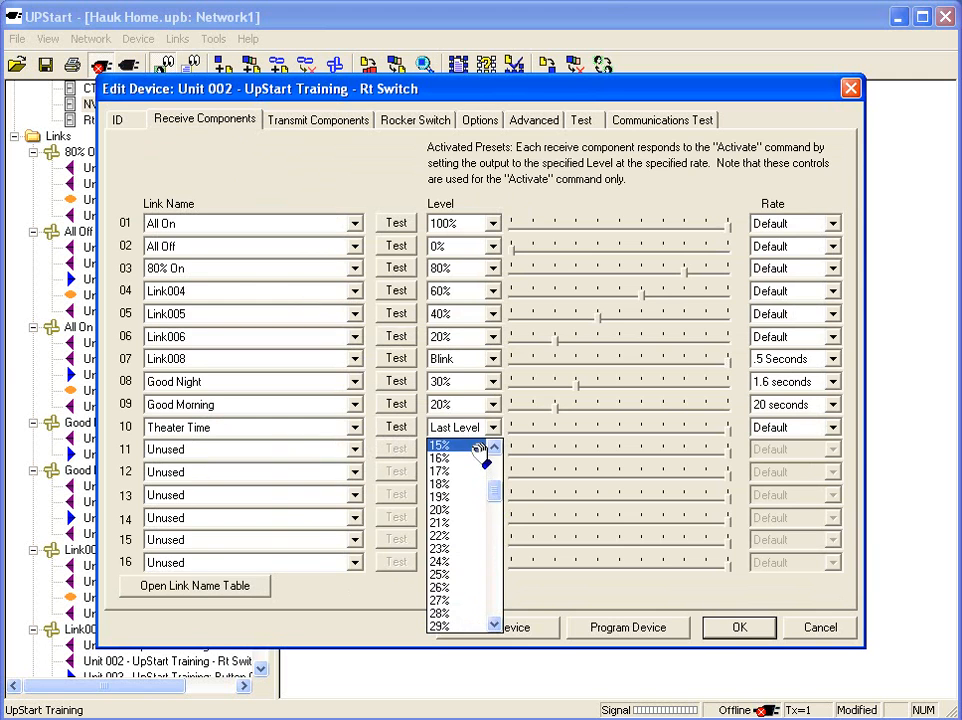
left_click(456, 444)
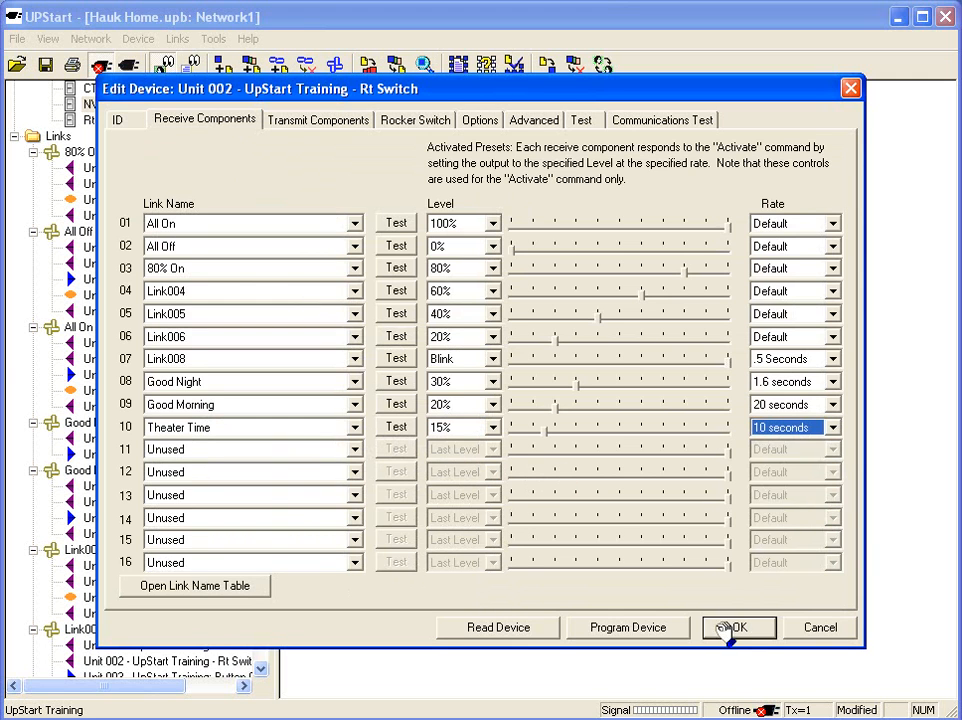
left_click(738, 628)
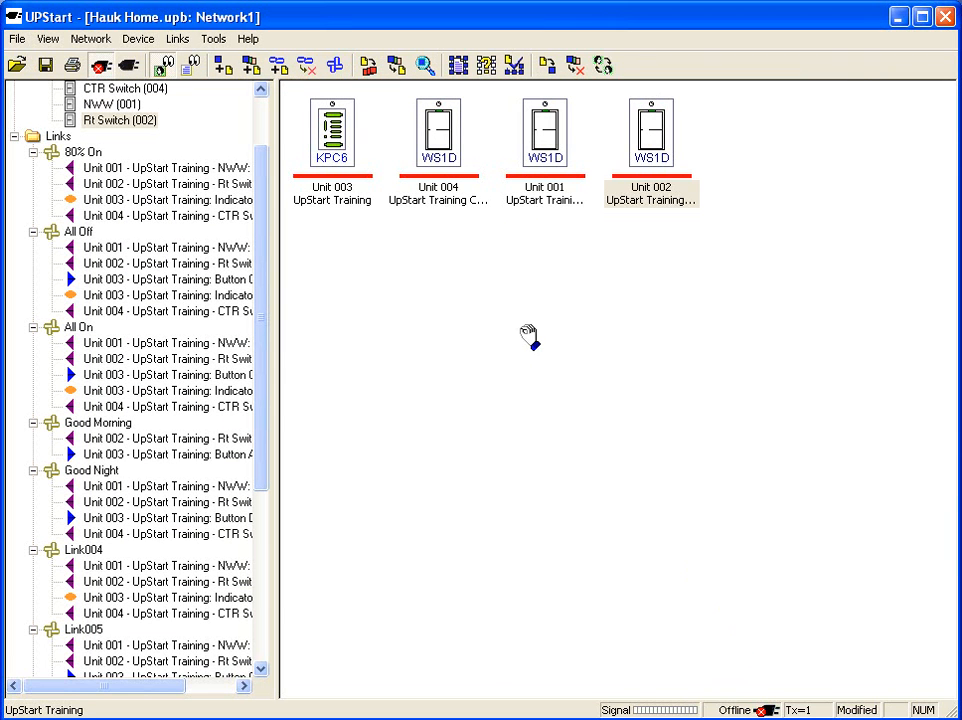
mouse_move(392, 280)
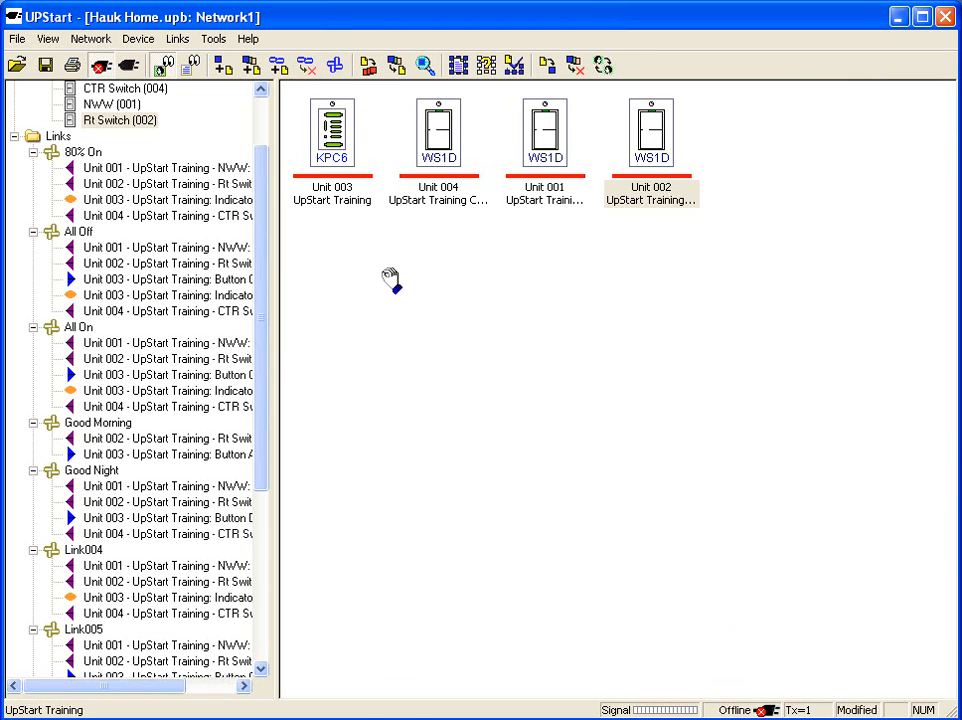
Show the Theater Time link in the Visual Link Editor with keypad 003 driving switches 002, 001 and 004.
scroll("down", 3)
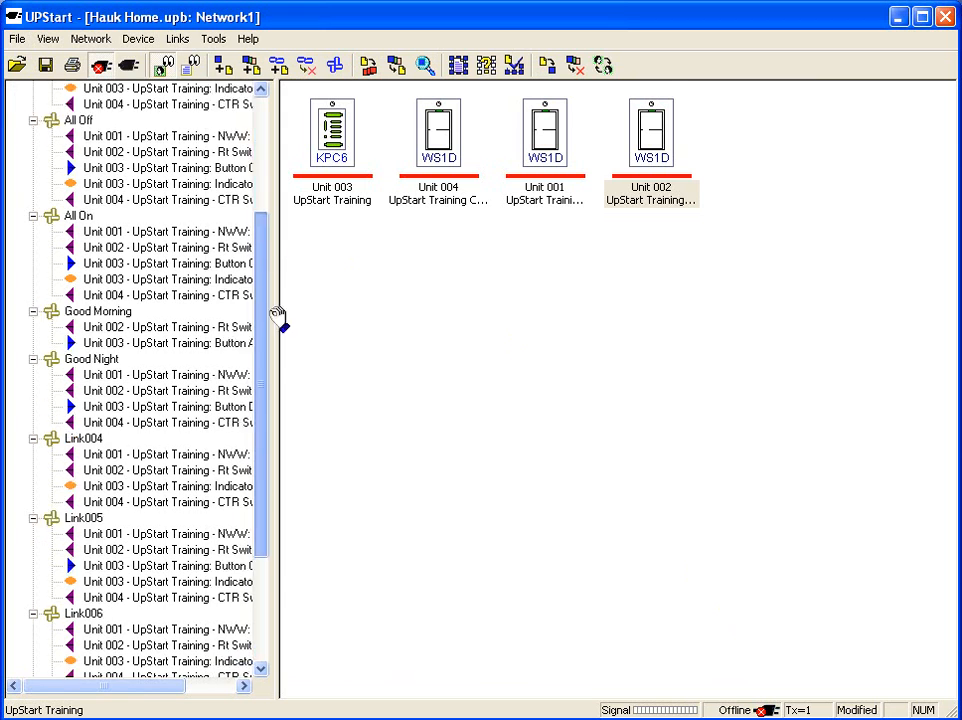
scroll("down", 3)
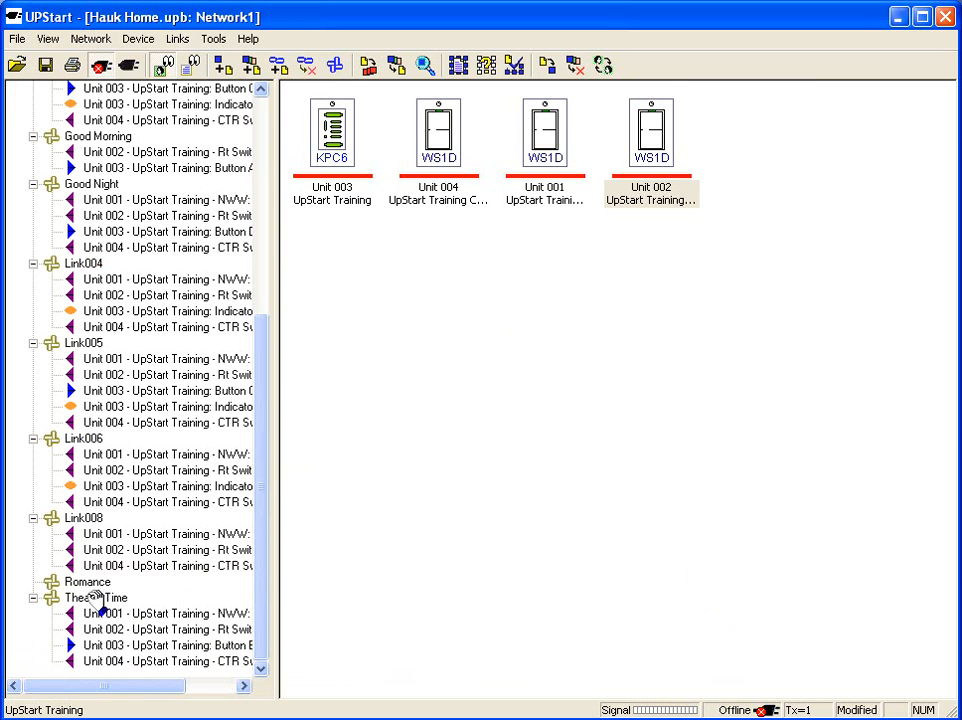
left_click(96, 596)
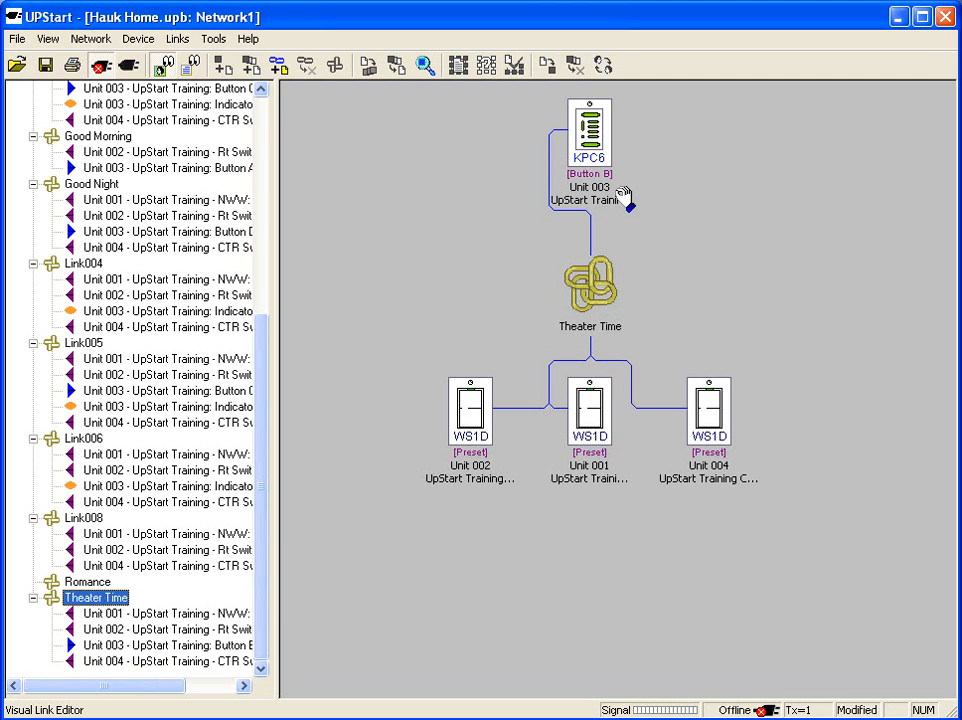
mouse_move(496, 462)
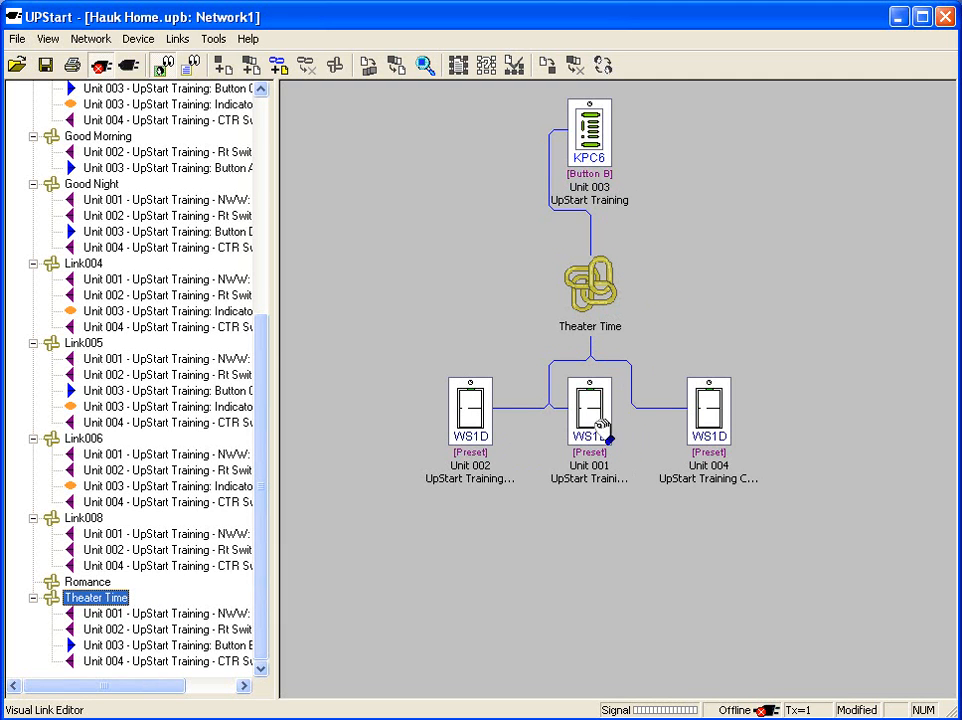
double_click(590, 410)
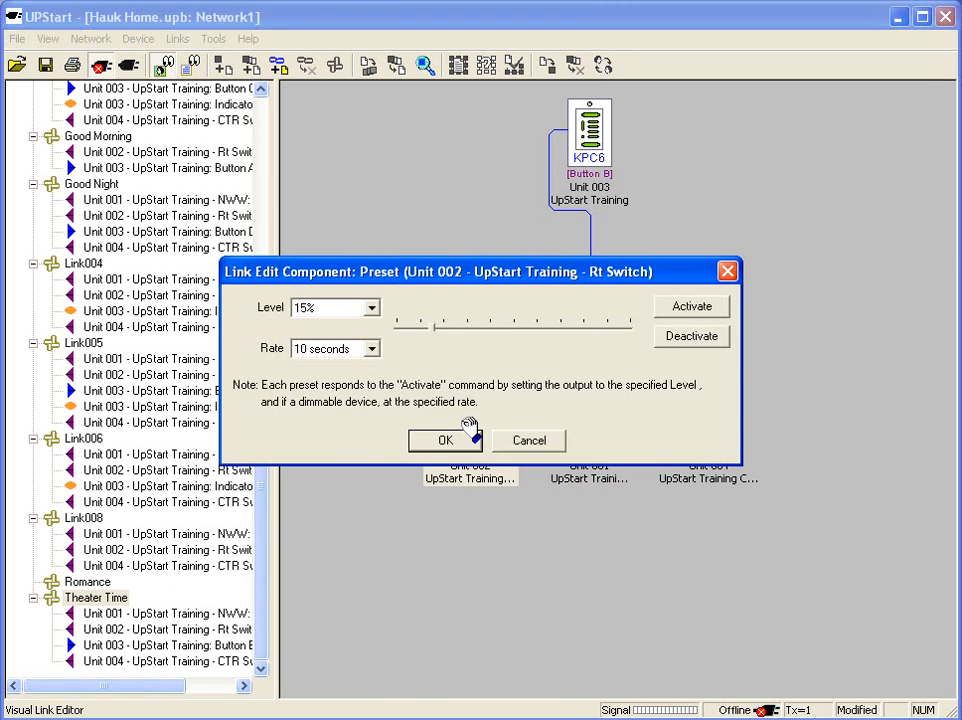
left_click(444, 440)
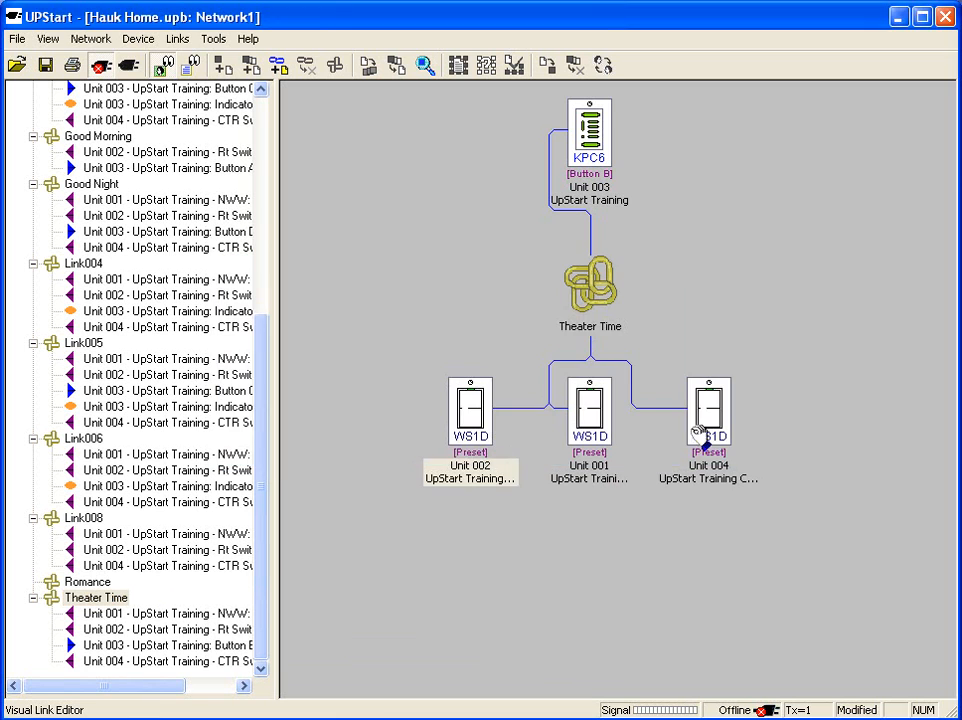
double_click(708, 410)
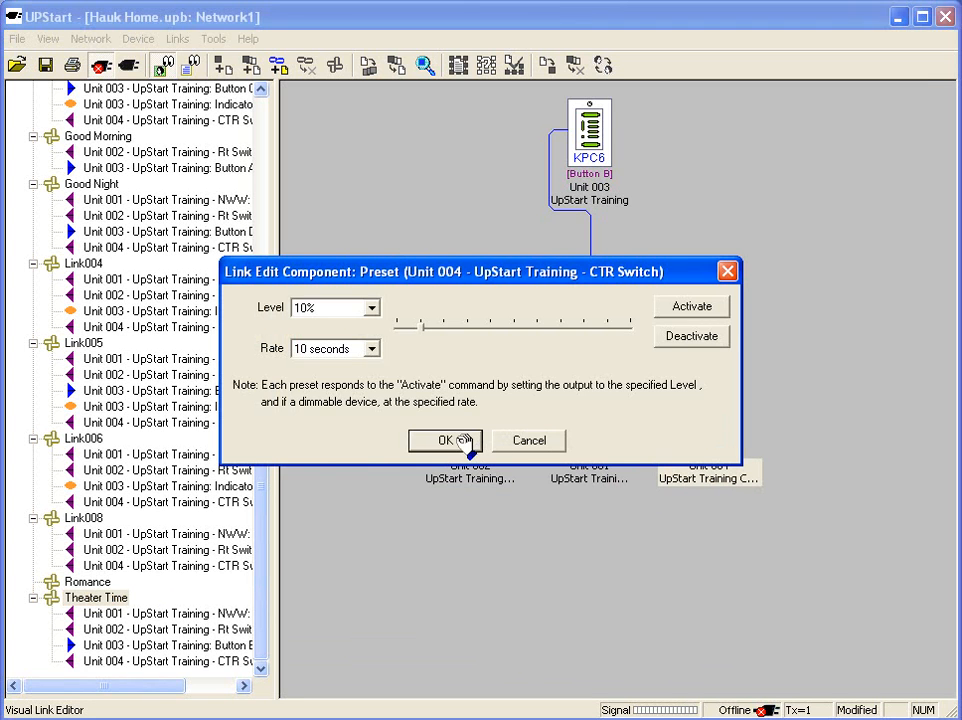
left_click(444, 442)
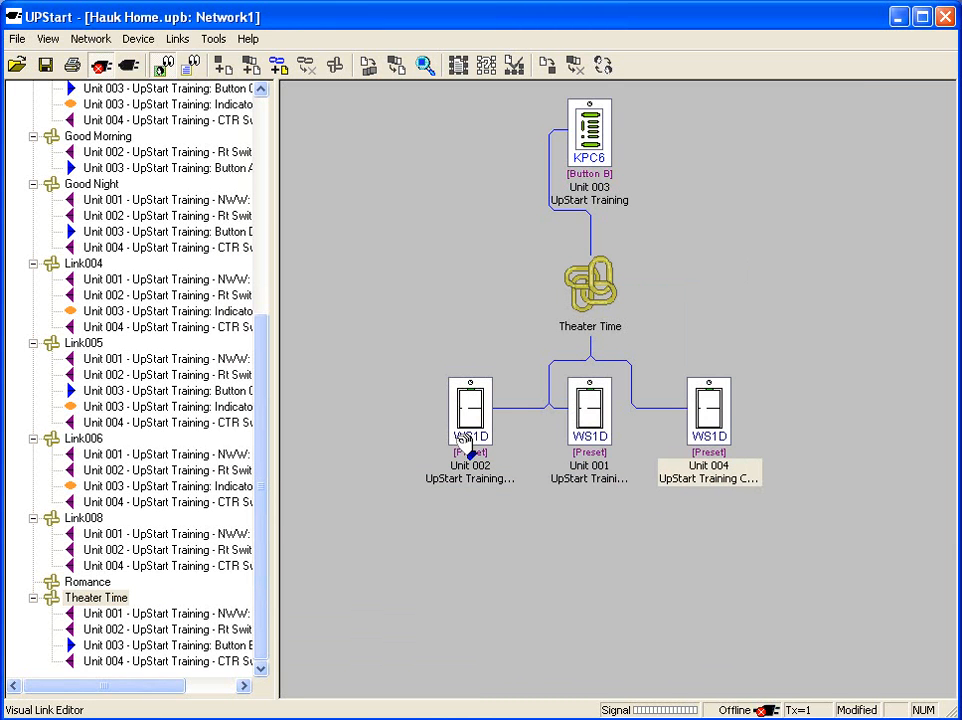
mouse_move(438, 444)
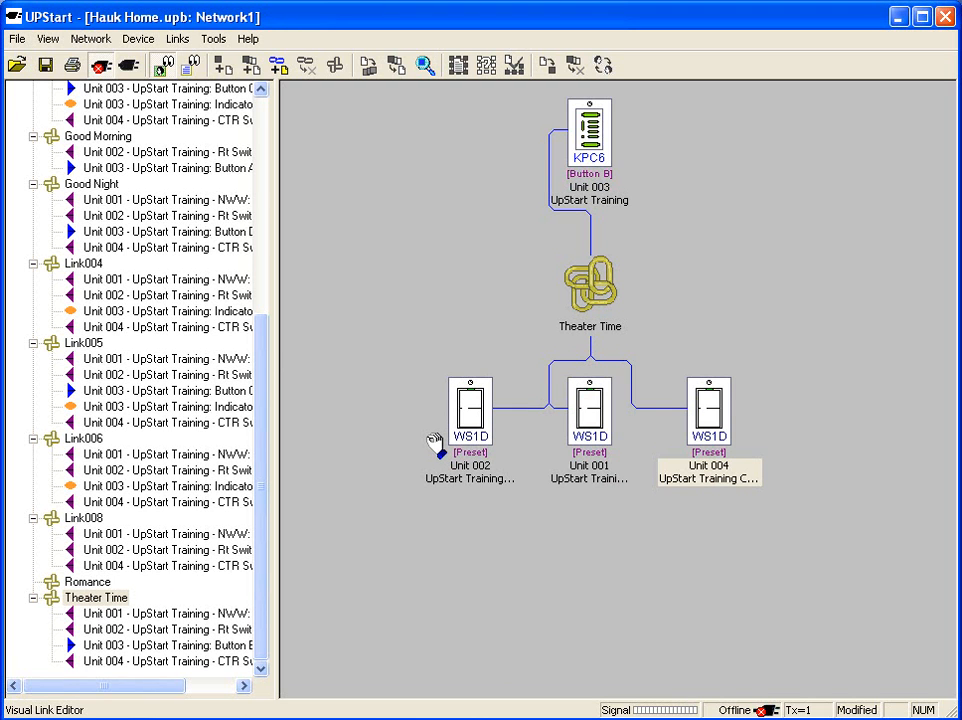
mouse_move(412, 444)
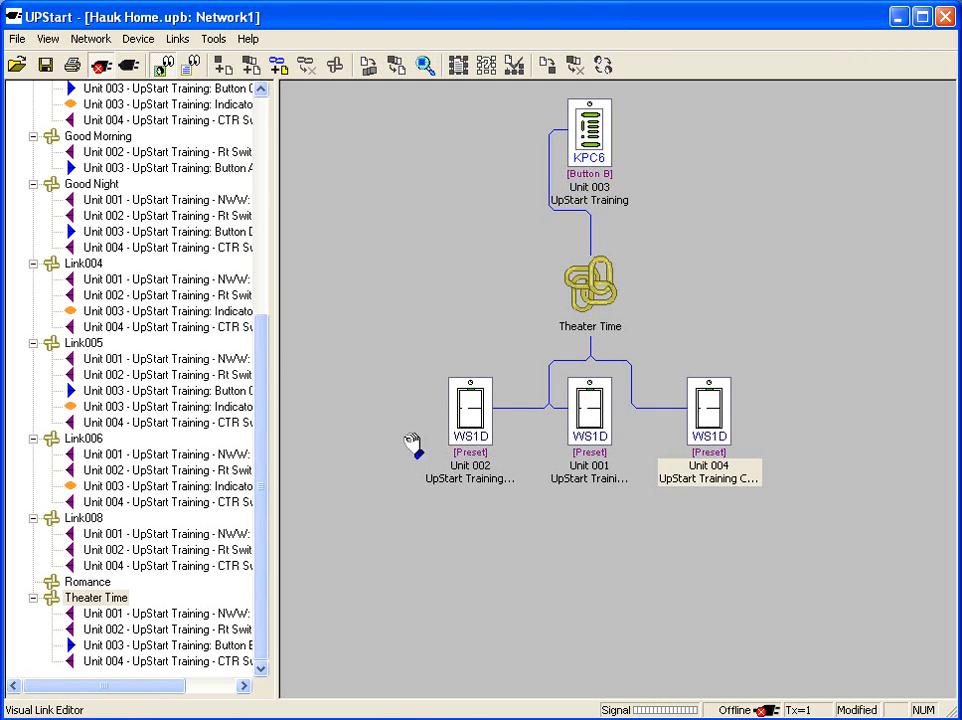
scroll("up", 3)
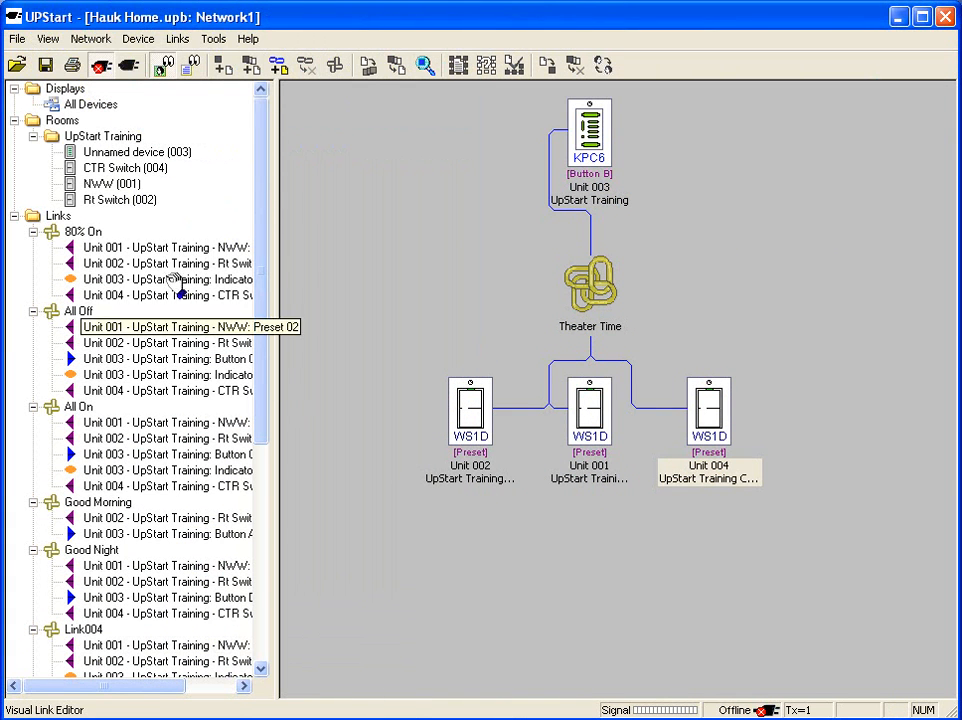
Return to the UpStart Training room's devices and bring up keypad Unit 003's Edit Device window.
left_click(170, 454)
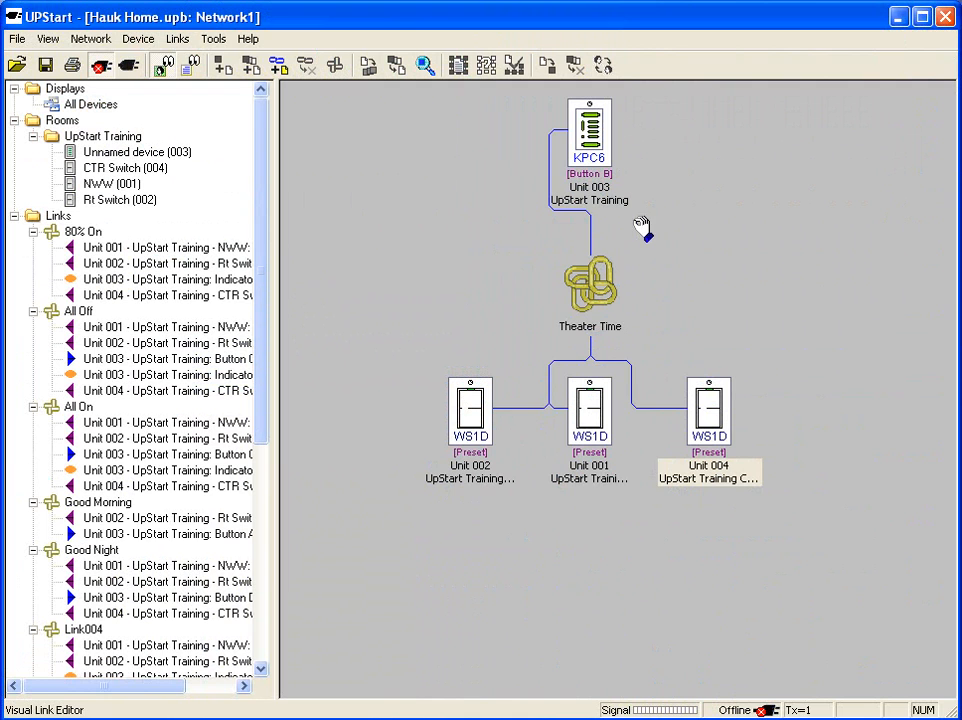
mouse_move(620, 184)
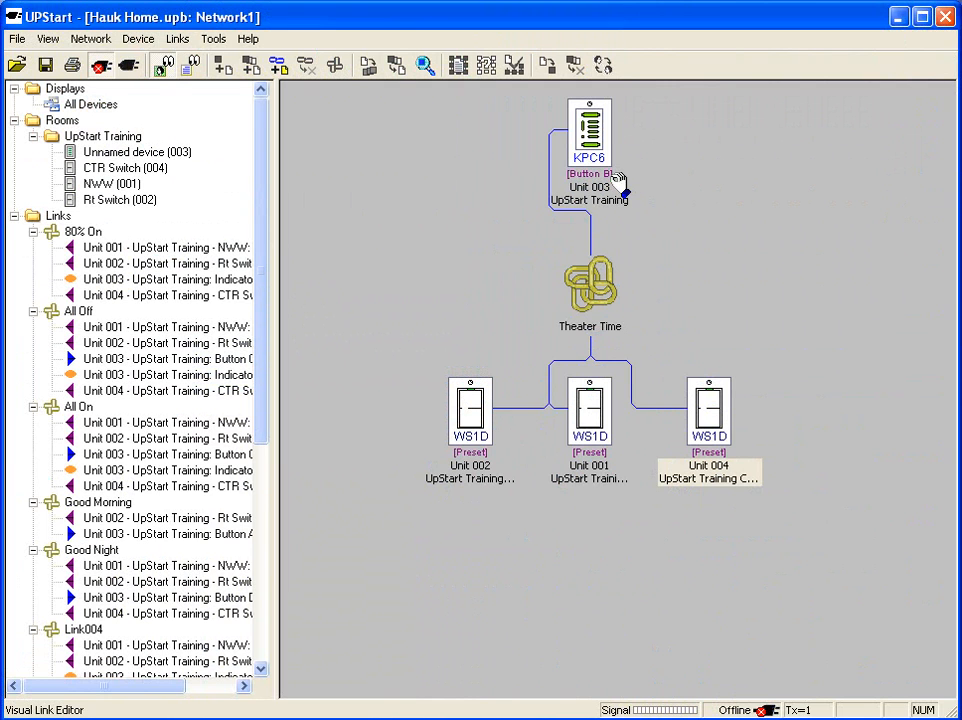
mouse_move(652, 396)
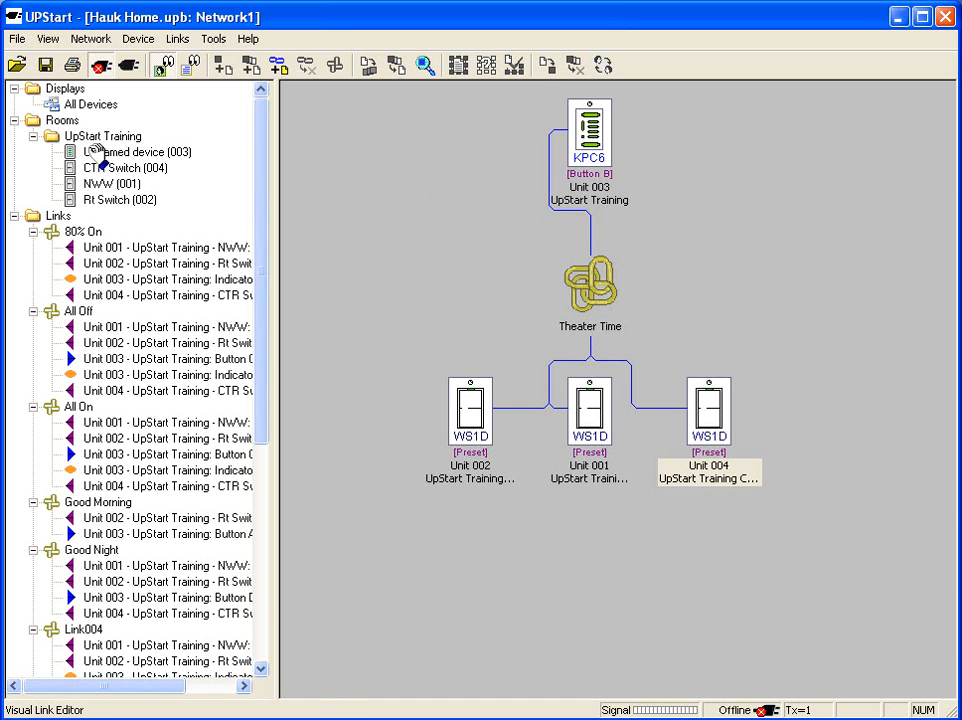
left_click(102, 136)
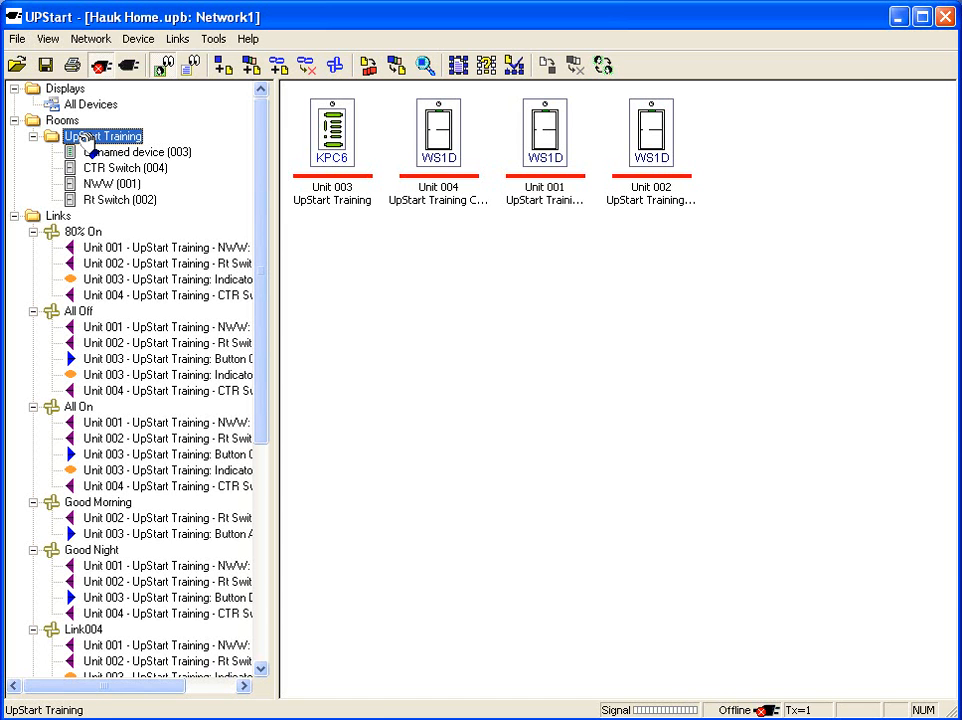
double_click(332, 132)
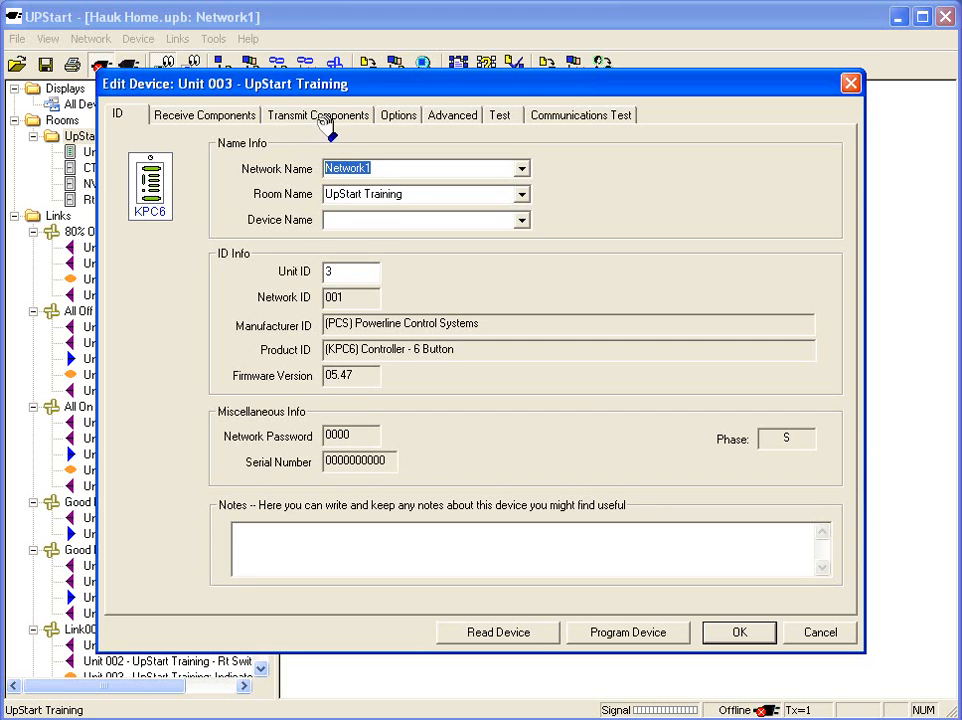
mouse_move(240, 120)
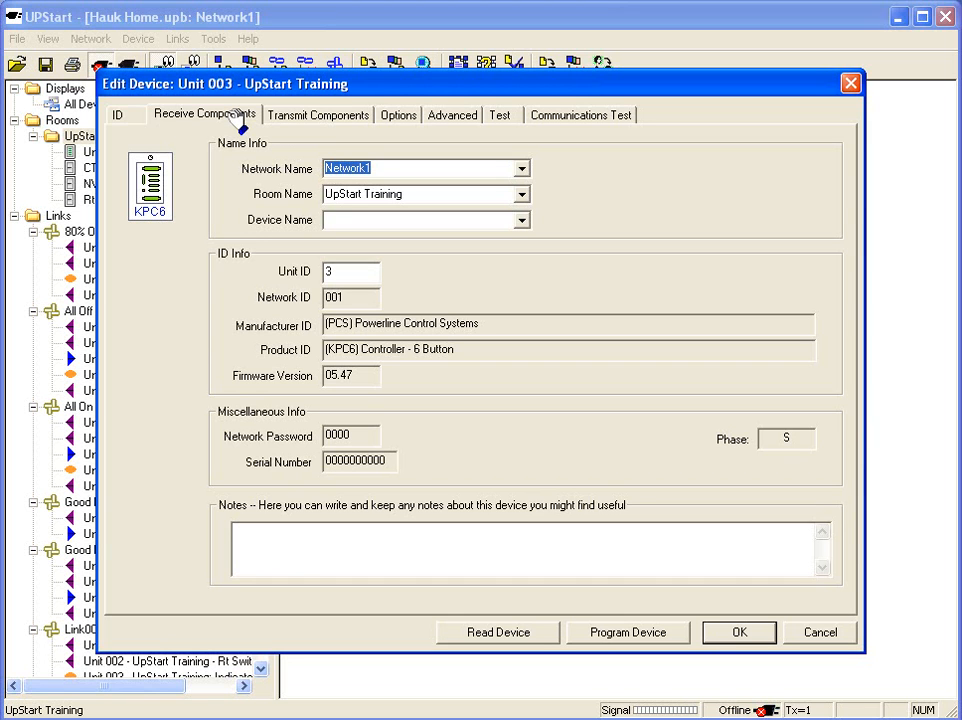
Show keypad Unit 003's Receive Components table listing links All On through Link006.
left_click(204, 114)
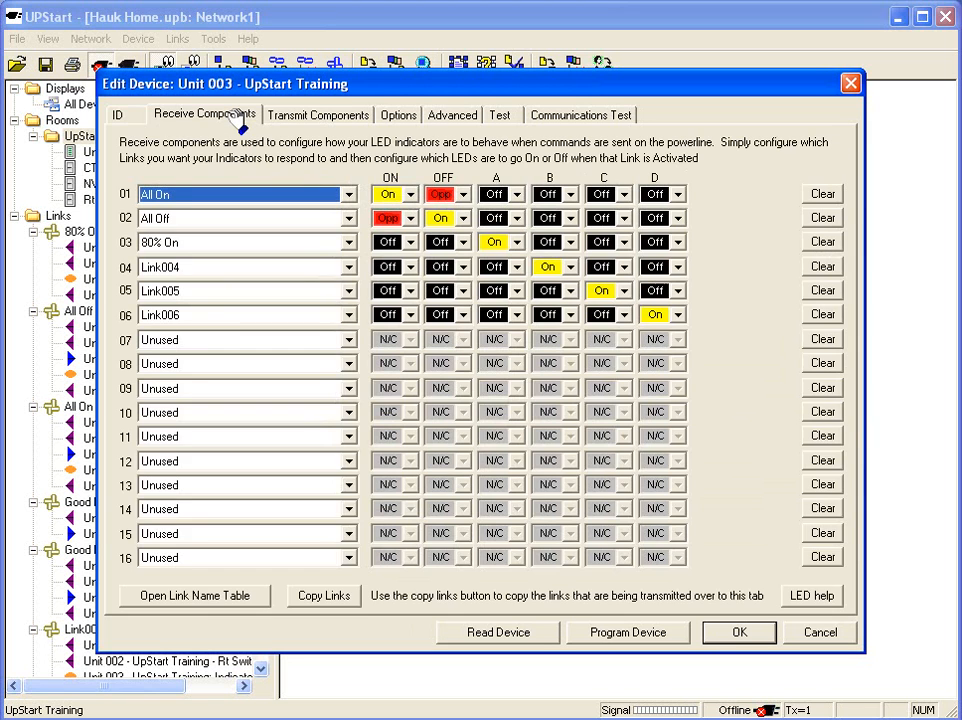
mouse_move(256, 144)
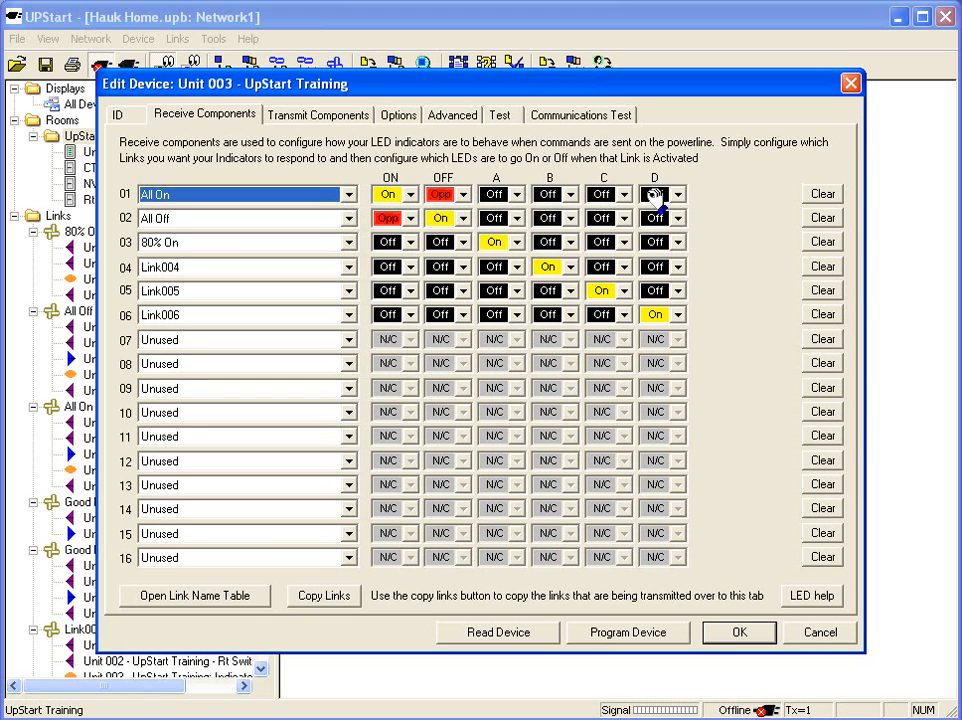
mouse_move(360, 344)
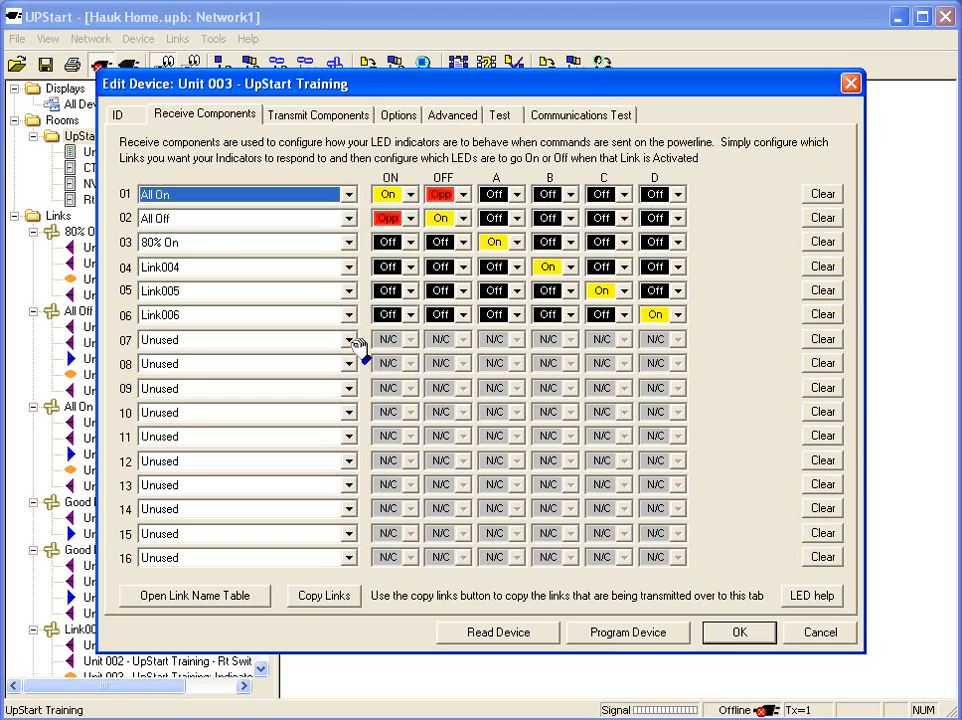
Assign Theater Time to receive row 07 with indicator B set to On.
left_click(348, 340)
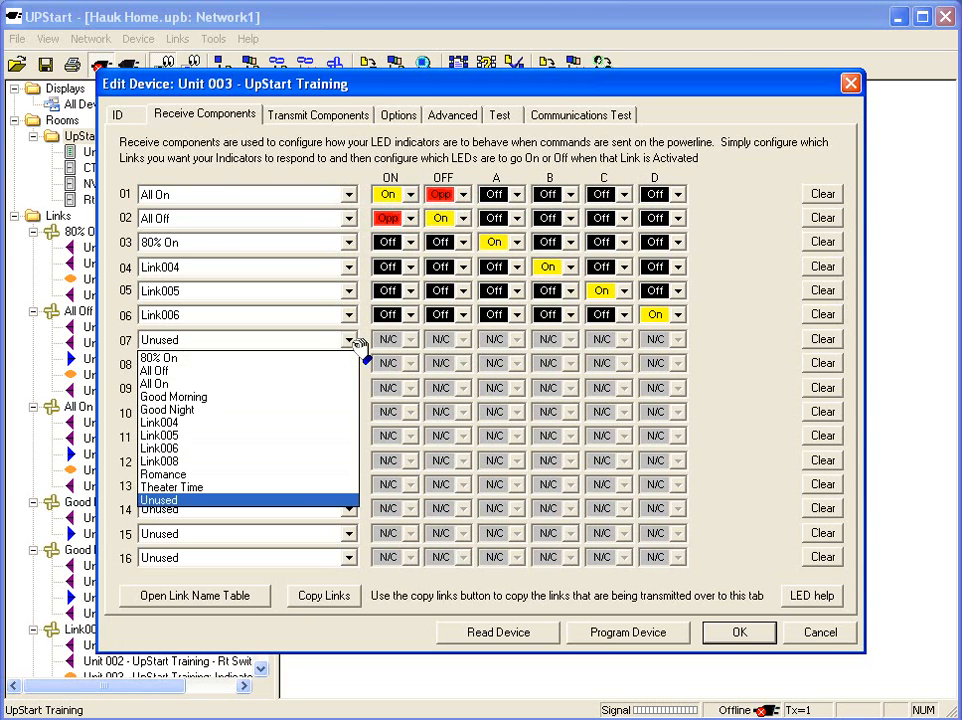
mouse_move(172, 488)
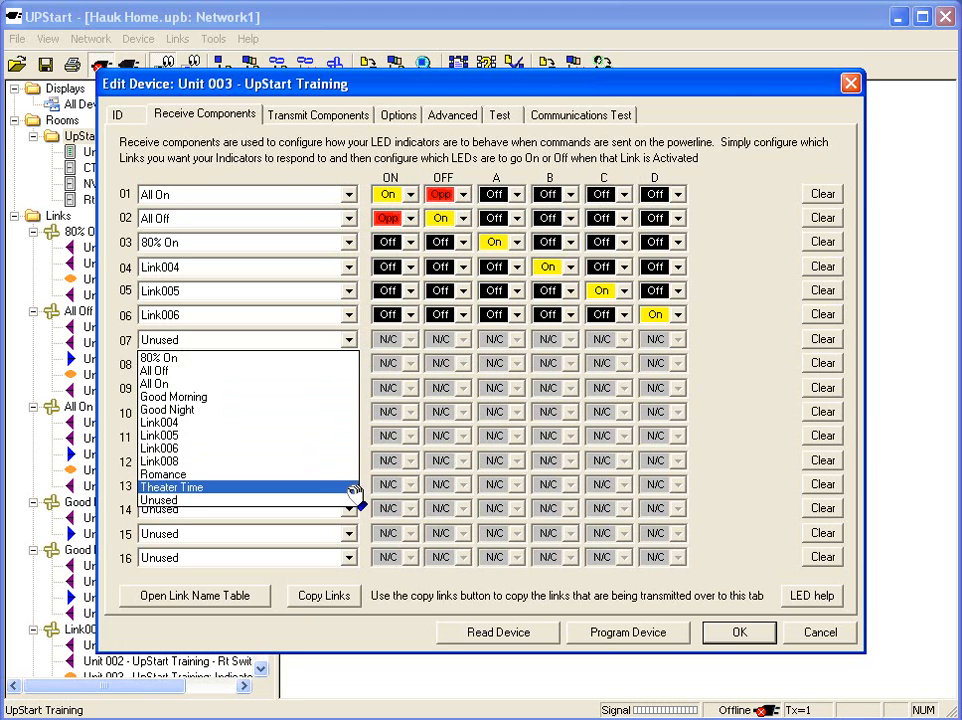
left_click(172, 486)
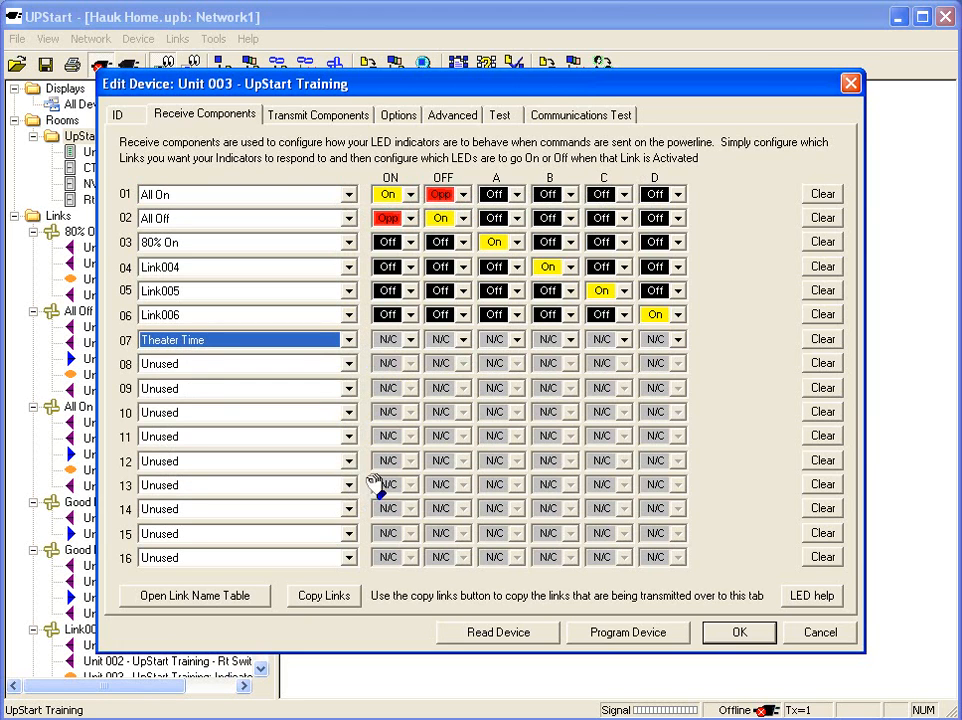
mouse_move(578, 340)
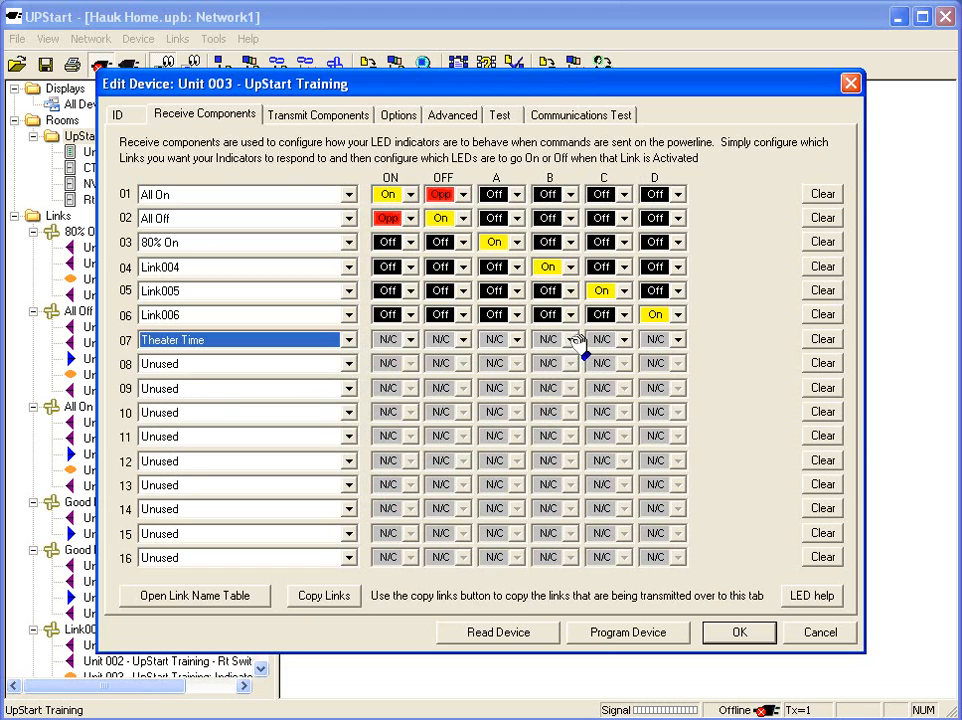
left_click(548, 340)
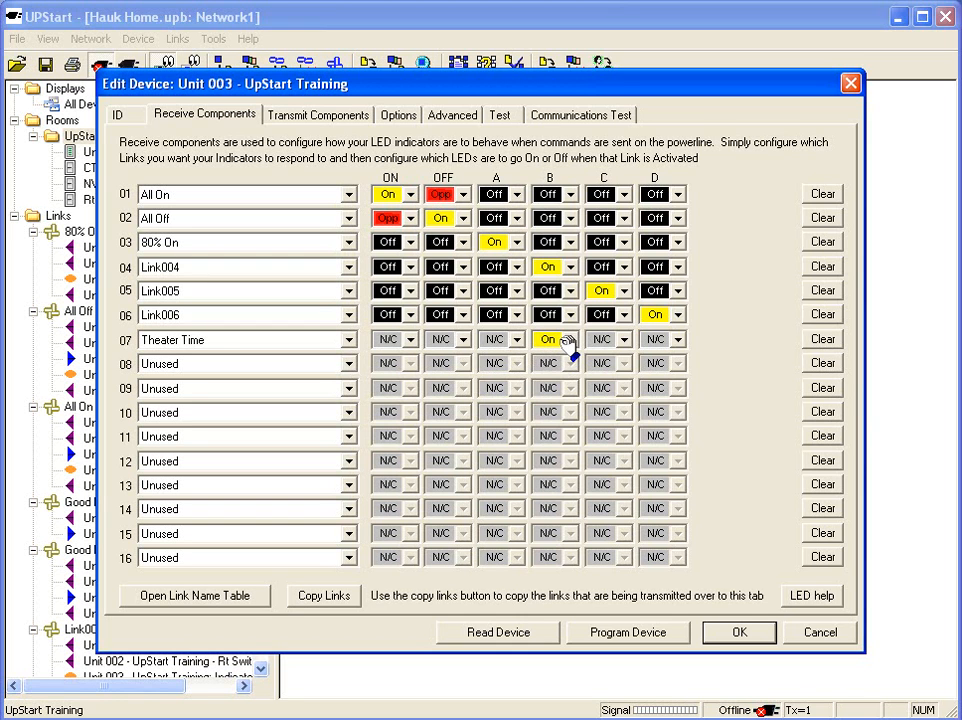
mouse_move(500, 350)
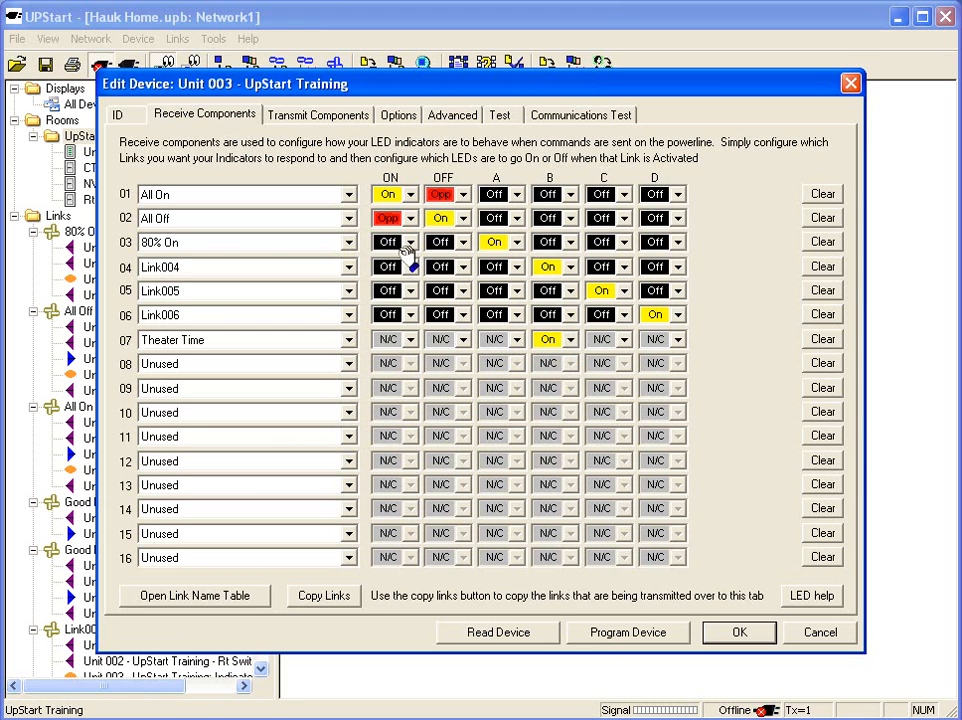
mouse_move(418, 338)
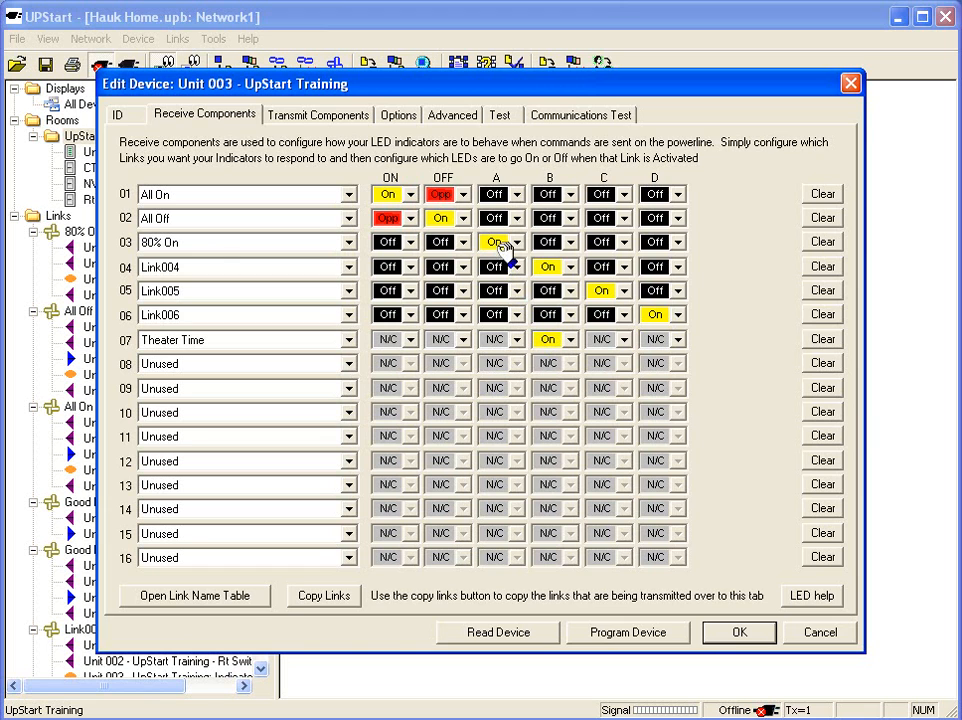
left_click(392, 242)
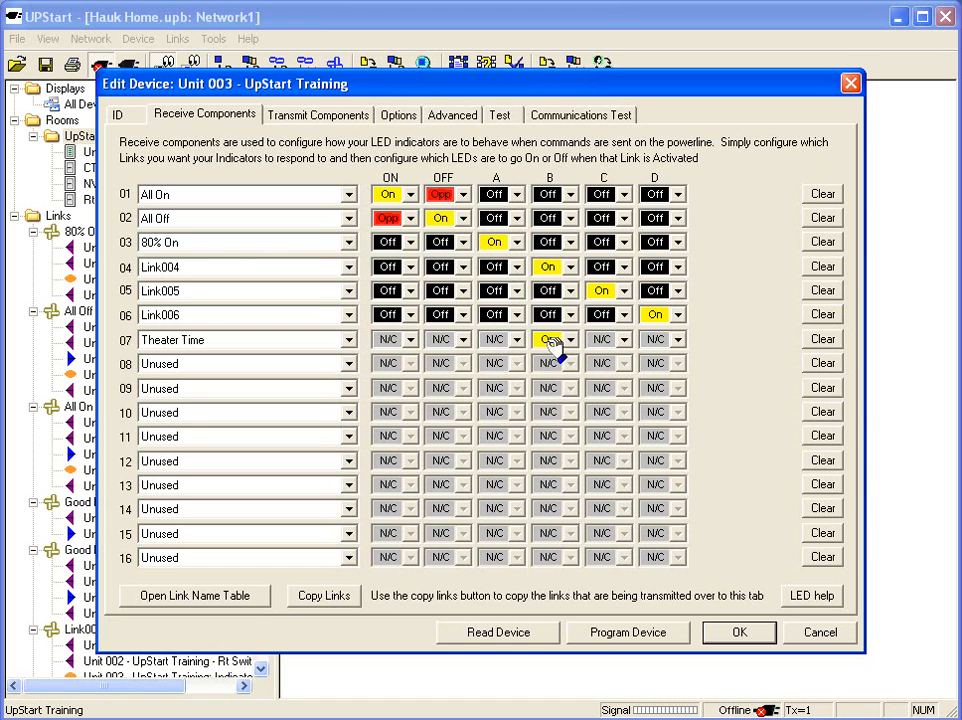
left_click(548, 340)
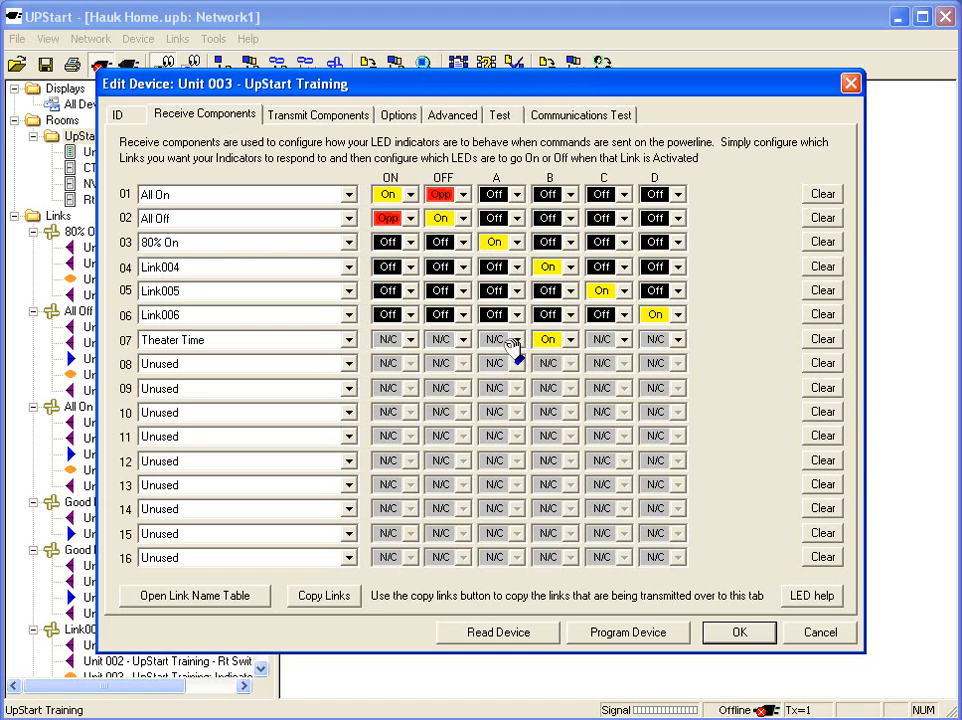
mouse_move(504, 344)
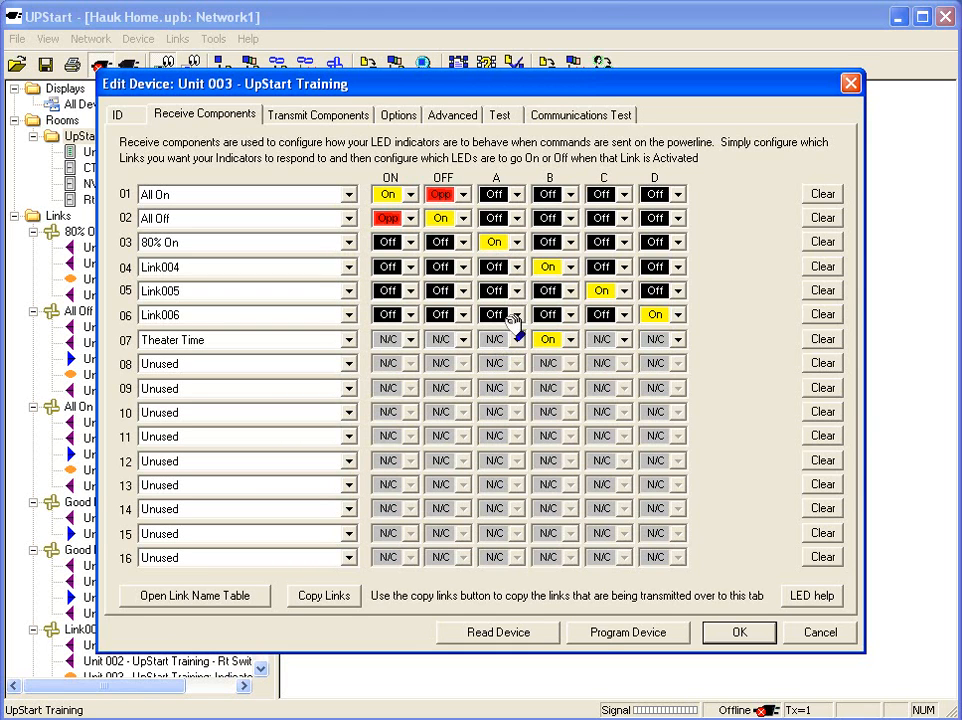
mouse_move(504, 344)
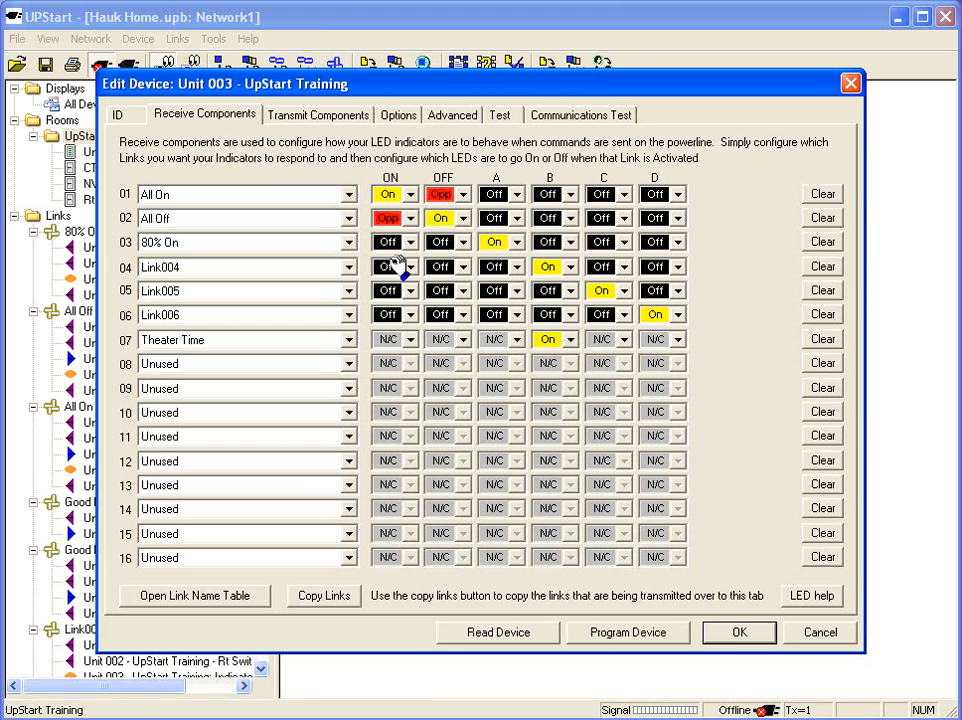
left_click(348, 364)
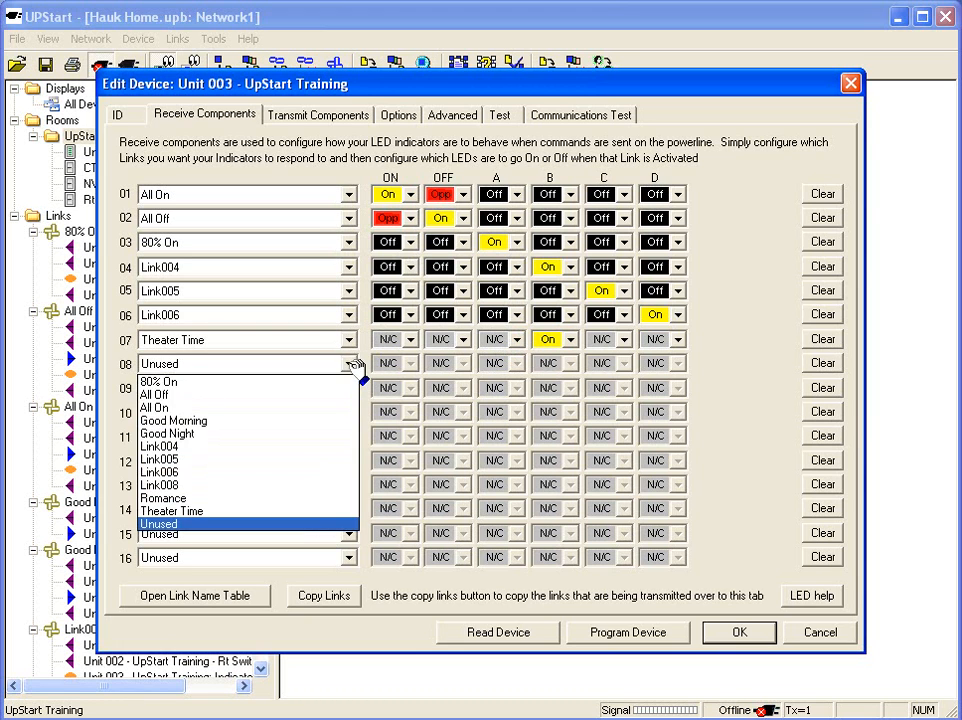
Assign Good Night to row 08 lighting LED D, then confirm the keypad's settings with OK.
left_click(168, 432)
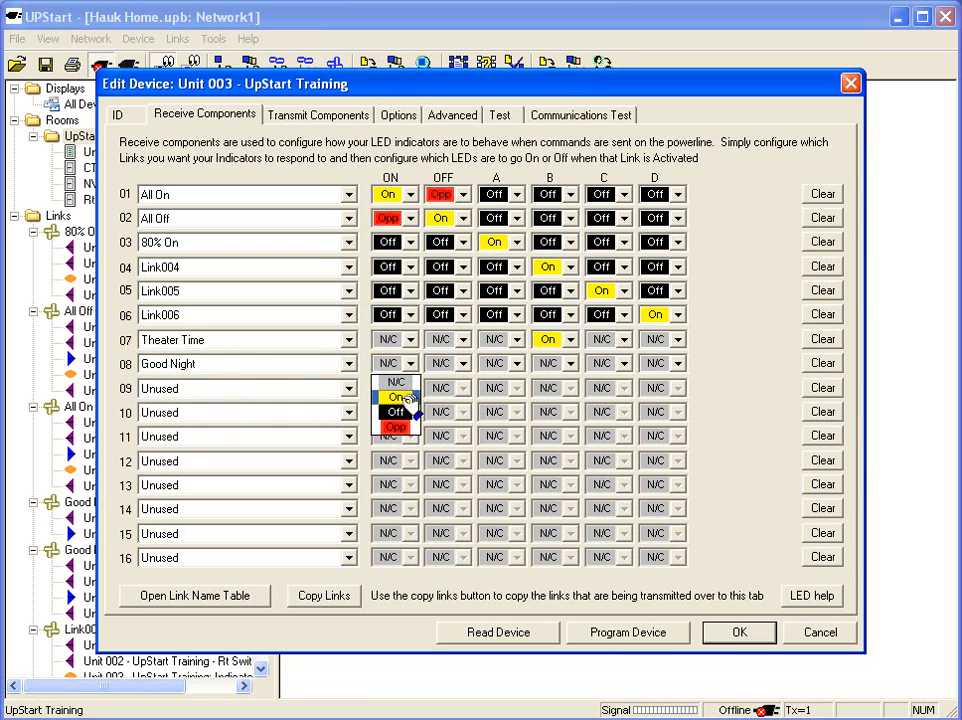
left_click(470, 362)
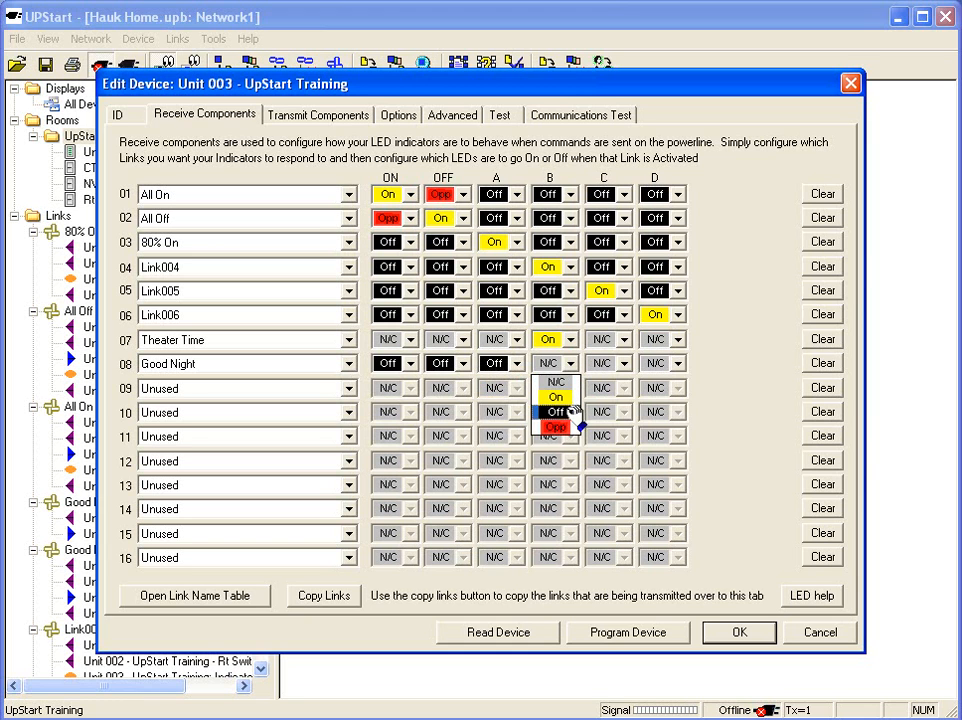
left_click(628, 364)
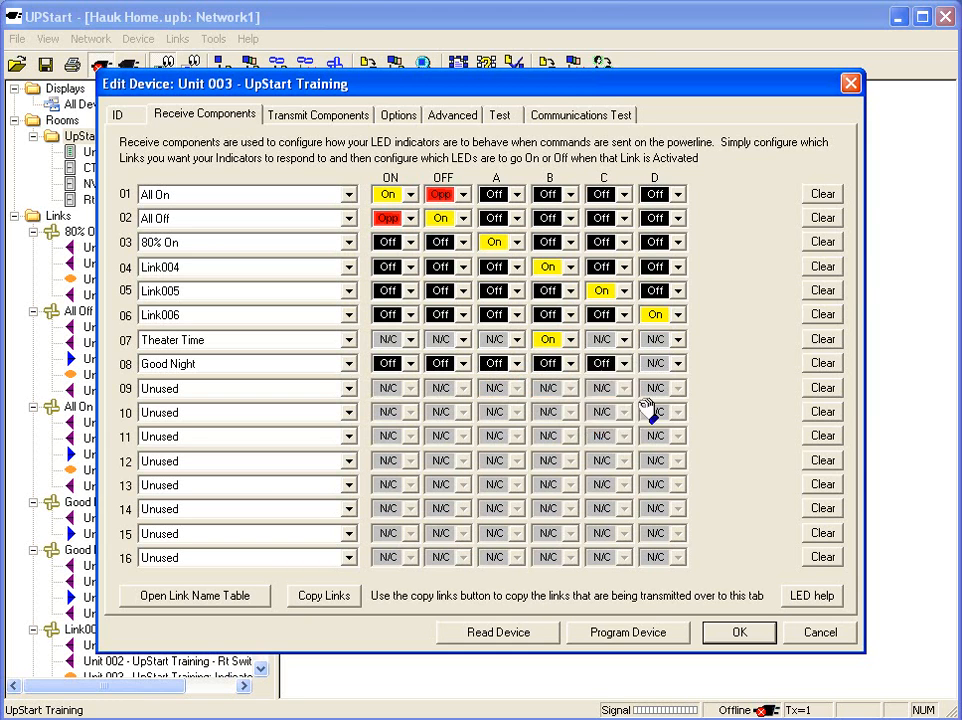
left_click(676, 388)
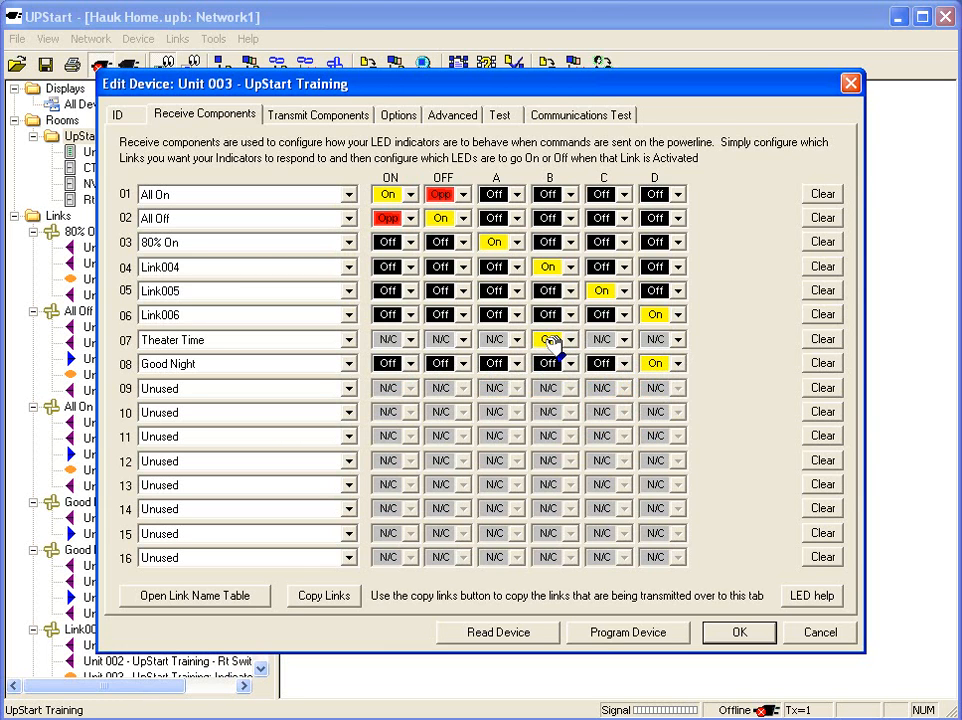
left_click(548, 340)
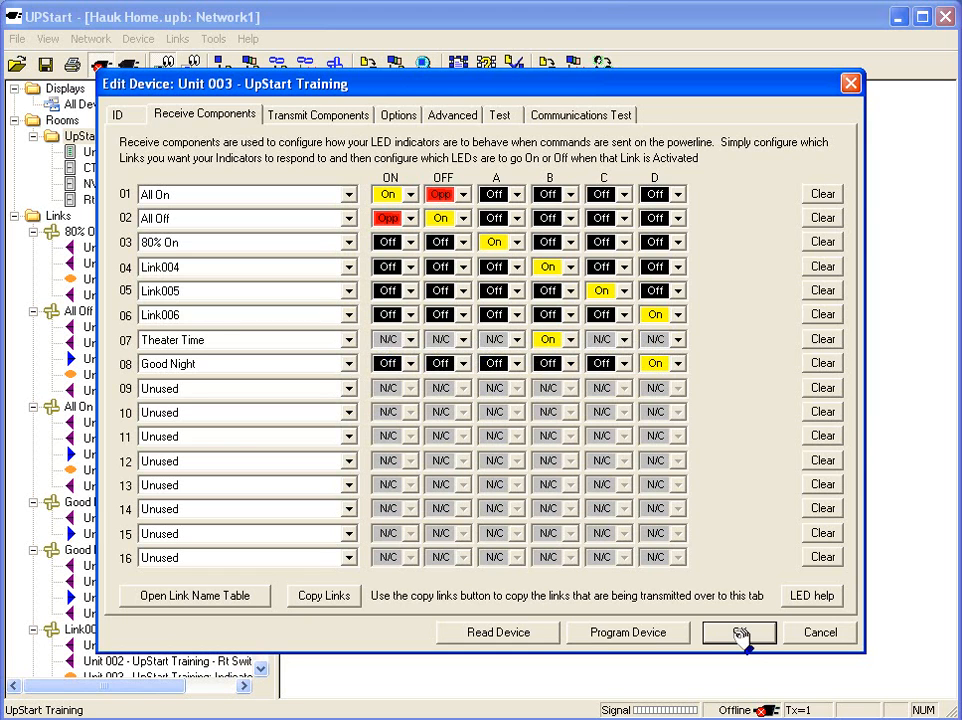
left_click(738, 632)
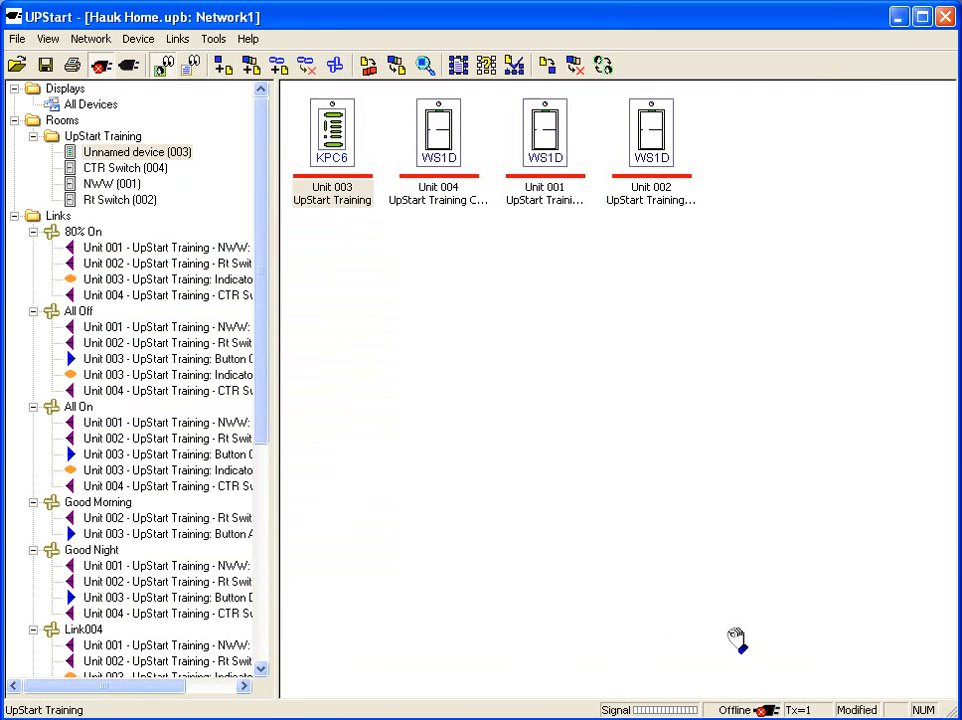
mouse_move(598, 188)
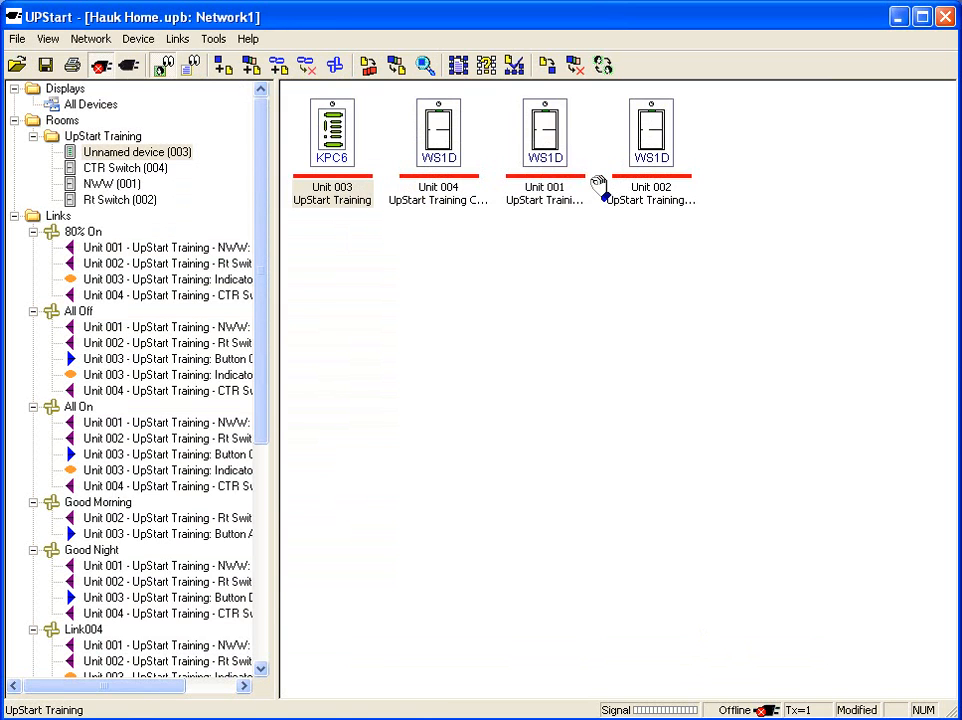
mouse_move(604, 190)
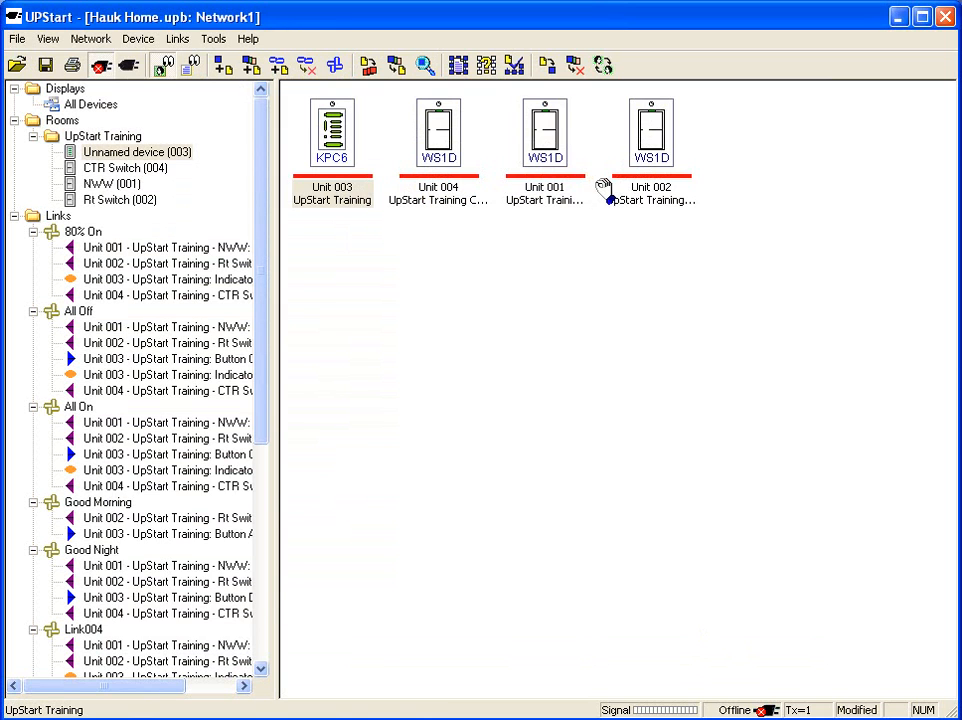